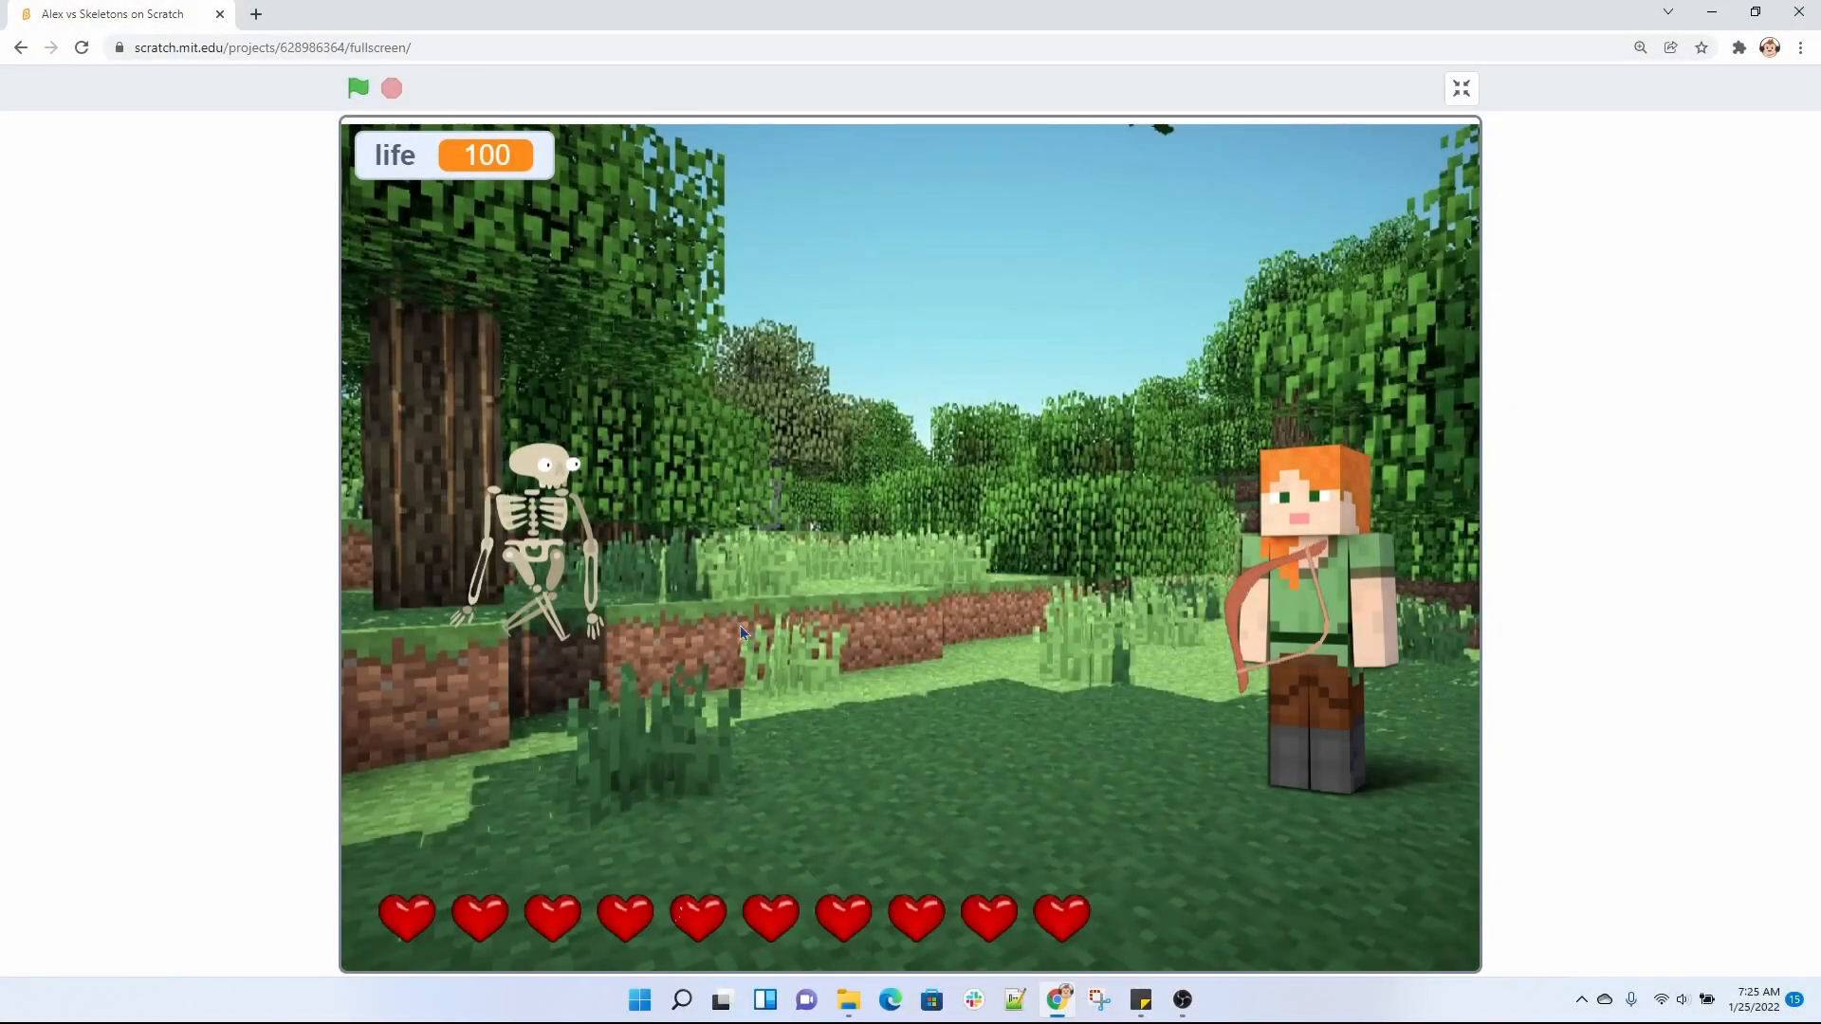
mouse_move(1252, 444)
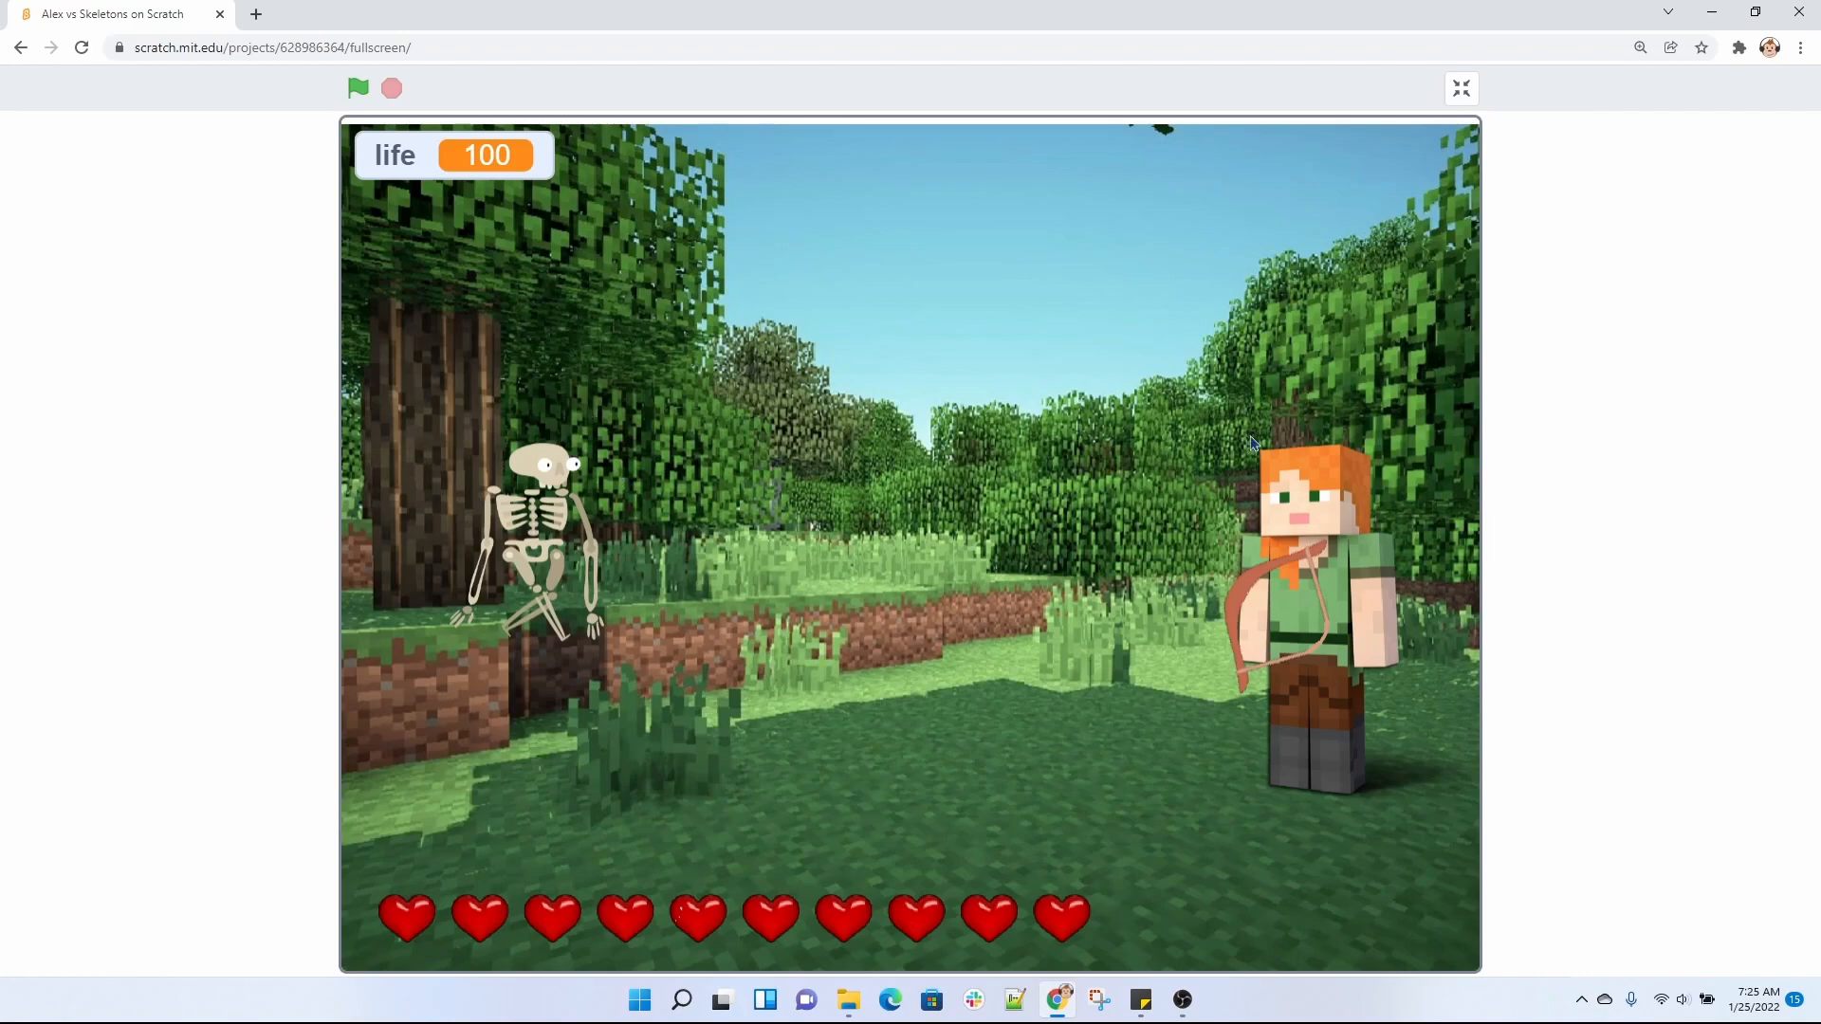
mouse_move(658, 601)
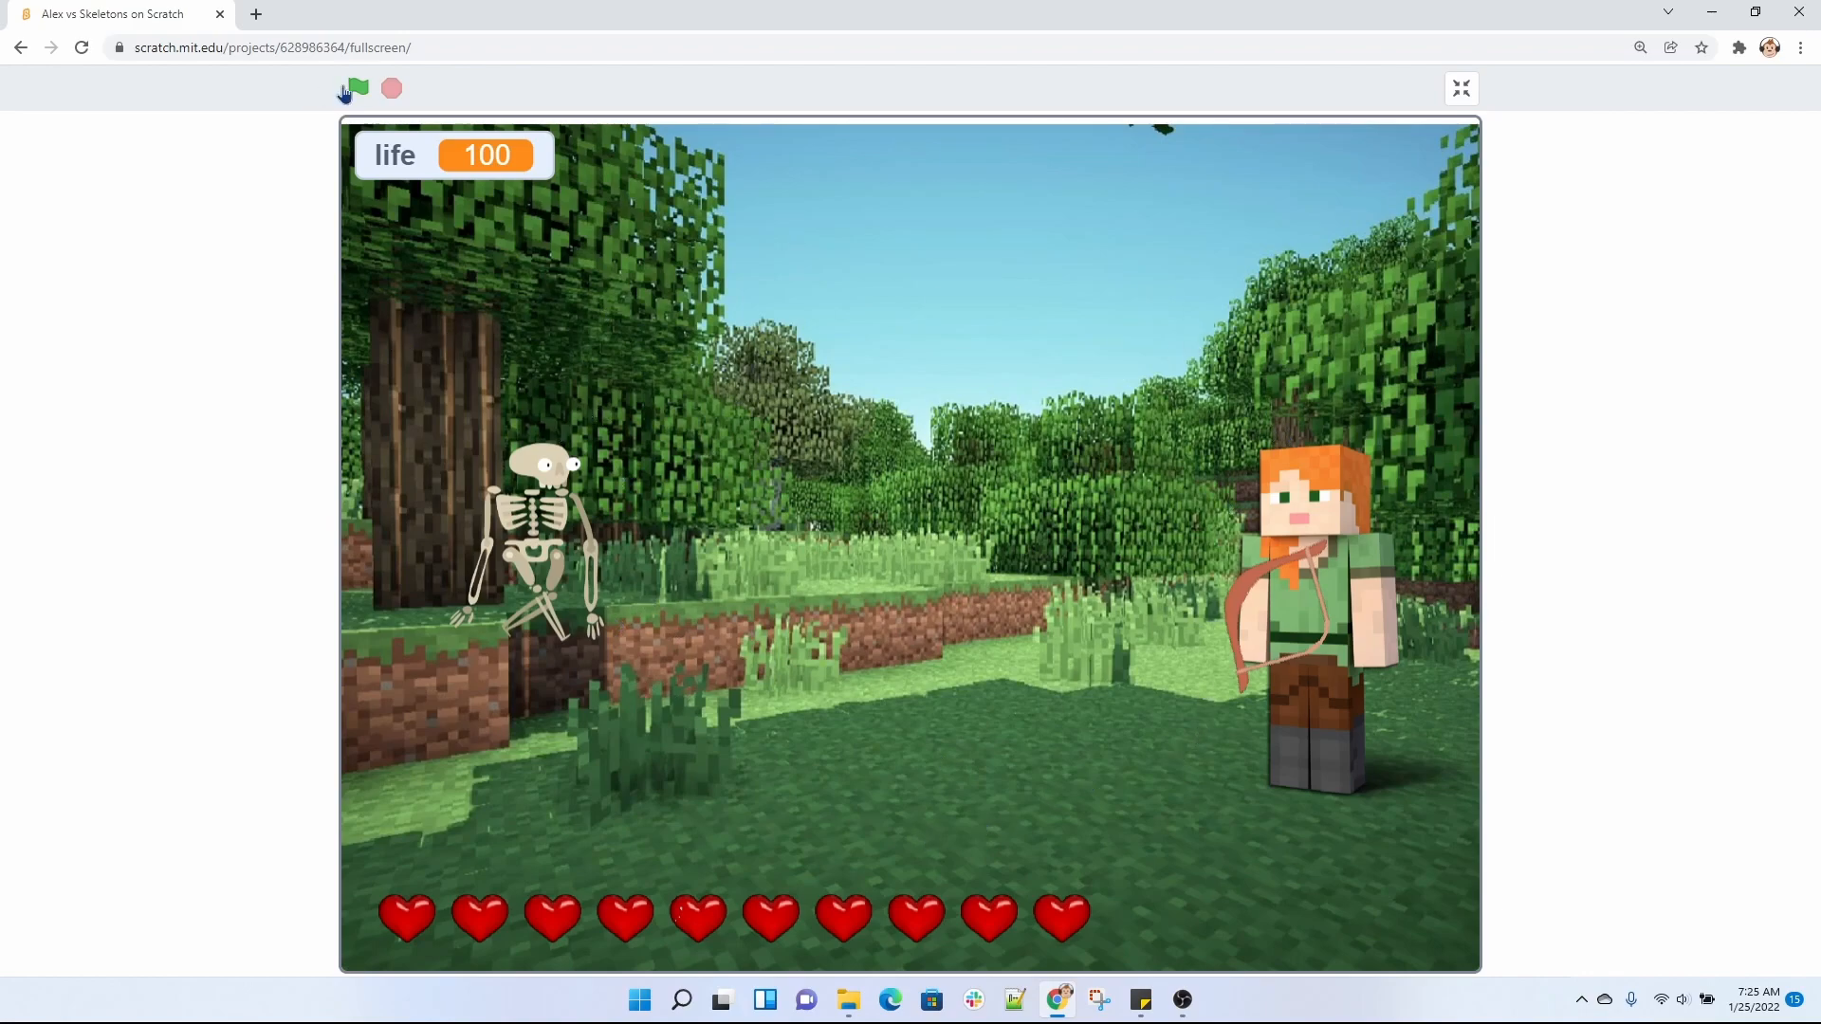
Start the Alex vs Skeletons game in full screen with the green flag.
left_click(358, 88)
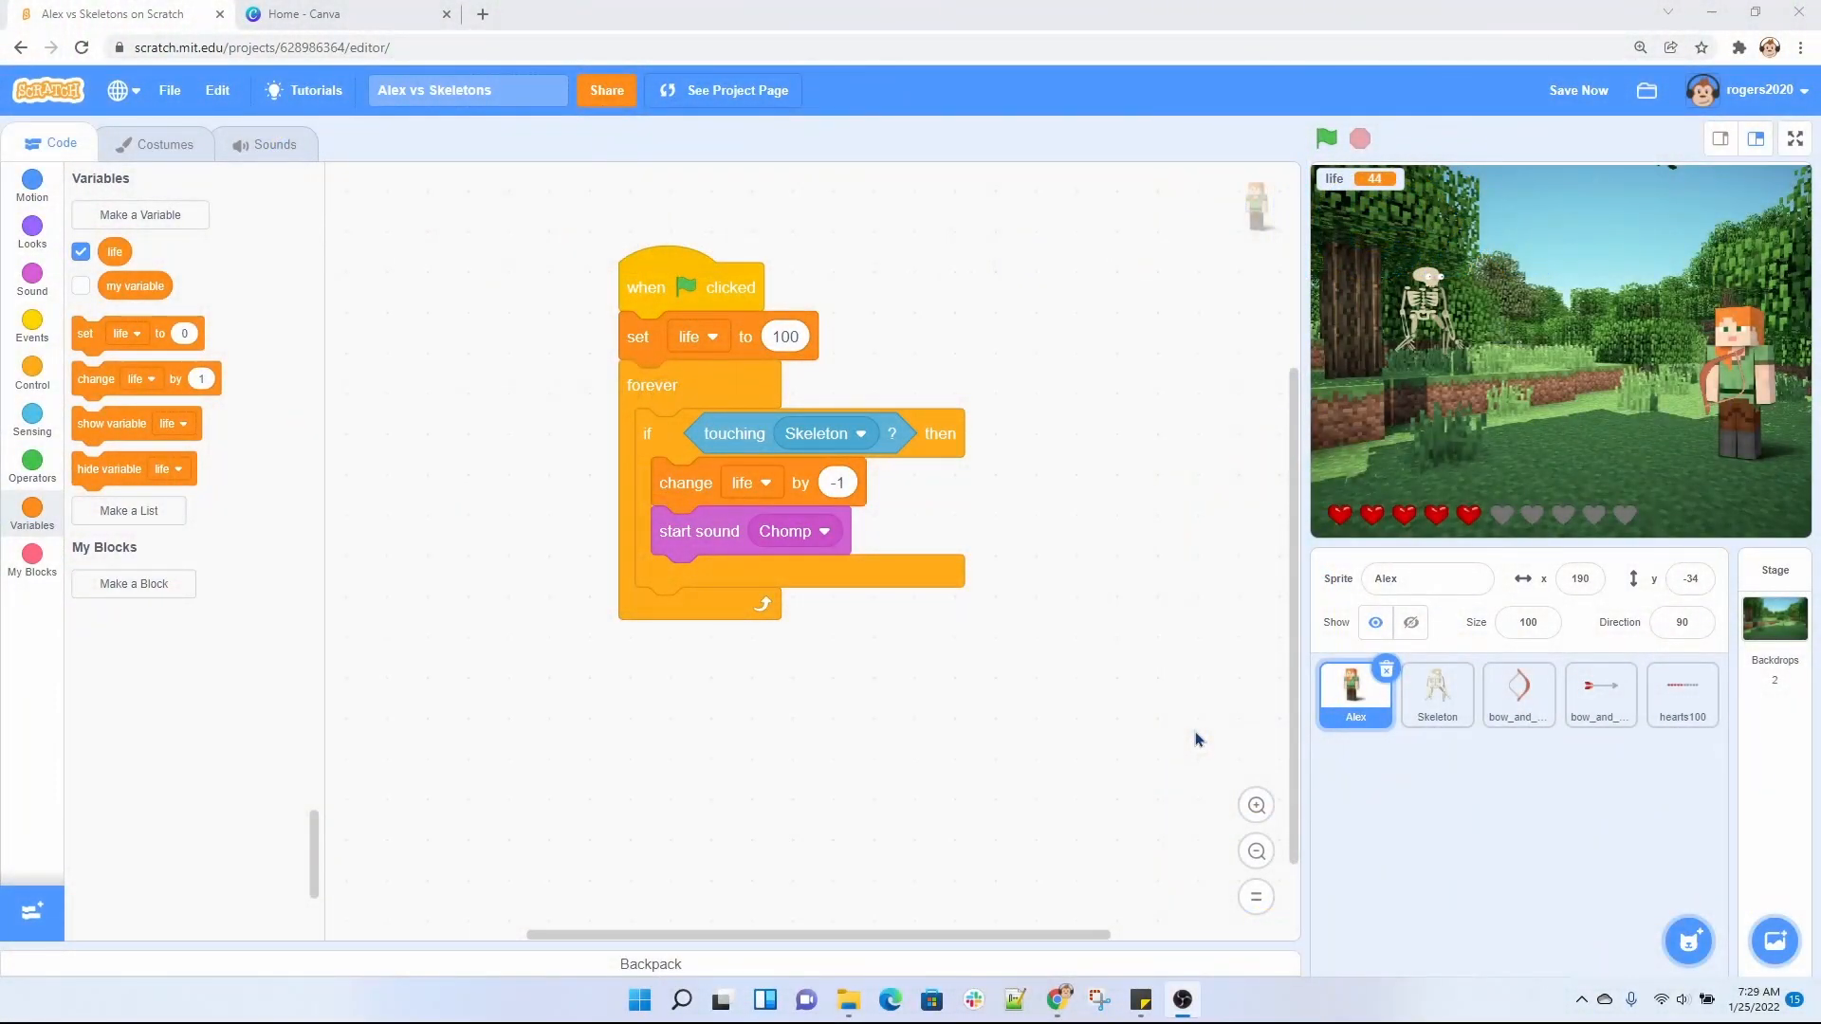
mouse_move(910, 421)
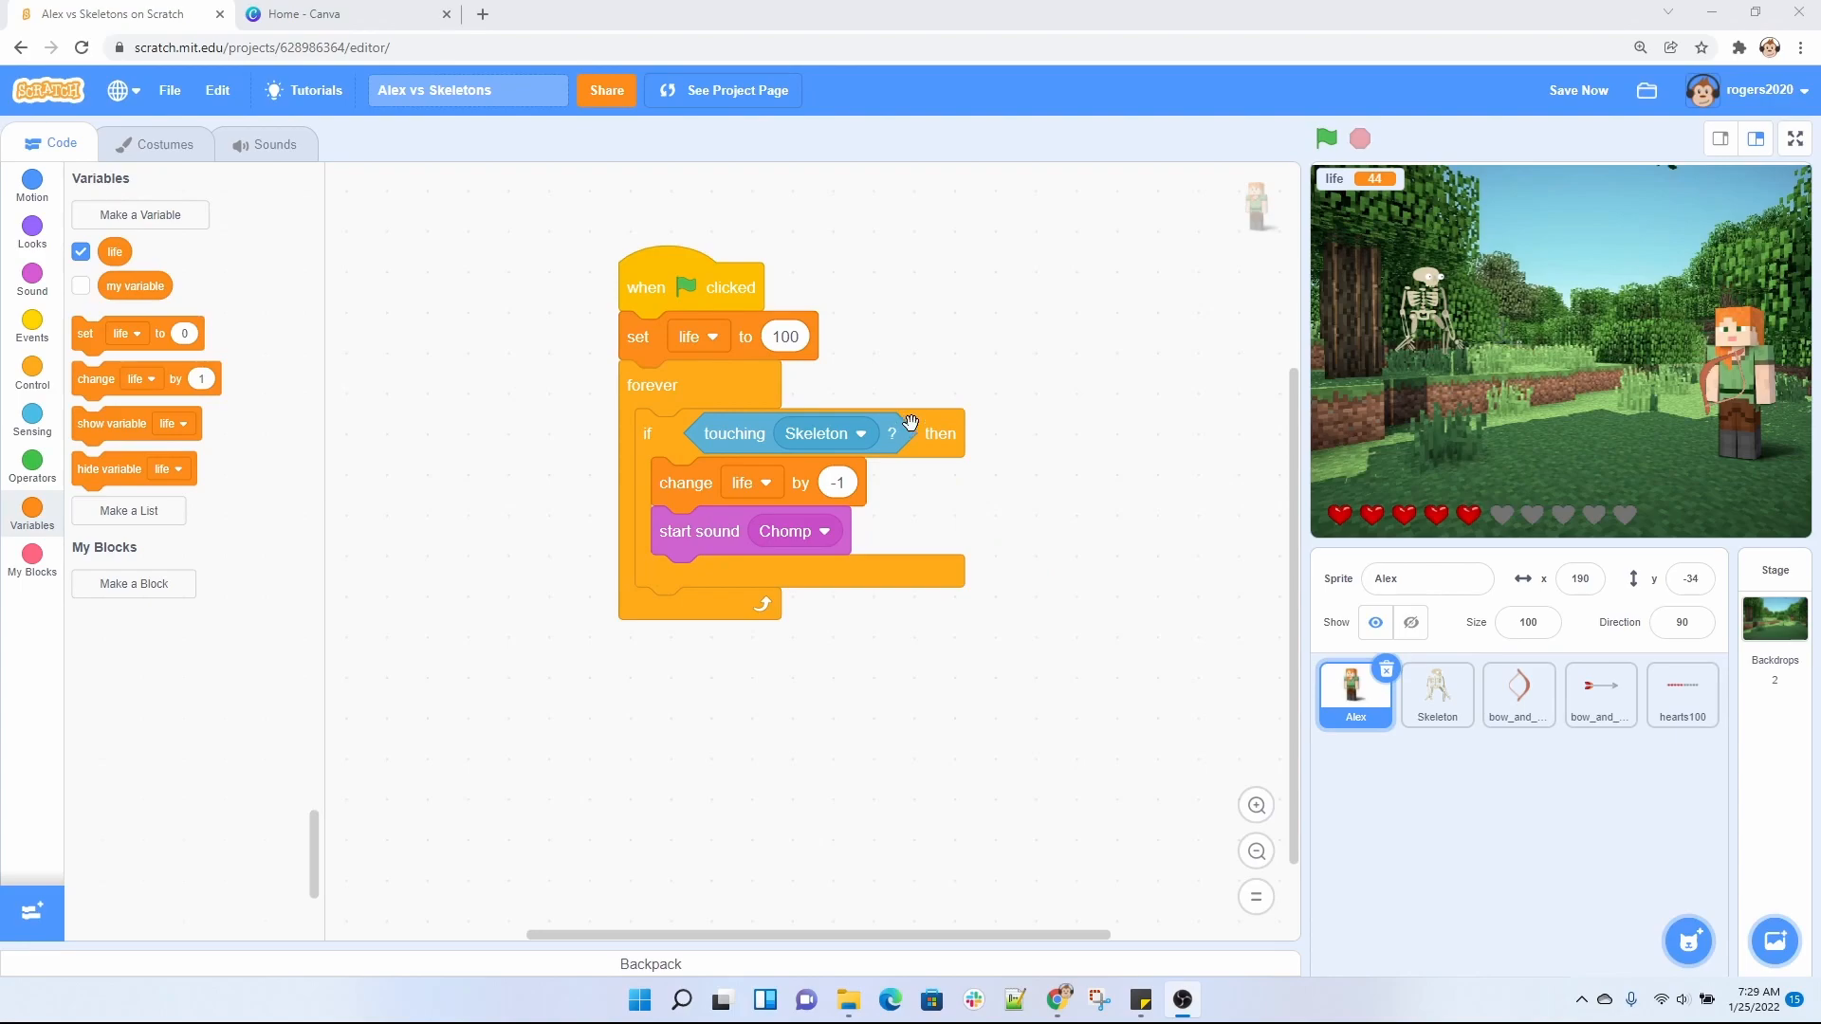
mouse_move(648, 288)
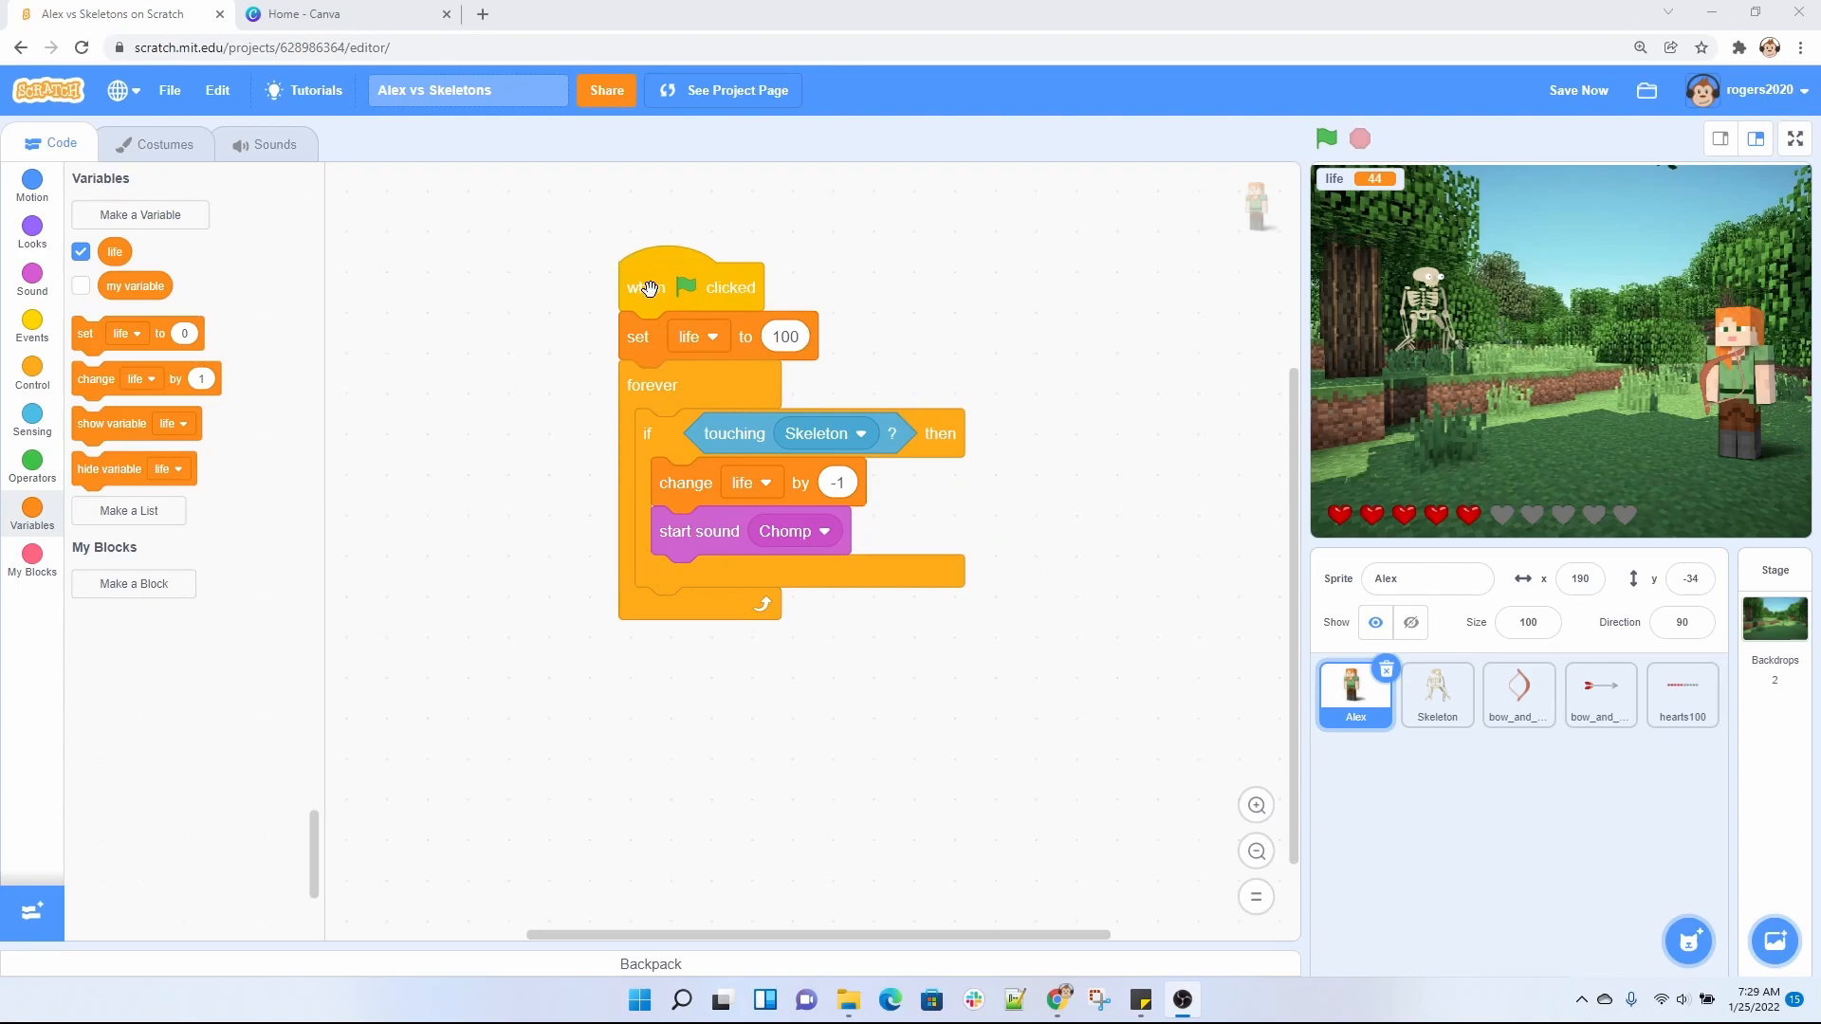
mouse_move(683, 345)
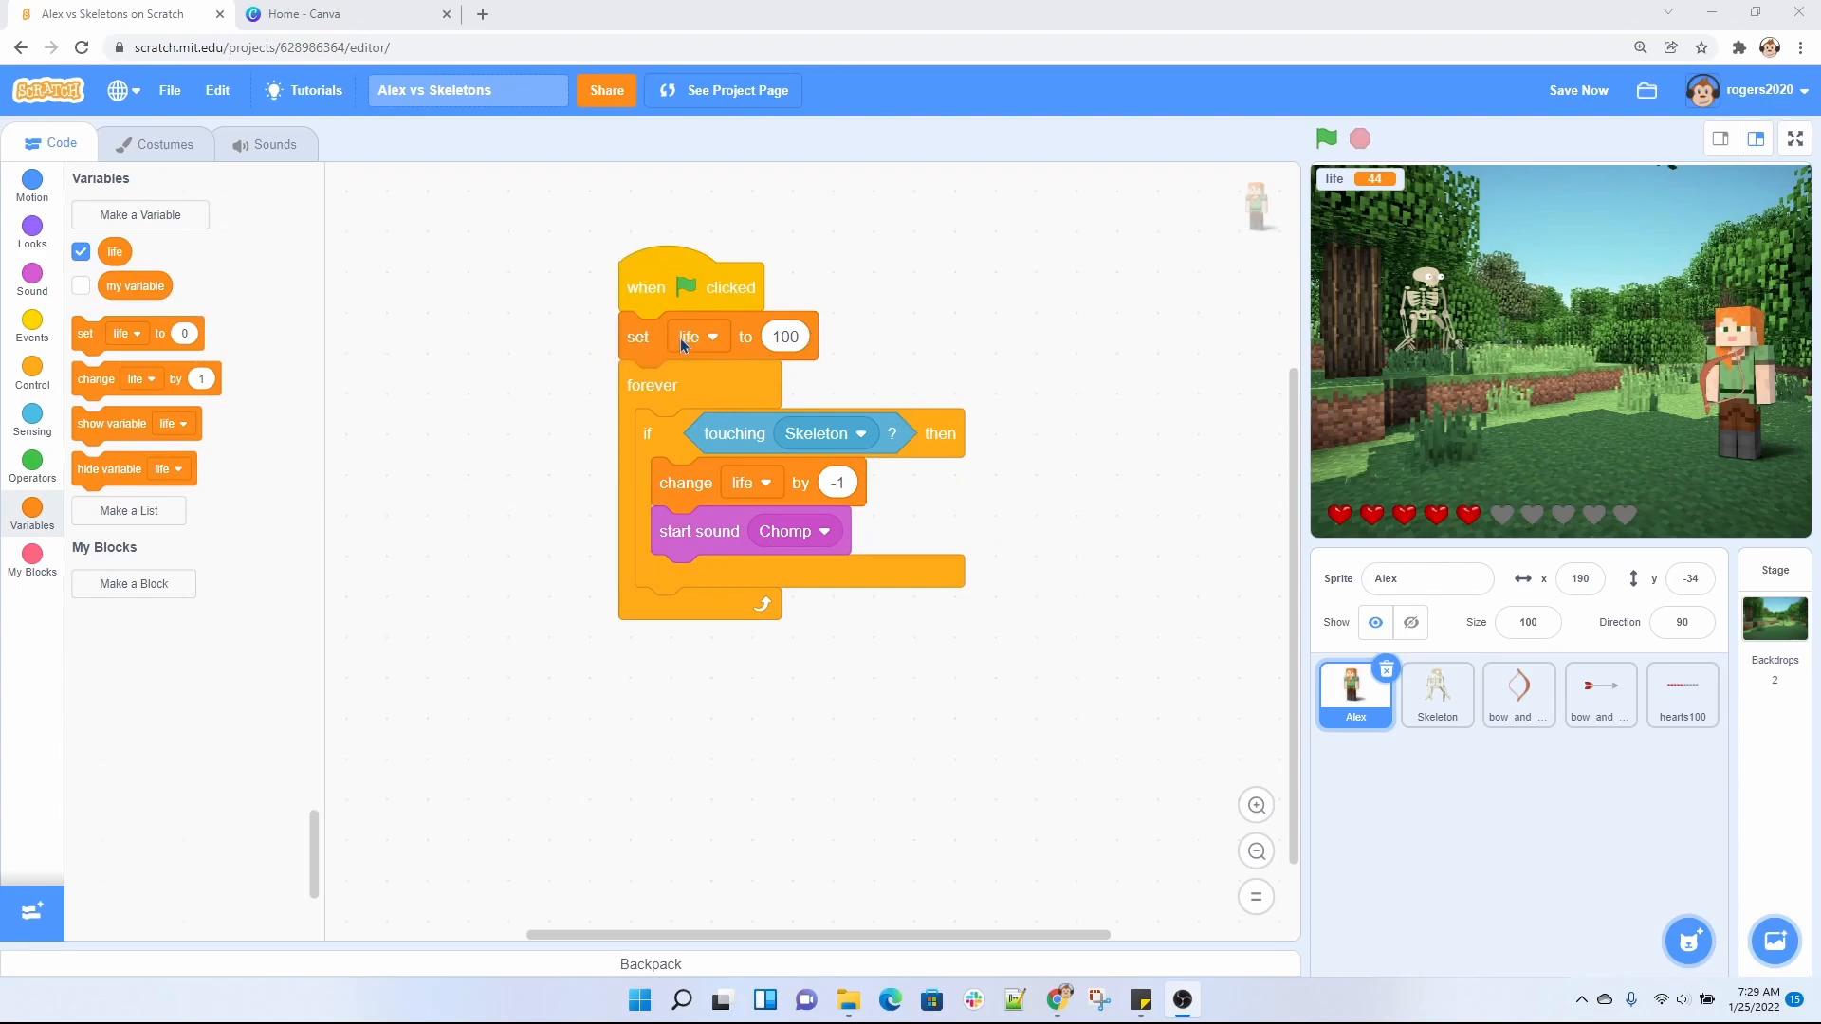
mouse_move(710, 359)
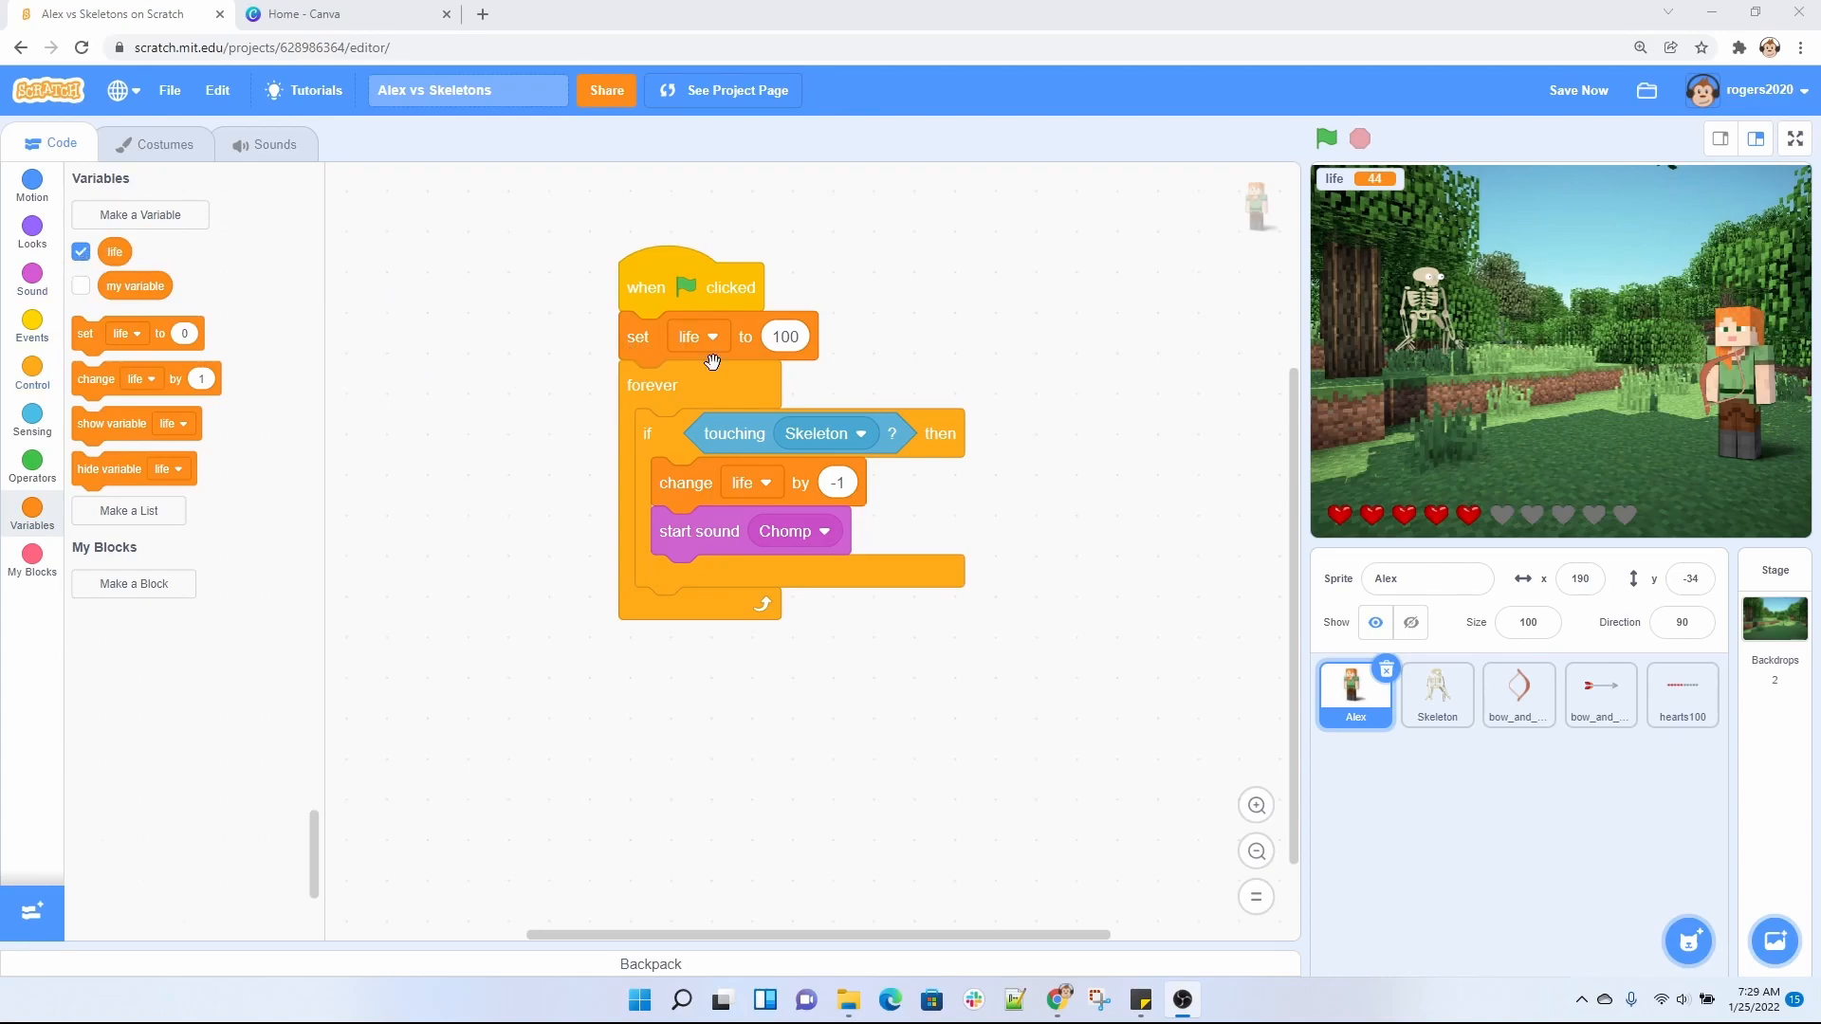
mouse_move(797, 338)
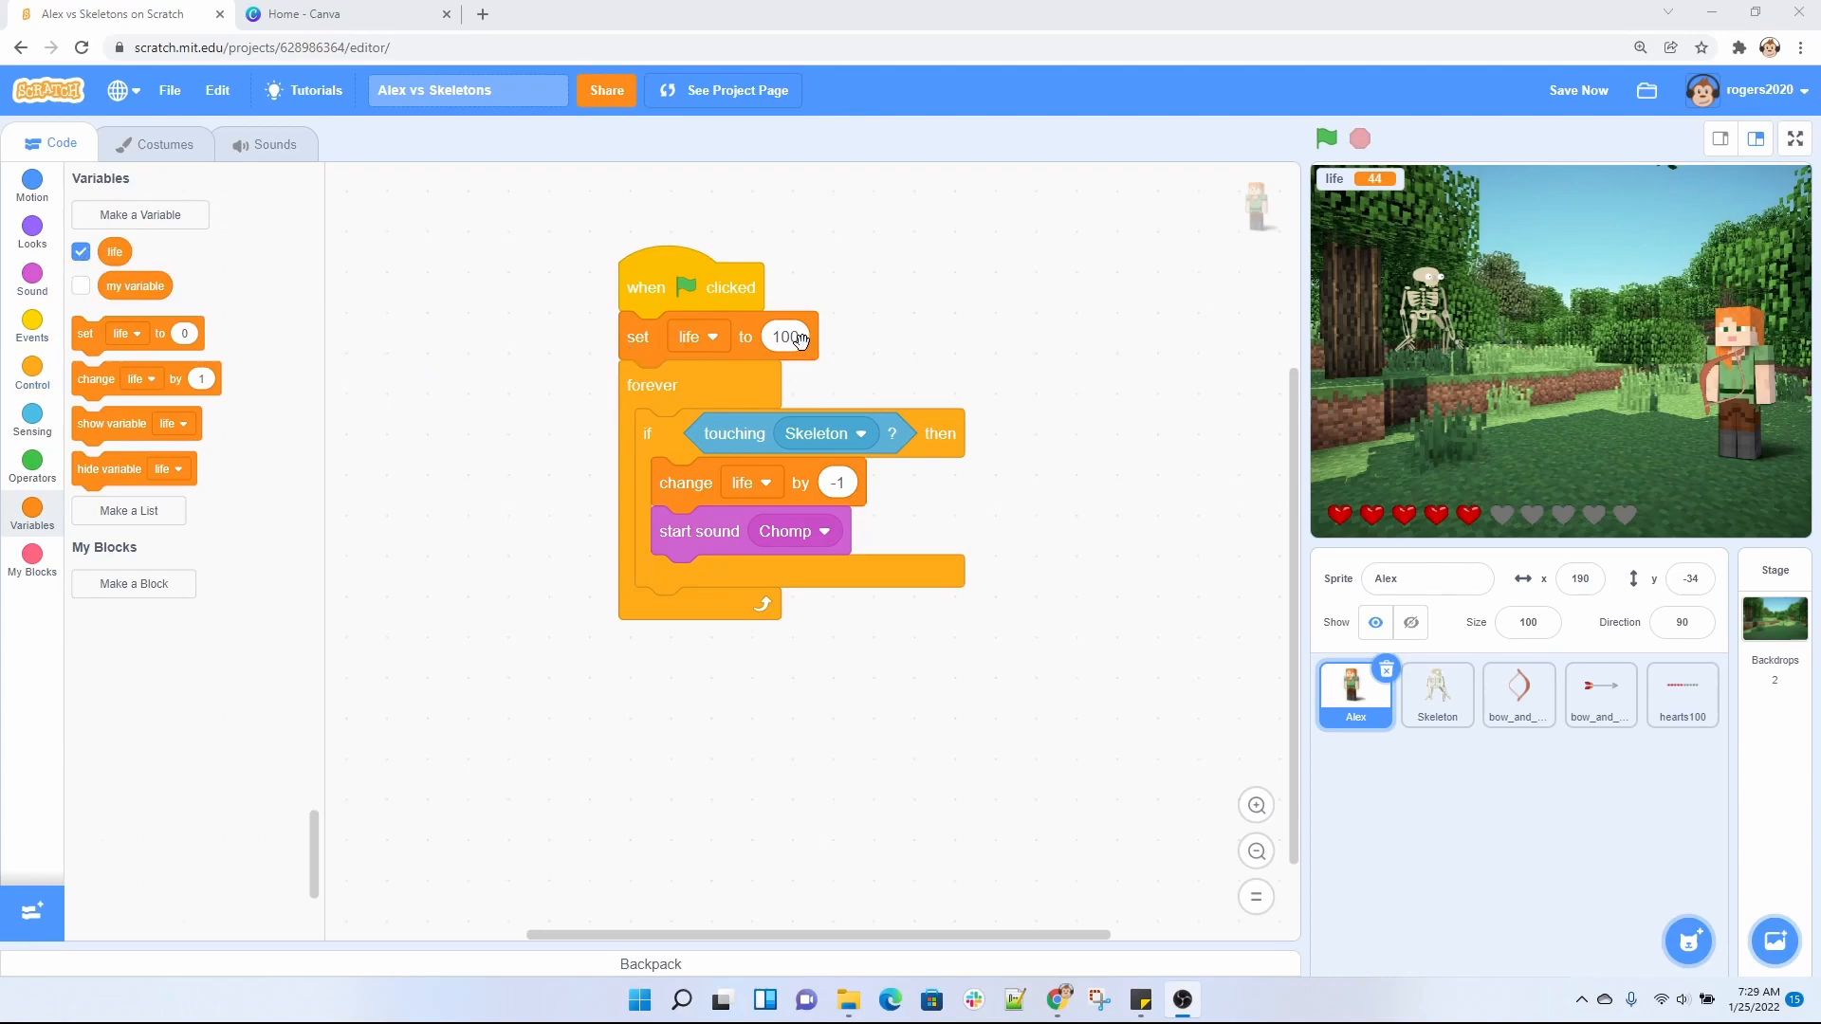
mouse_move(1286, 375)
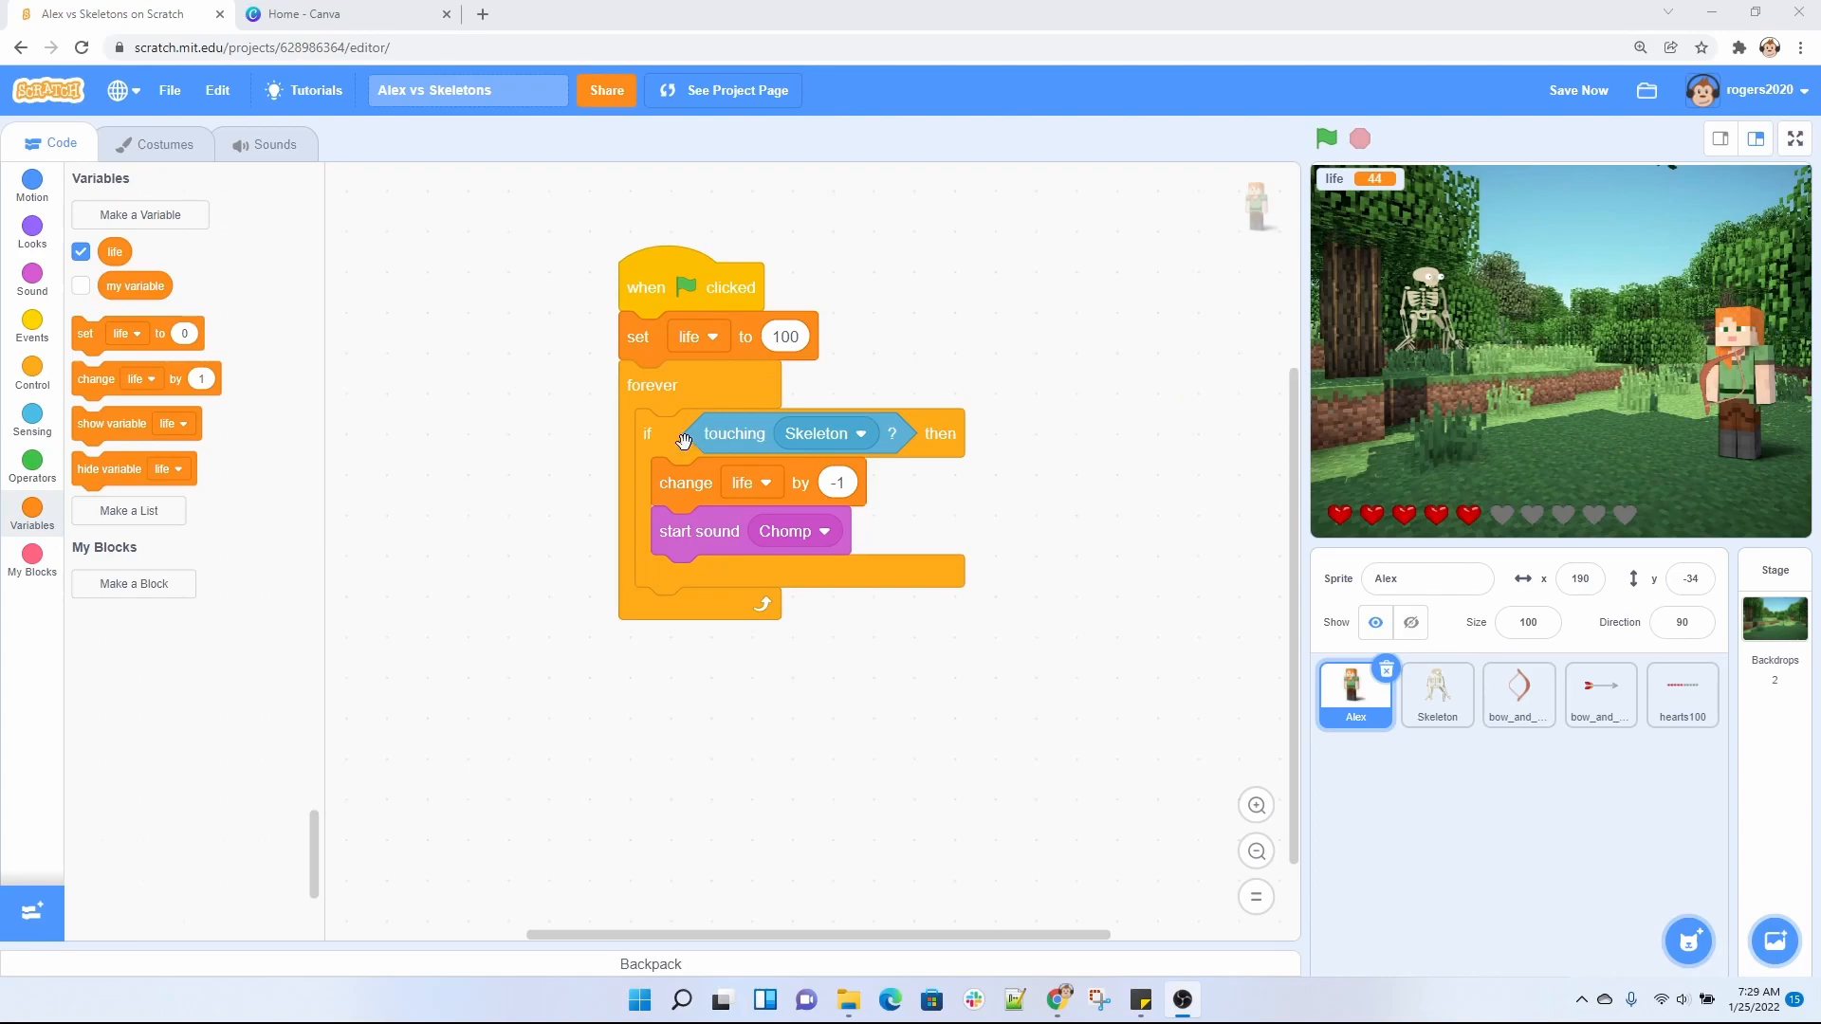
mouse_move(868, 516)
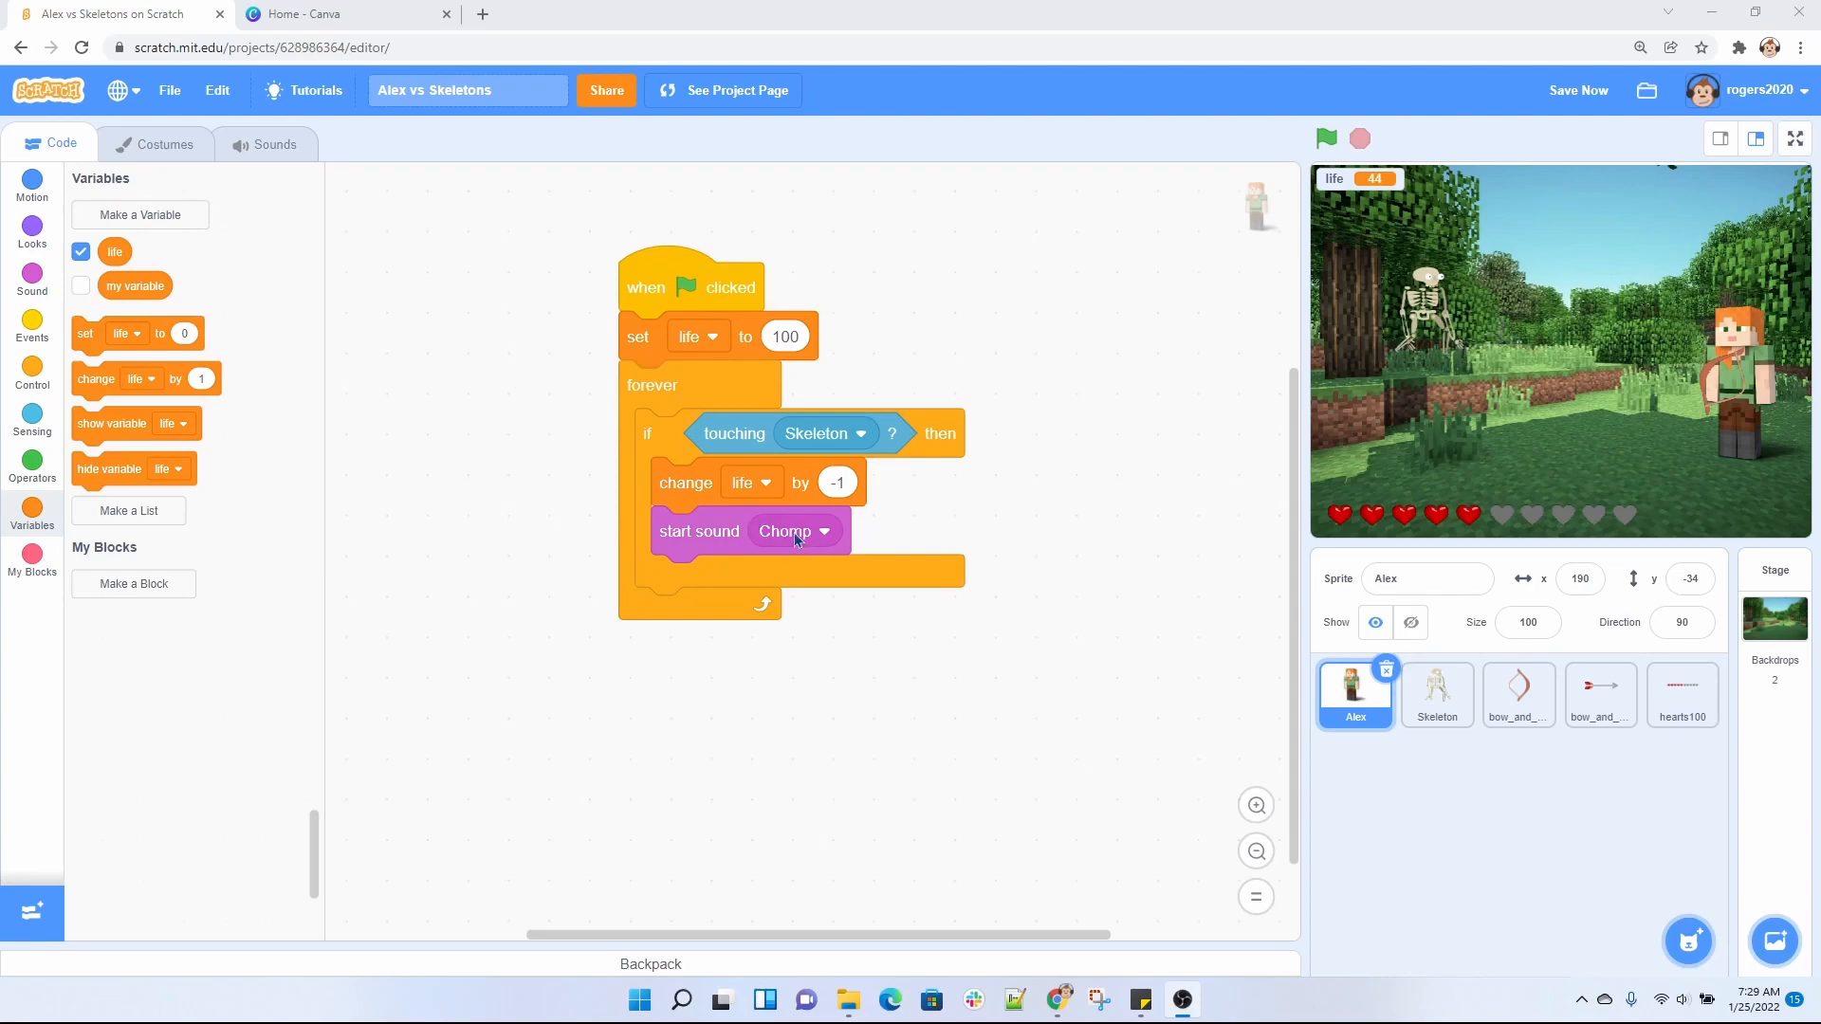
mouse_move(671, 368)
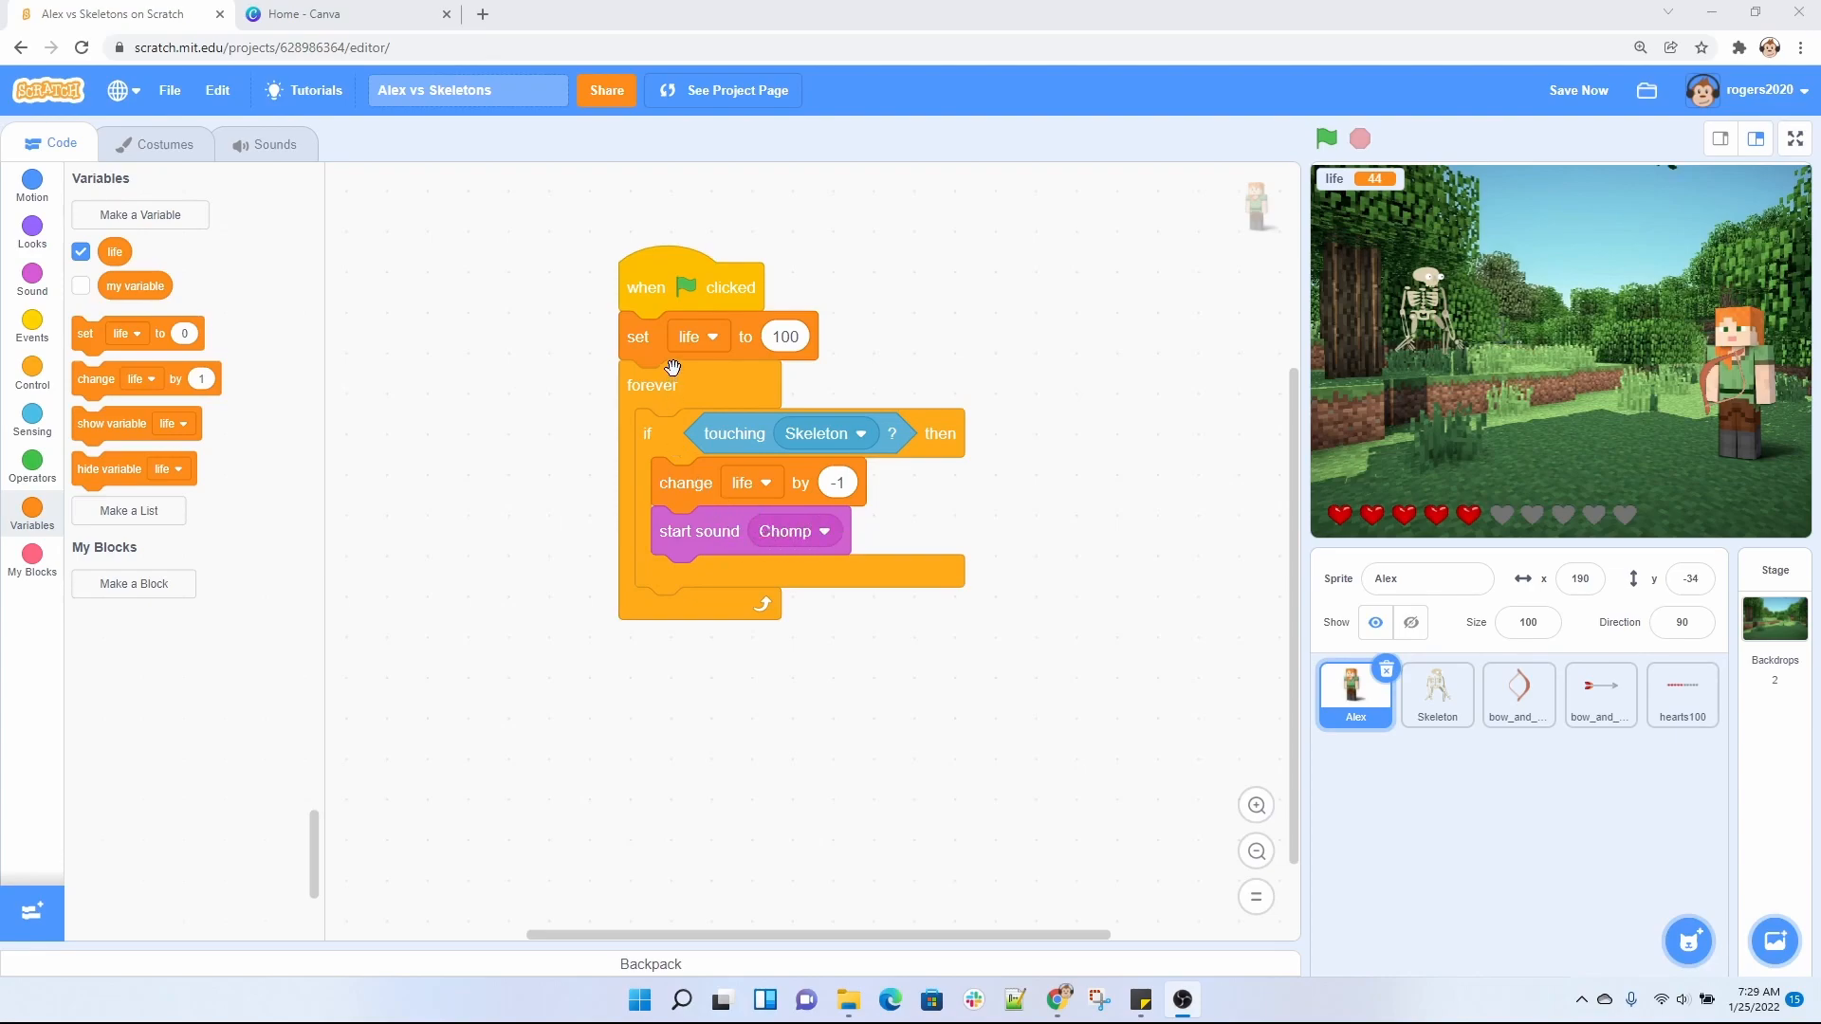
mouse_move(642, 351)
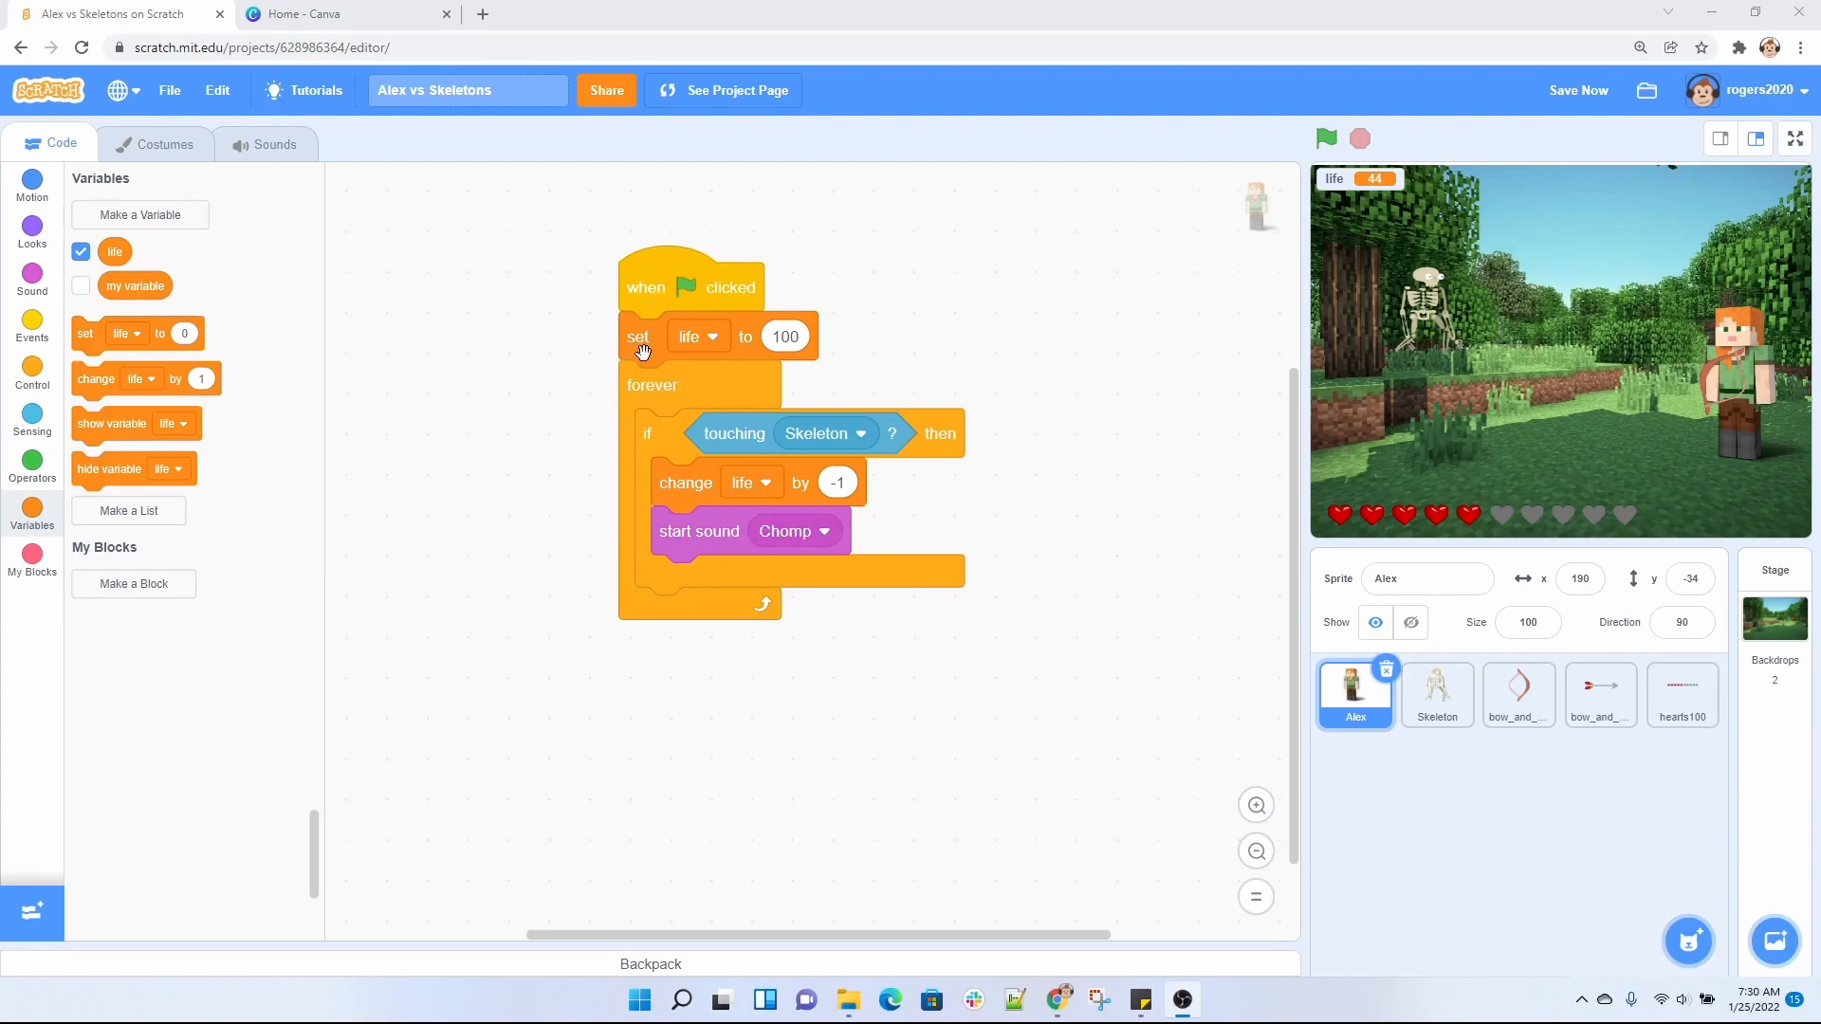
mouse_move(1013, 270)
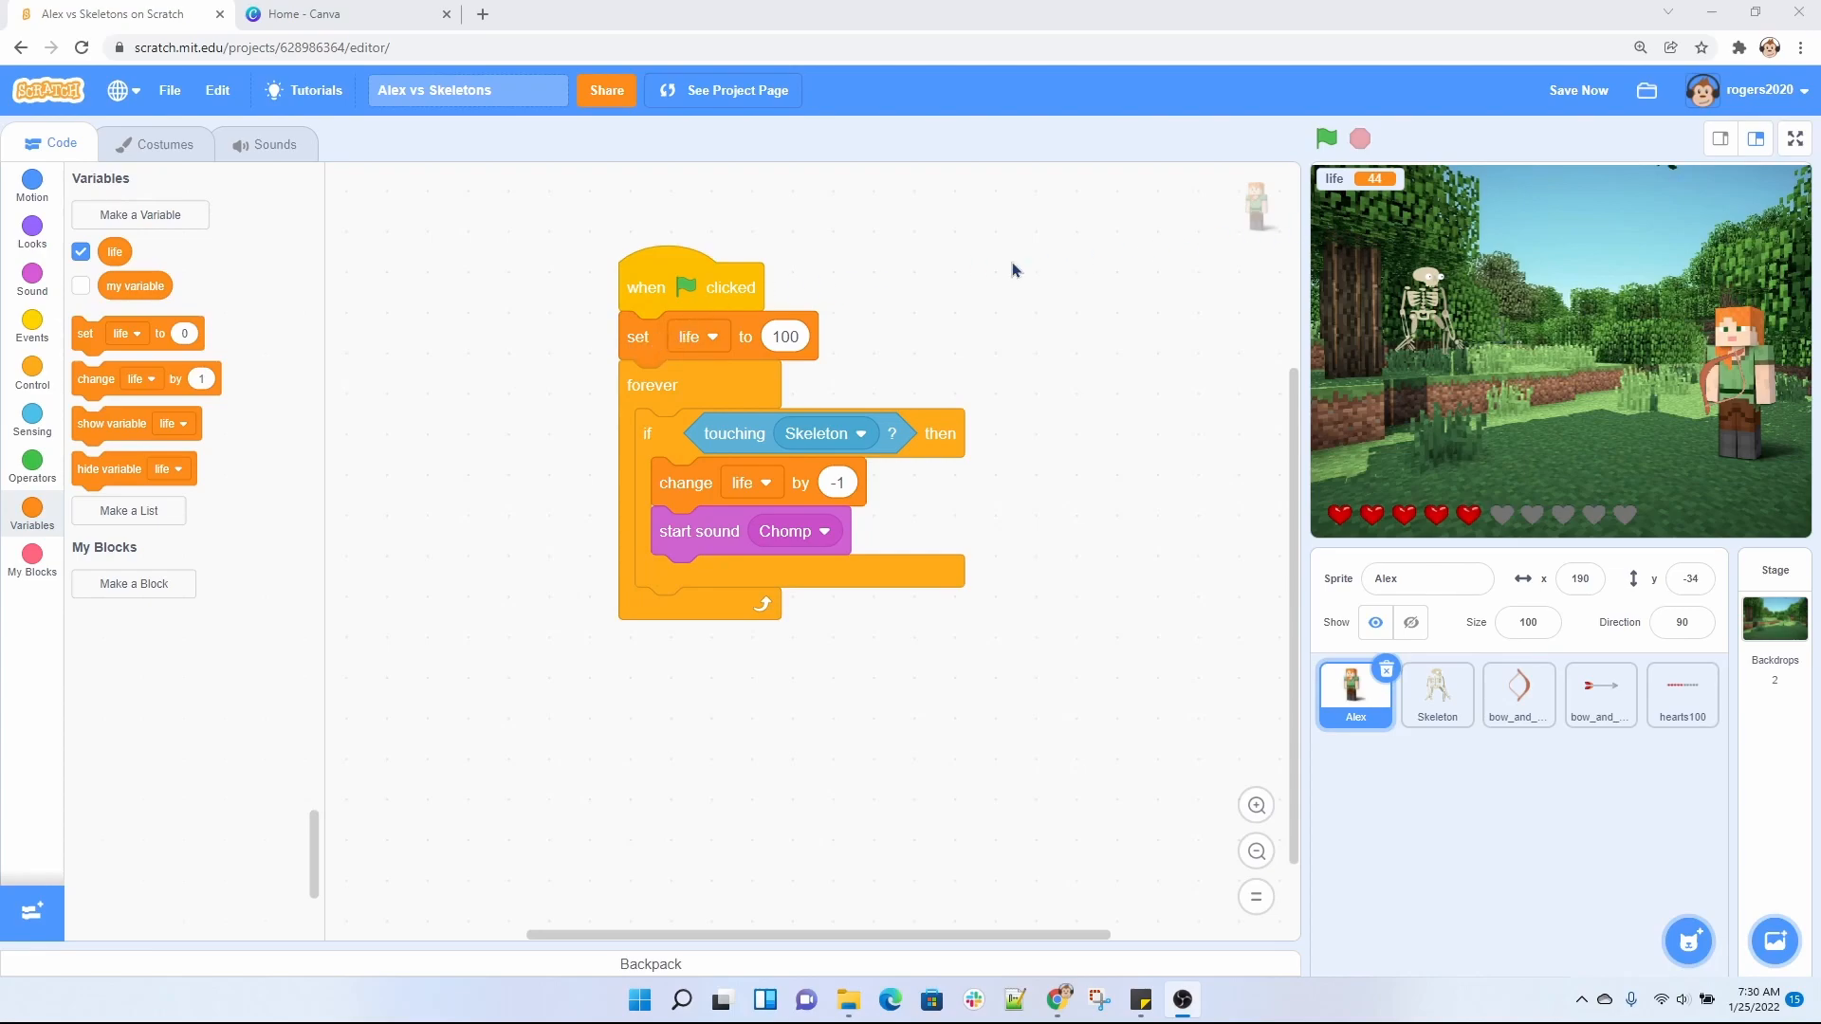
mouse_move(679, 384)
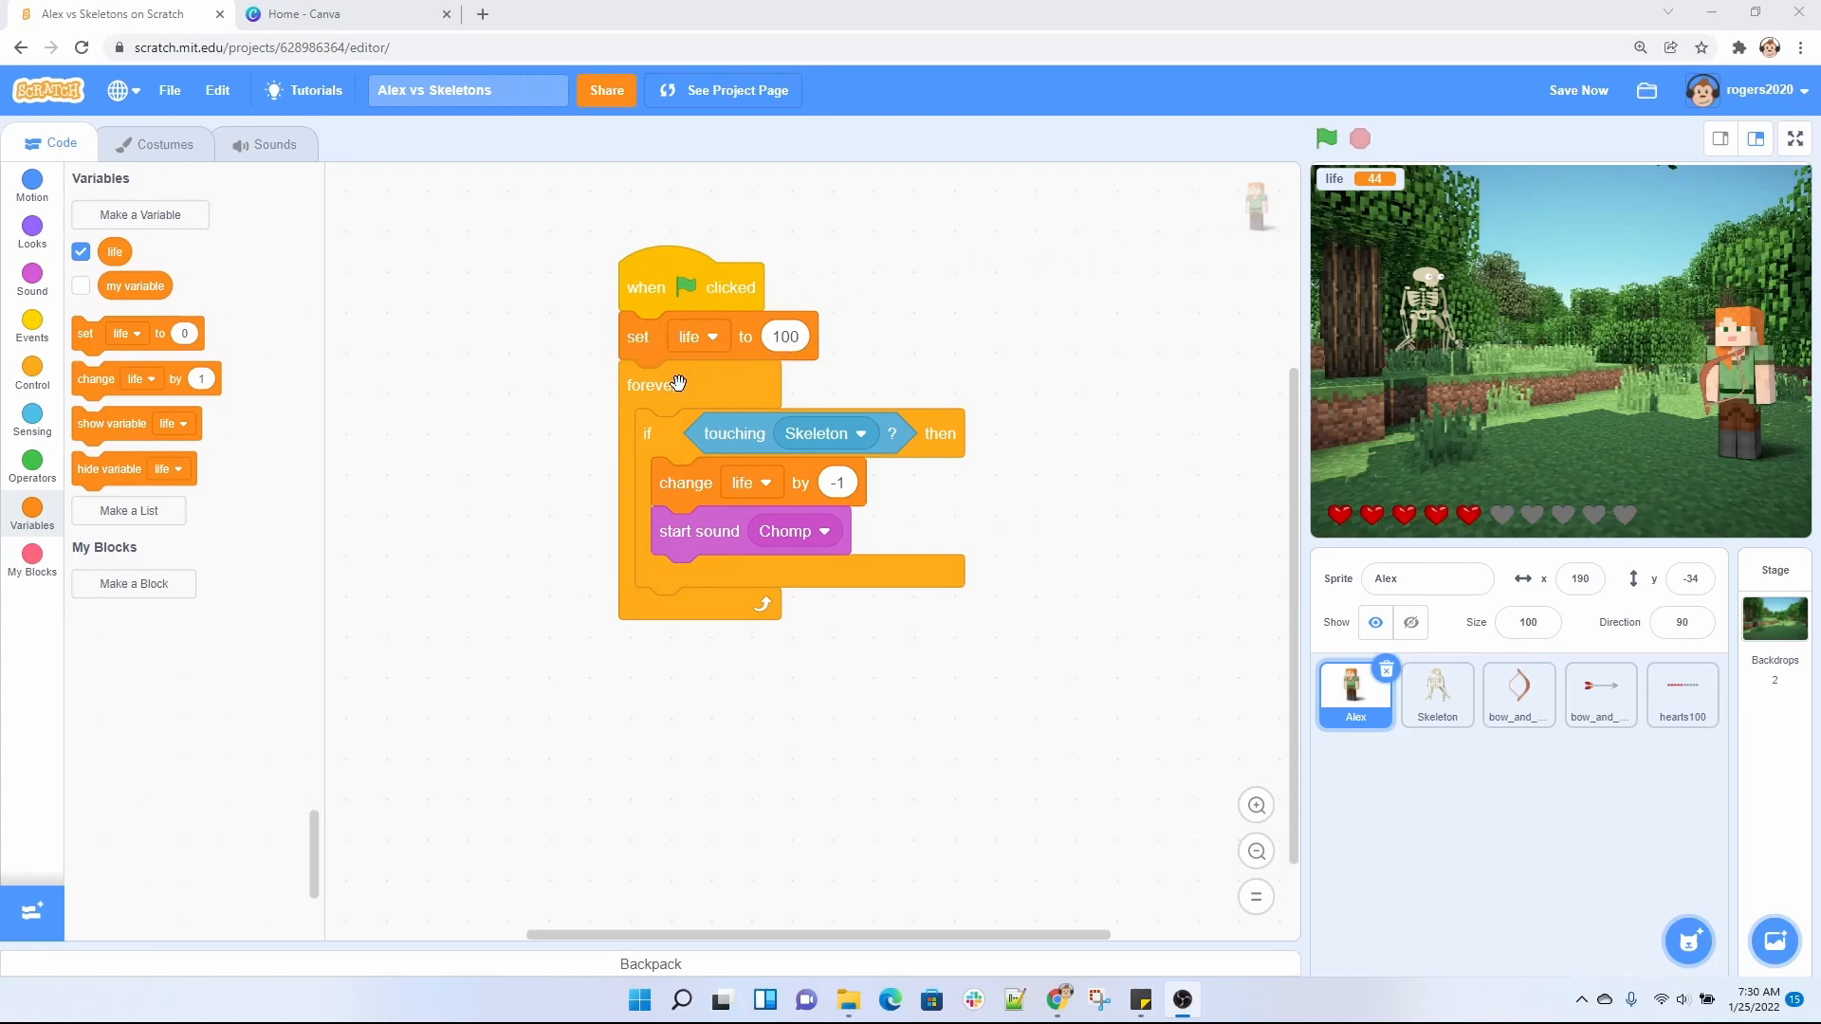
mouse_move(717, 425)
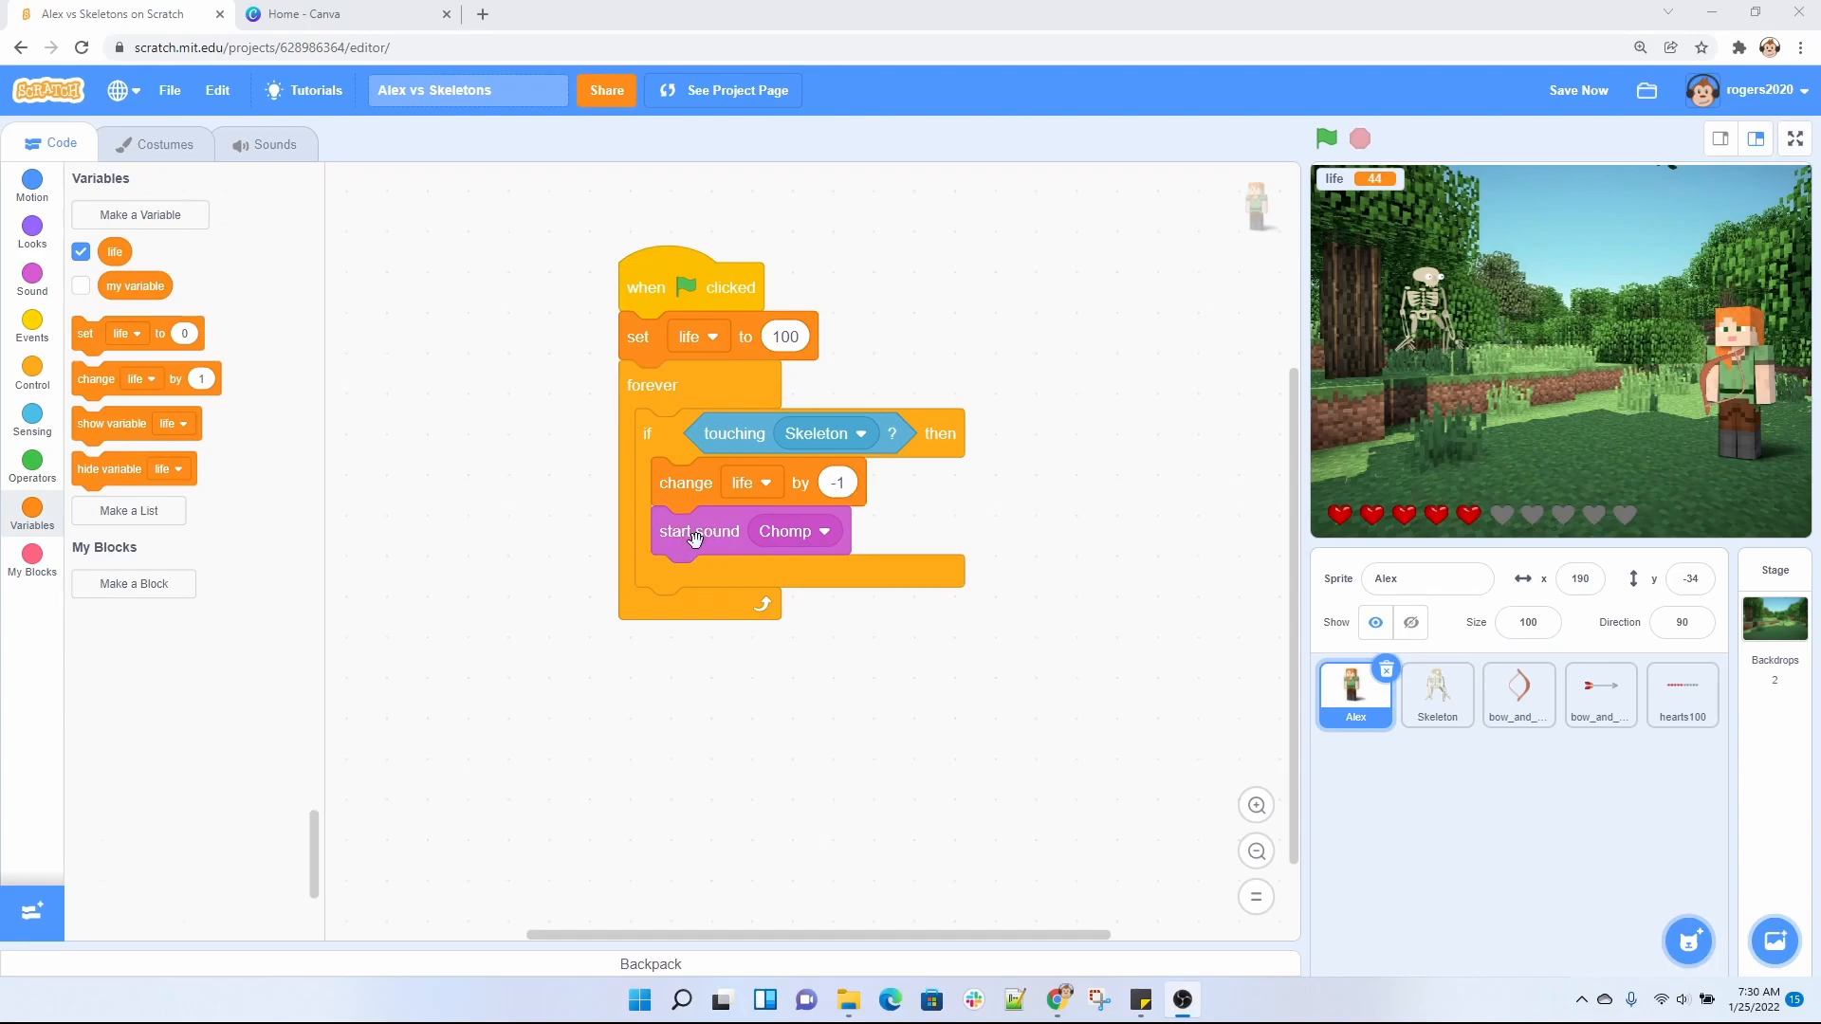
mouse_move(935, 532)
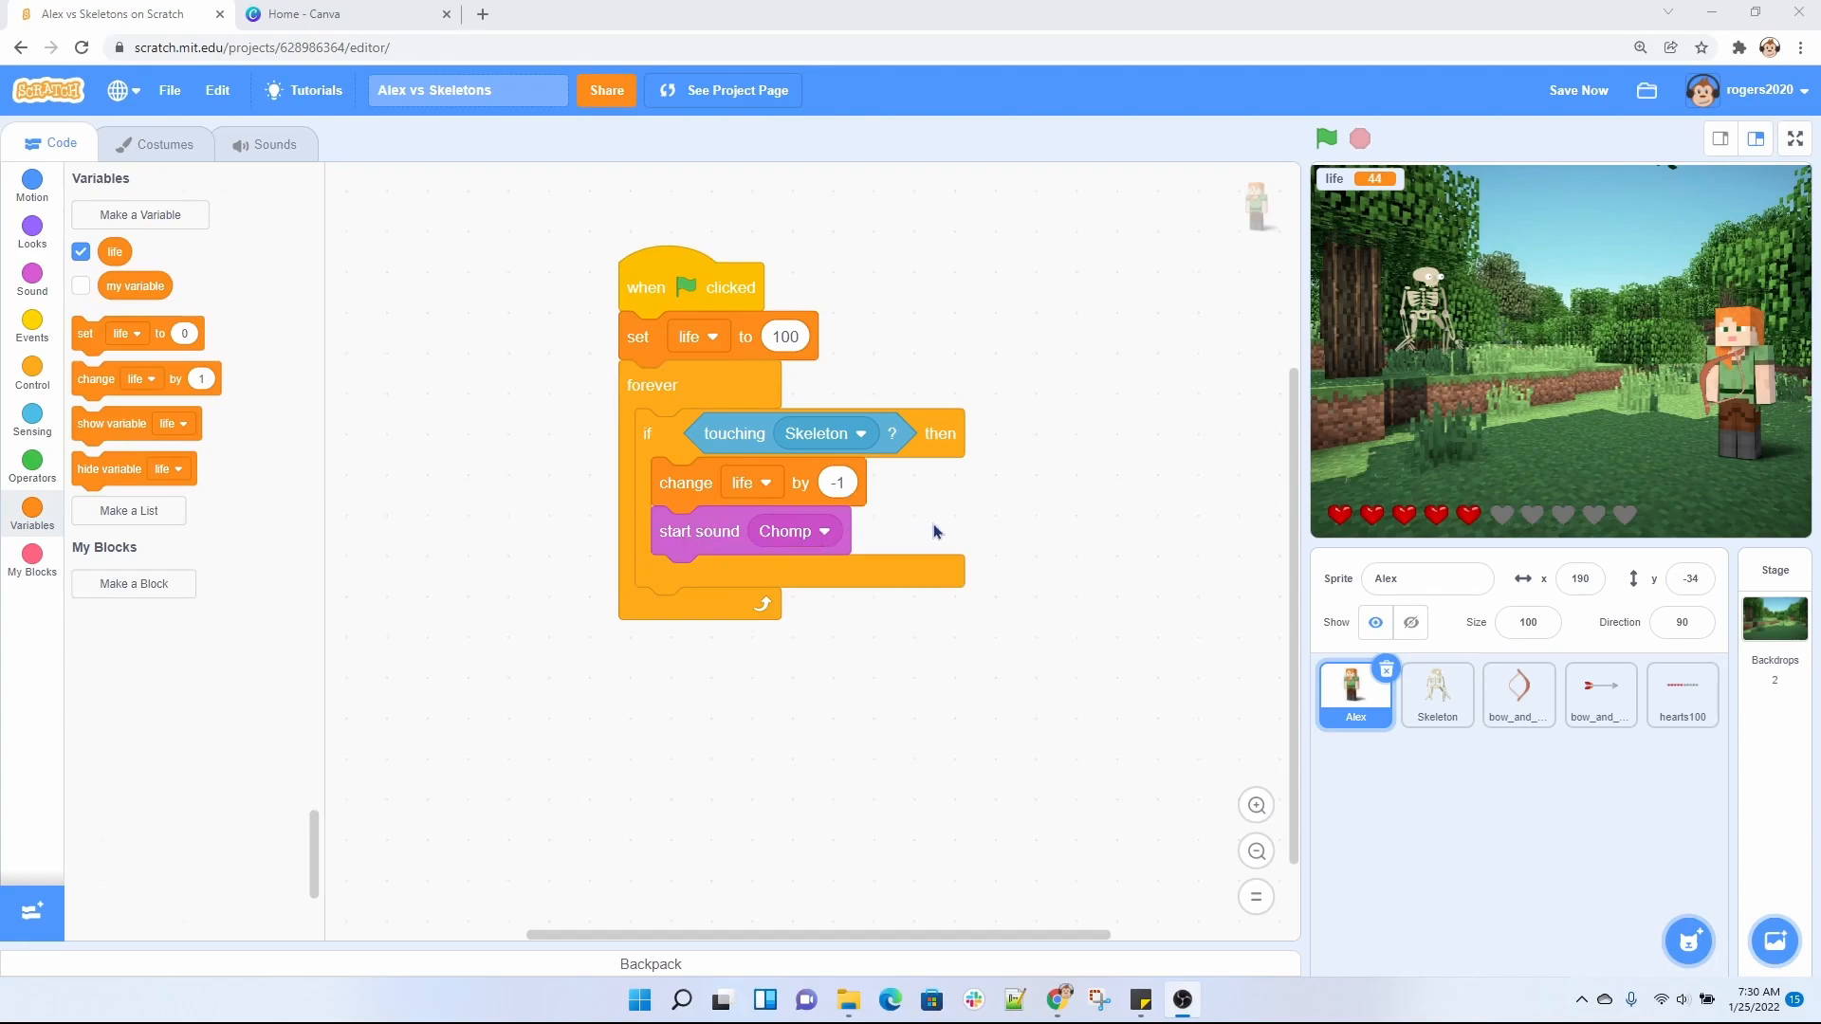
mouse_move(1615, 253)
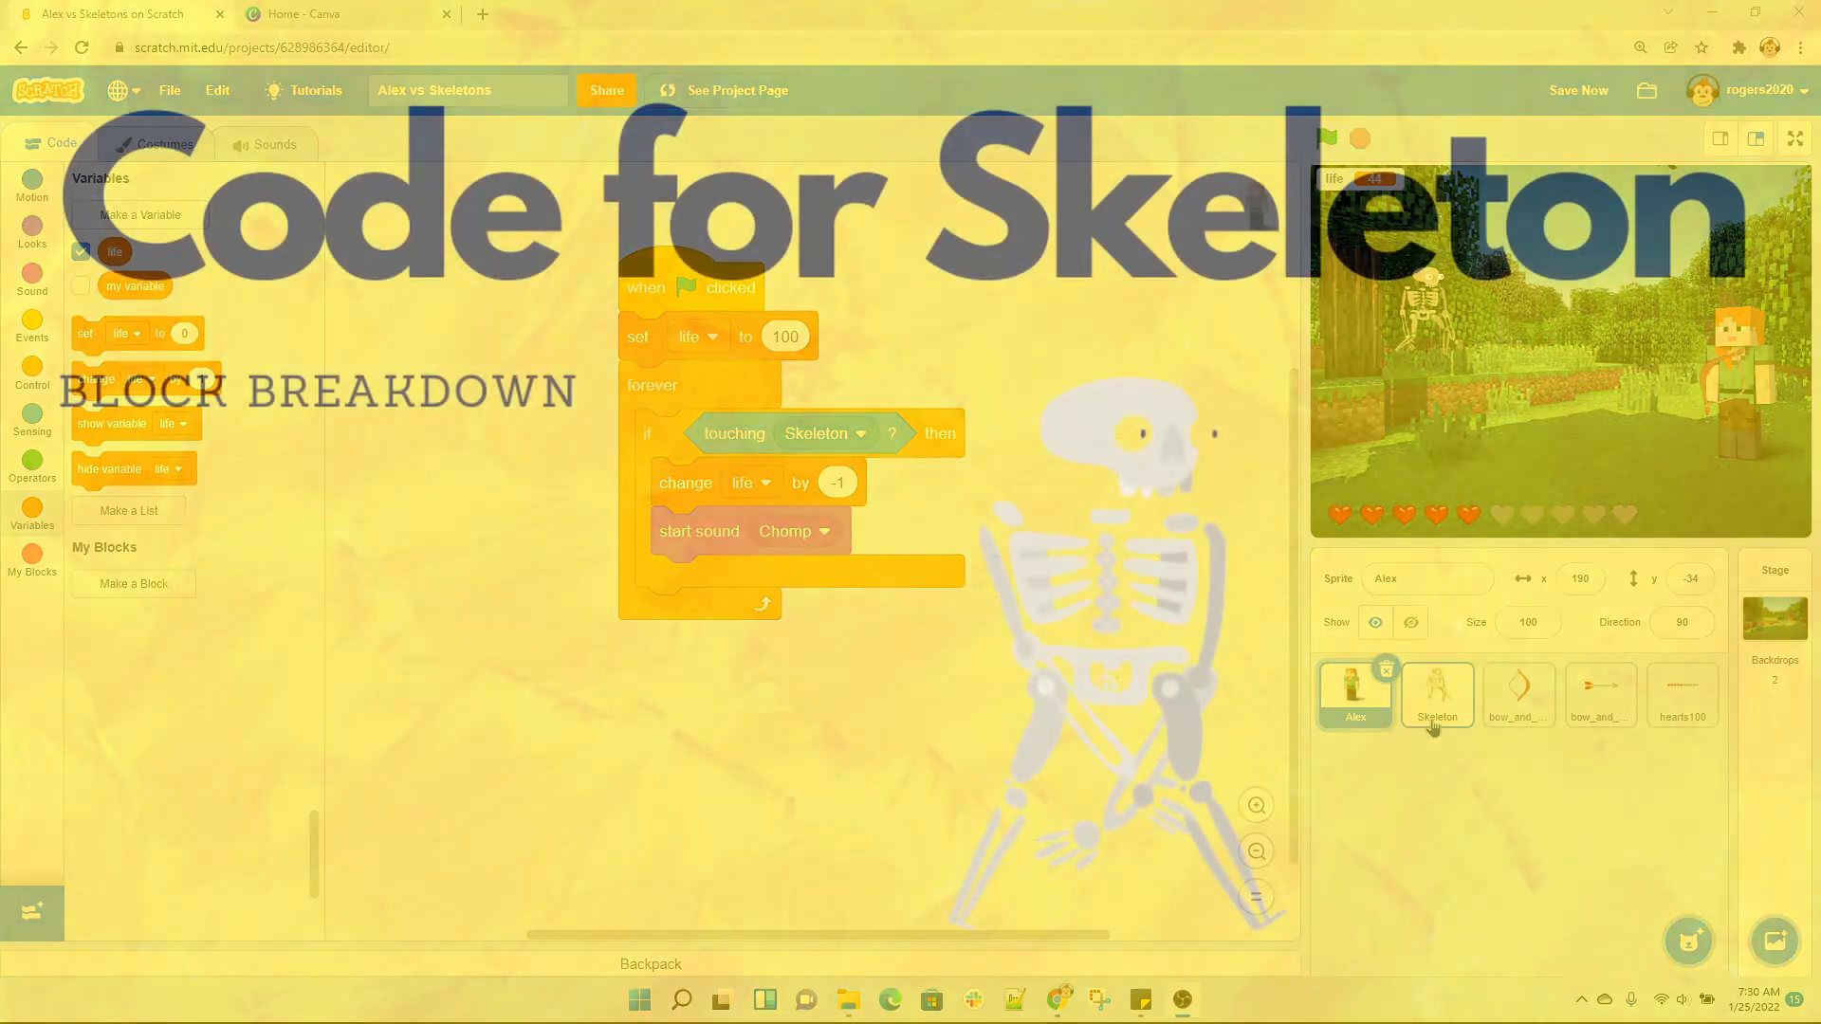
Select the Skeleton sprite to show its walking, rattle and hide script.
left_click(1436, 697)
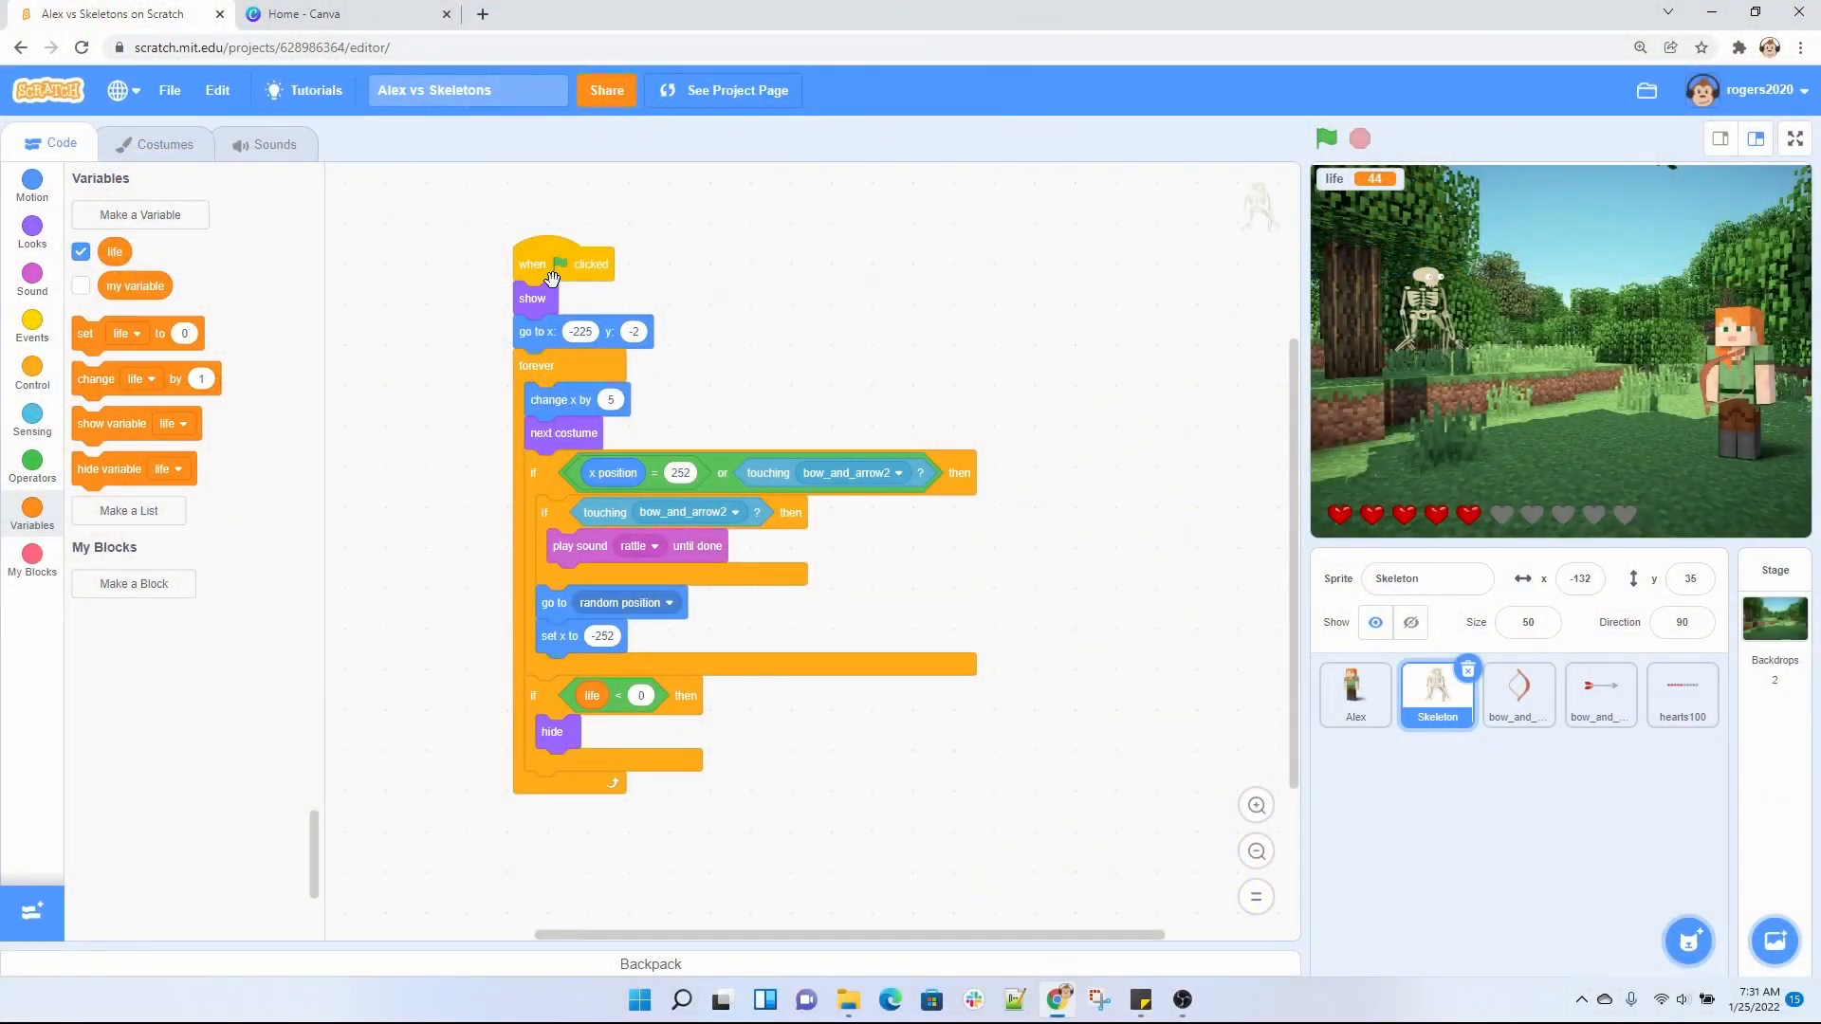
mouse_move(578, 293)
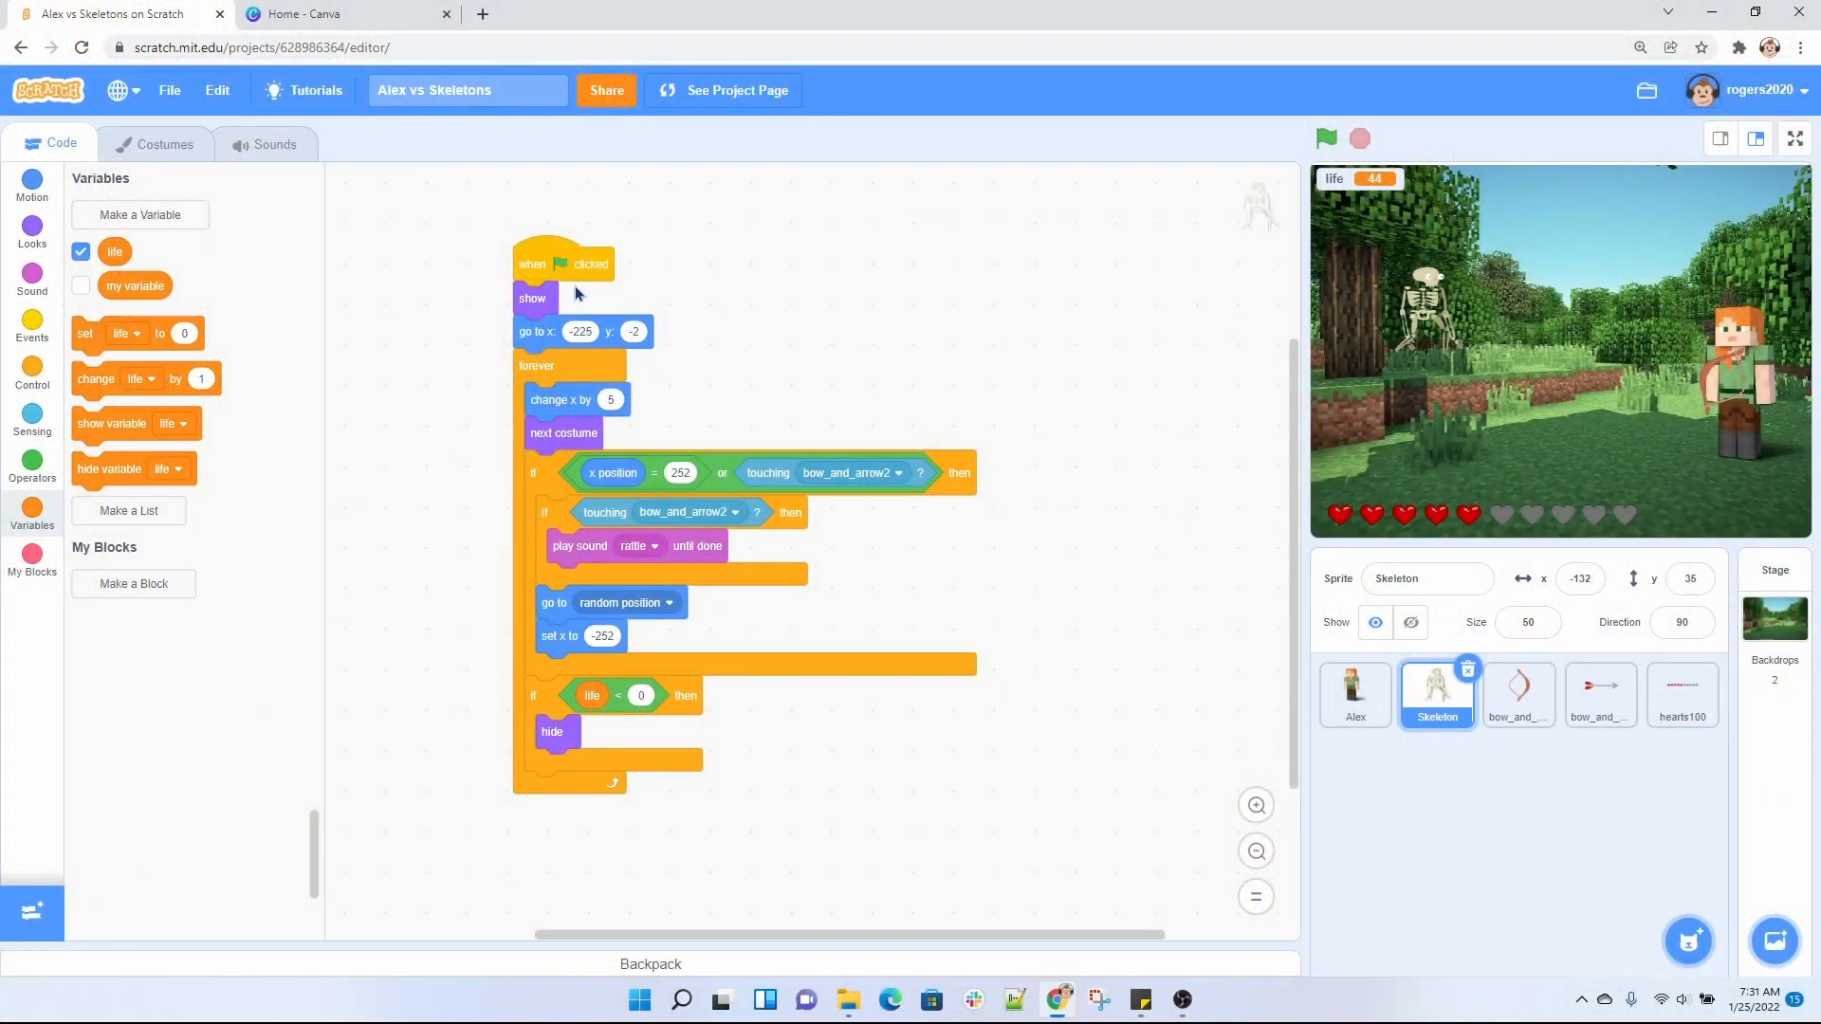
mouse_move(569, 275)
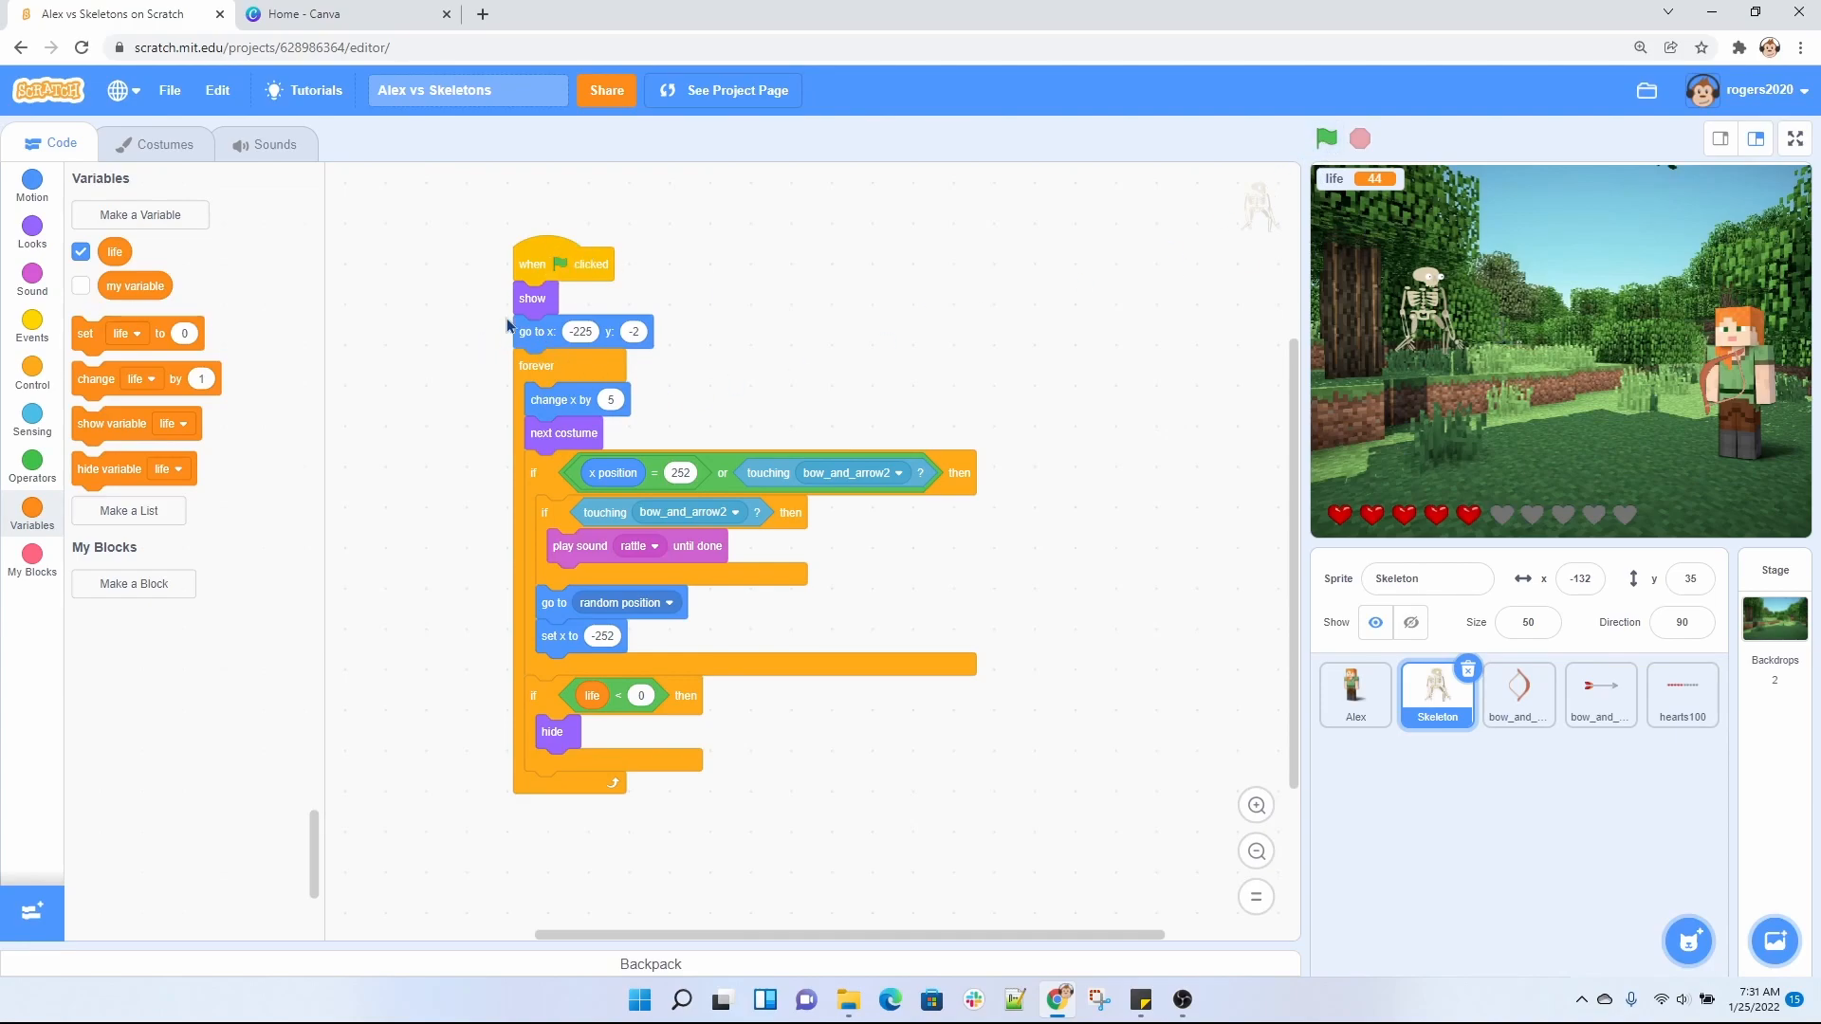
mouse_move(532, 300)
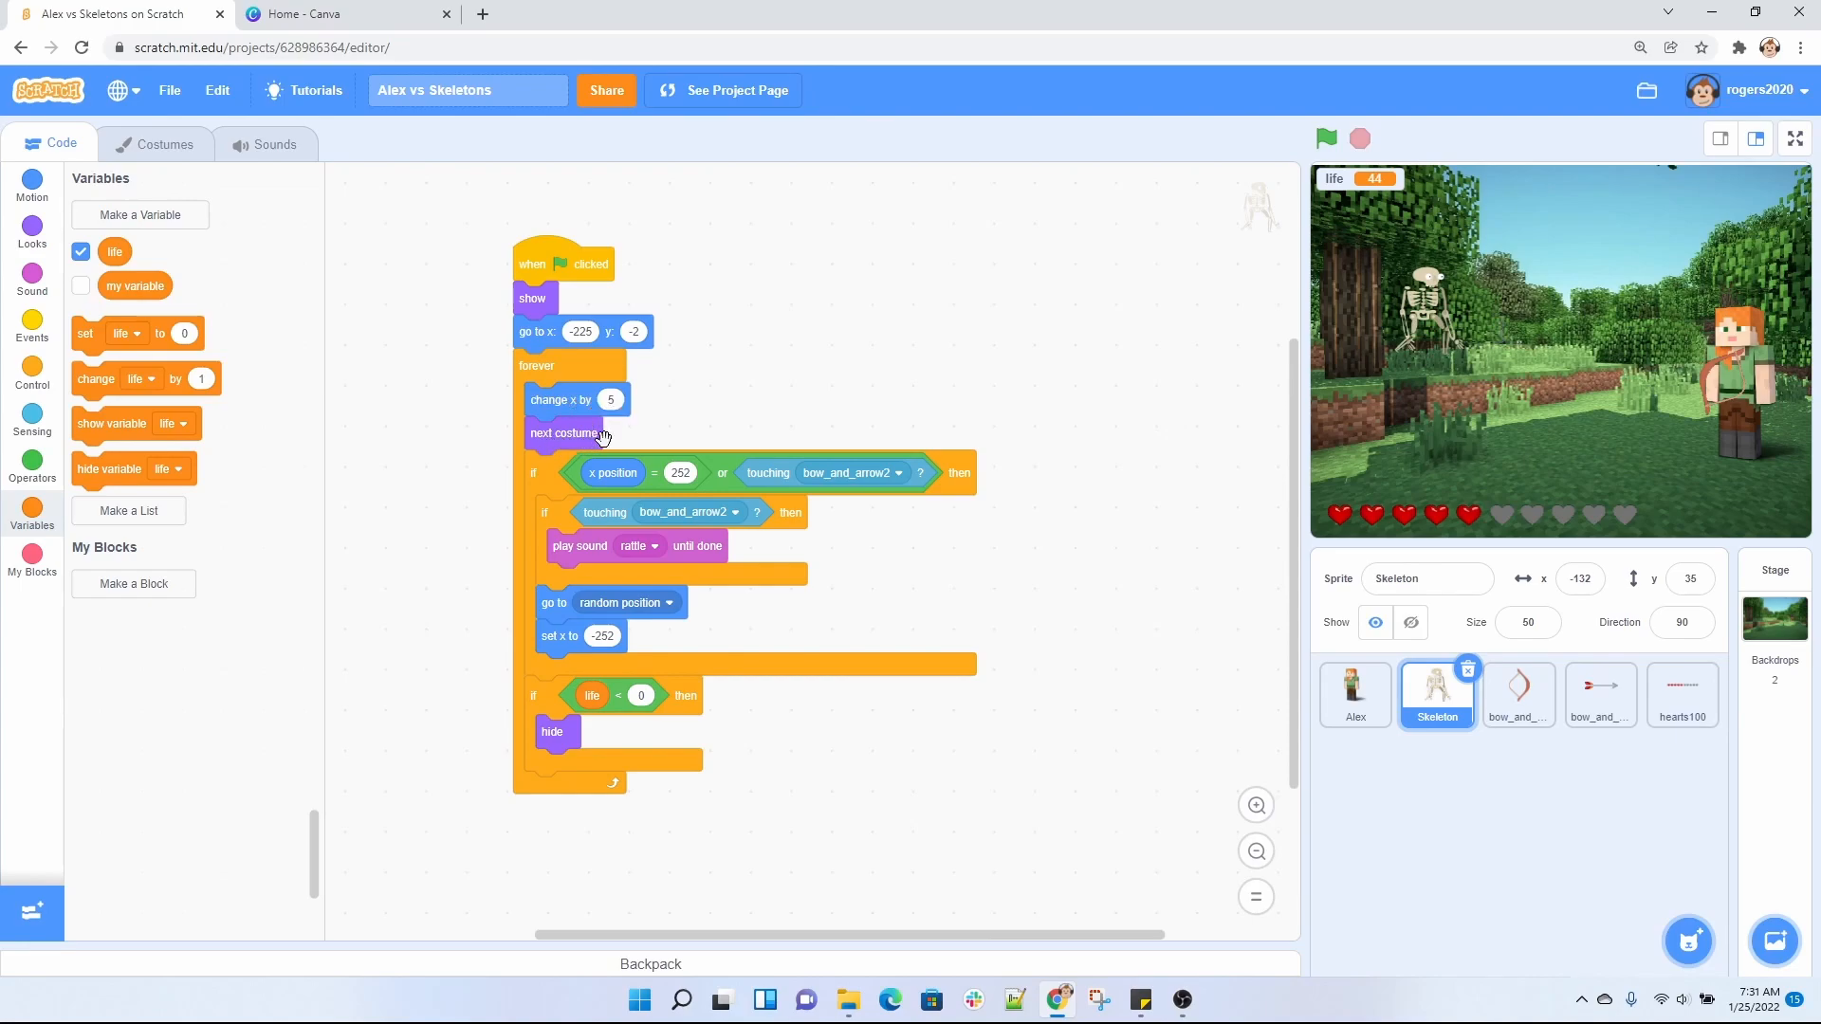
mouse_move(646, 419)
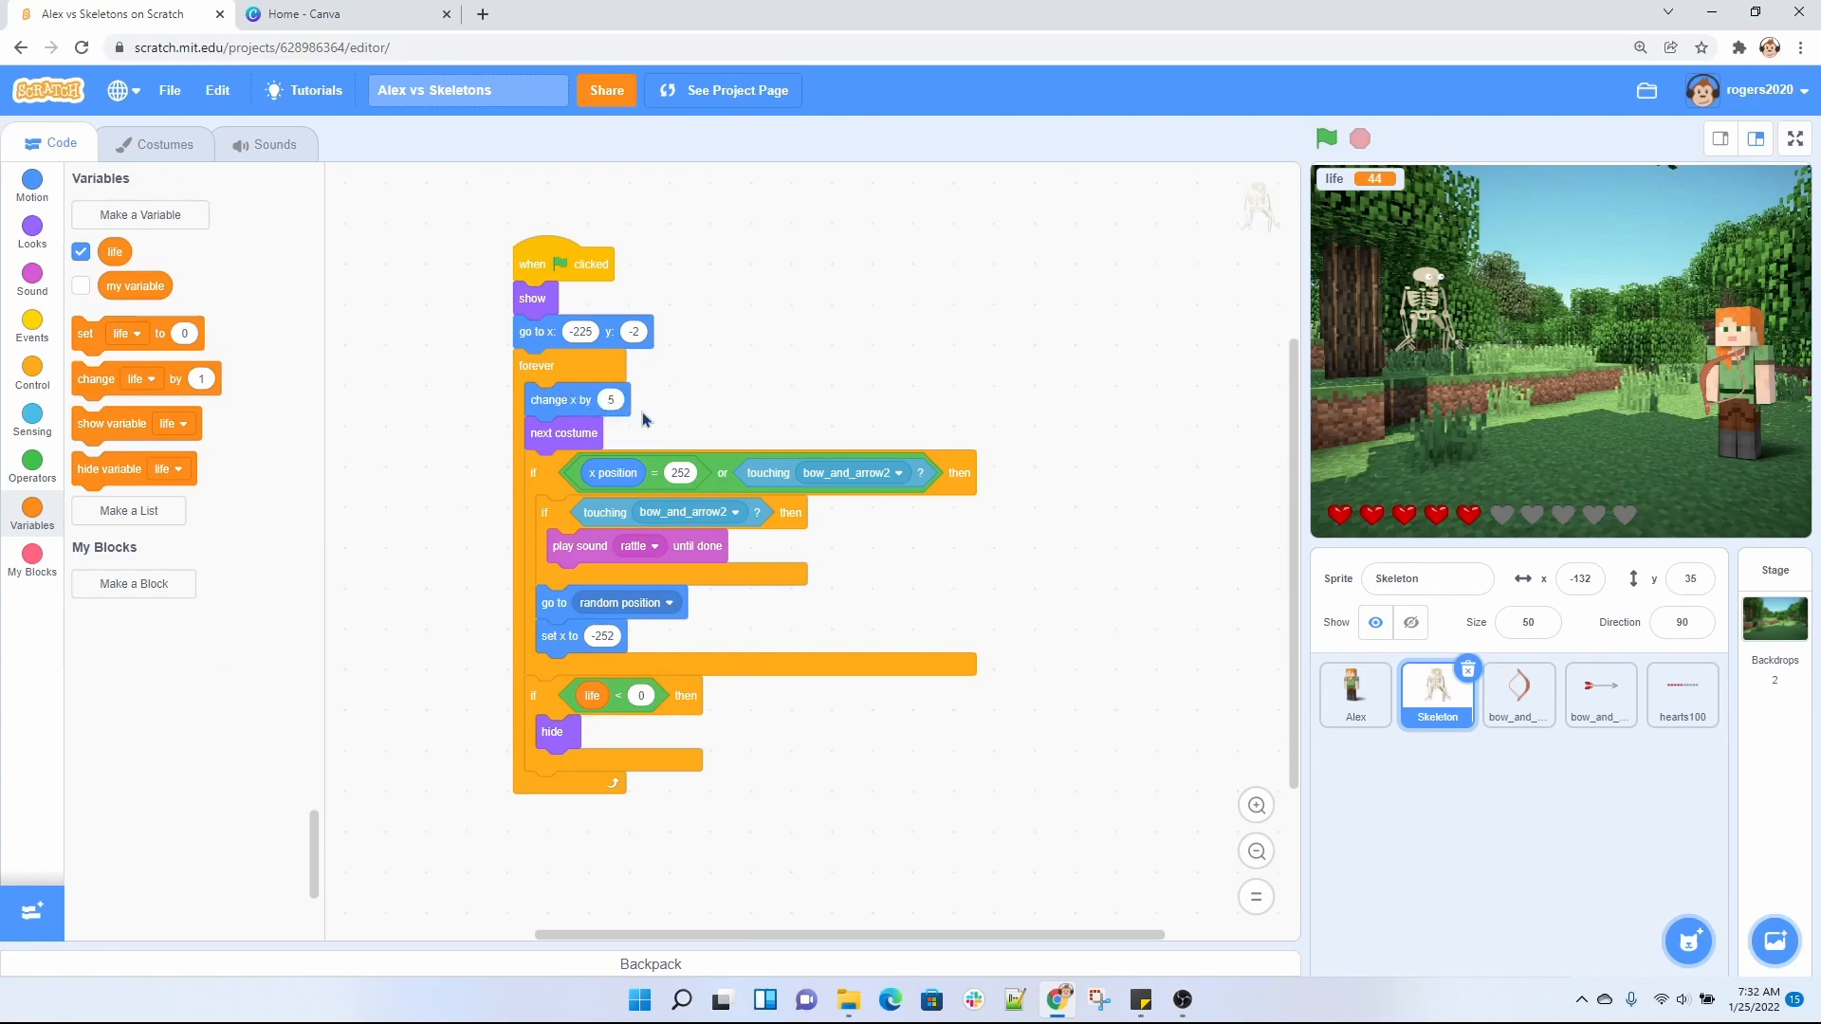
mouse_move(1338, 351)
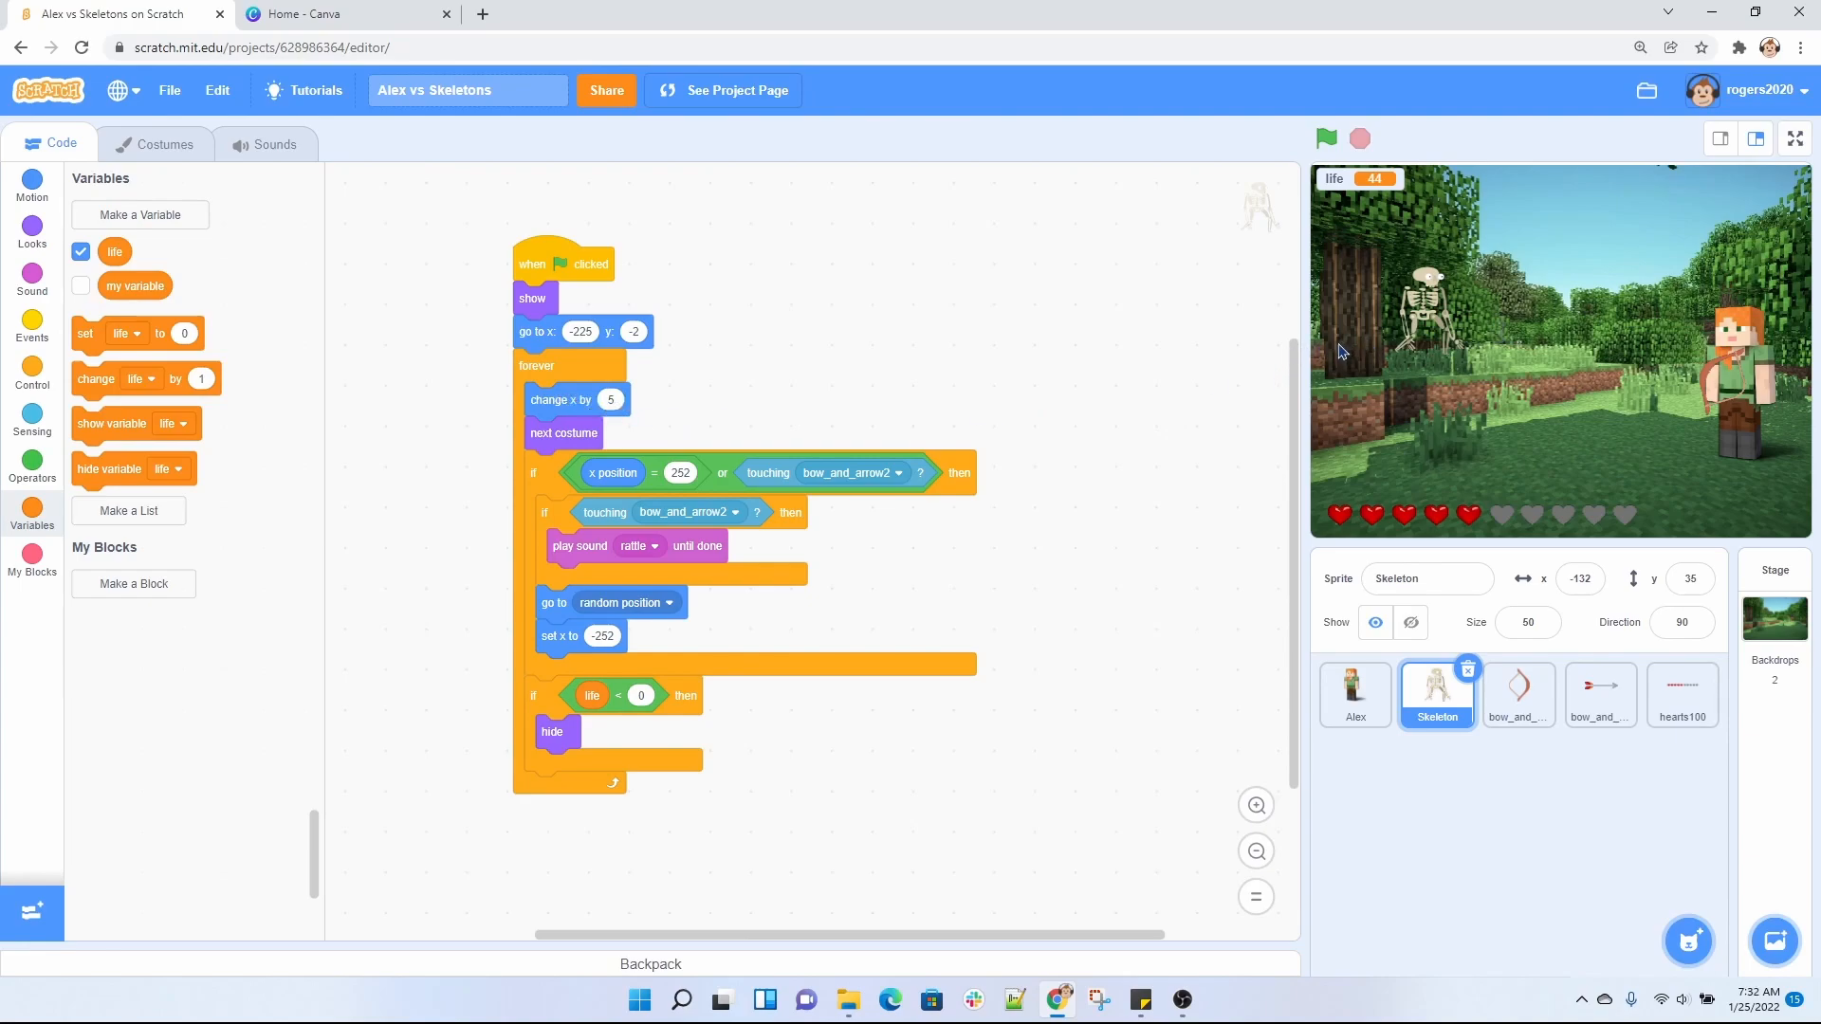
mouse_move(1273, 399)
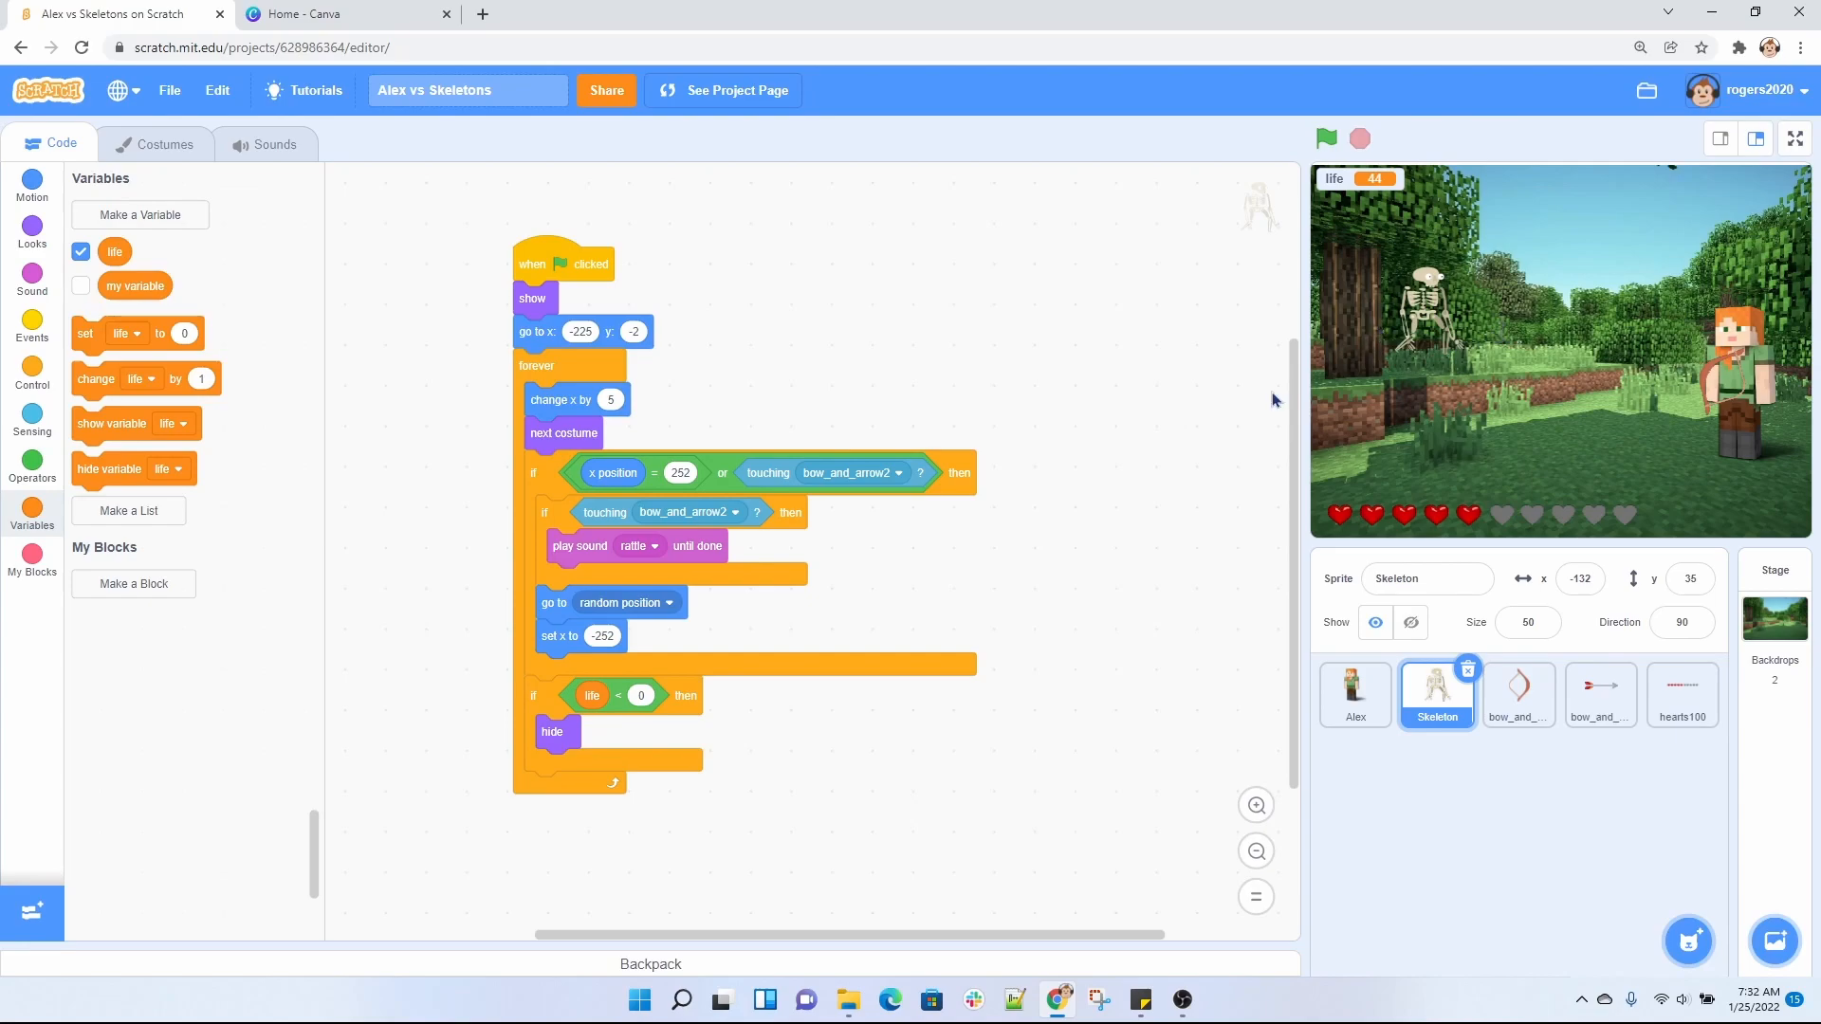
mouse_move(1408, 354)
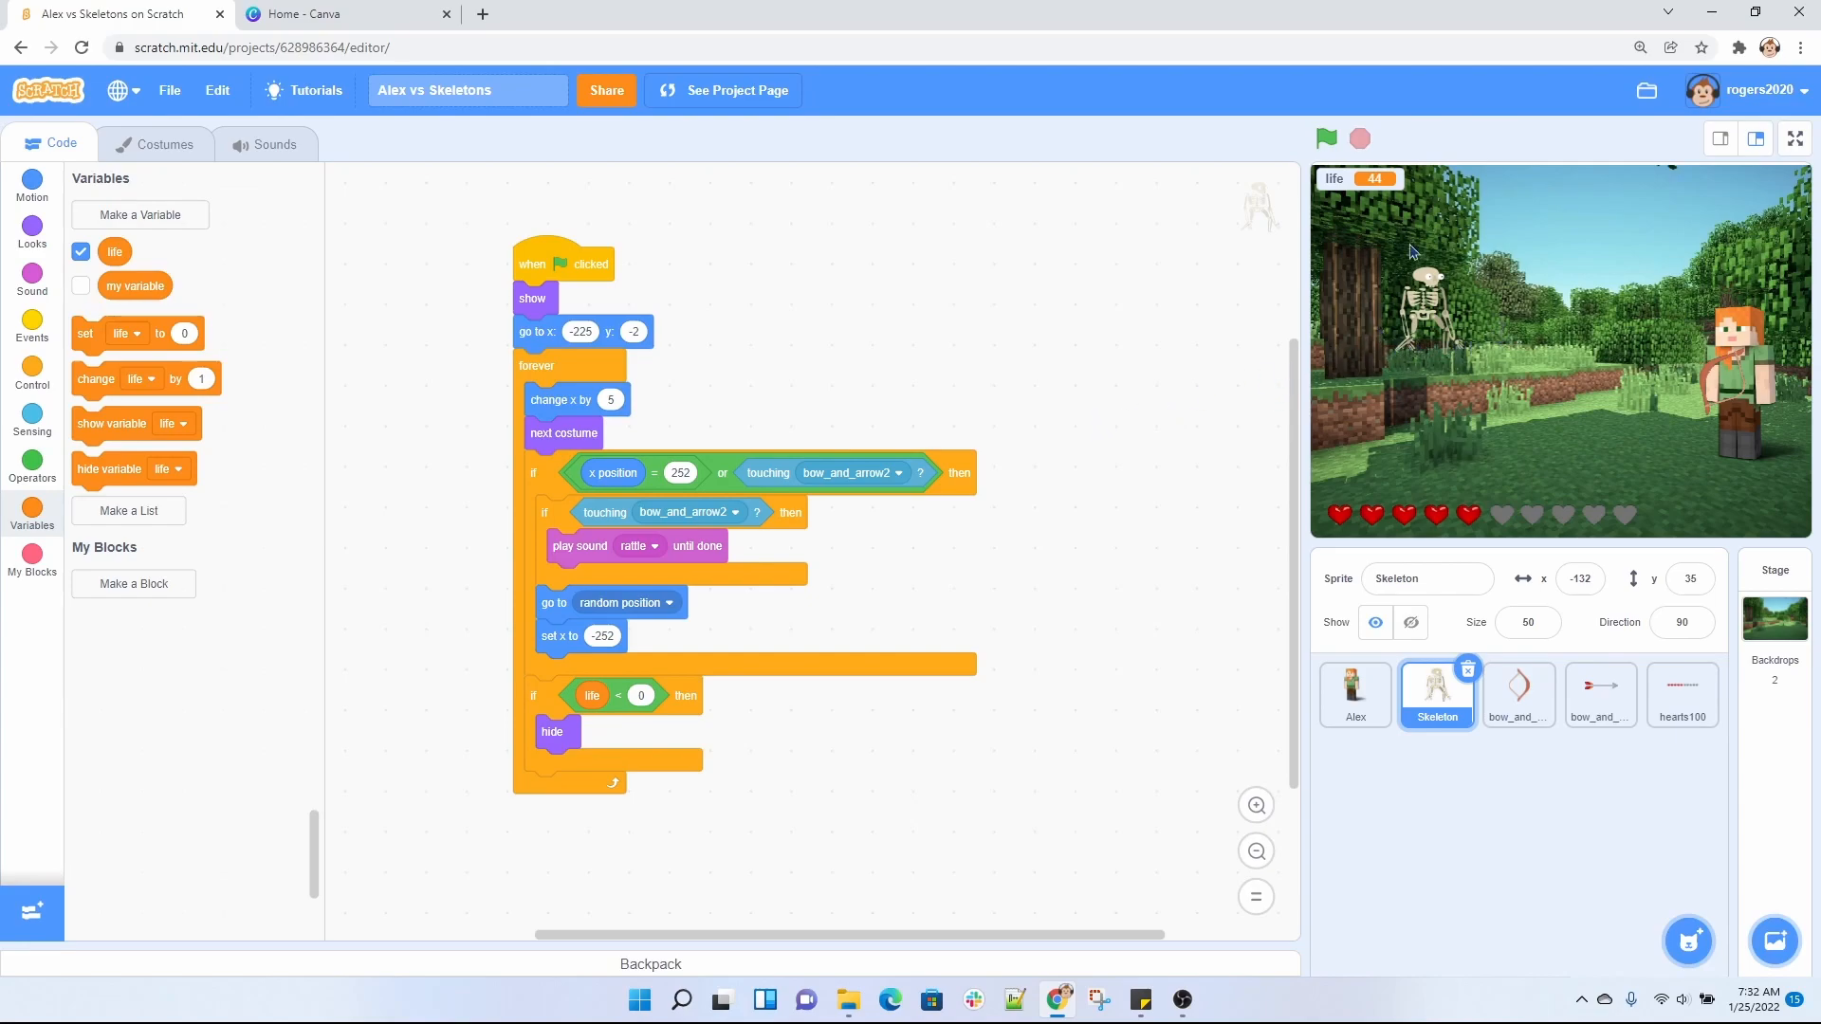
Run the game again and watch the Skeleton drain Alex's life.
left_click(1325, 138)
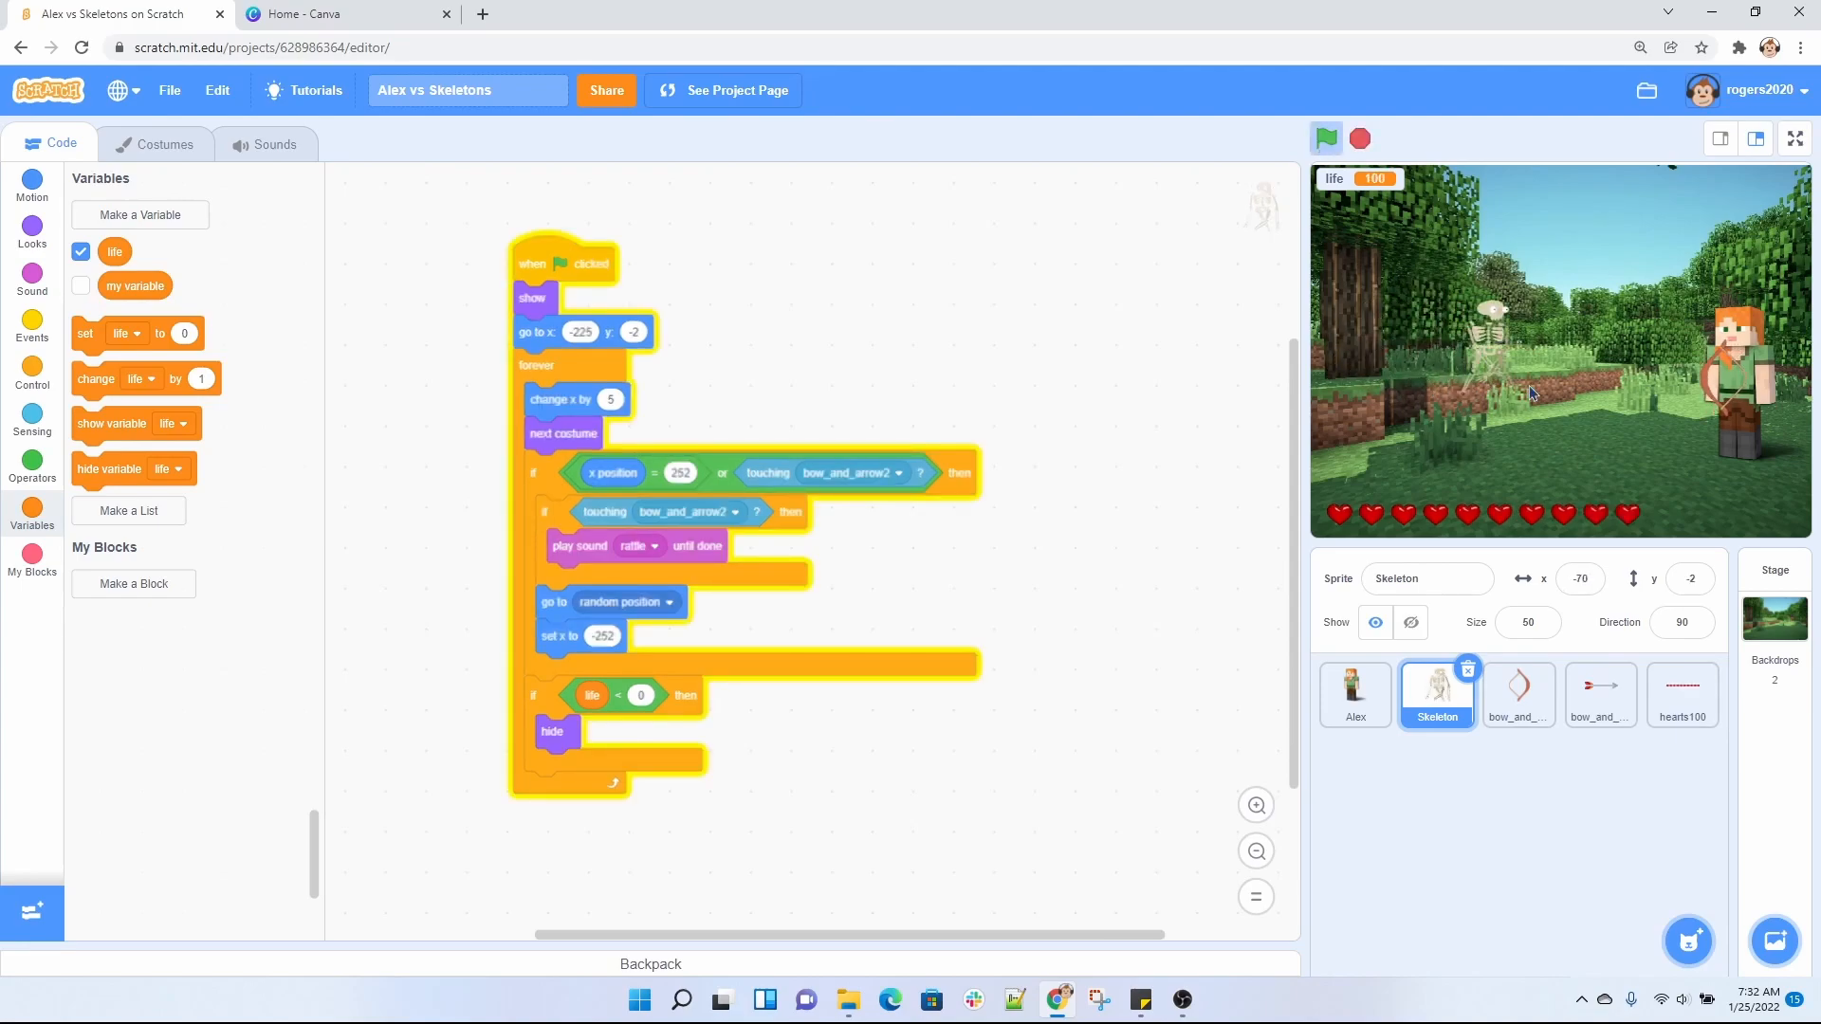
left_click(1324, 139)
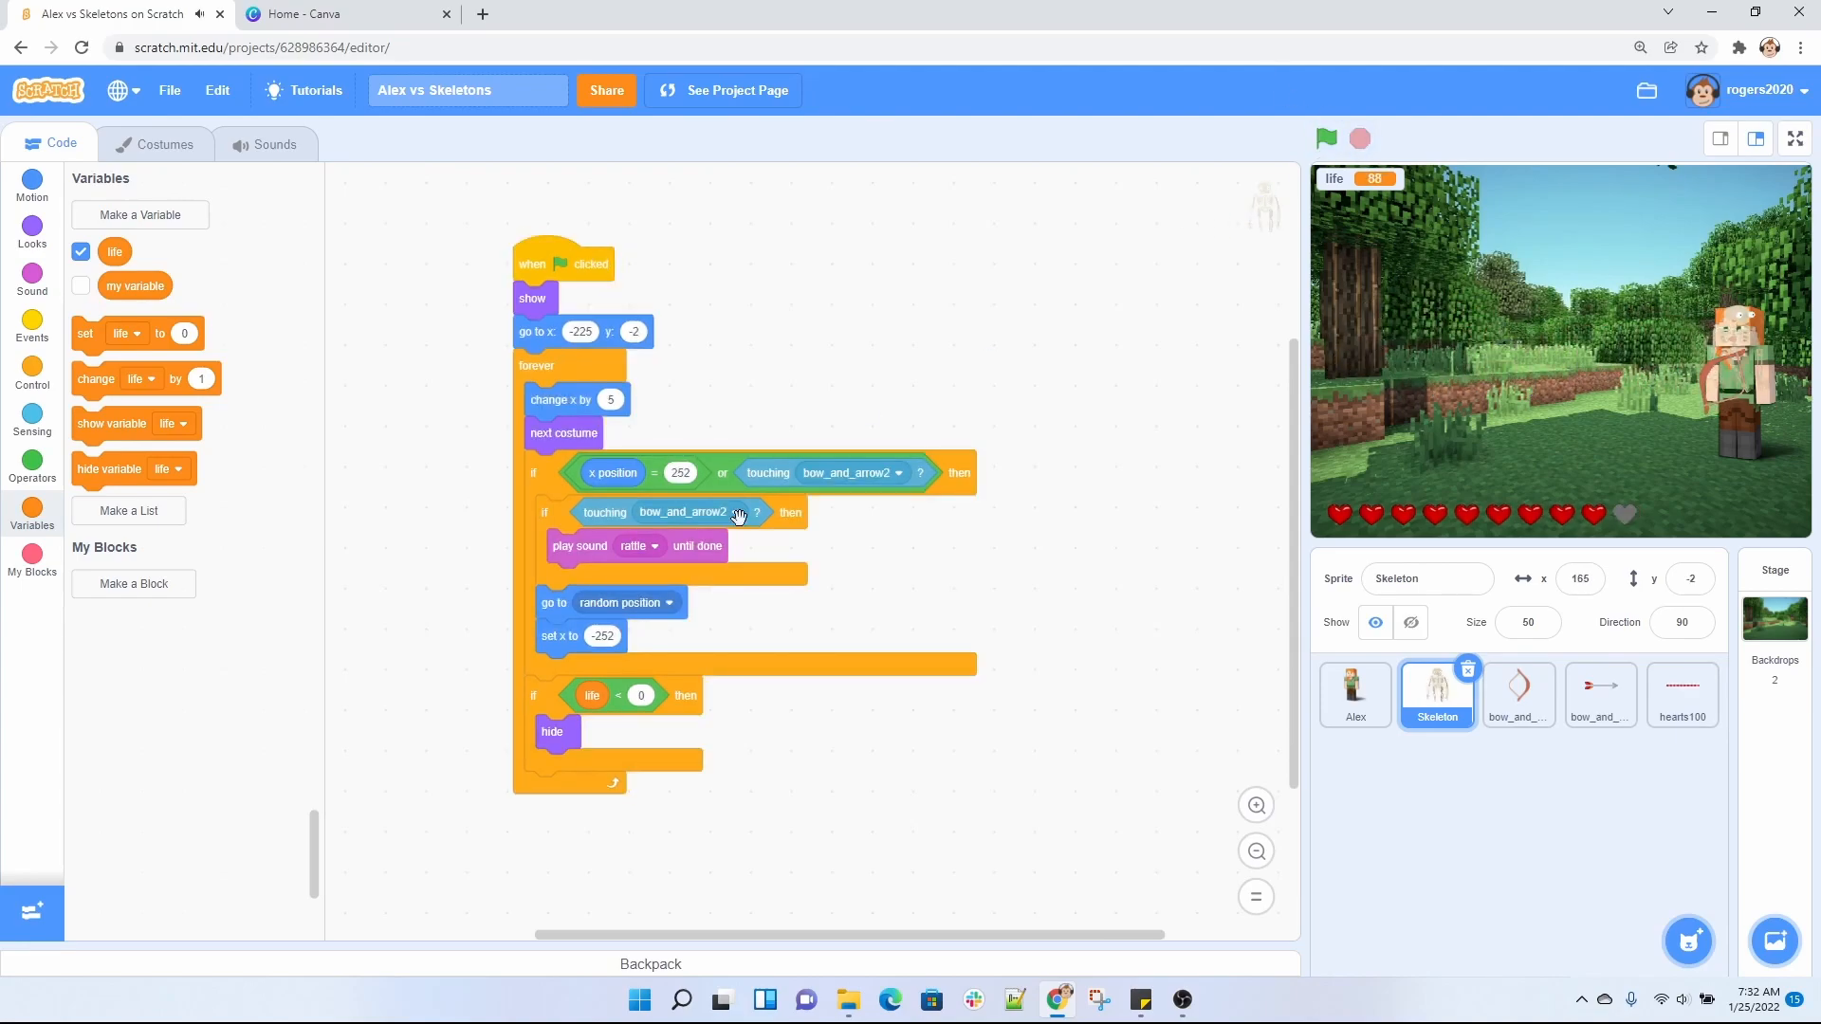
mouse_move(560, 478)
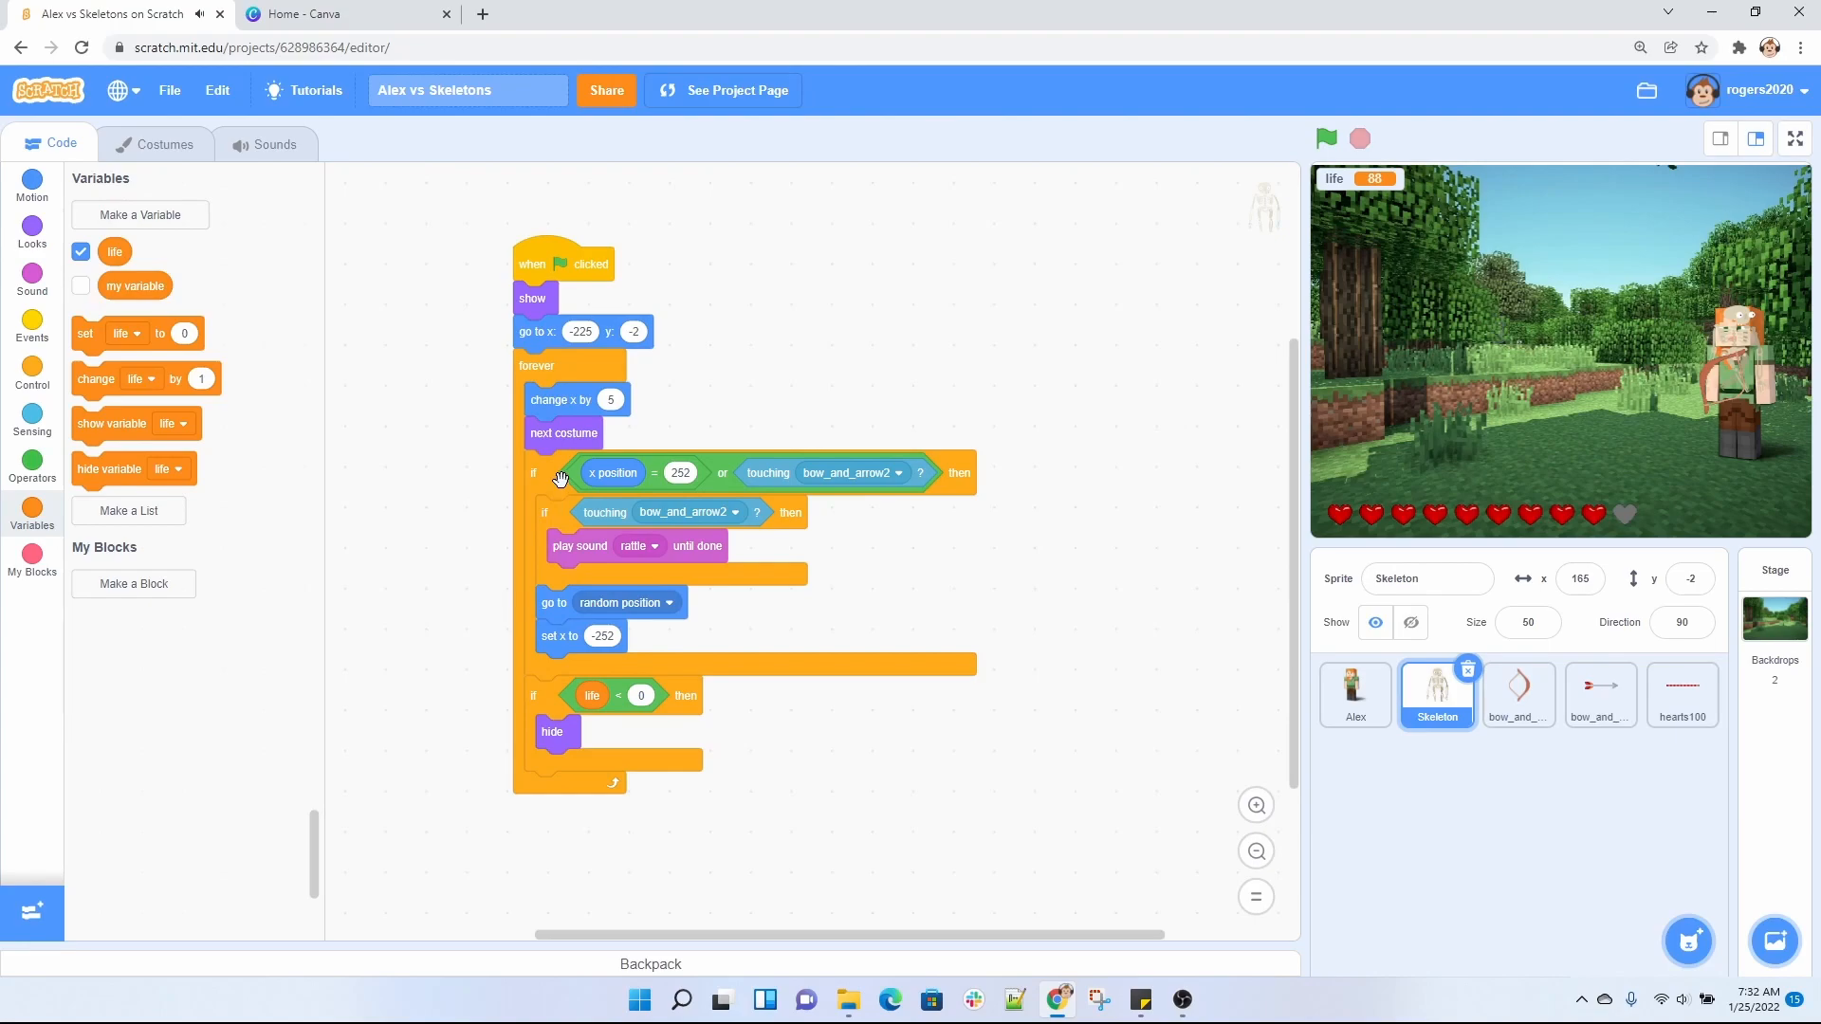
mouse_move(554, 488)
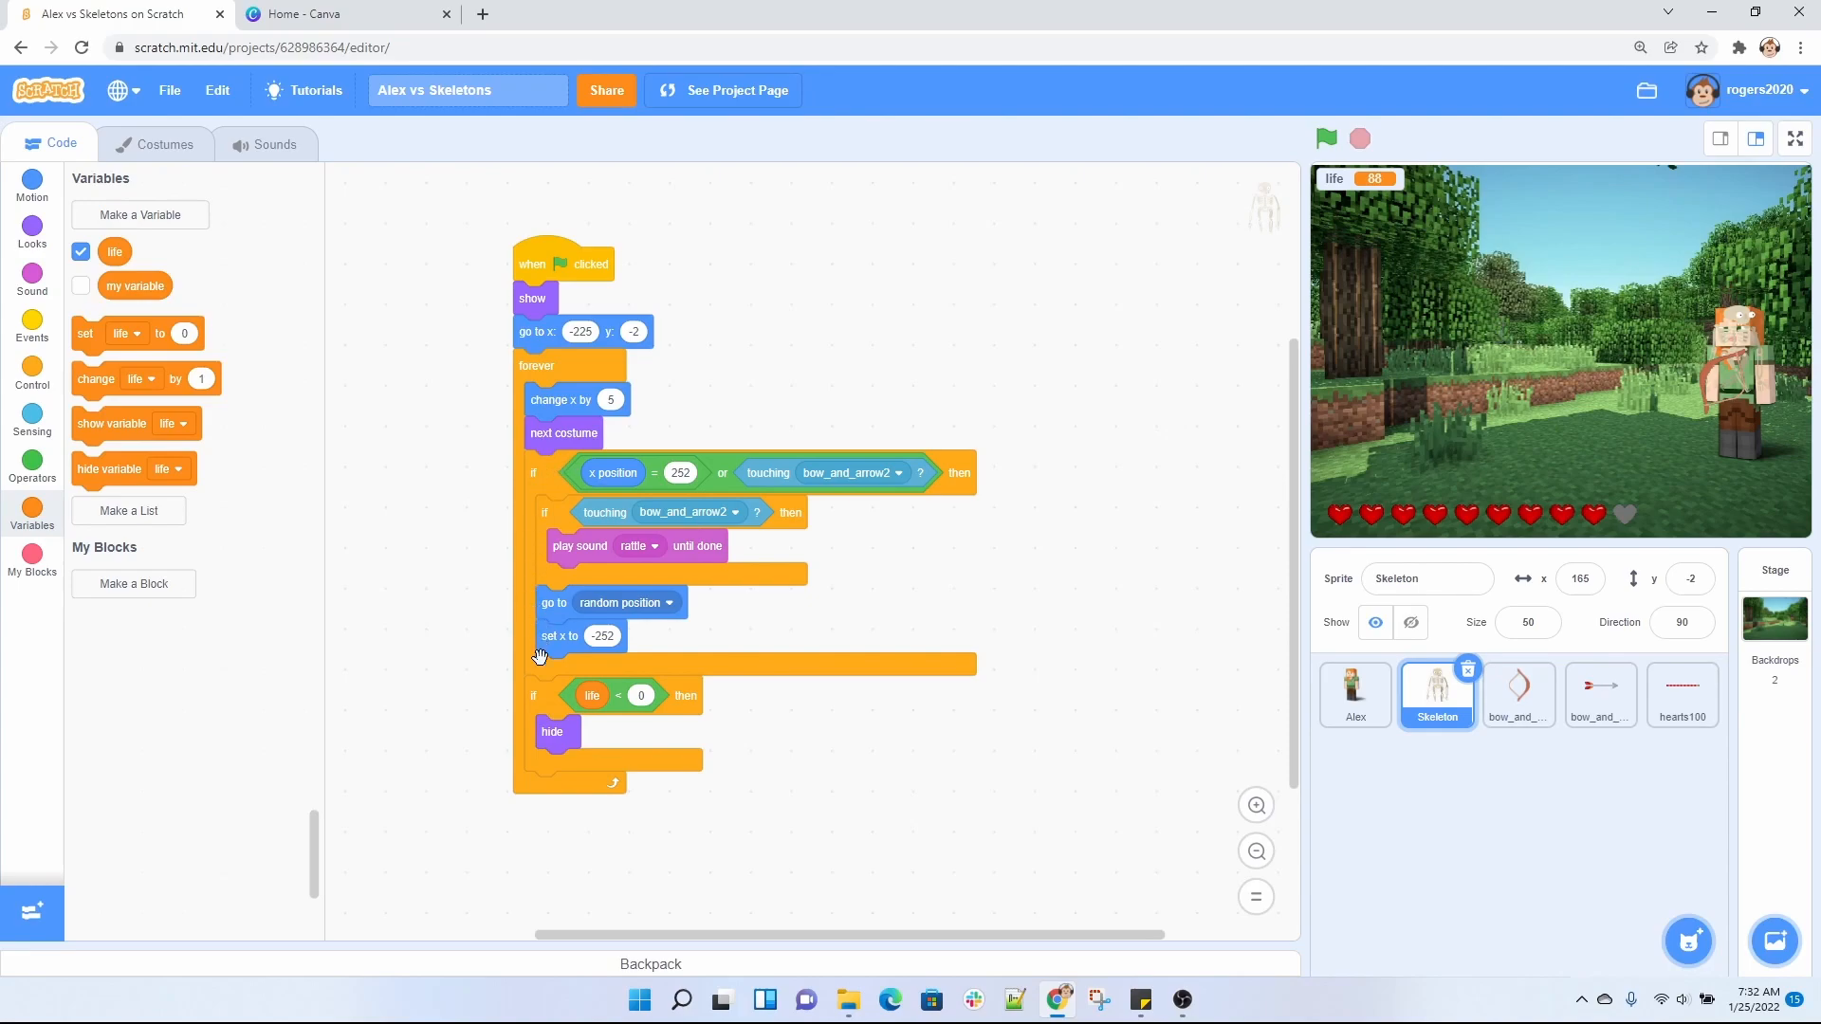
mouse_move(625, 472)
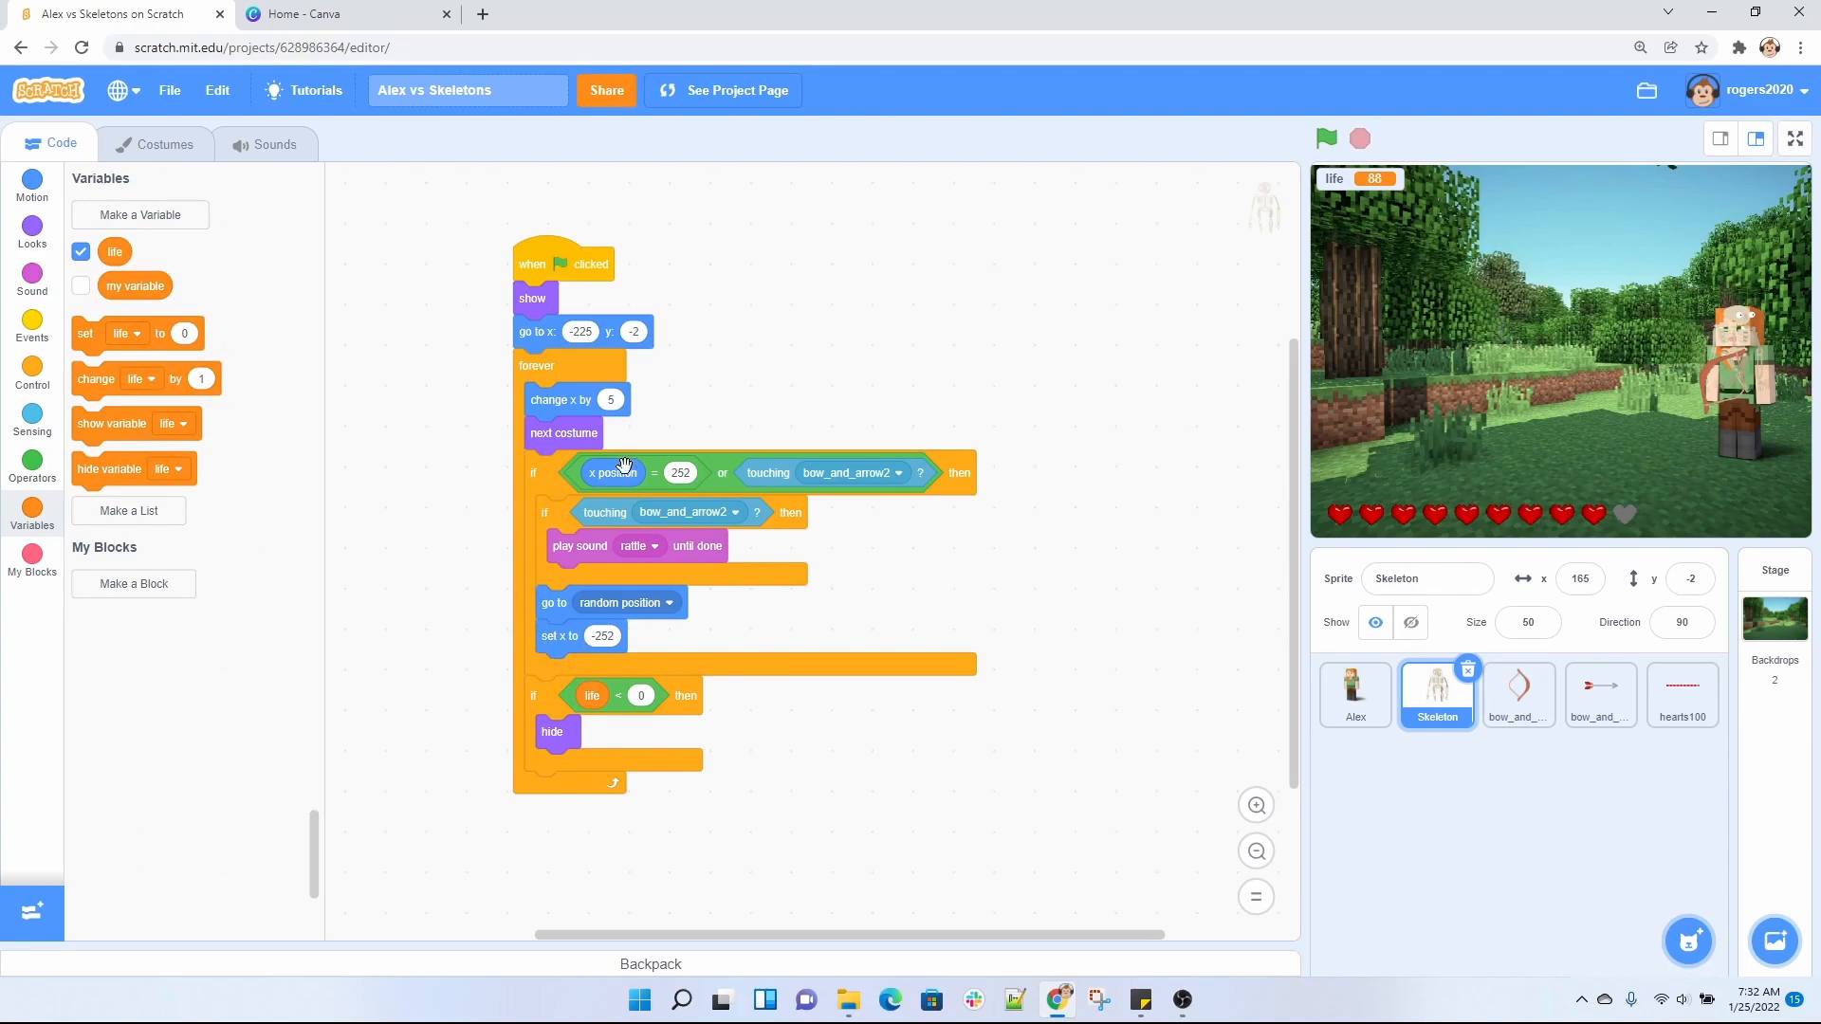
mouse_move(565, 653)
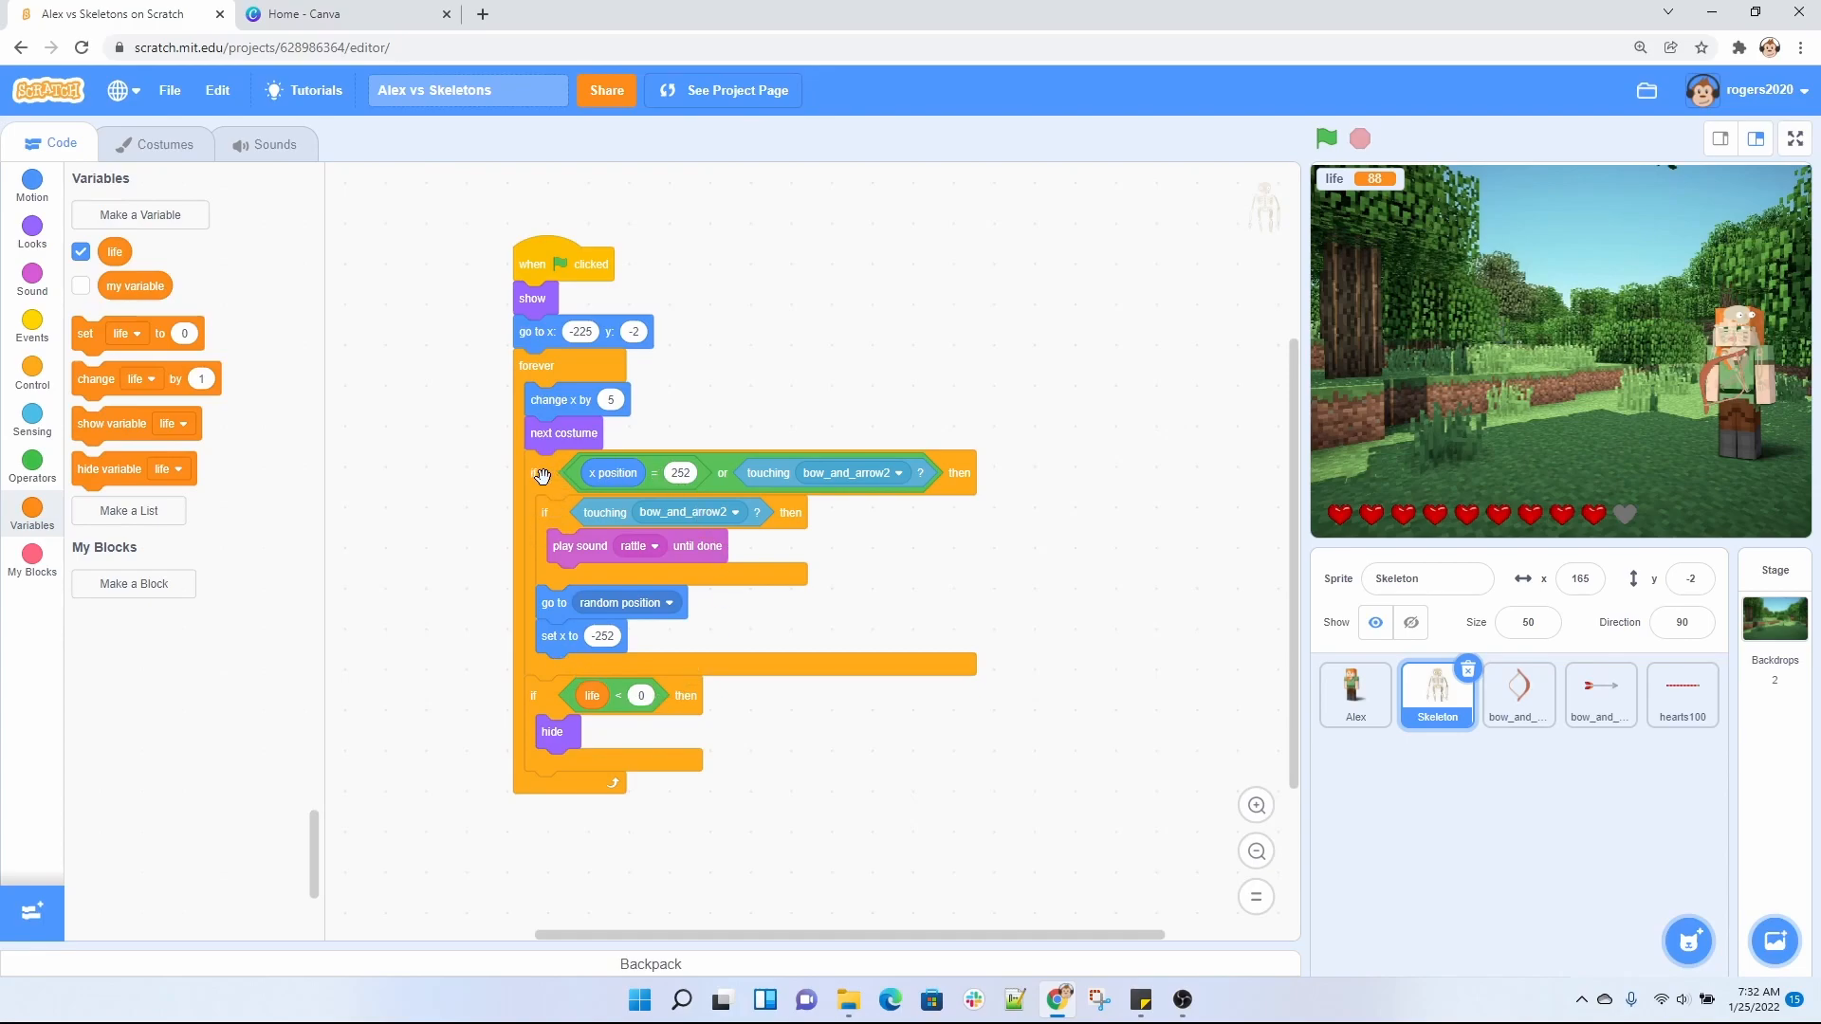
mouse_move(1387, 406)
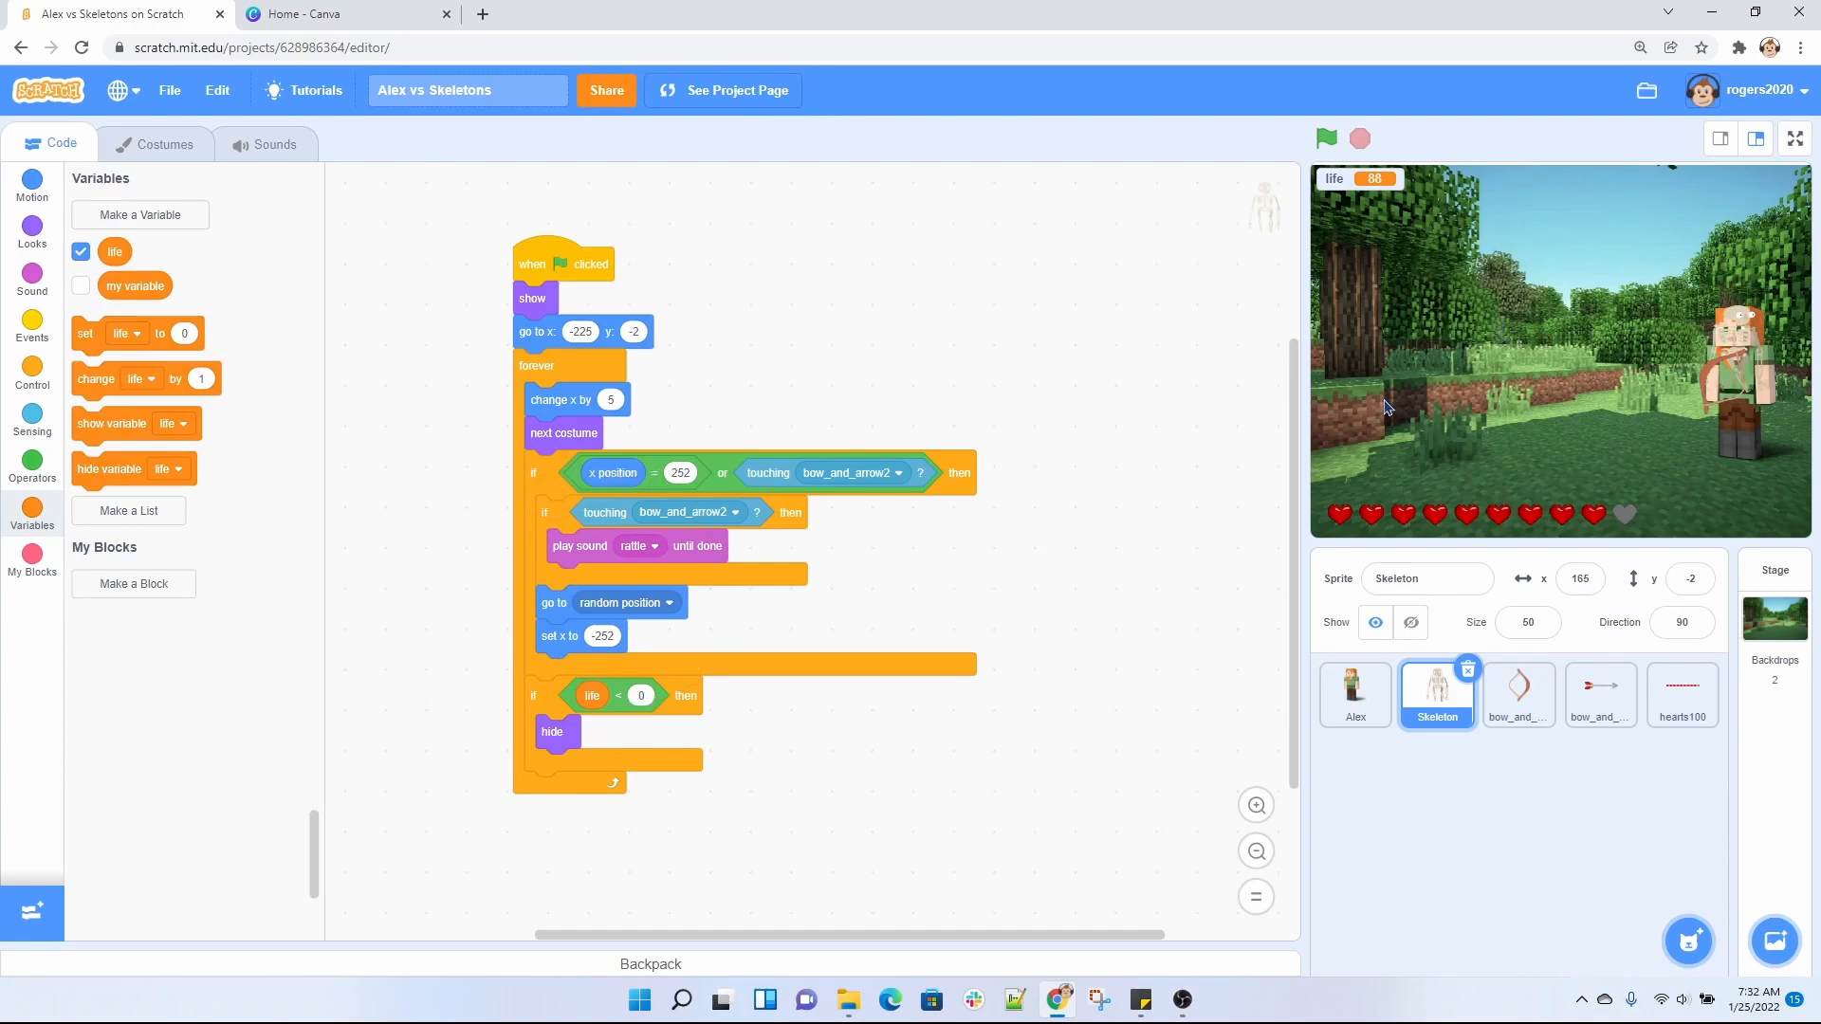
mouse_move(1811, 260)
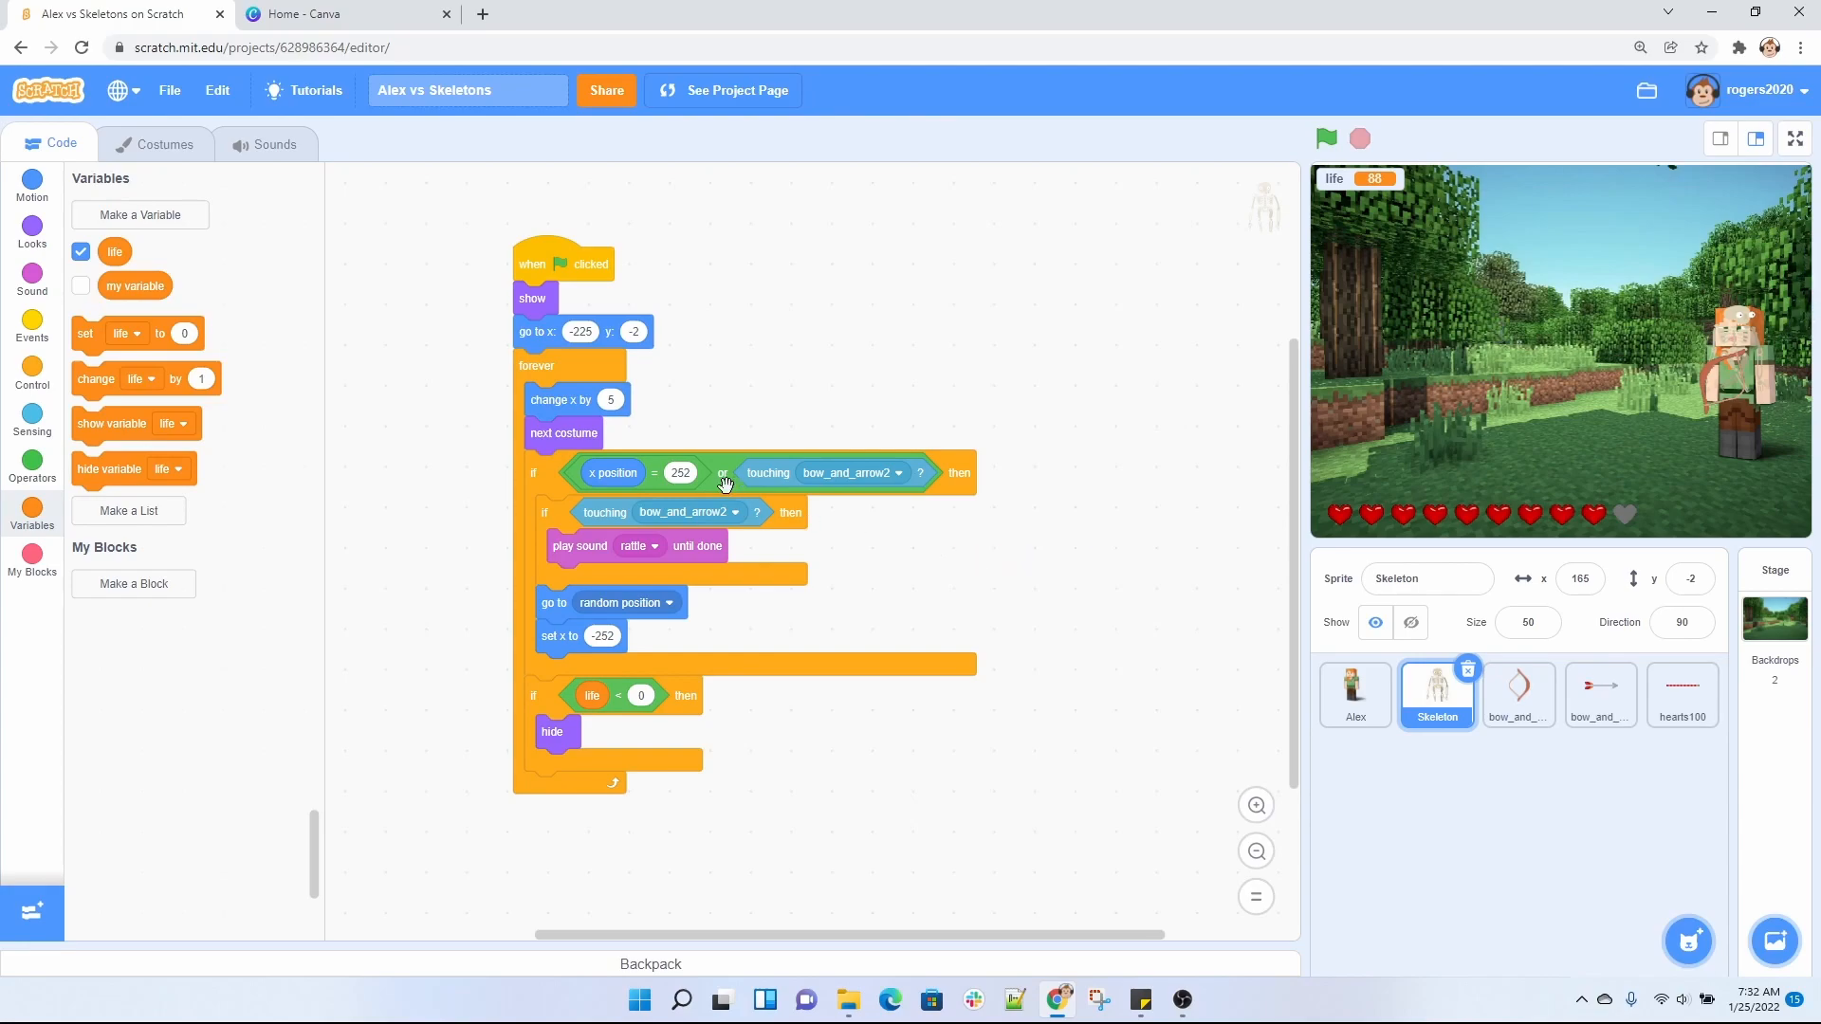
mouse_move(1312, 480)
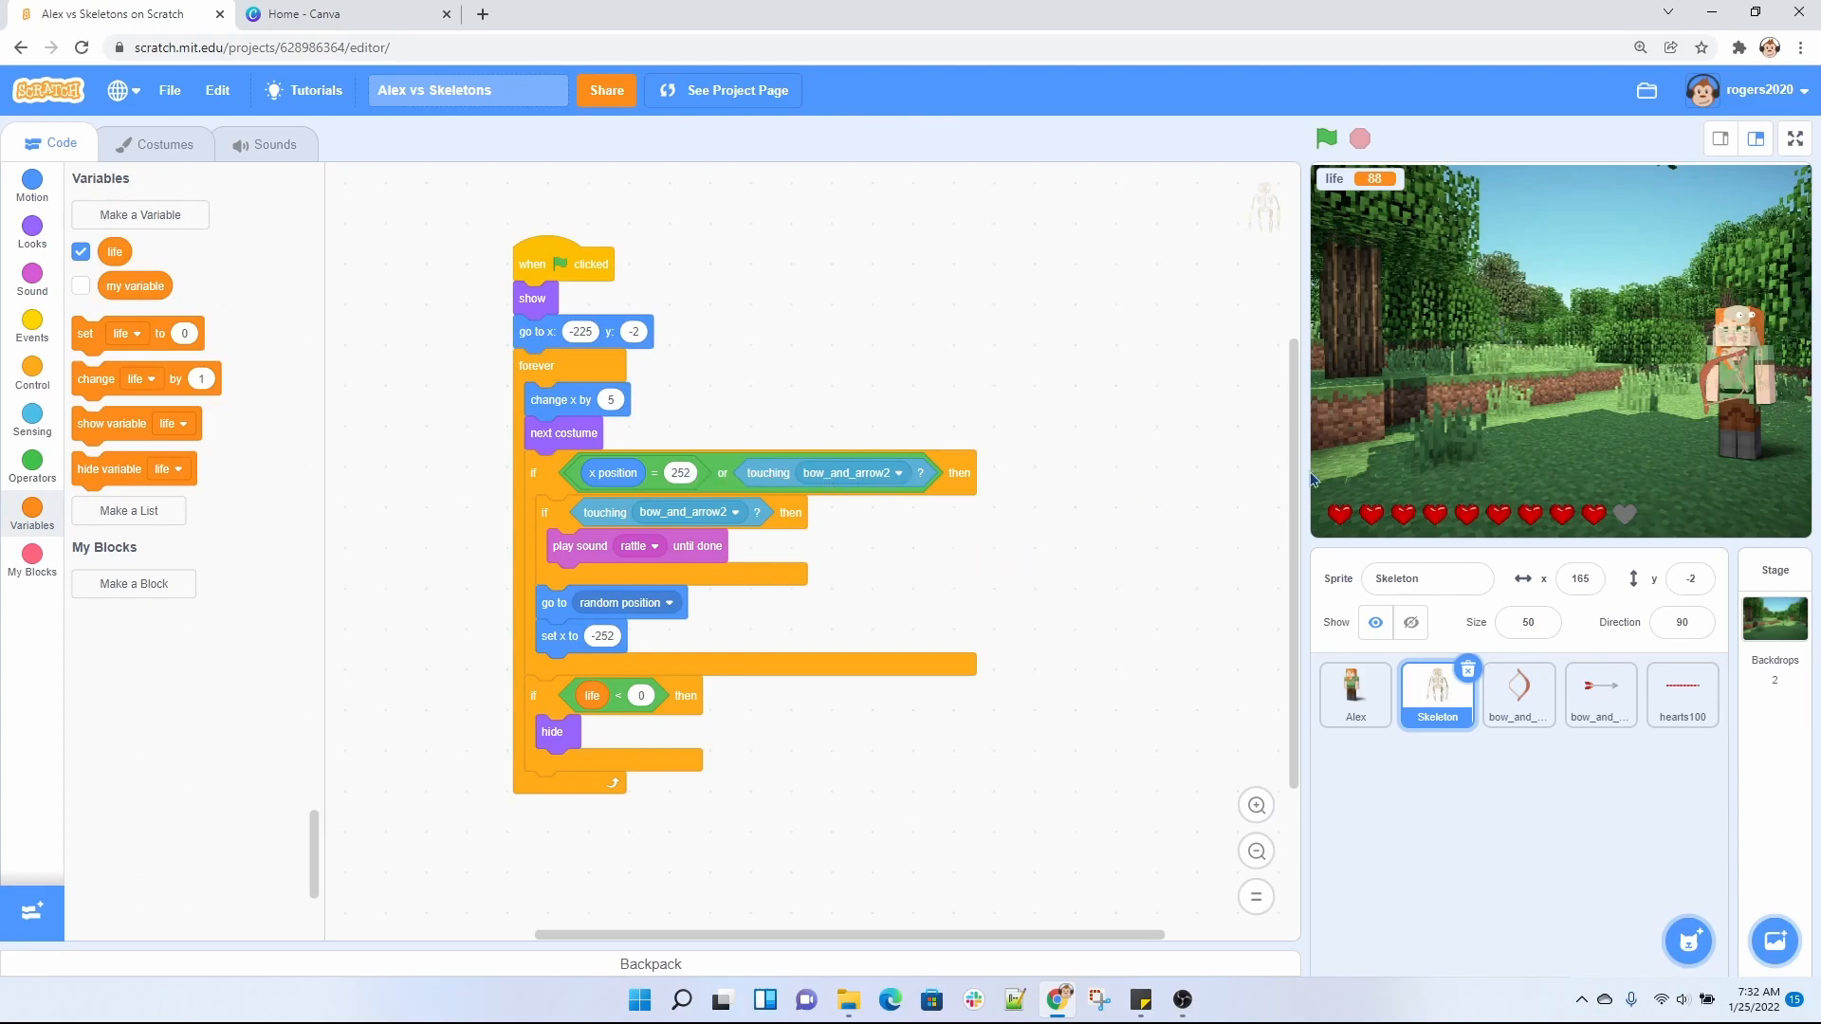
mouse_move(1321, 493)
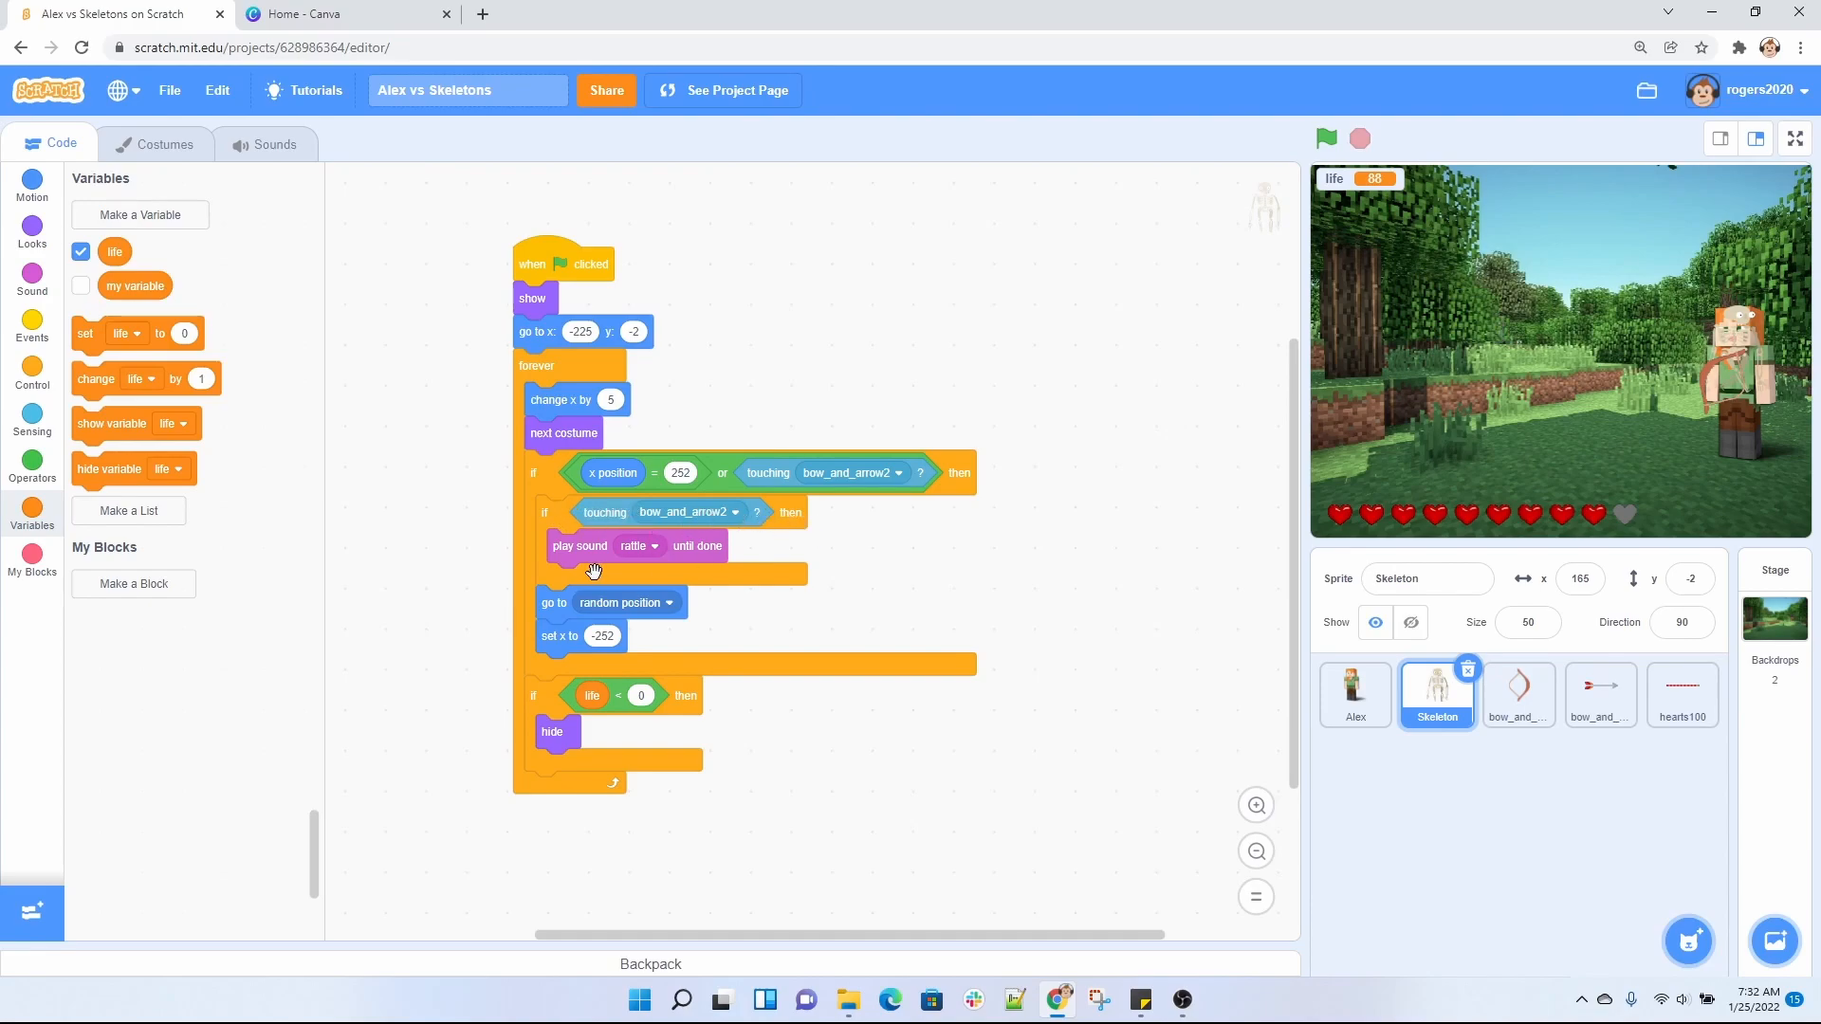
mouse_move(668, 546)
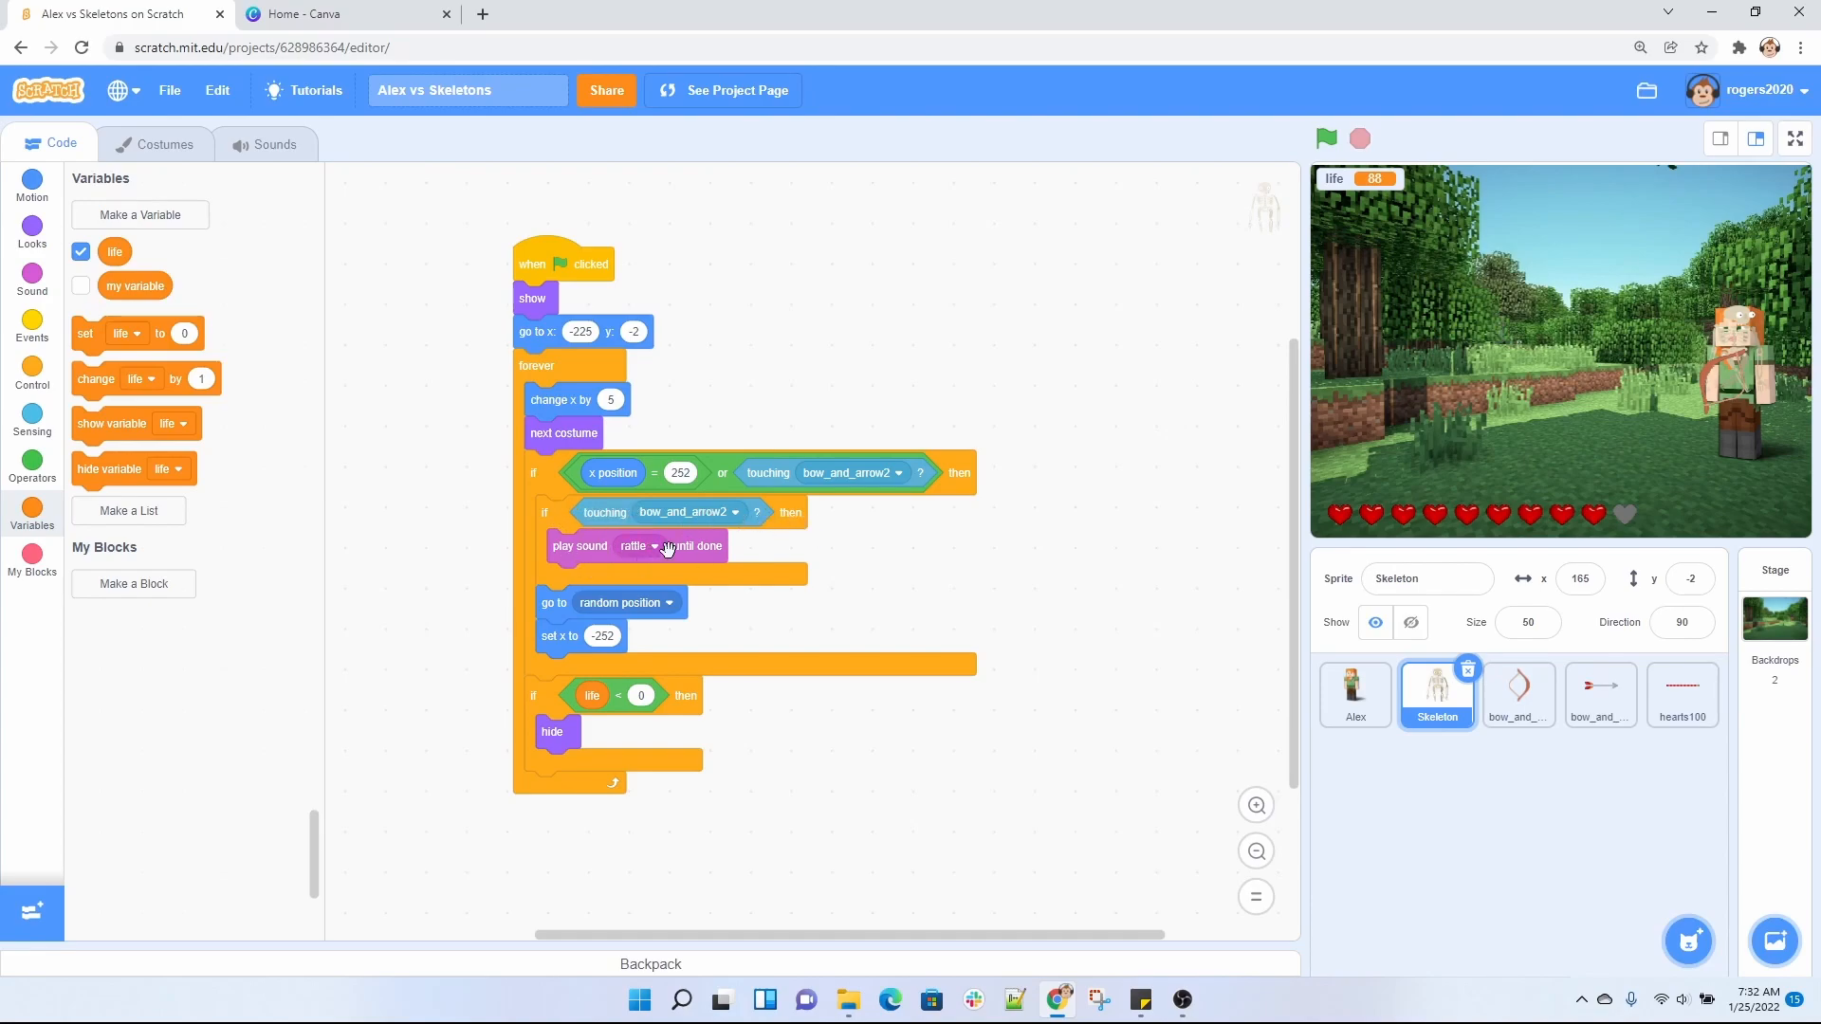
mouse_move(568, 514)
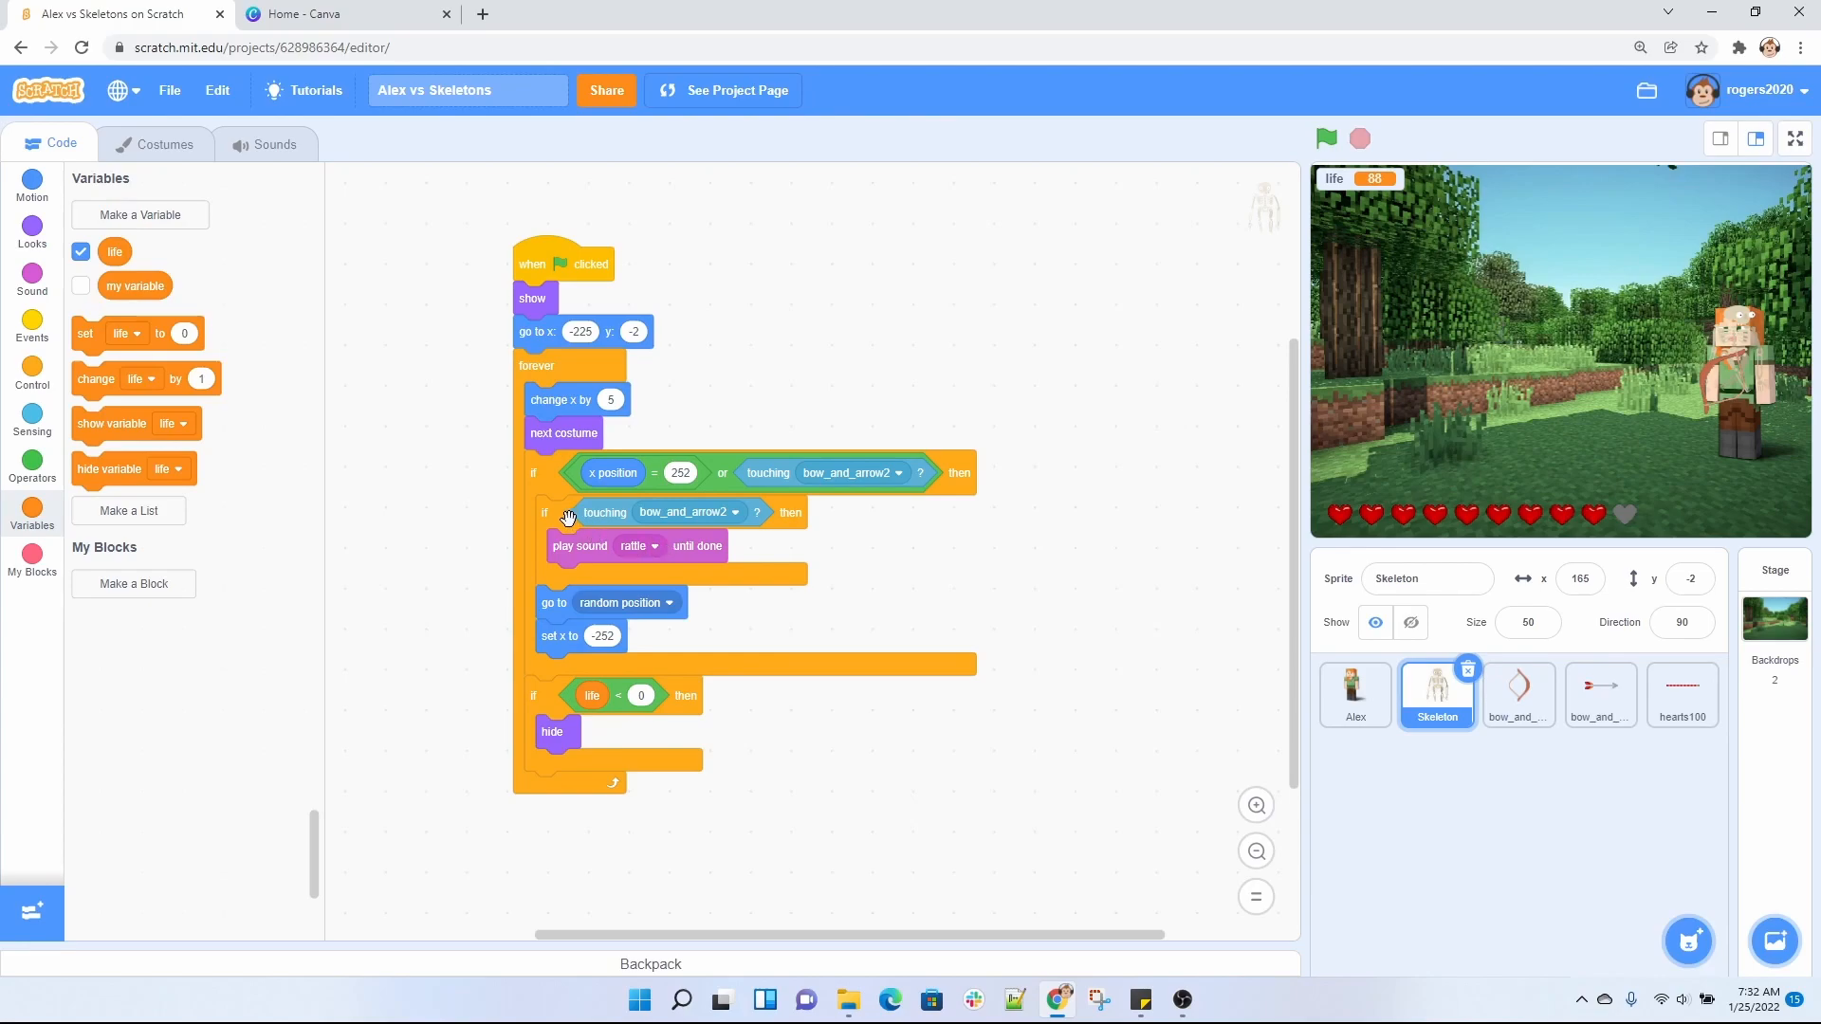
mouse_move(595, 517)
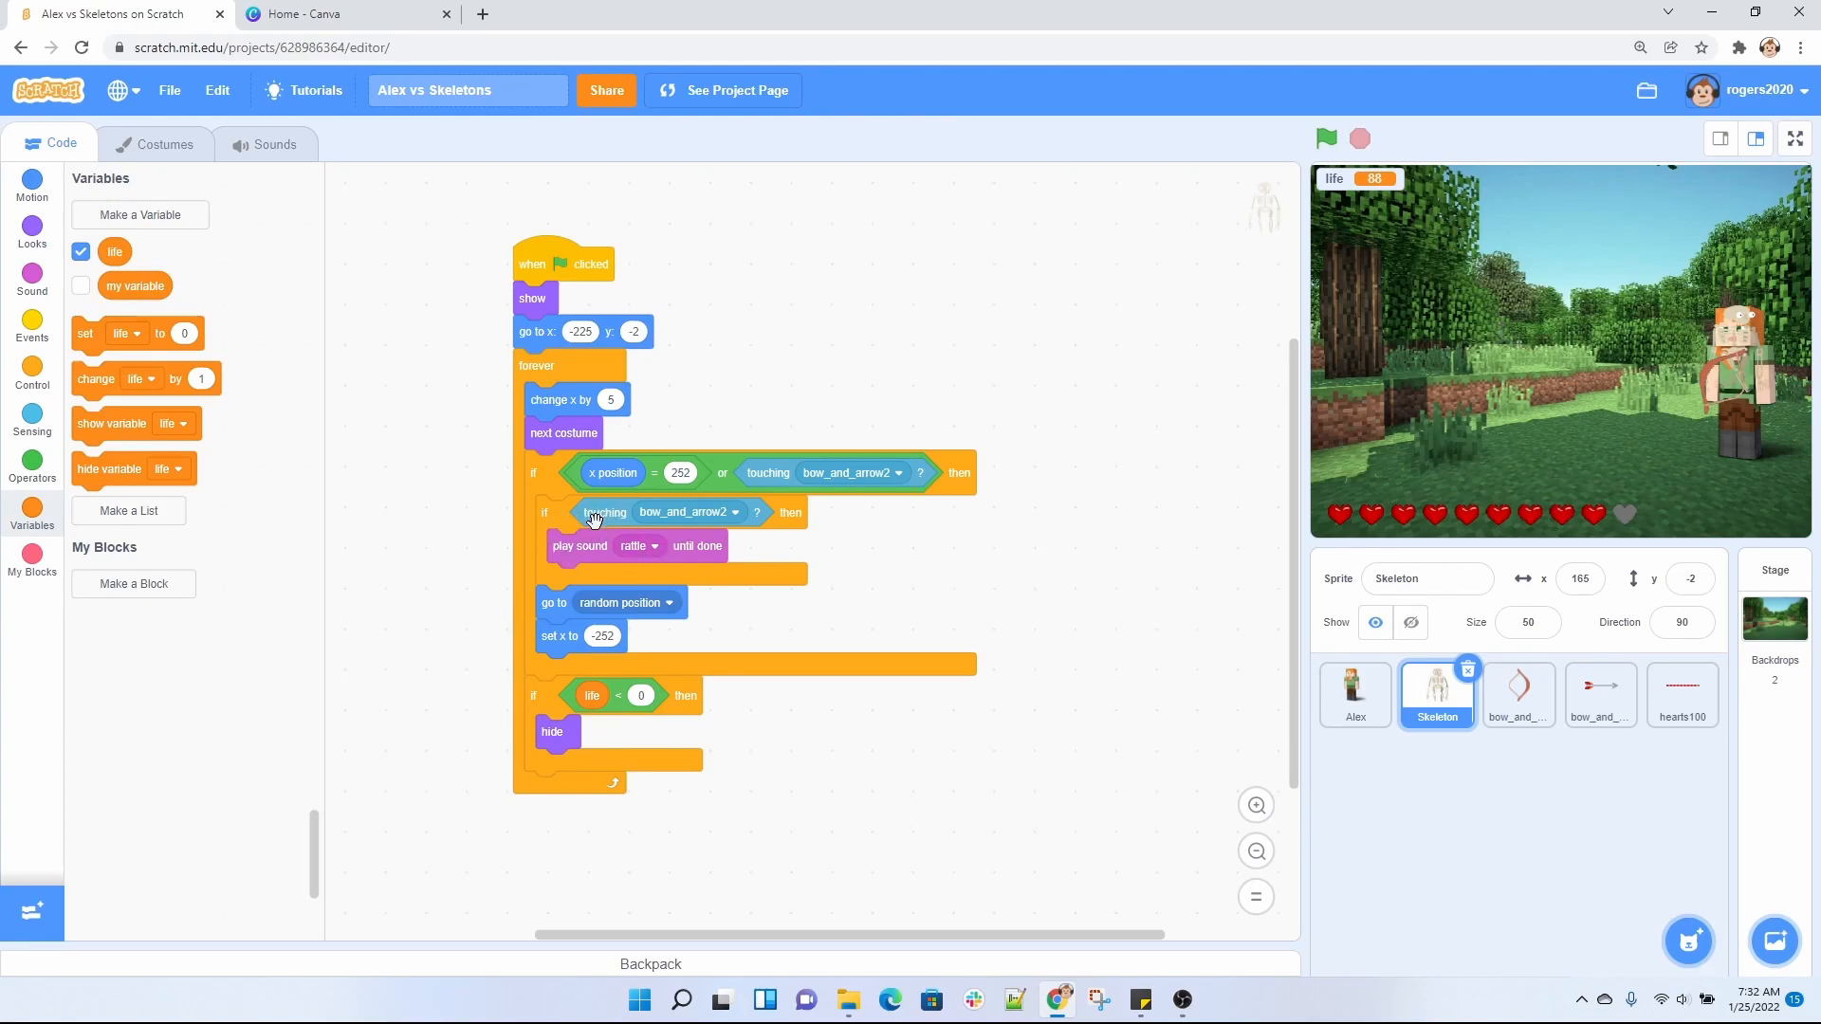
mouse_move(612, 472)
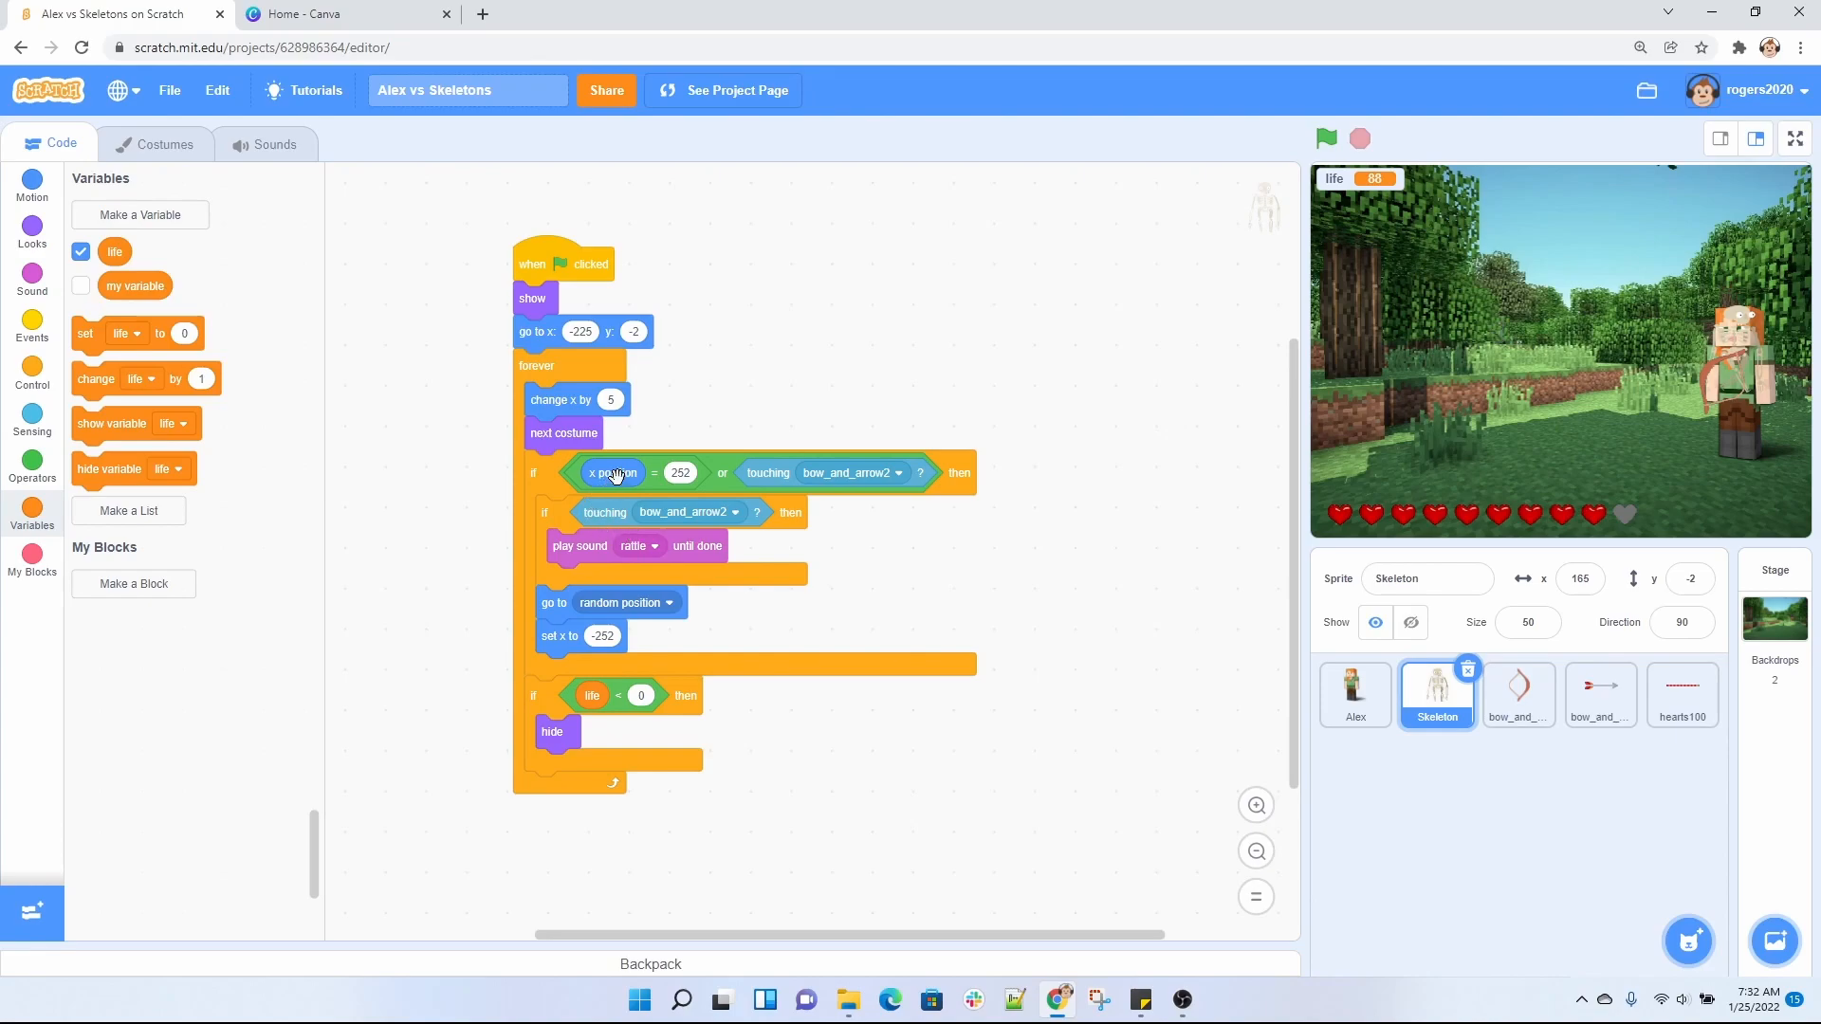
mouse_move(1810, 356)
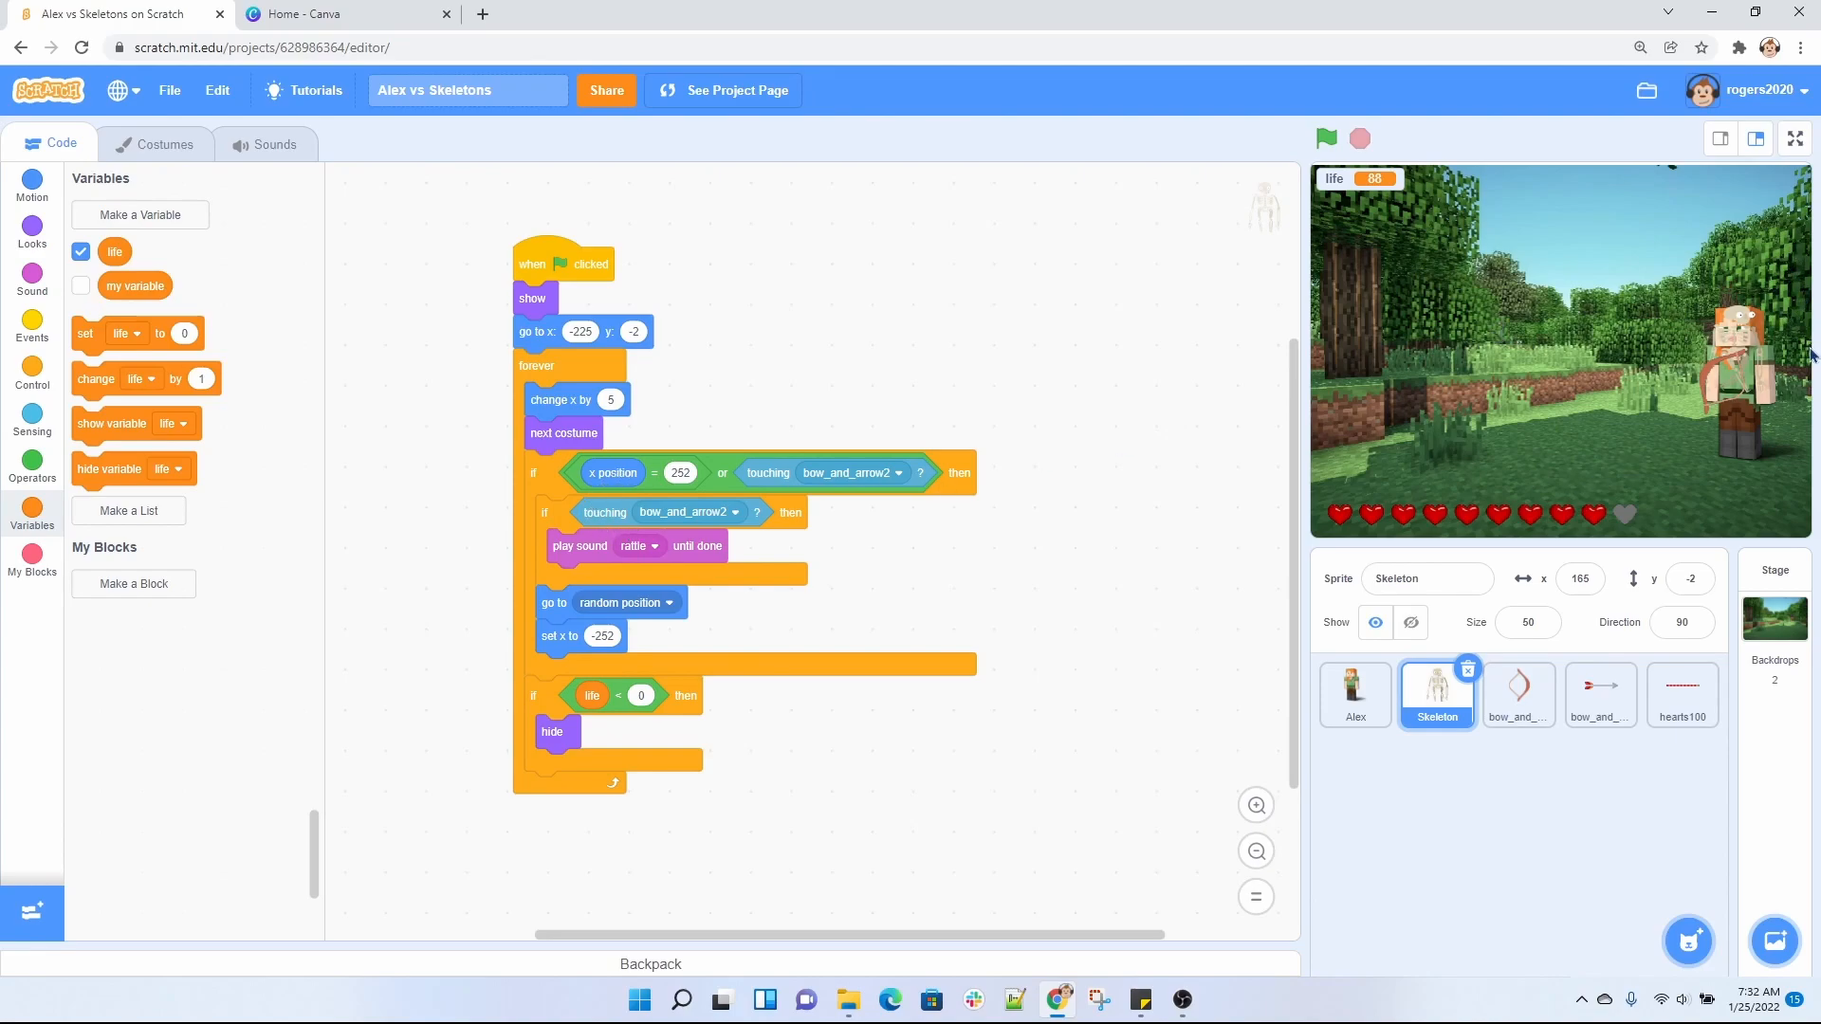
mouse_move(651, 516)
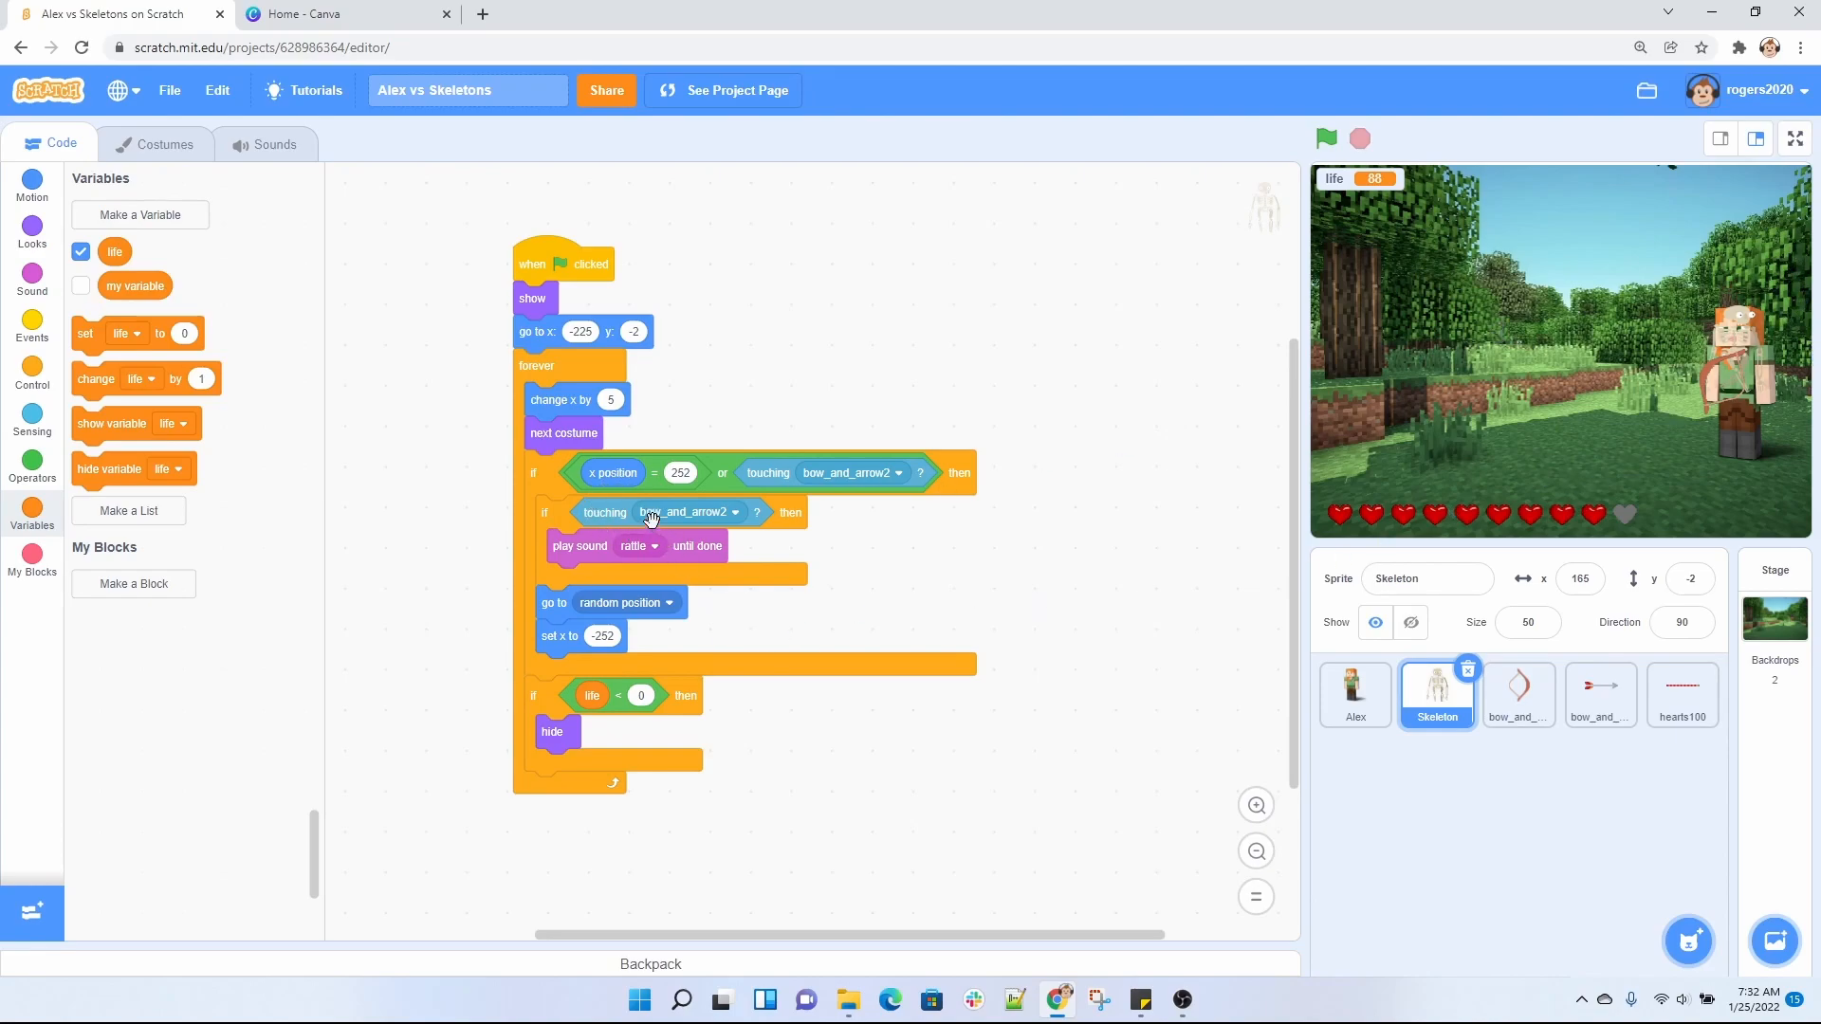
mouse_move(601, 585)
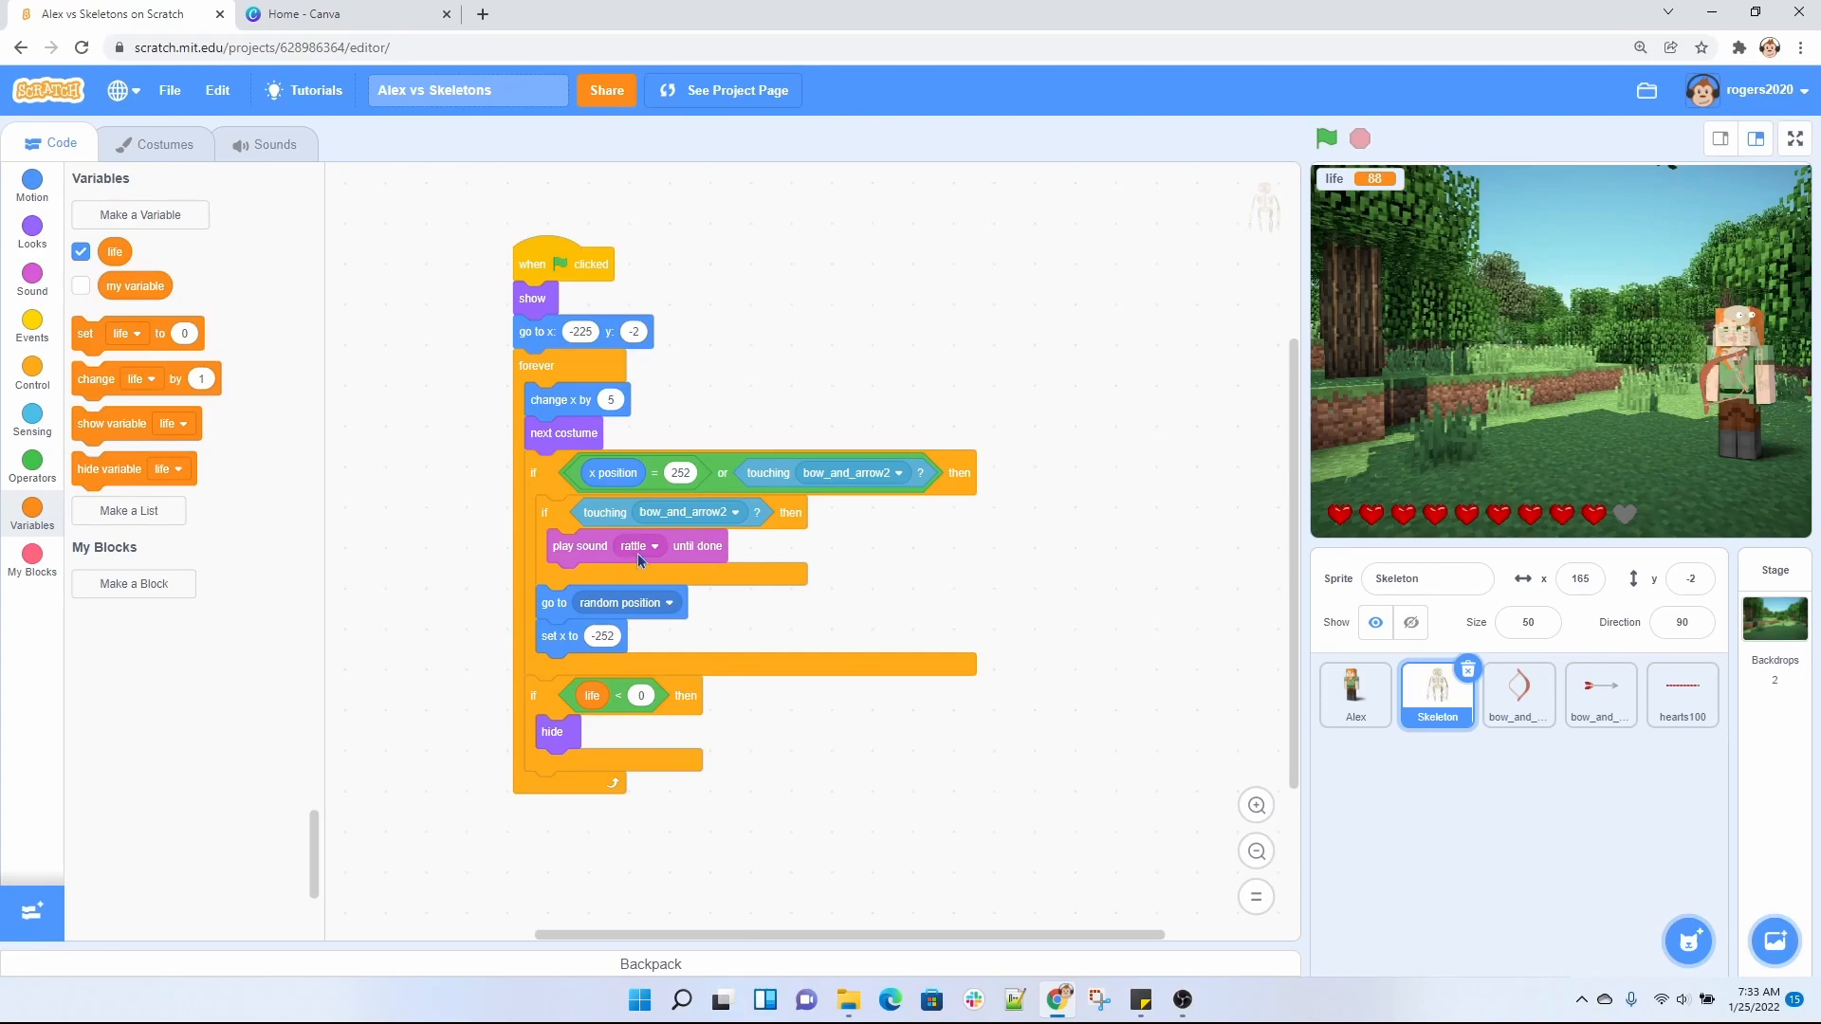
mouse_move(563, 604)
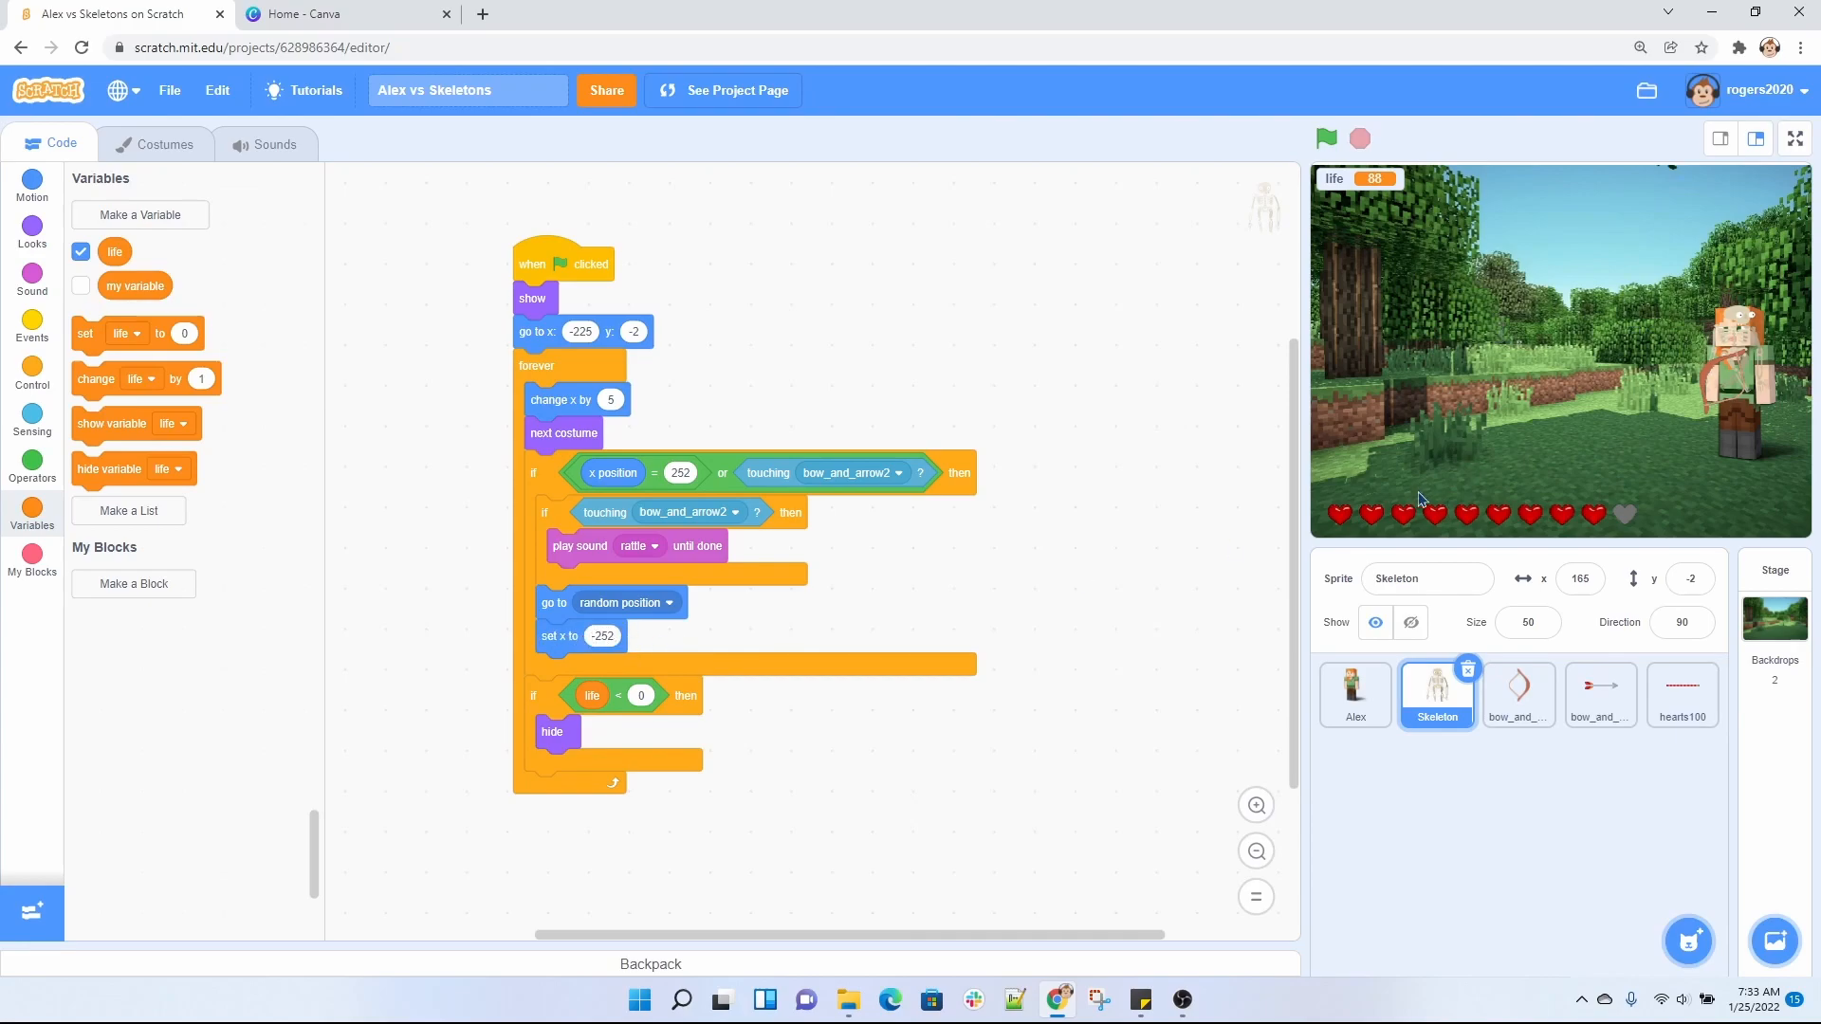
mouse_move(1639, 319)
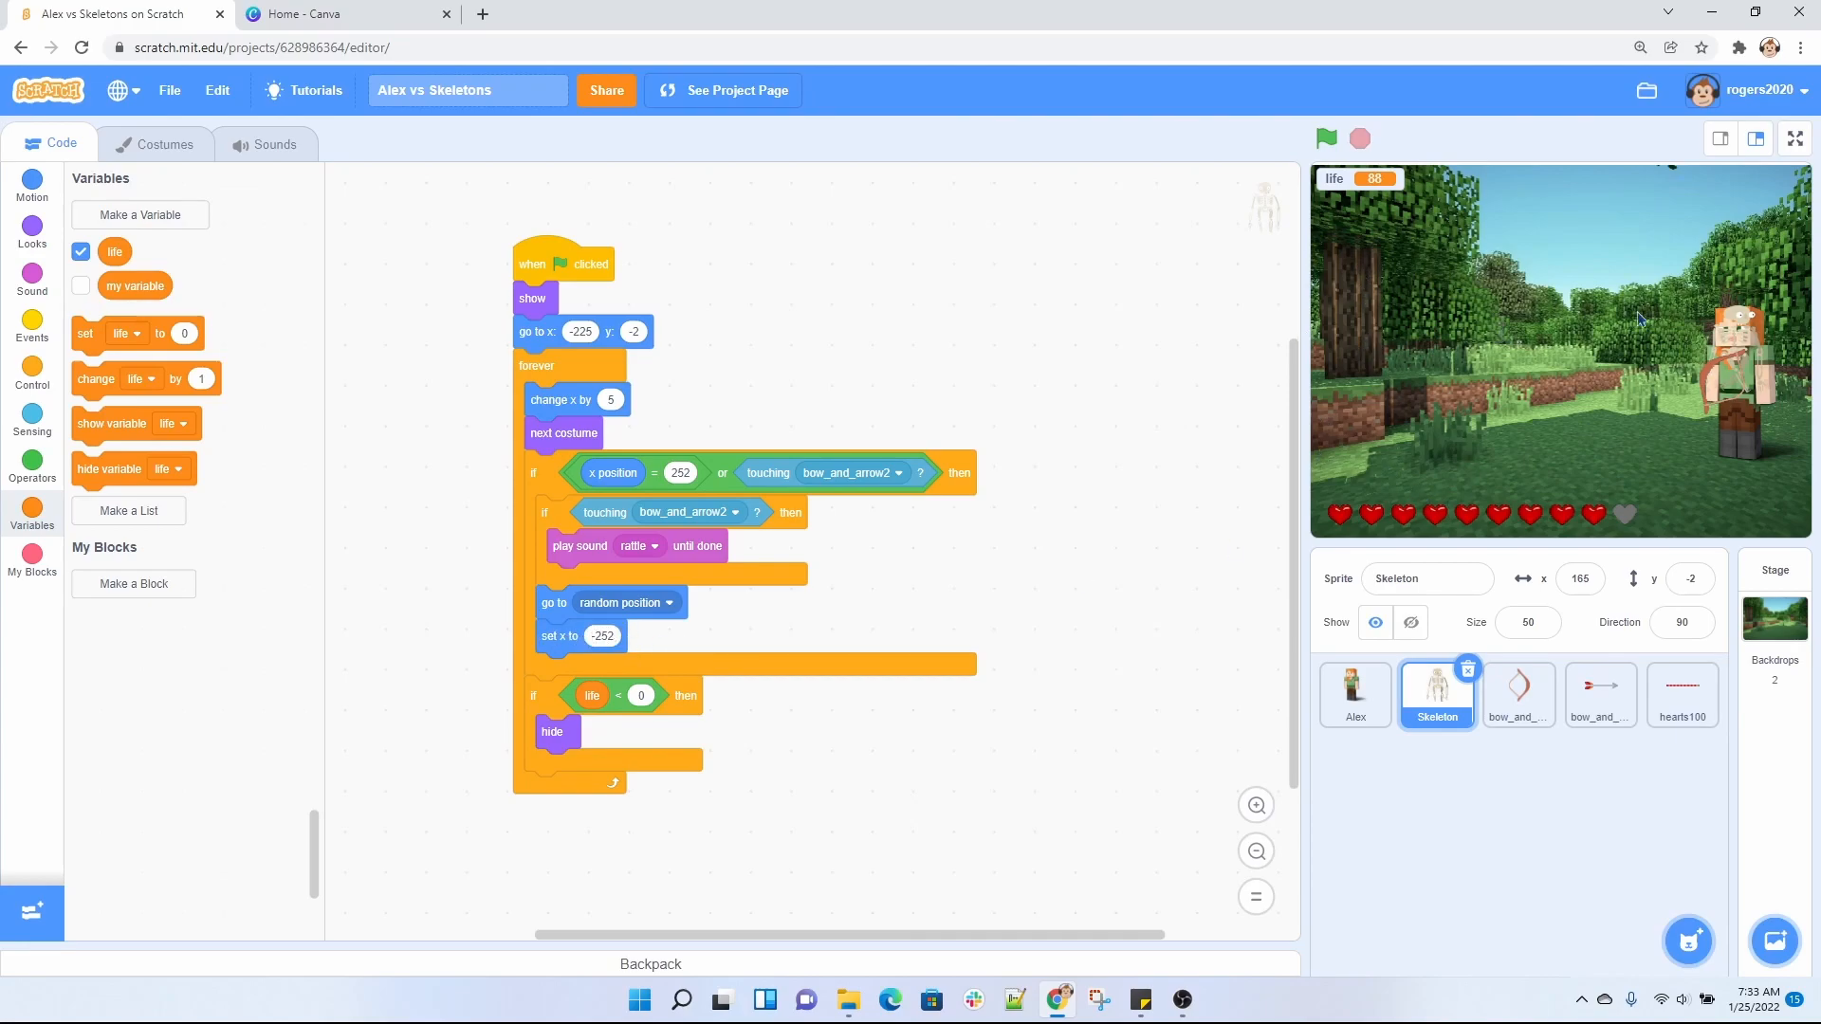
mouse_move(1452, 511)
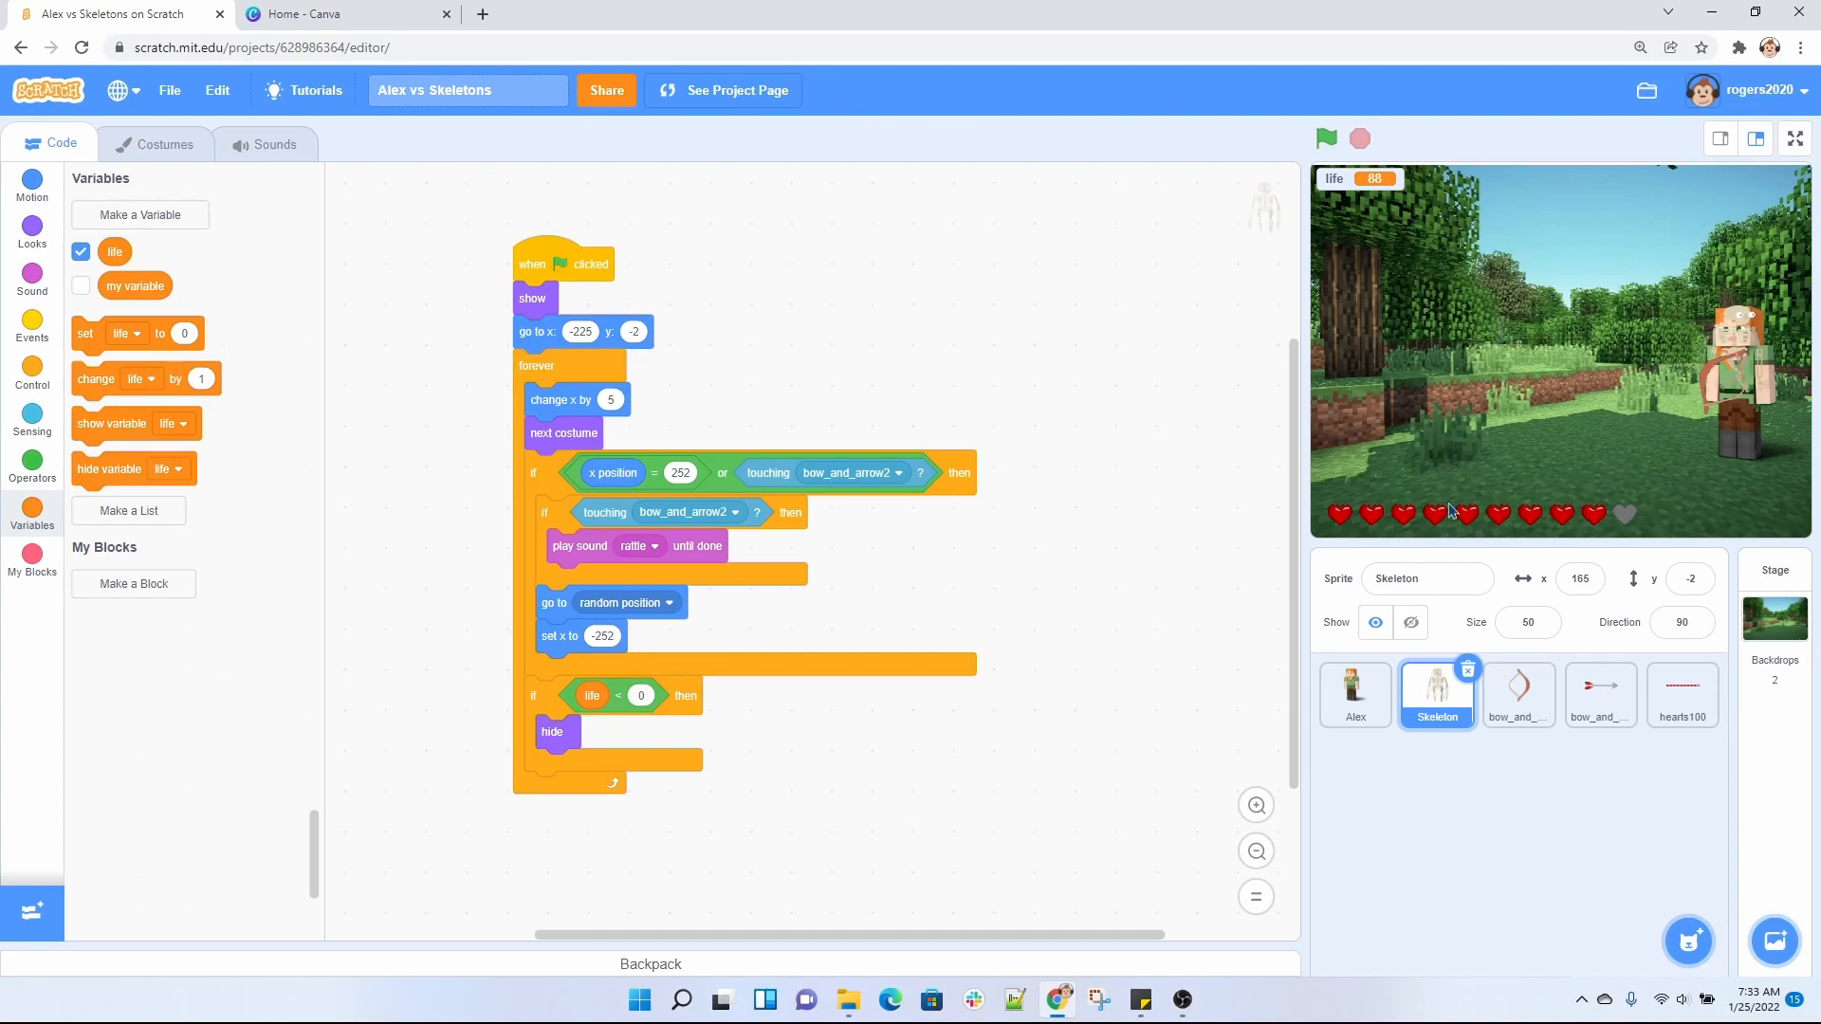
mouse_move(562, 671)
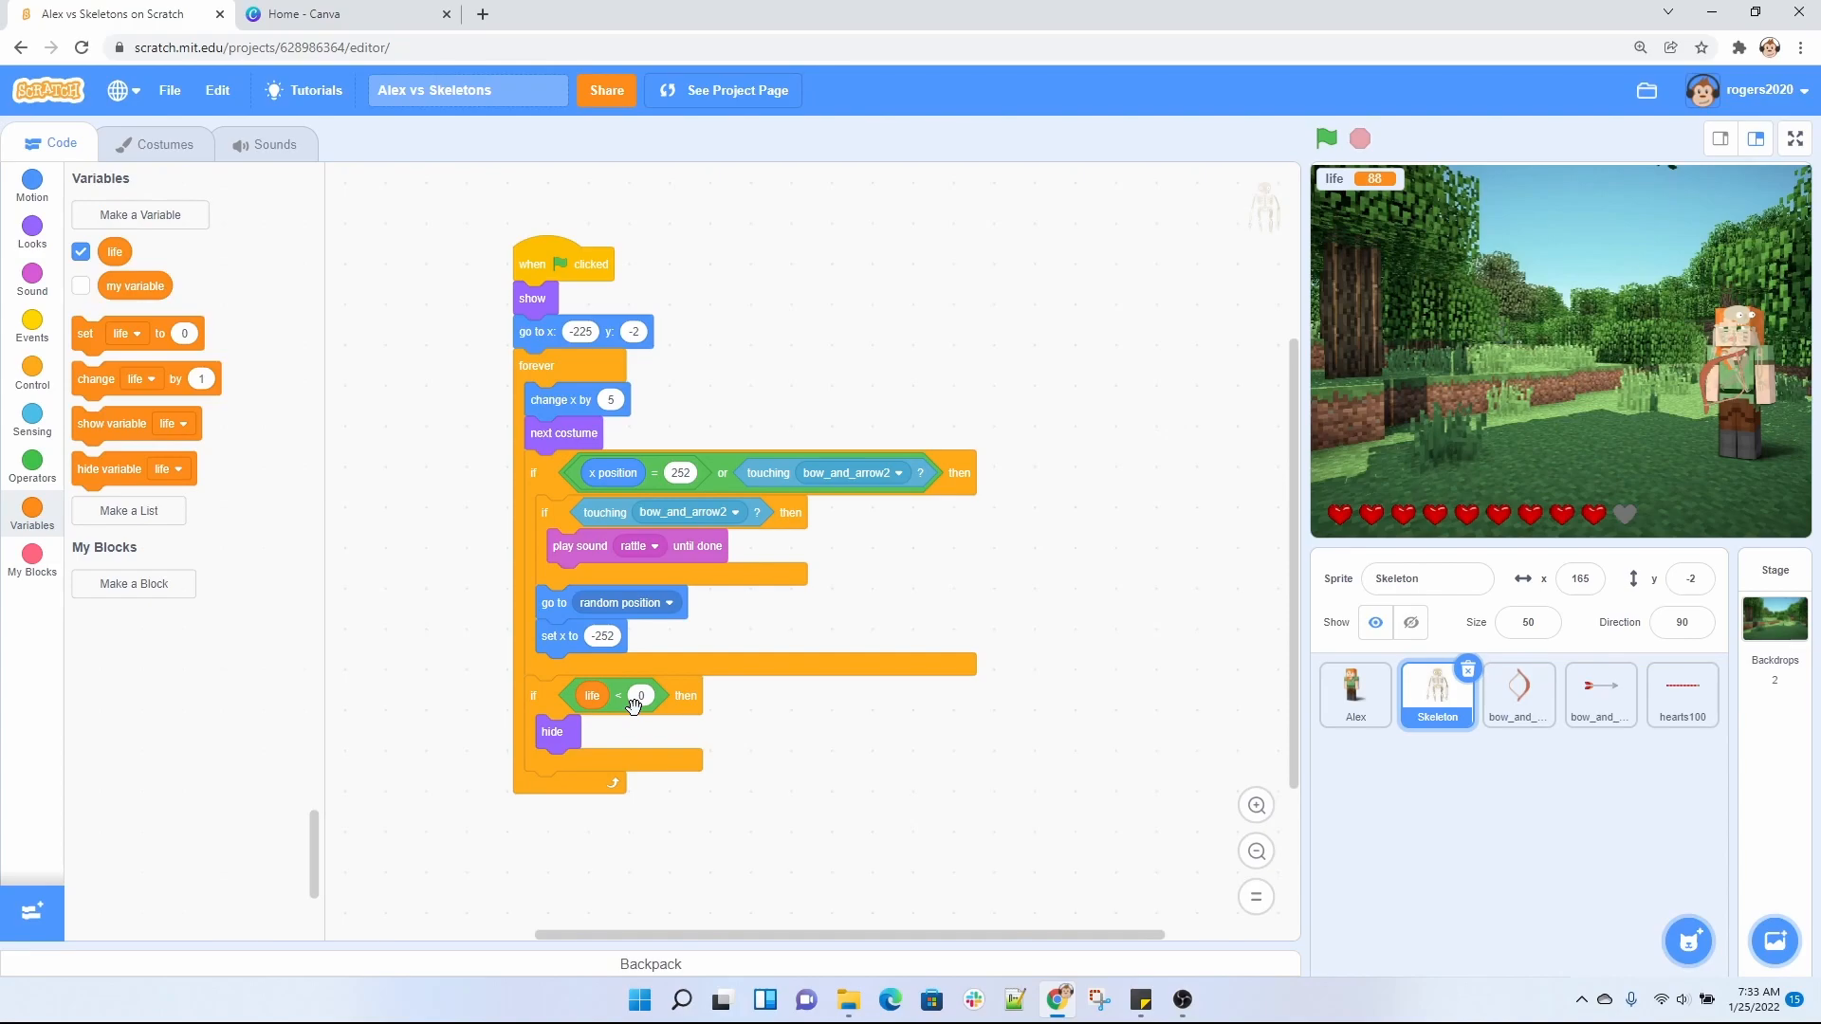
mouse_move(606, 735)
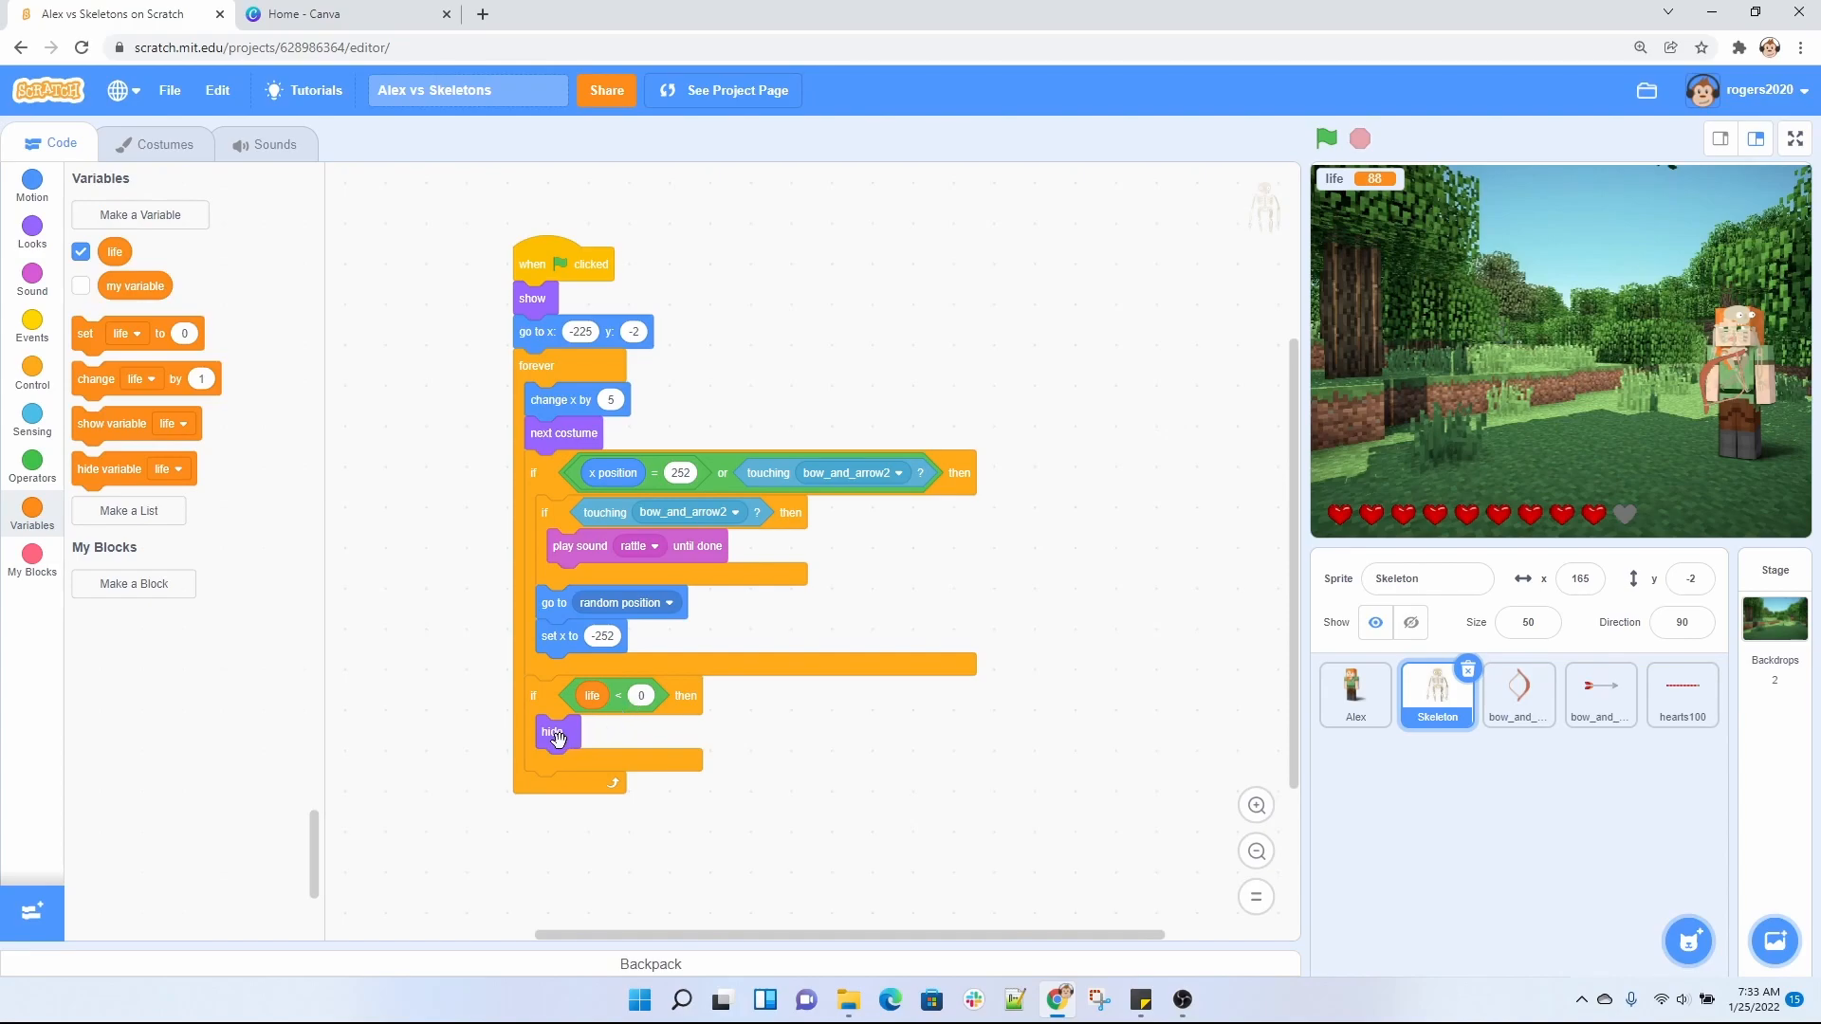
mouse_move(565, 740)
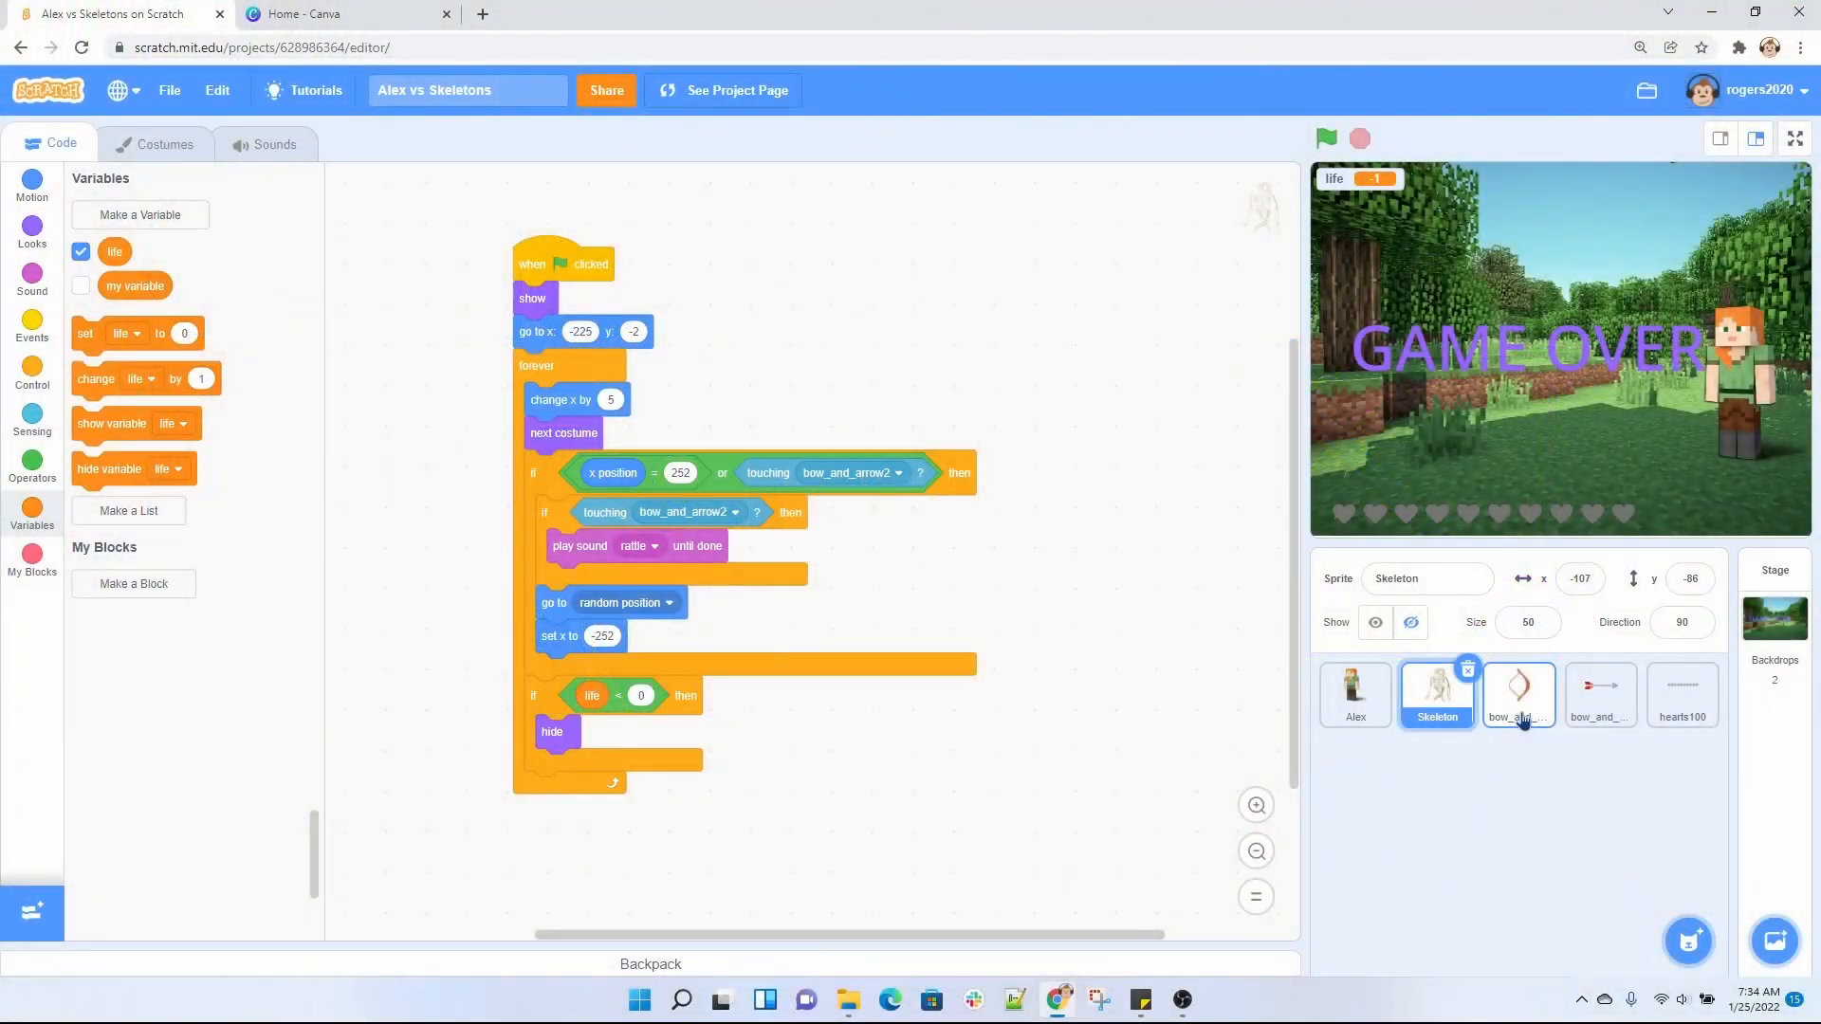
Show the bow_and_arrow sprite's script and restart the game from the beginning.
left_click(1517, 693)
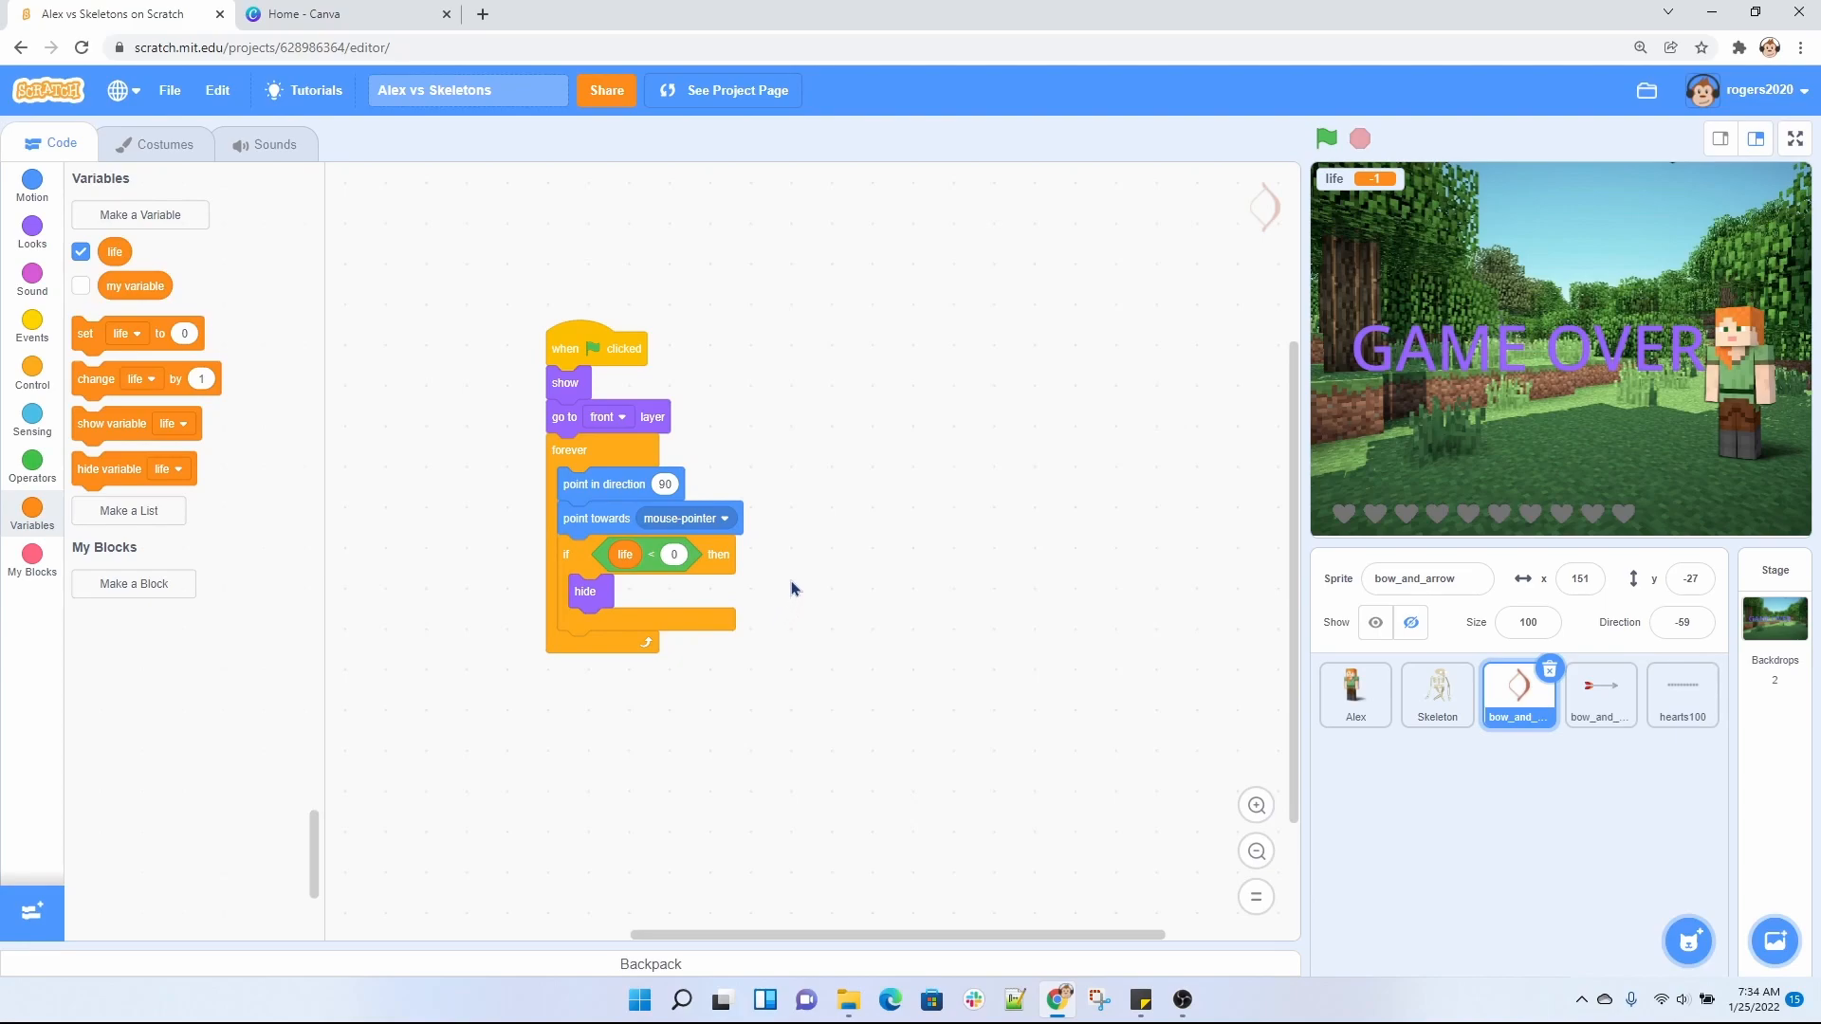
mouse_move(747, 369)
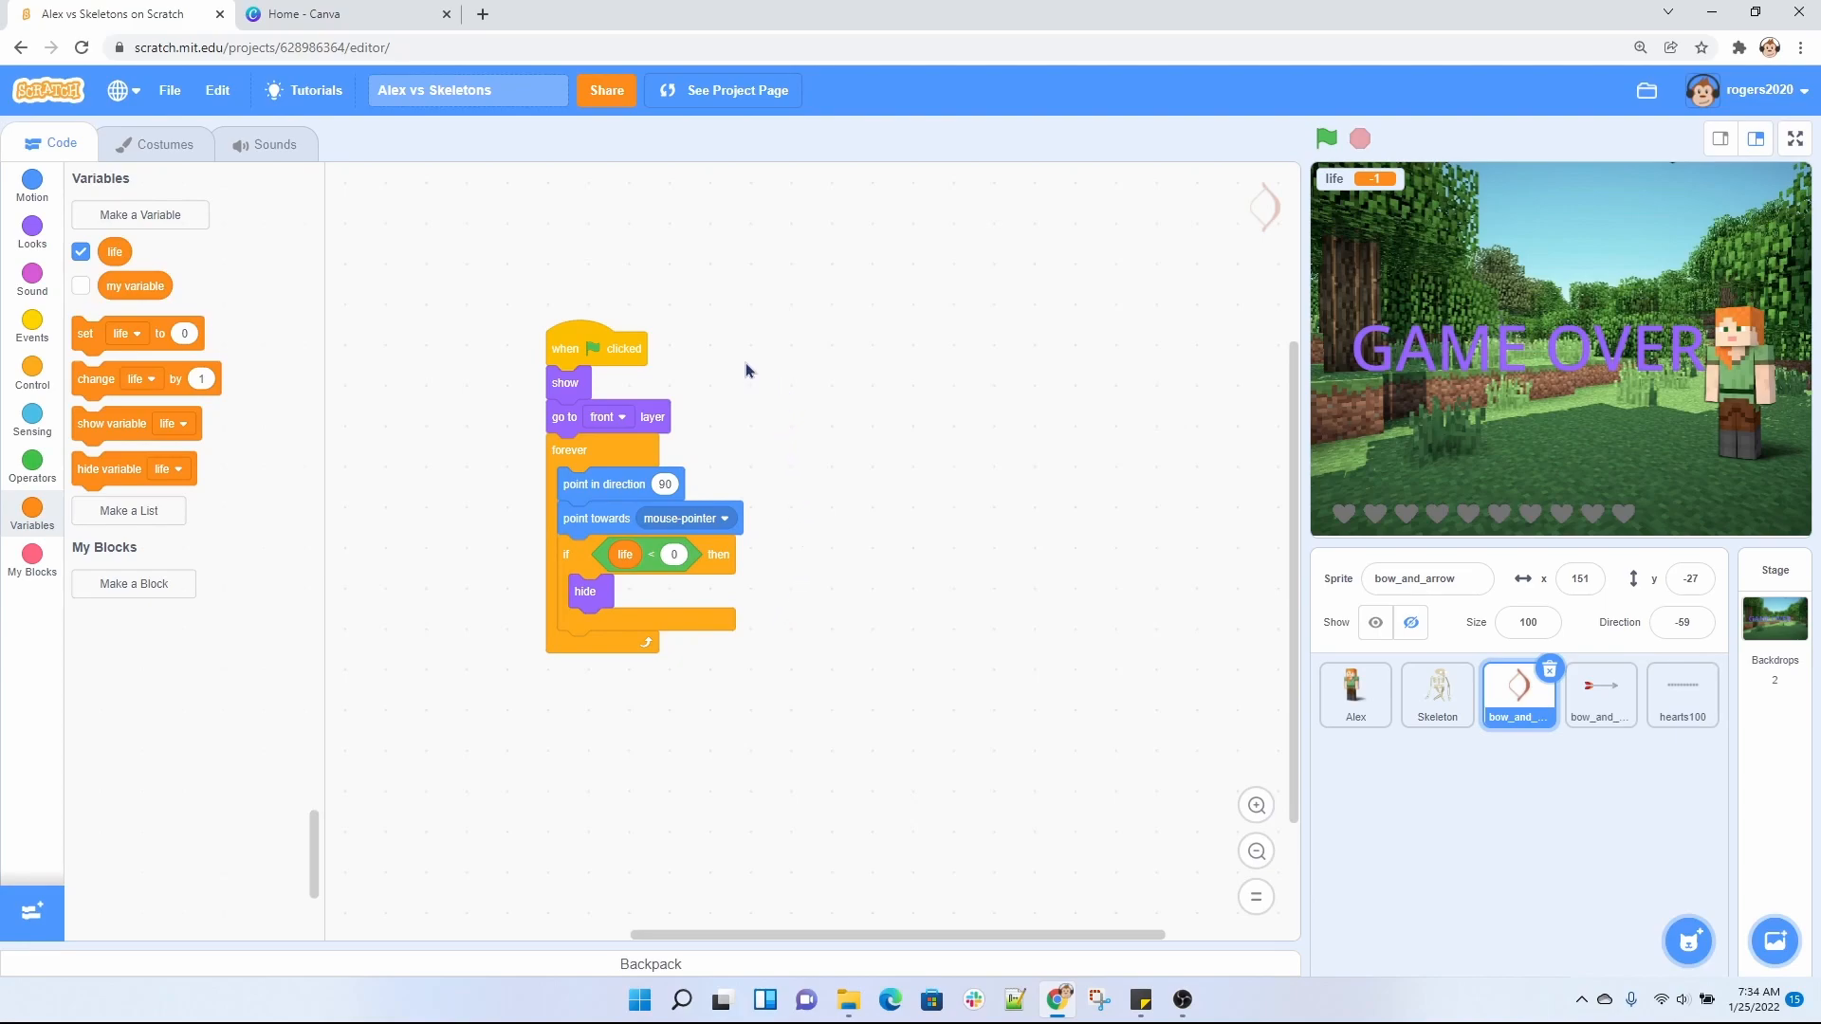
mouse_move(603, 551)
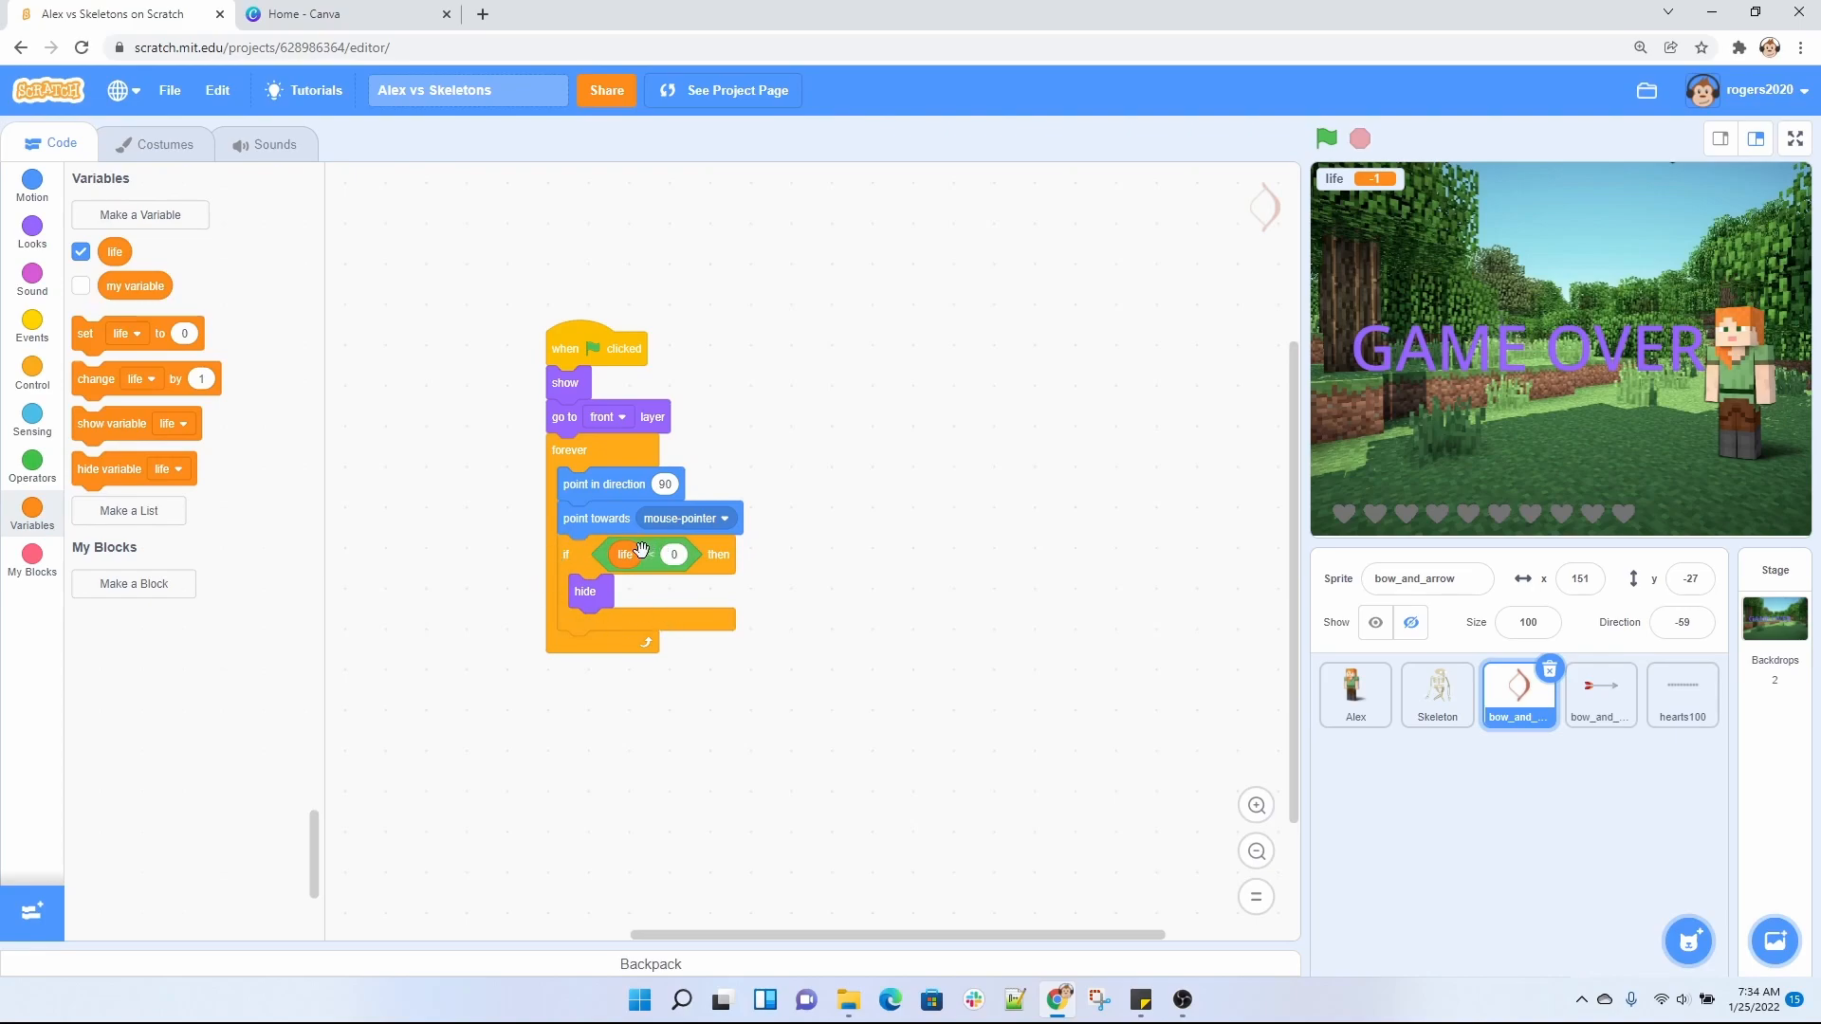
mouse_move(636, 341)
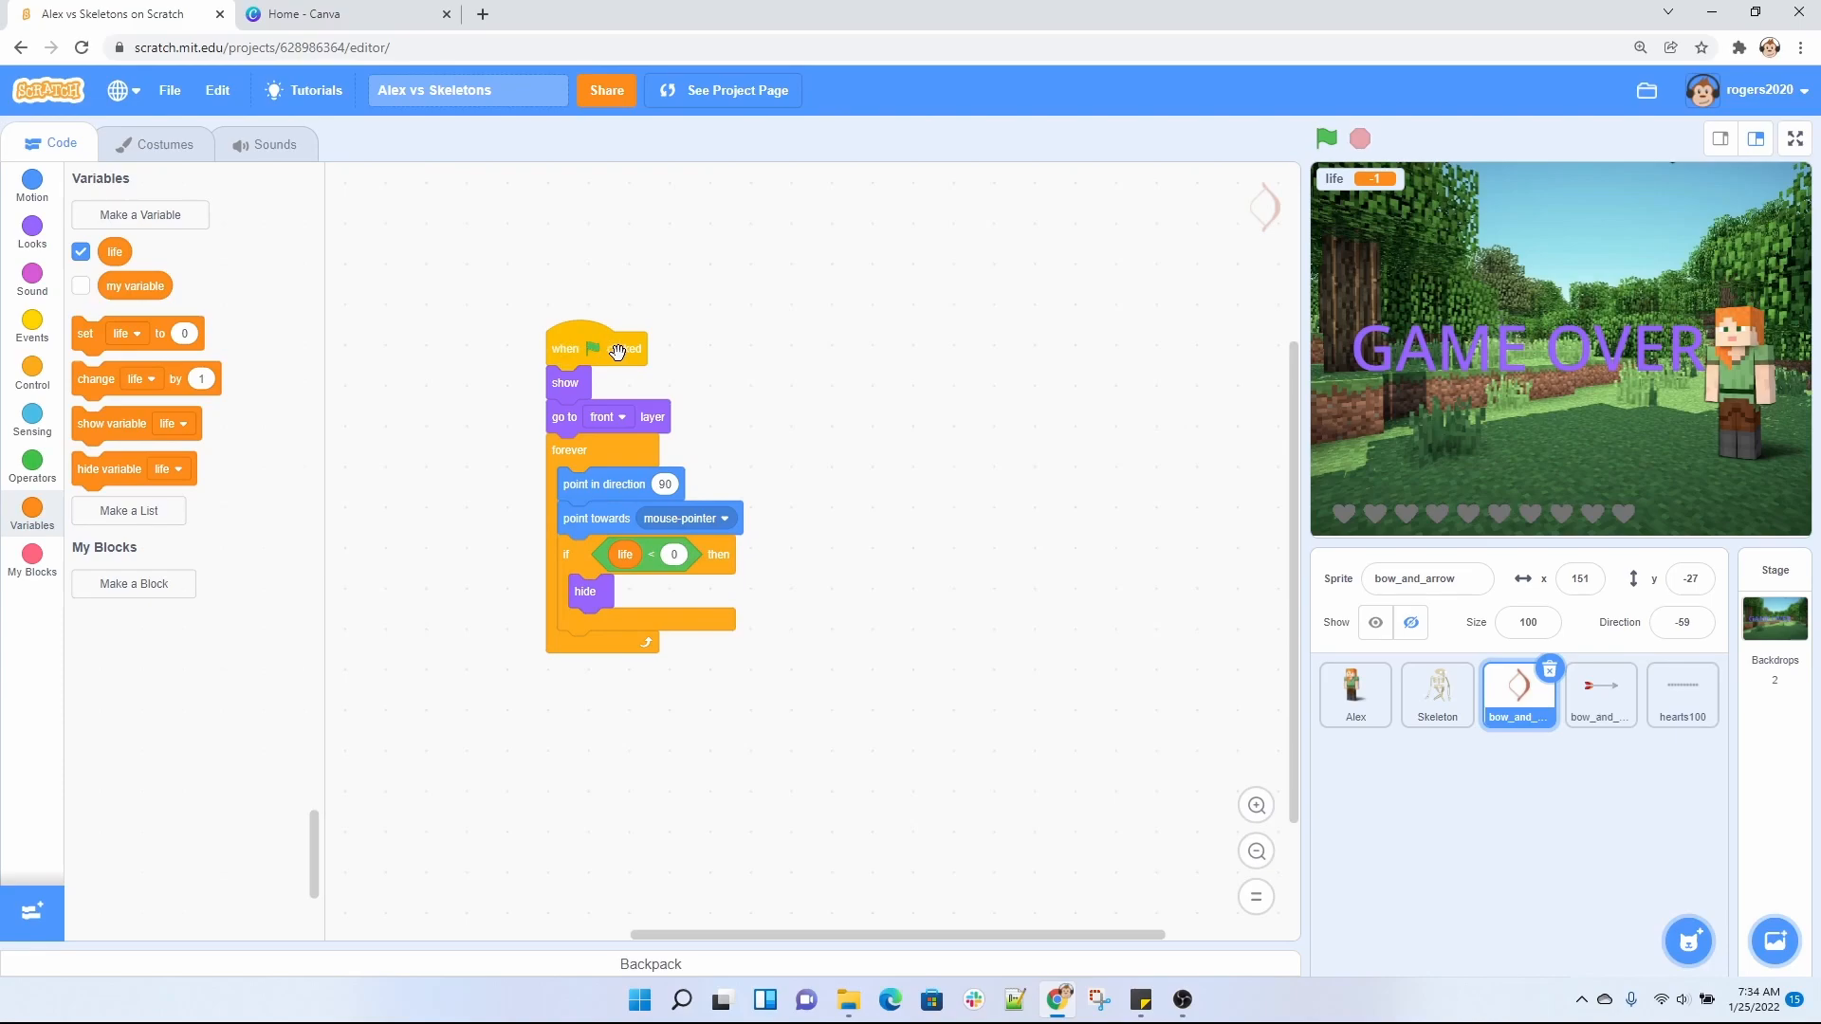
mouse_move(563, 387)
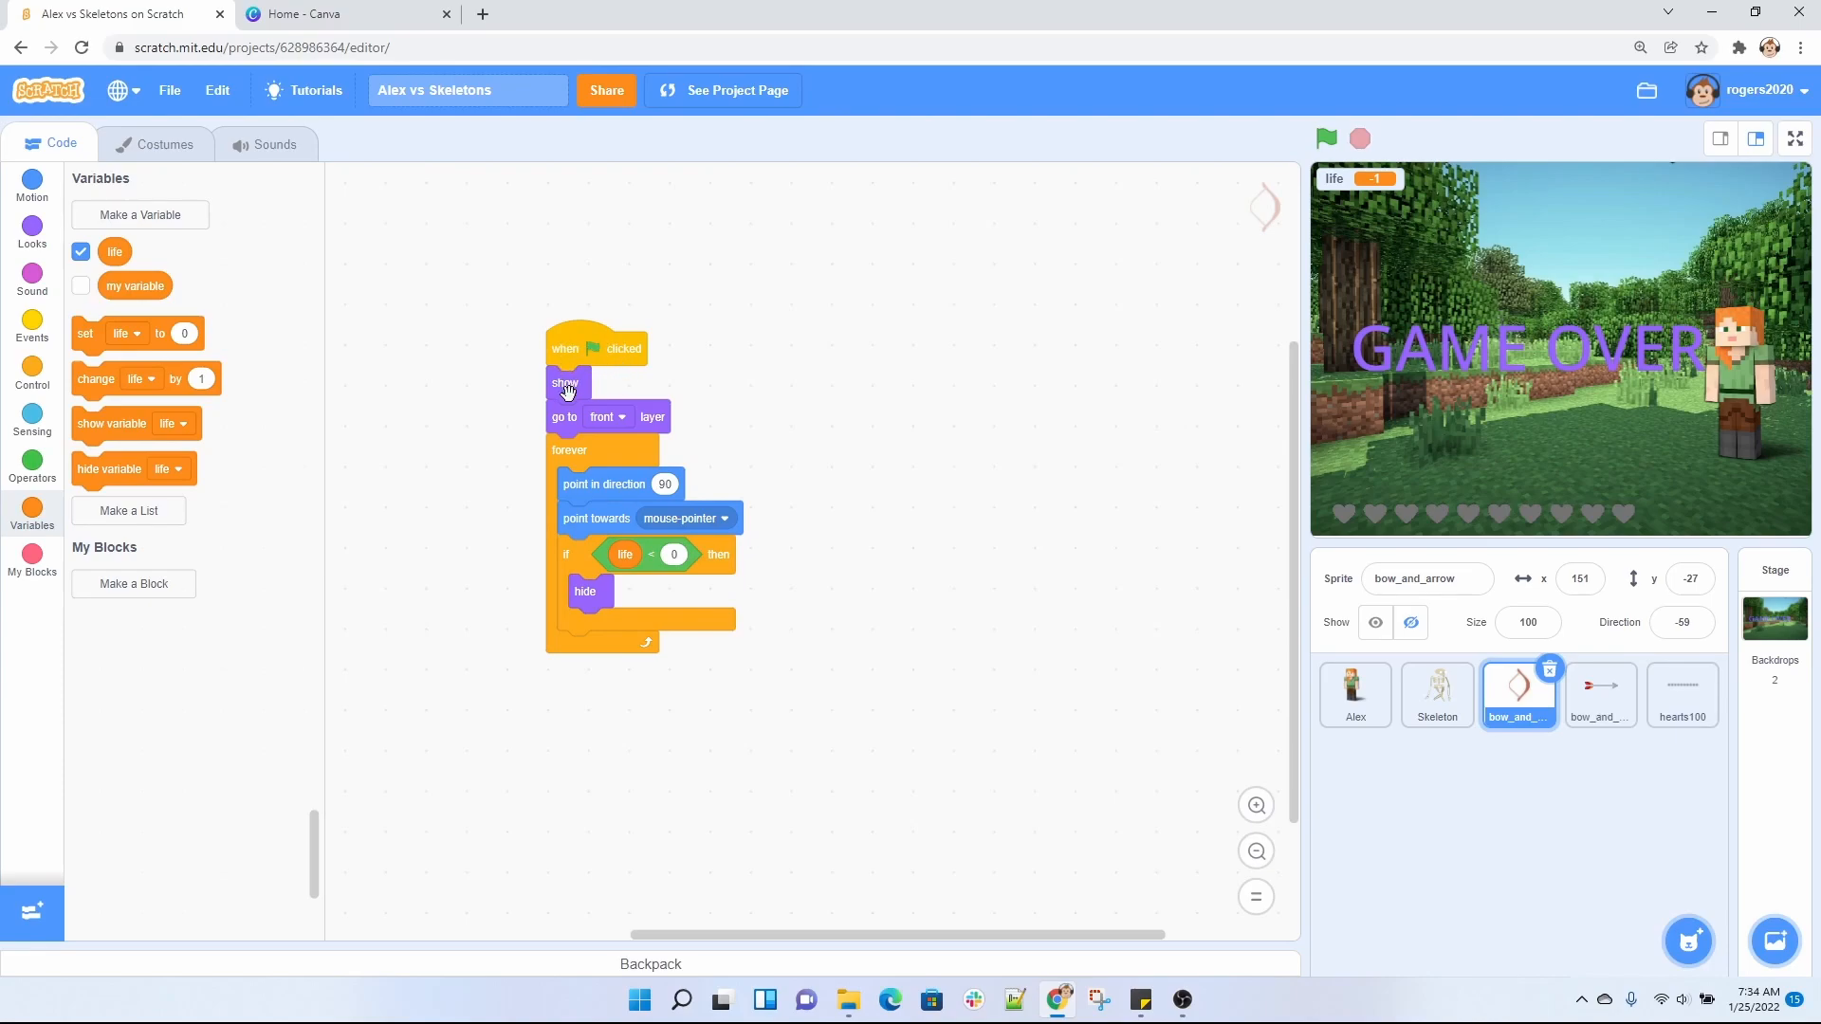
mouse_move(1240, 245)
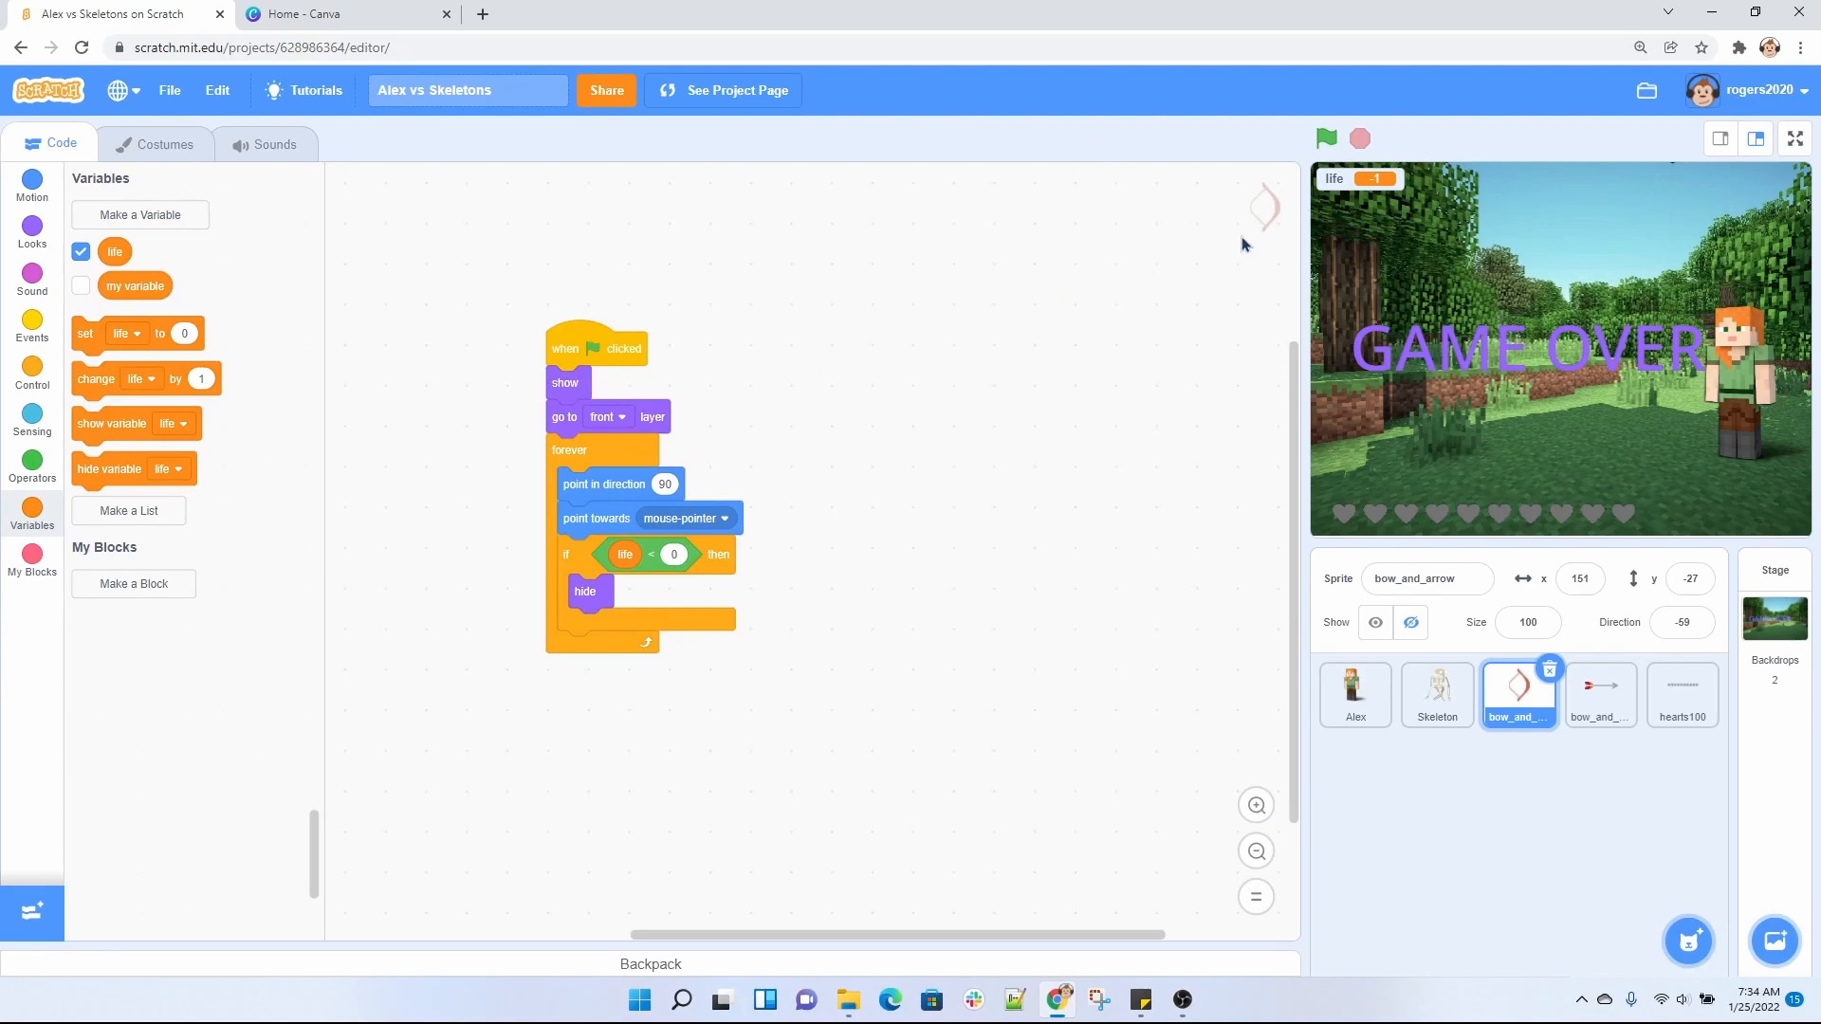
mouse_move(594, 421)
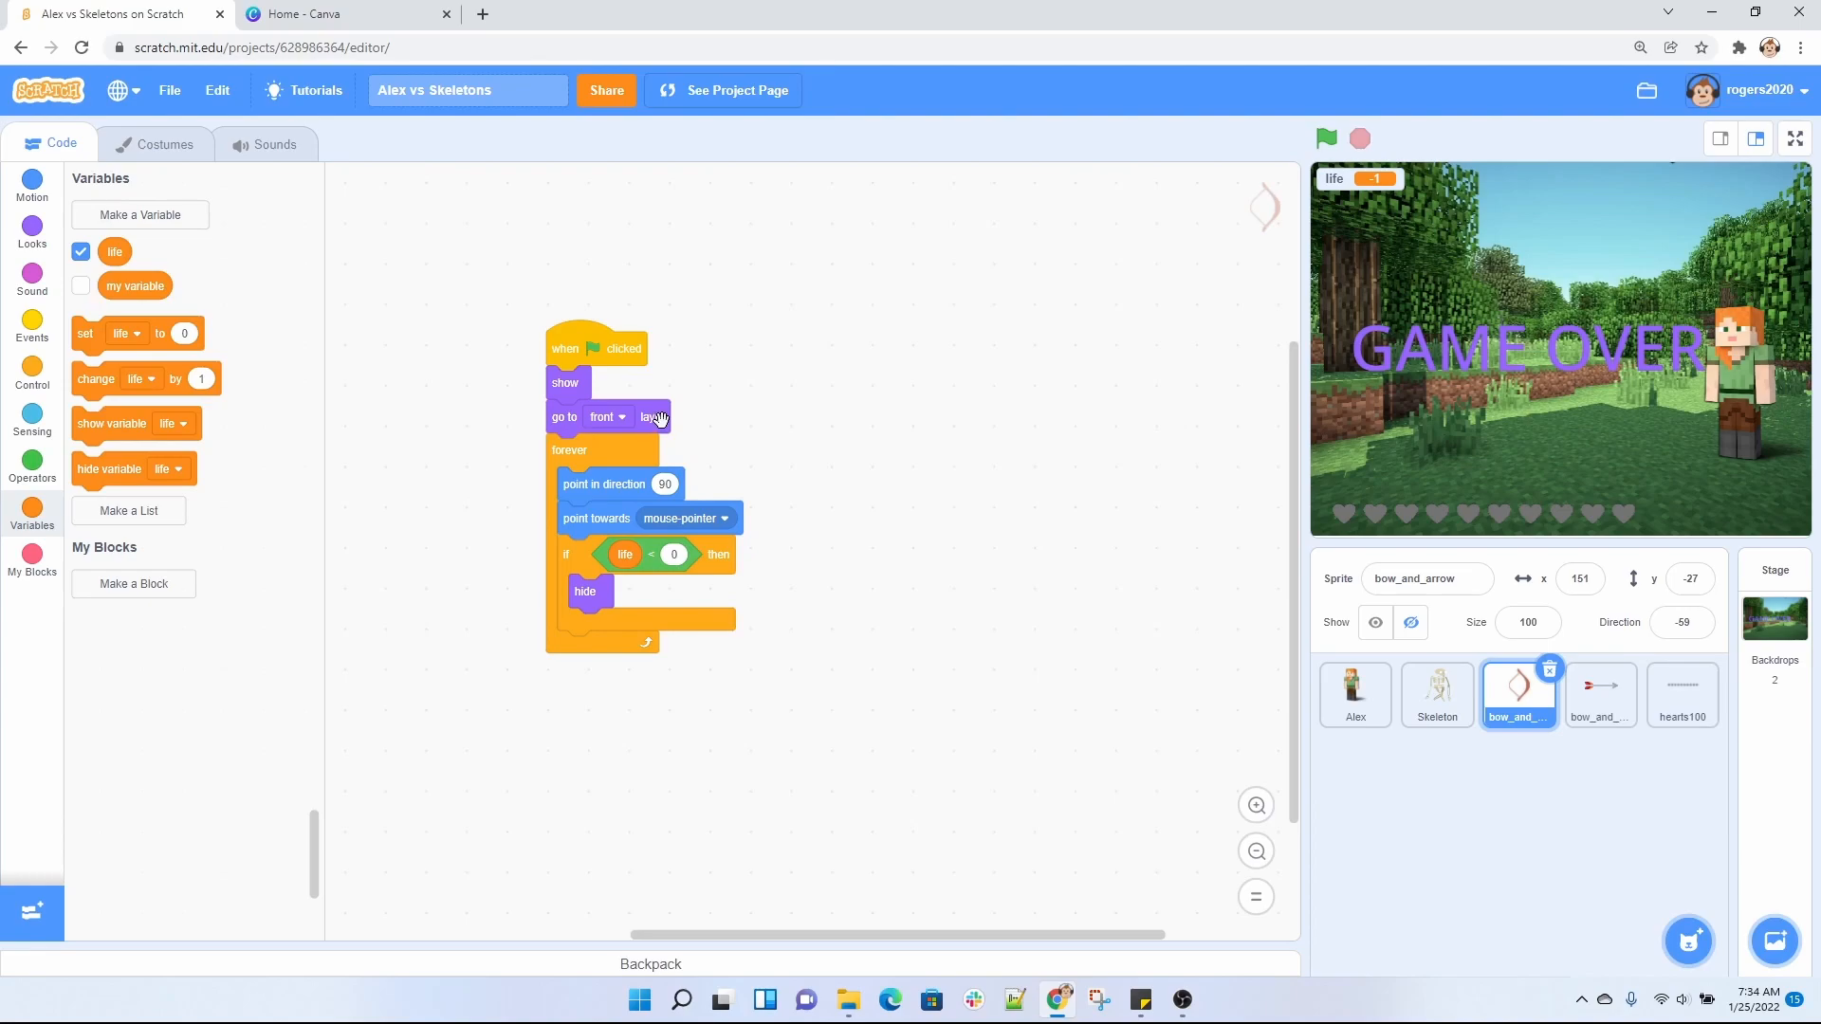
mouse_move(631, 449)
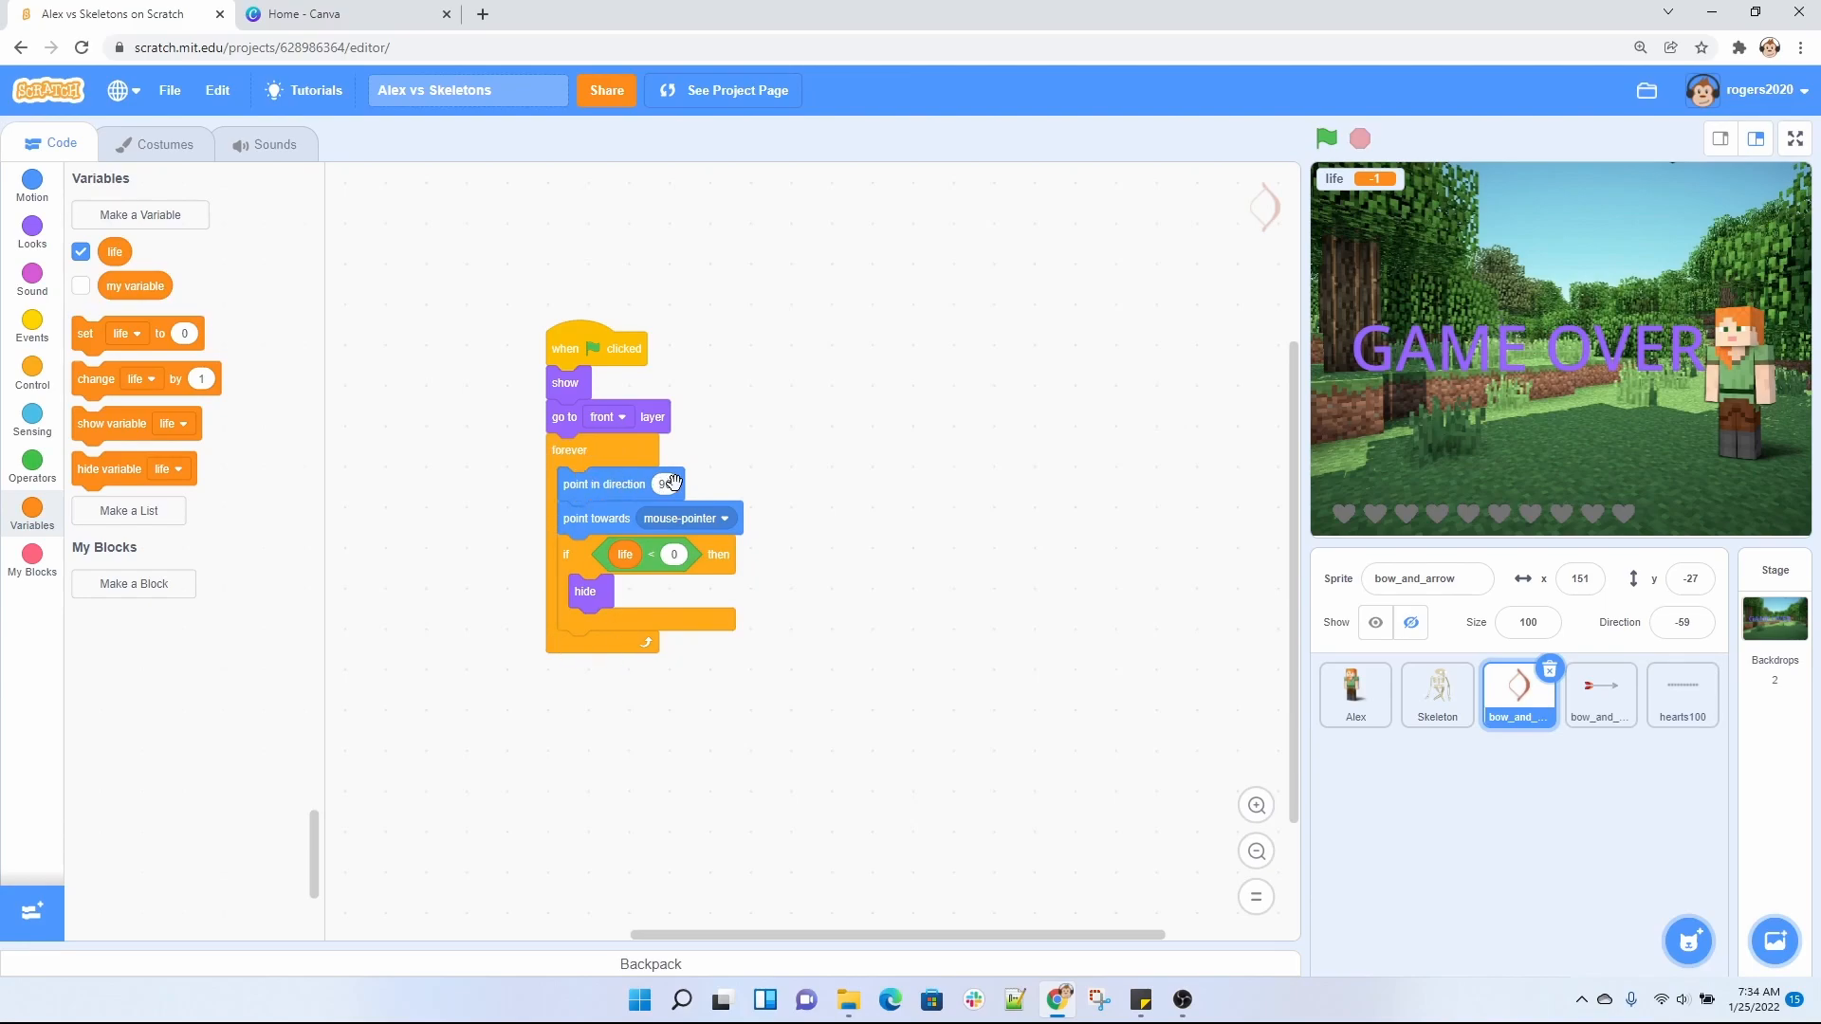
mouse_move(580, 523)
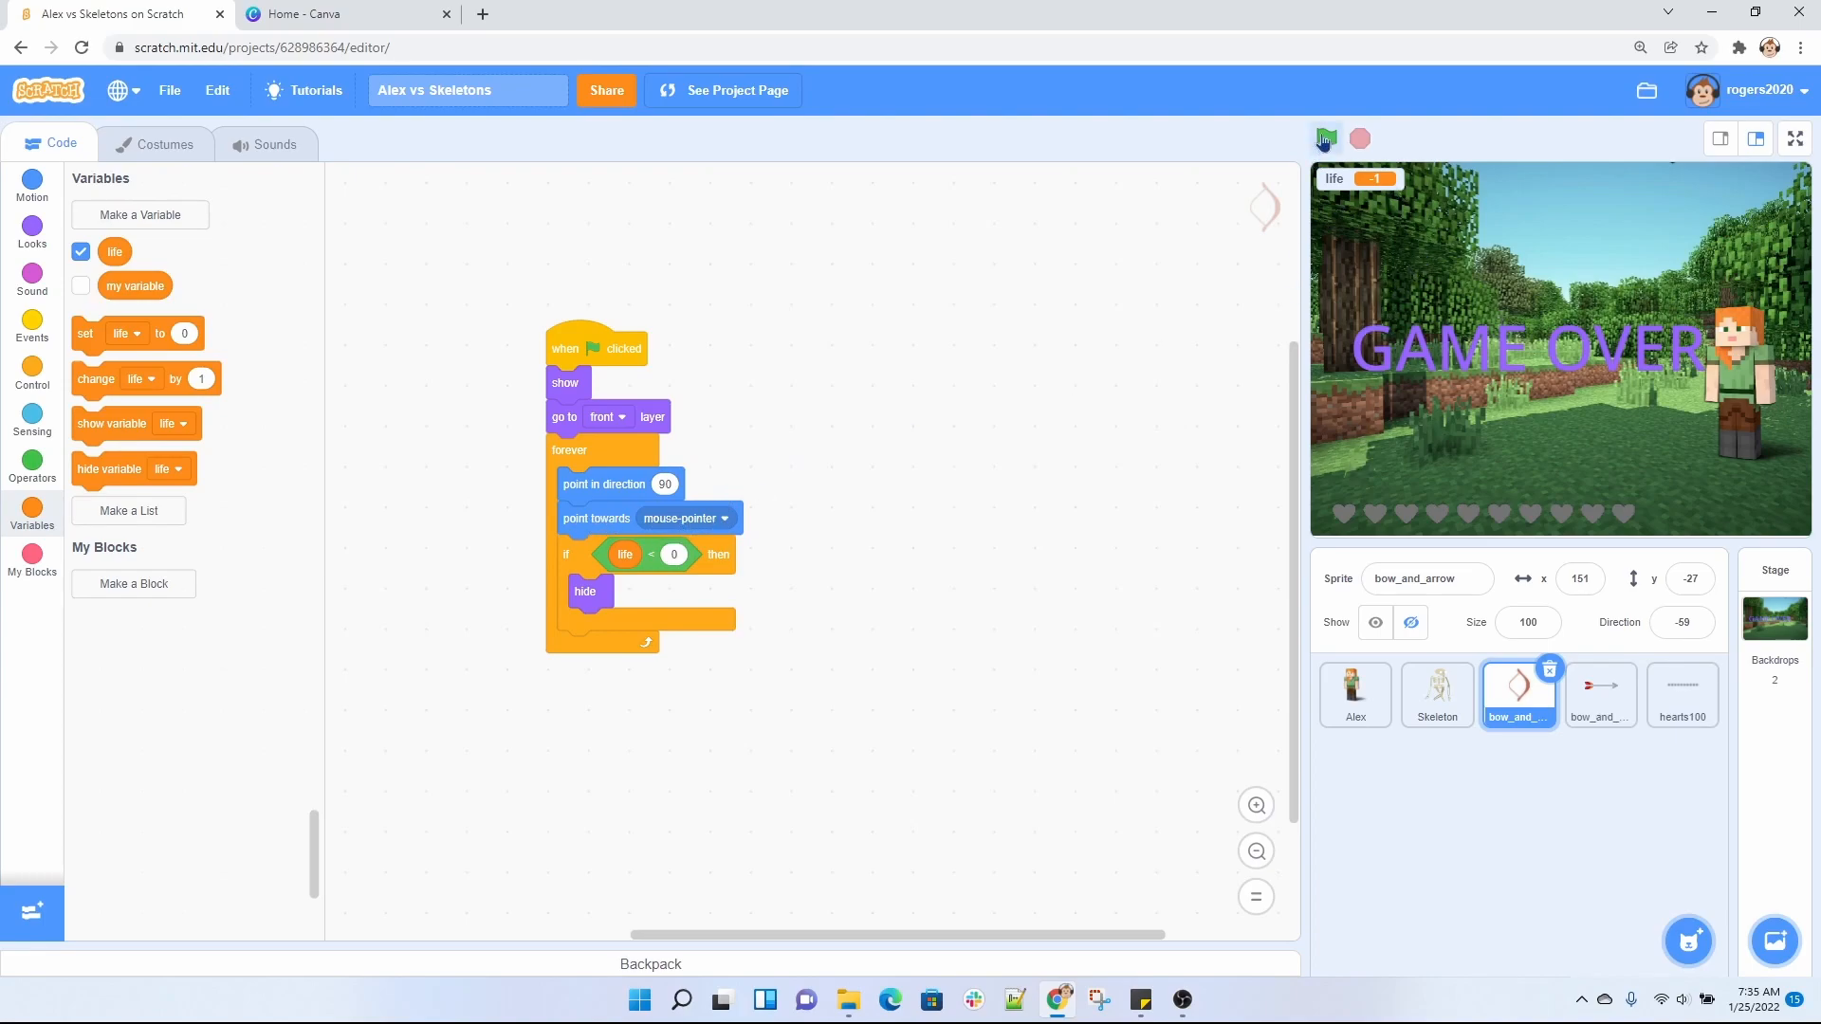
left_click(1324, 138)
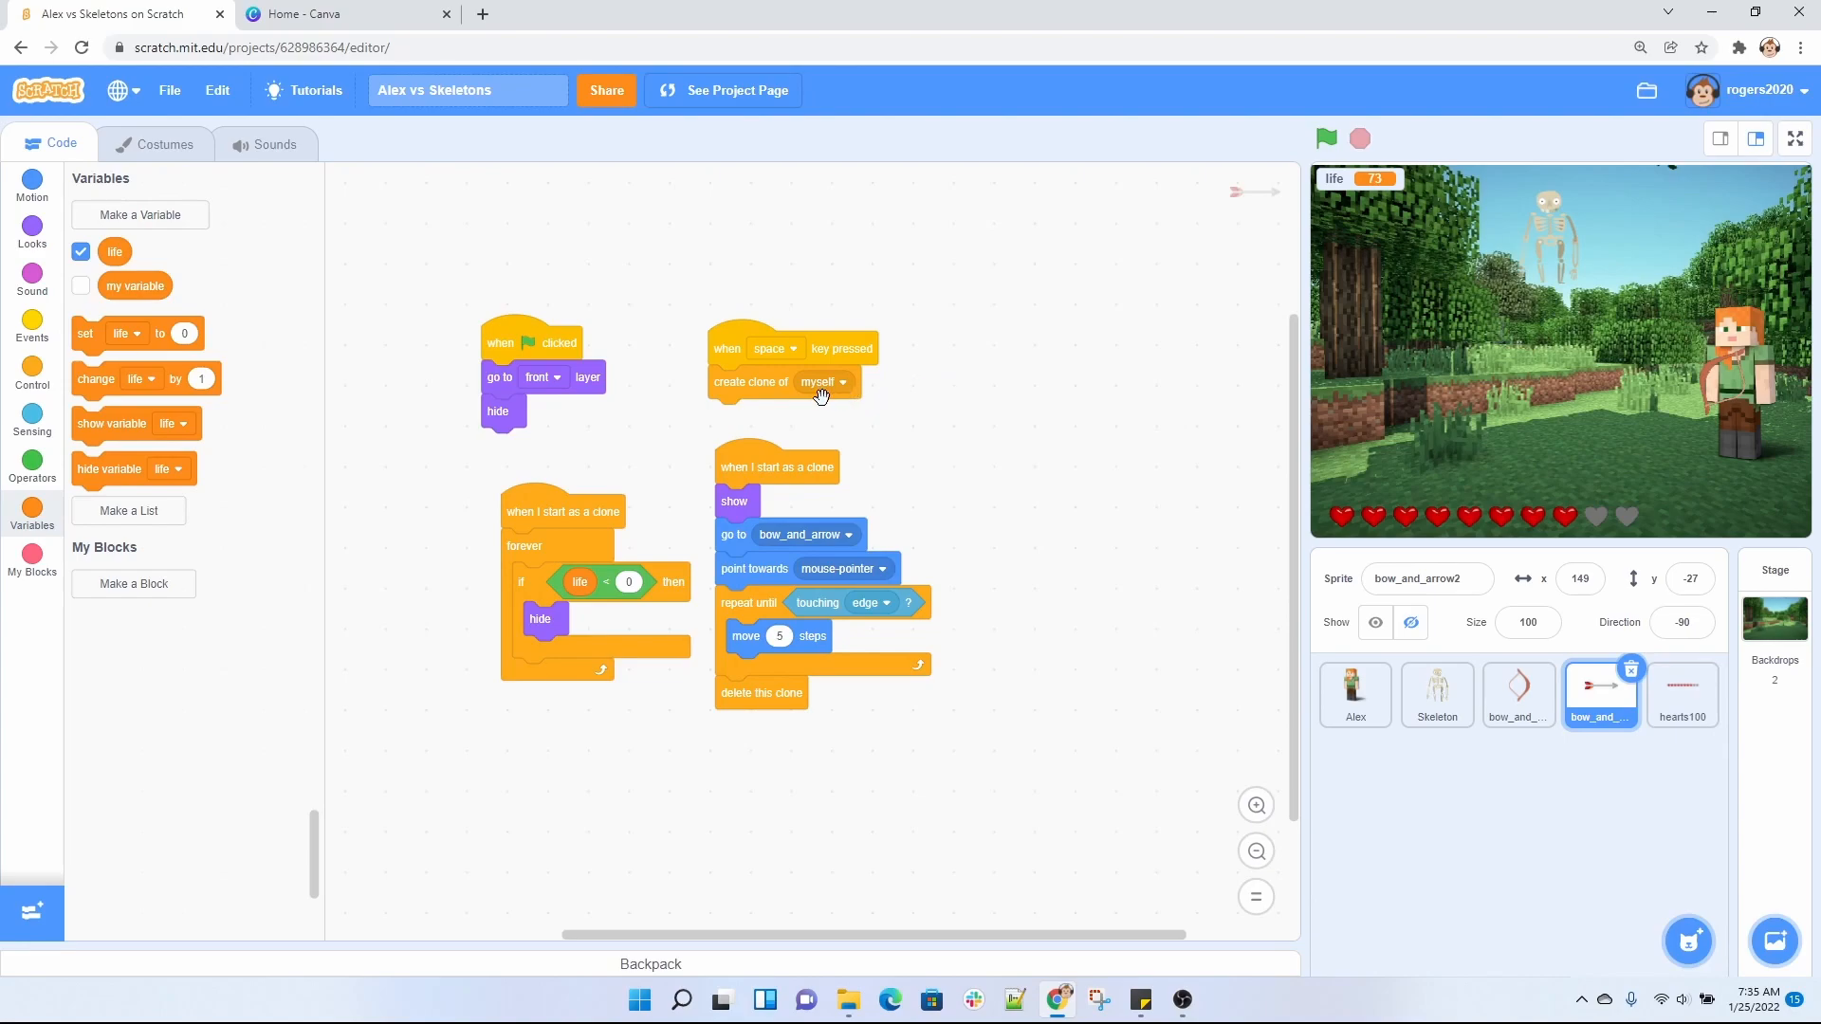
mouse_move(477, 337)
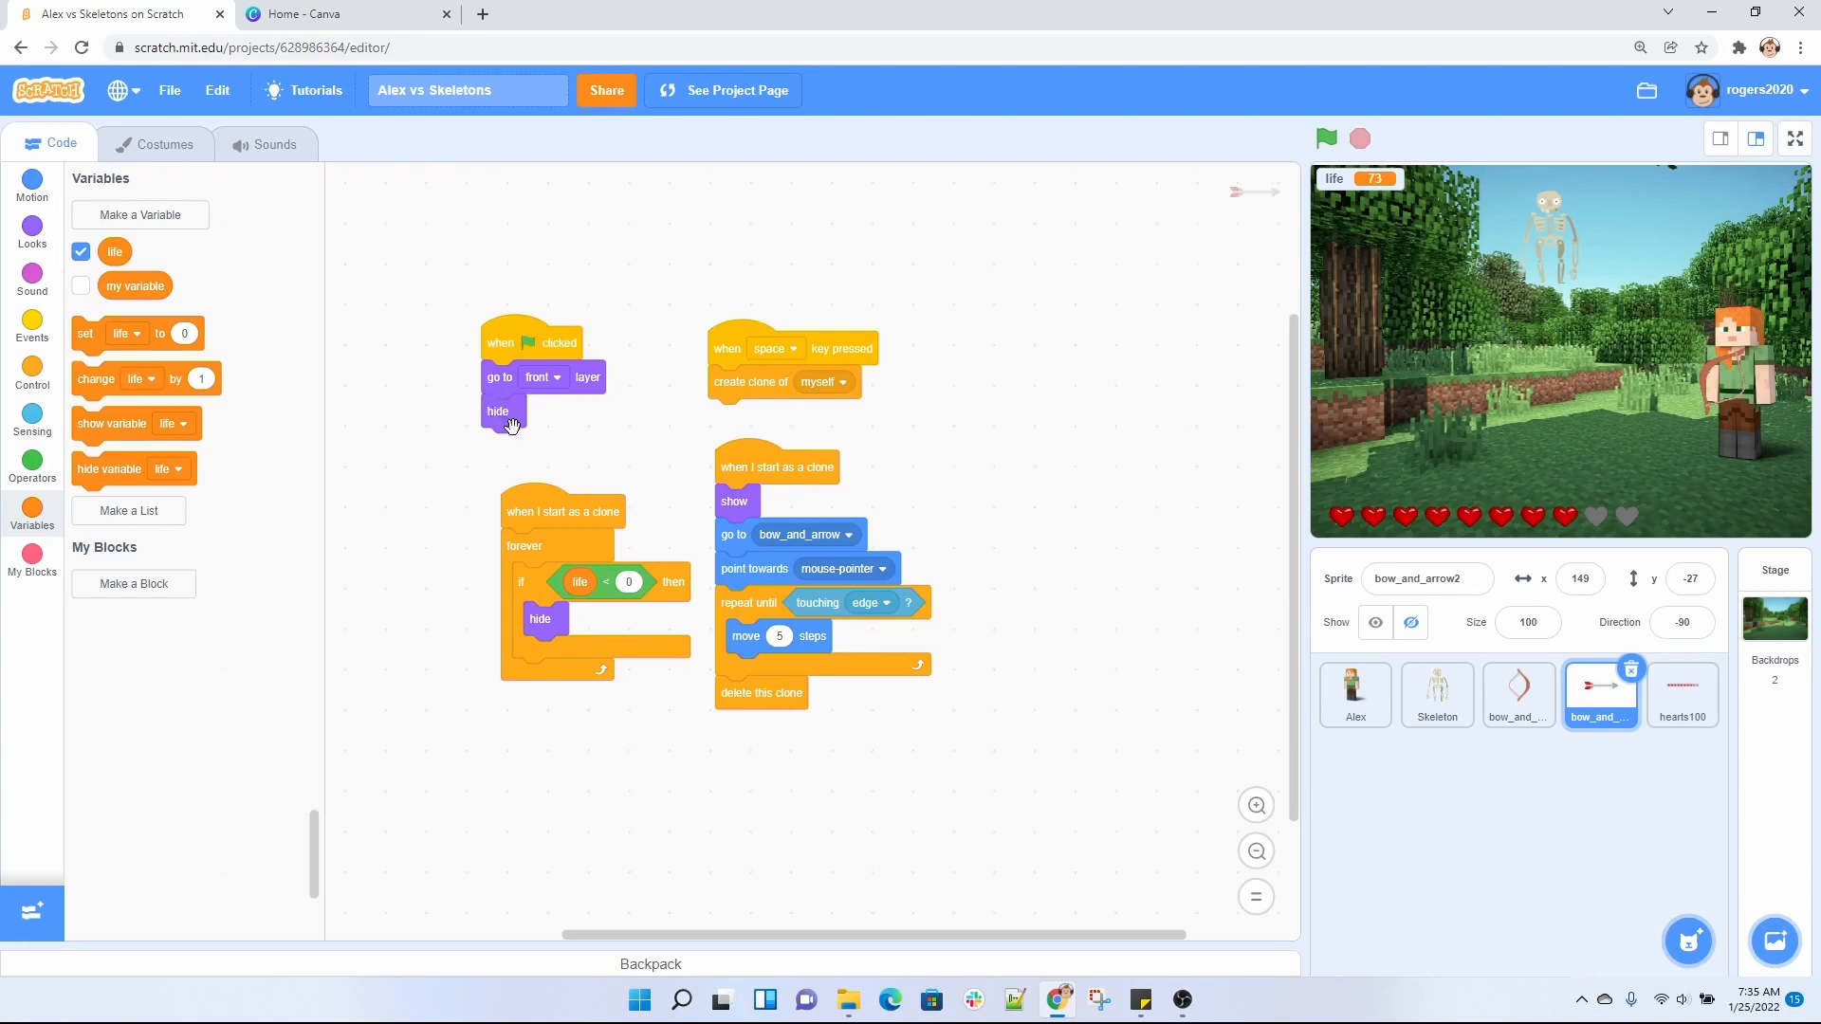
mouse_move(521, 423)
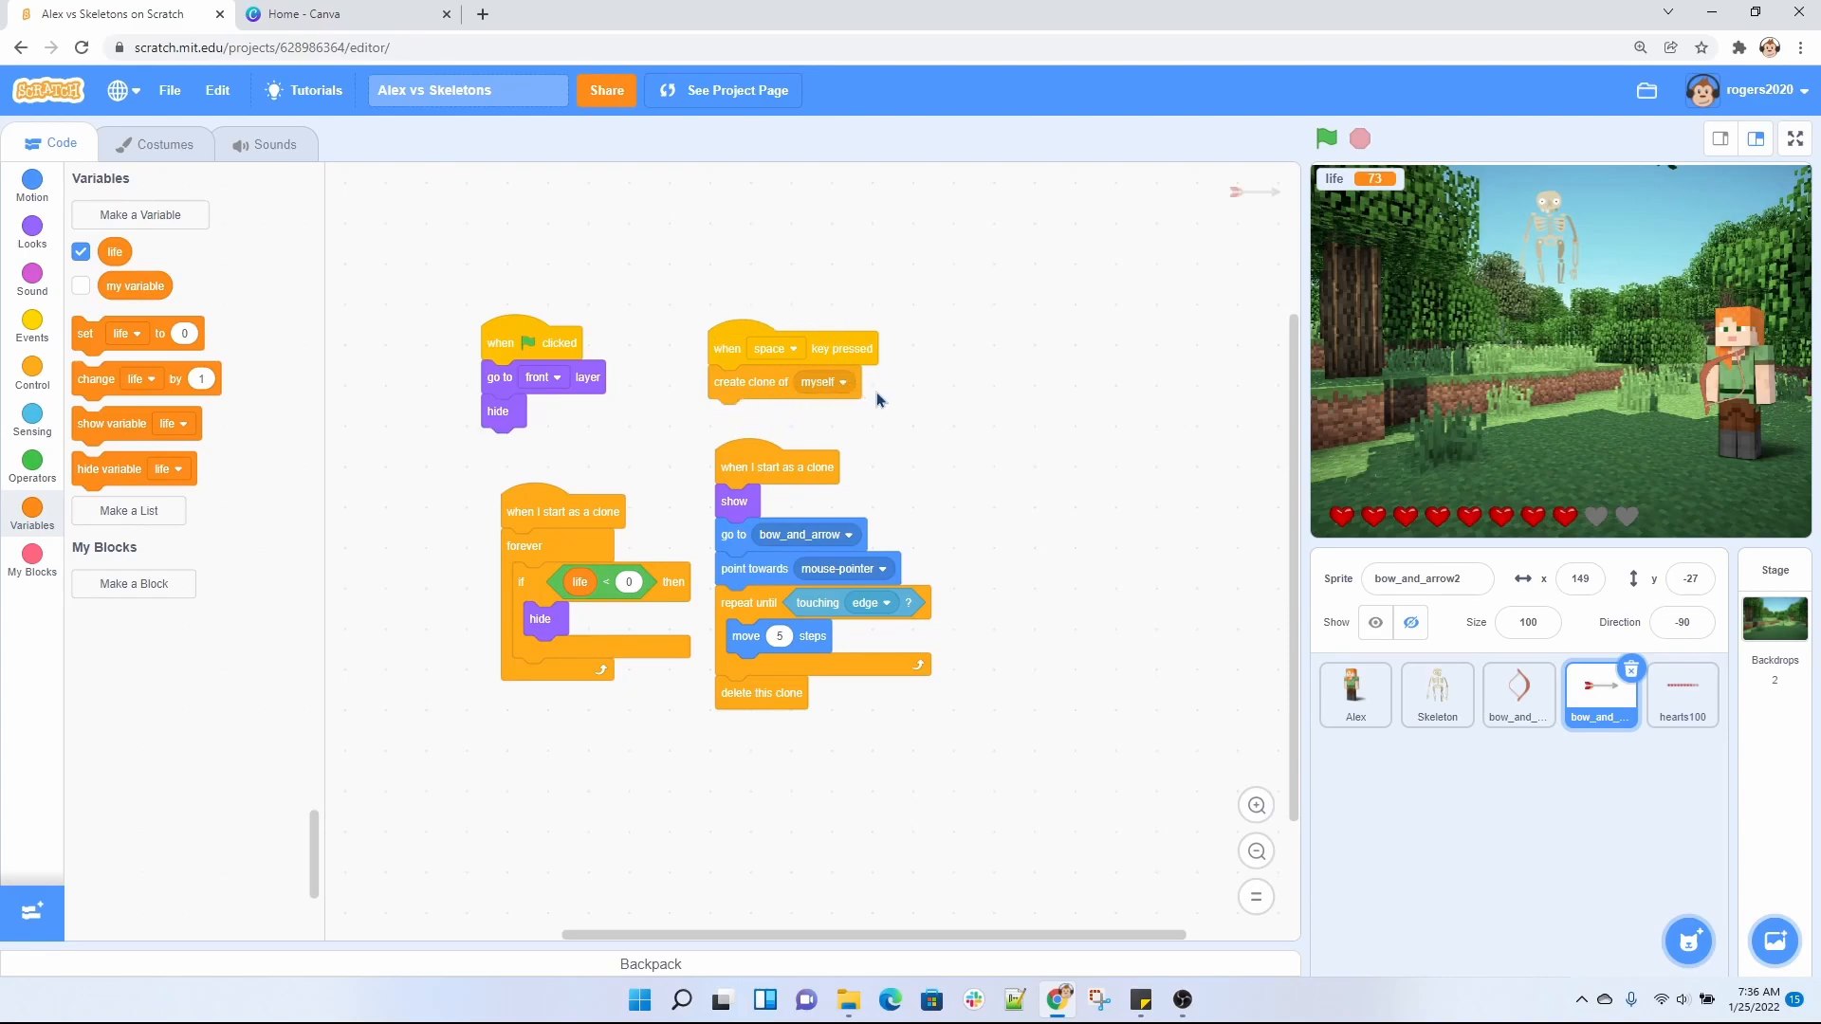
mouse_move(770, 468)
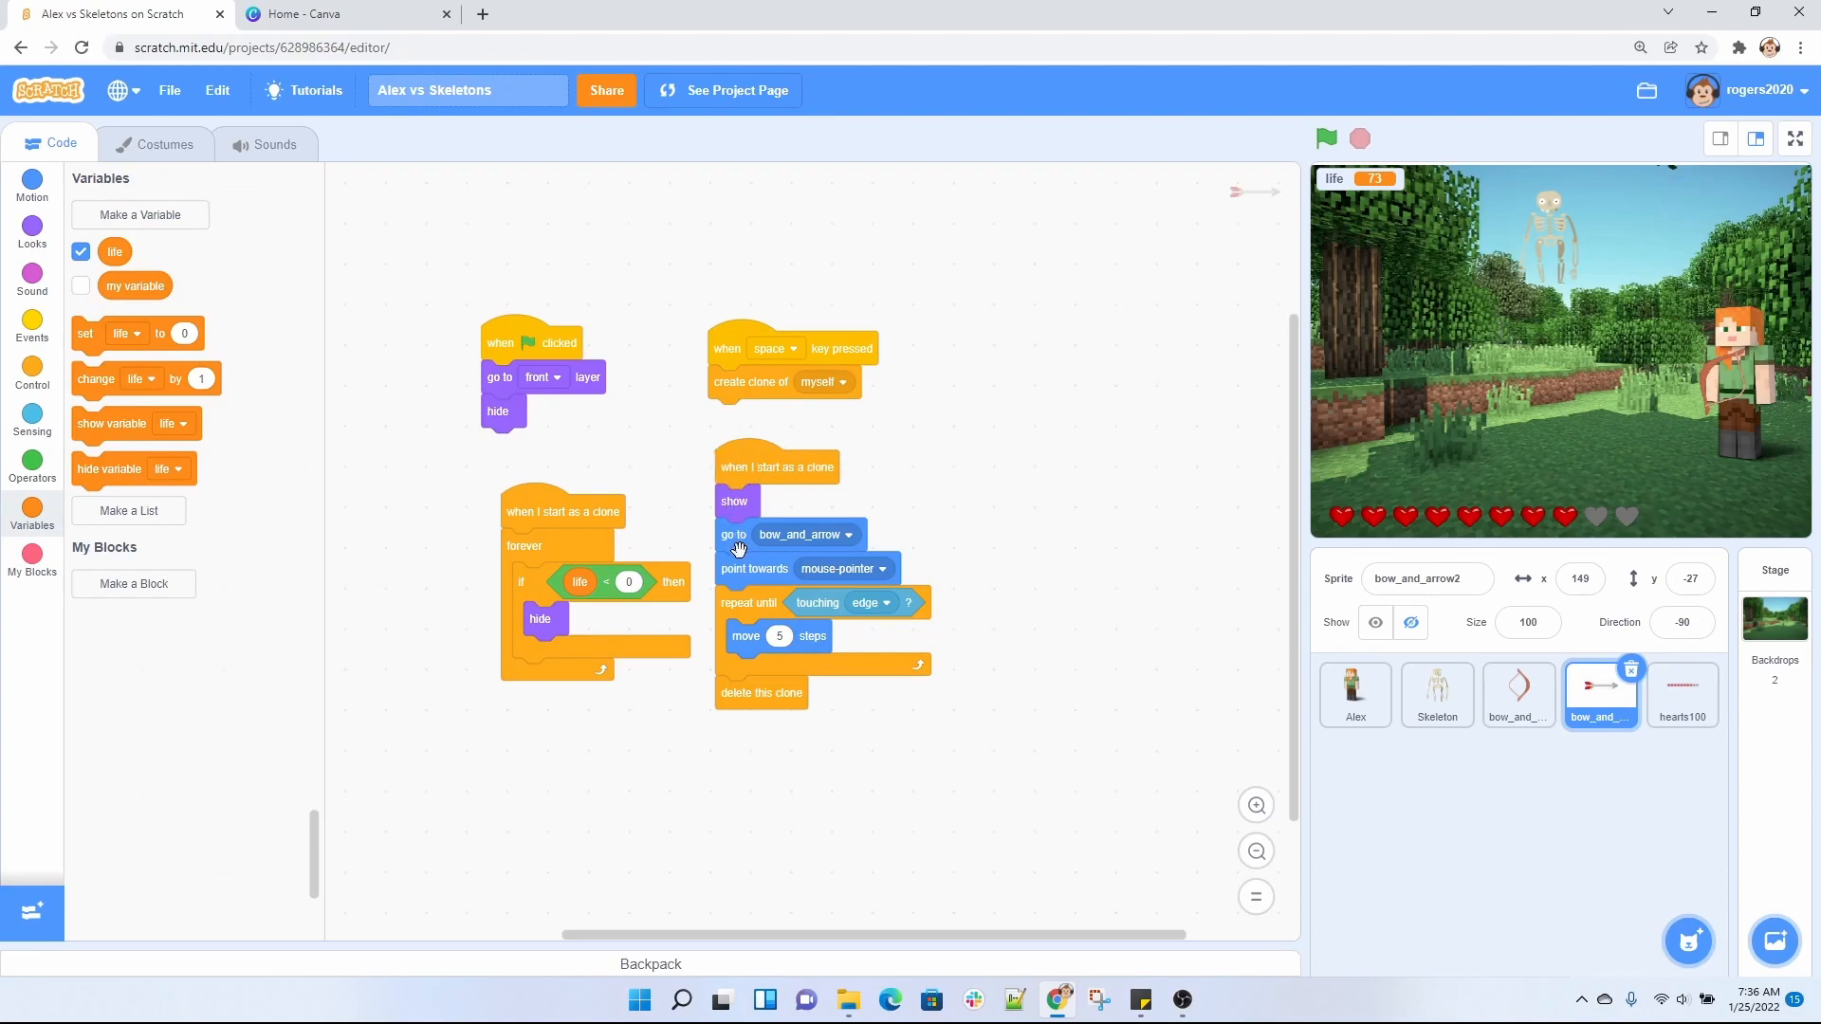
mouse_move(743, 584)
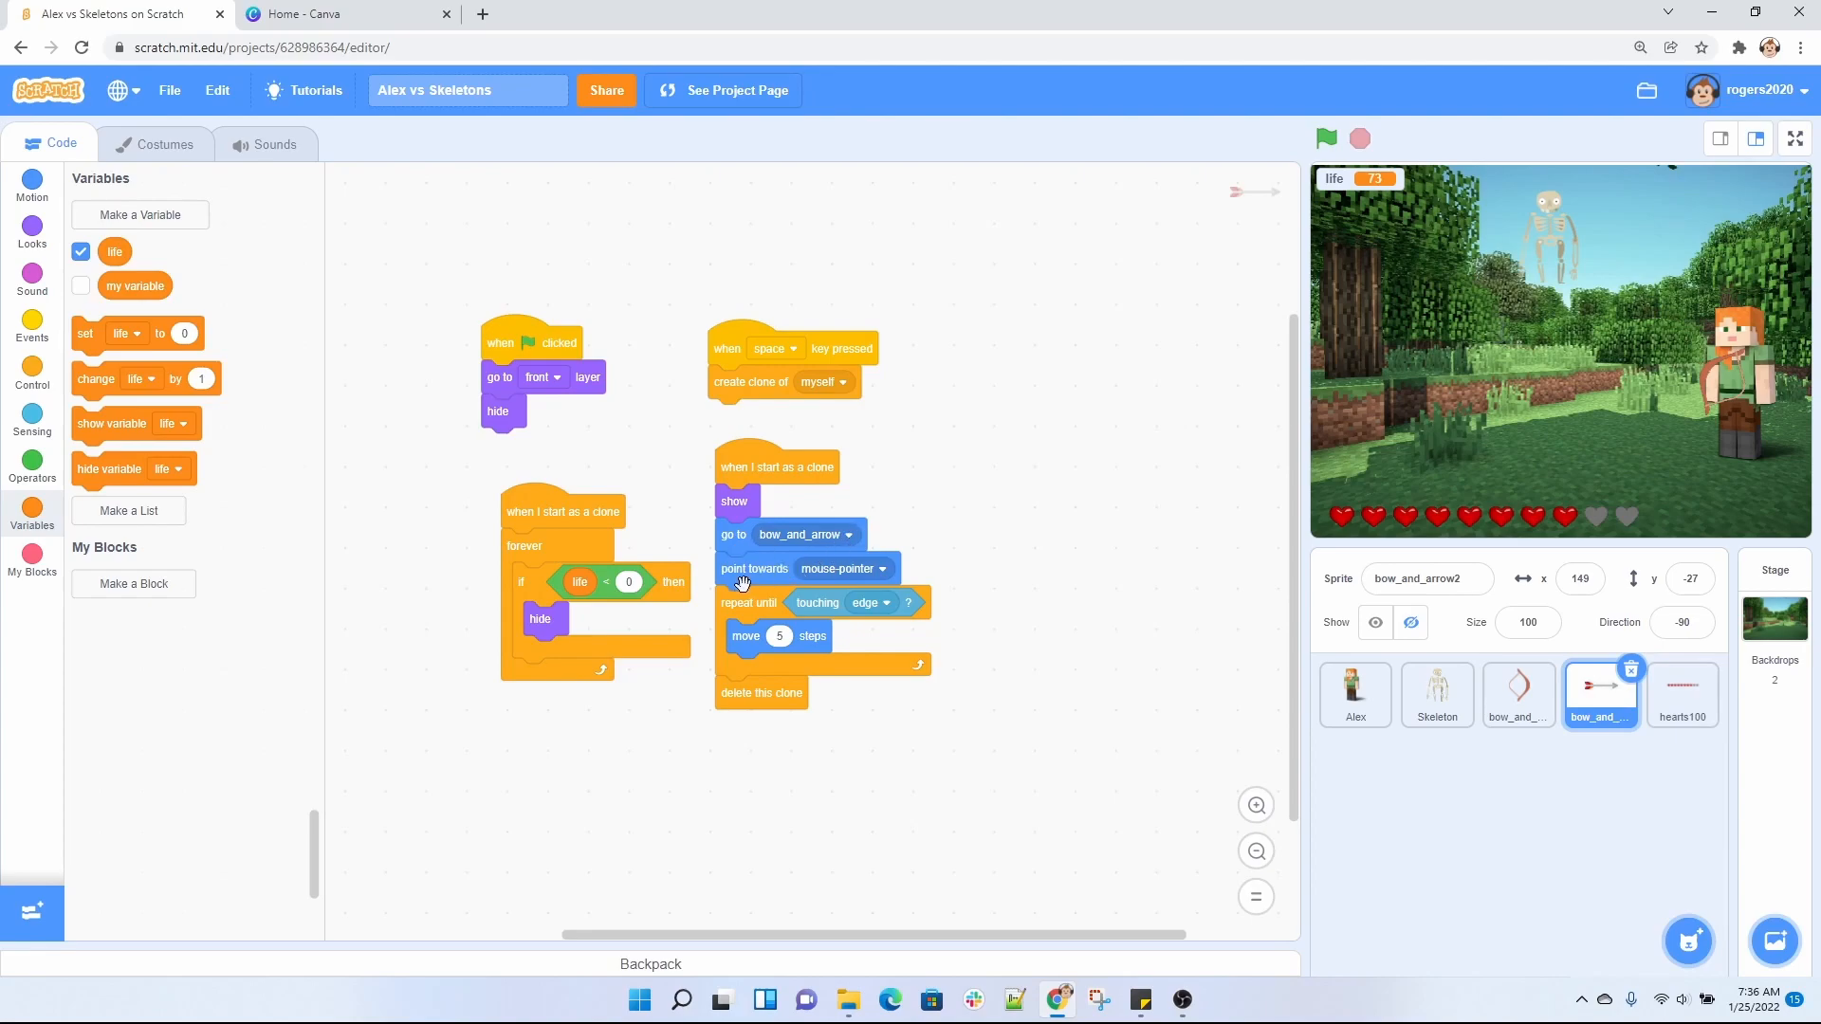
mouse_move(837, 569)
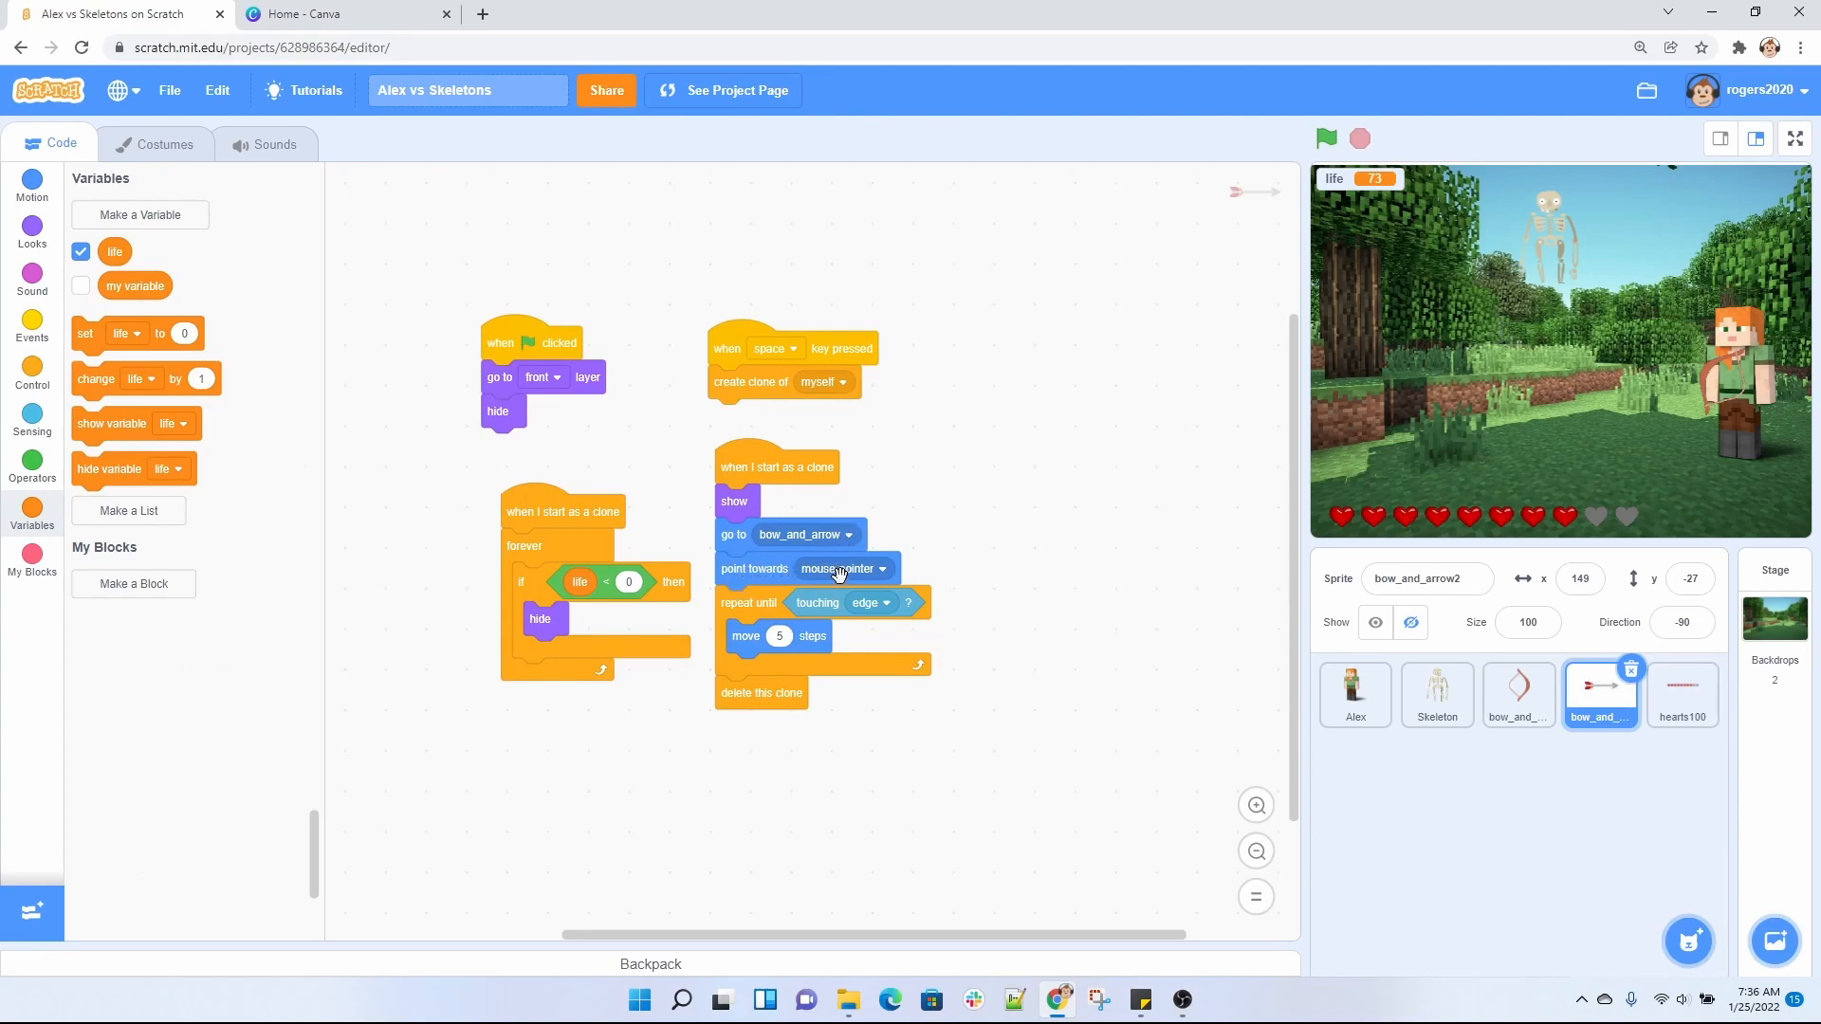
mouse_move(1614, 419)
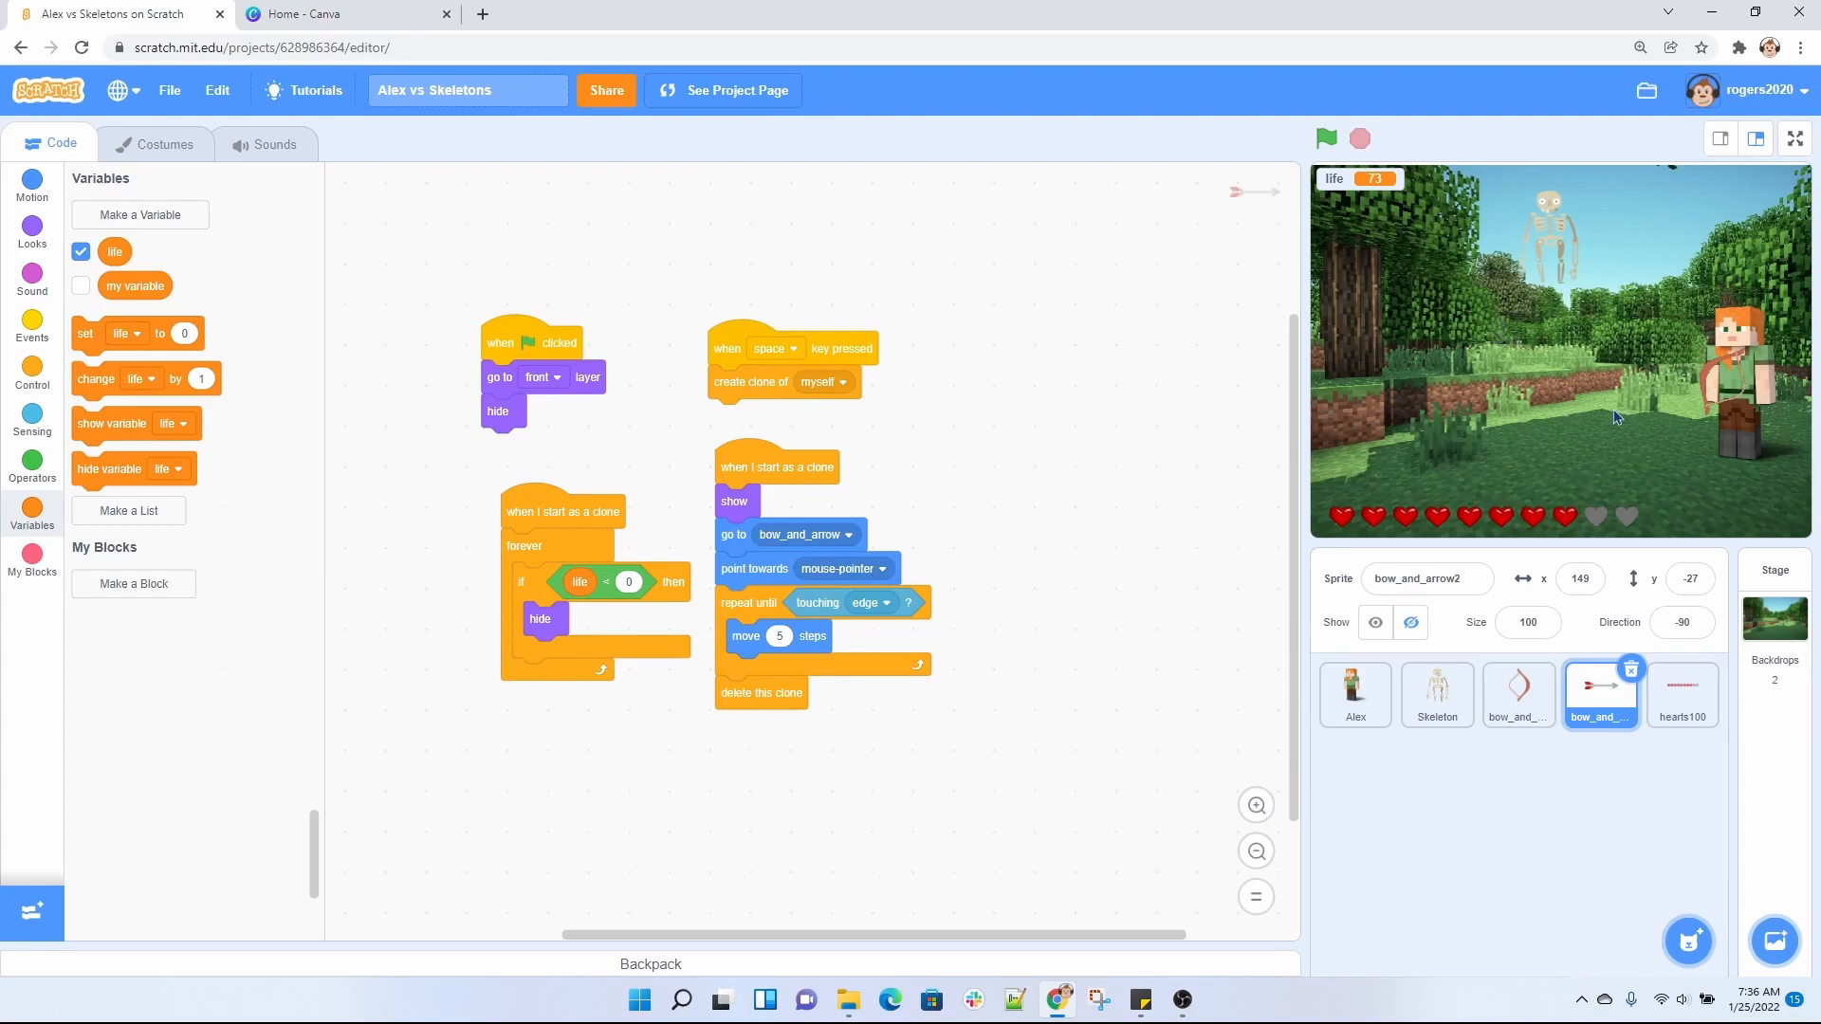
mouse_move(1434, 288)
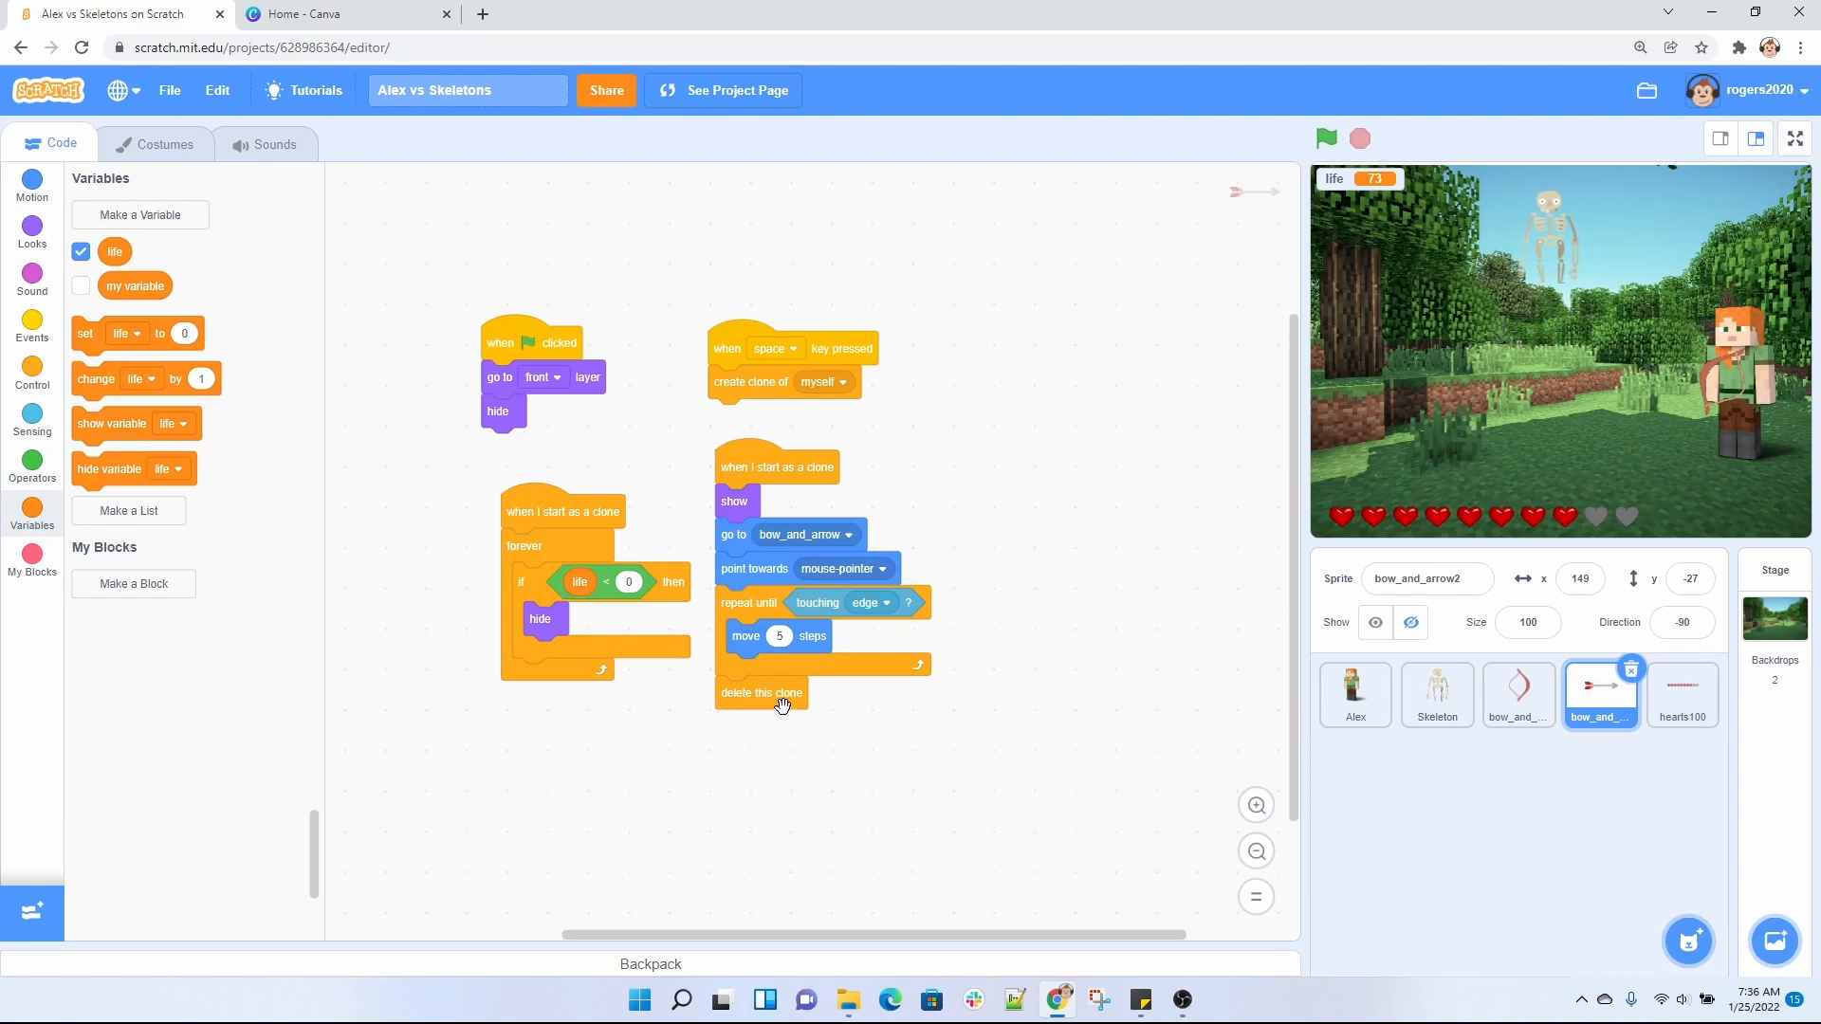
mouse_move(997, 655)
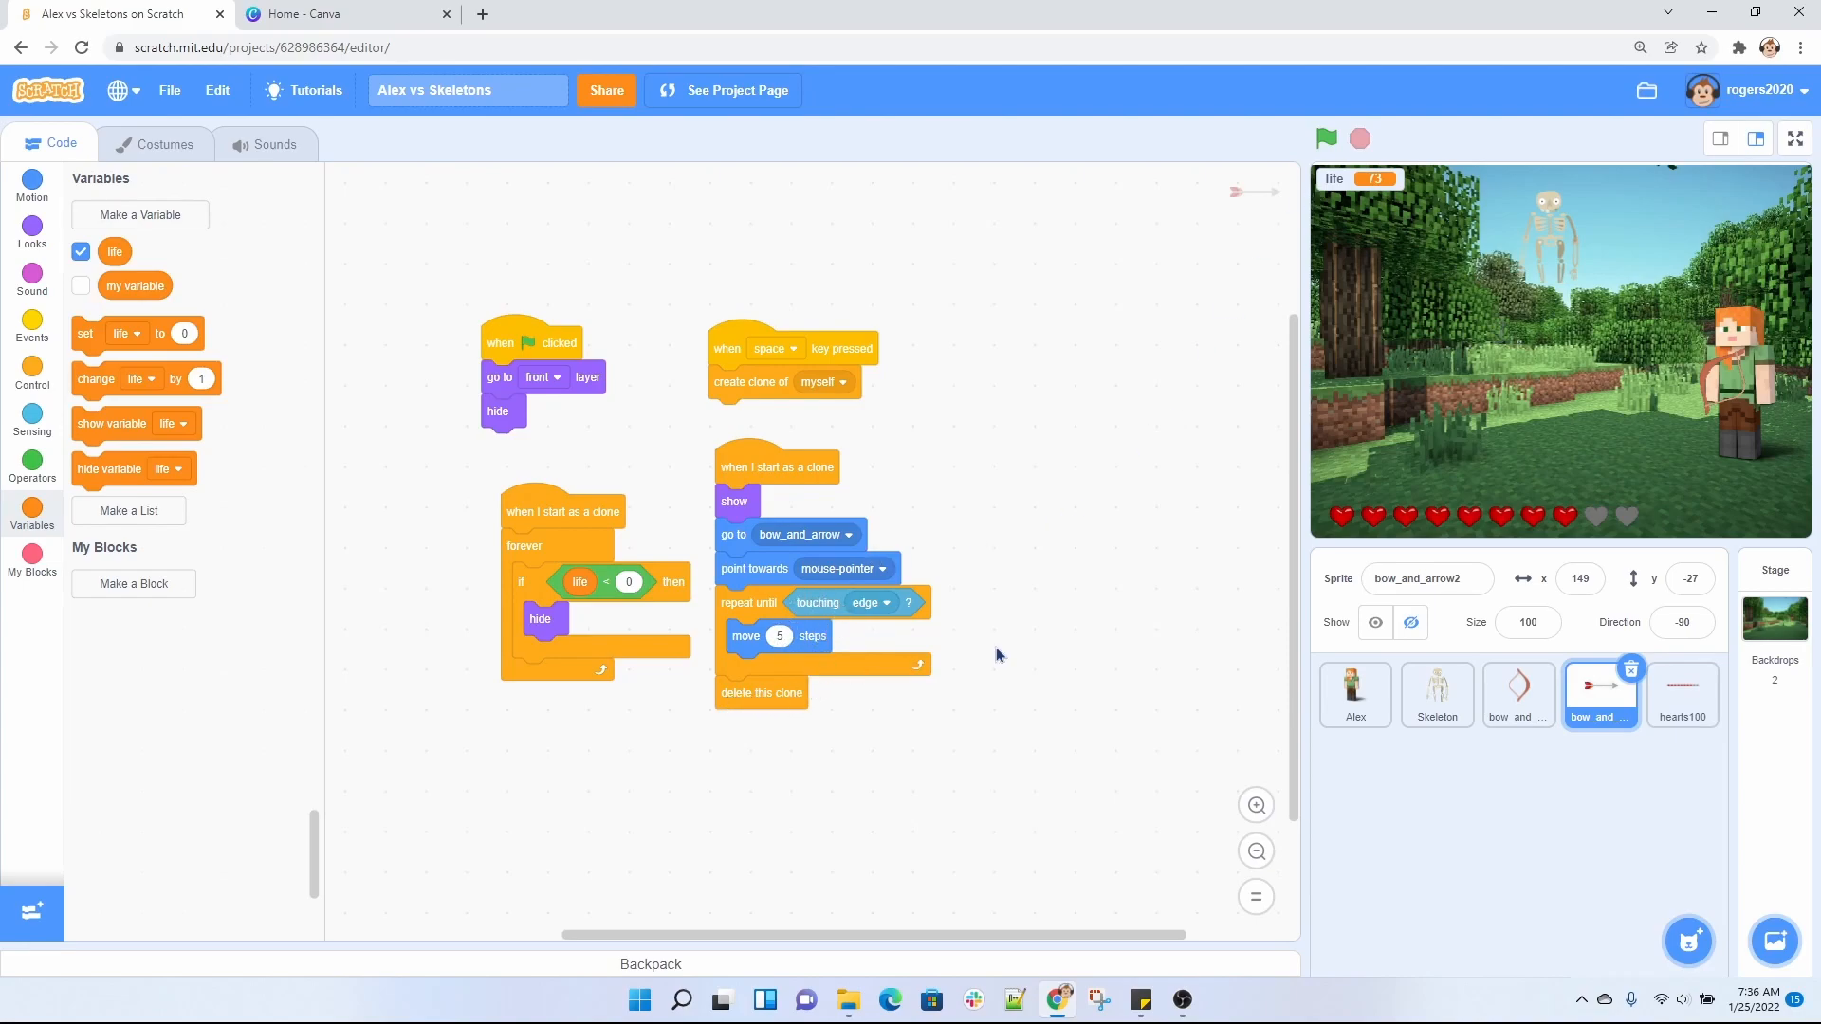
mouse_move(1427, 245)
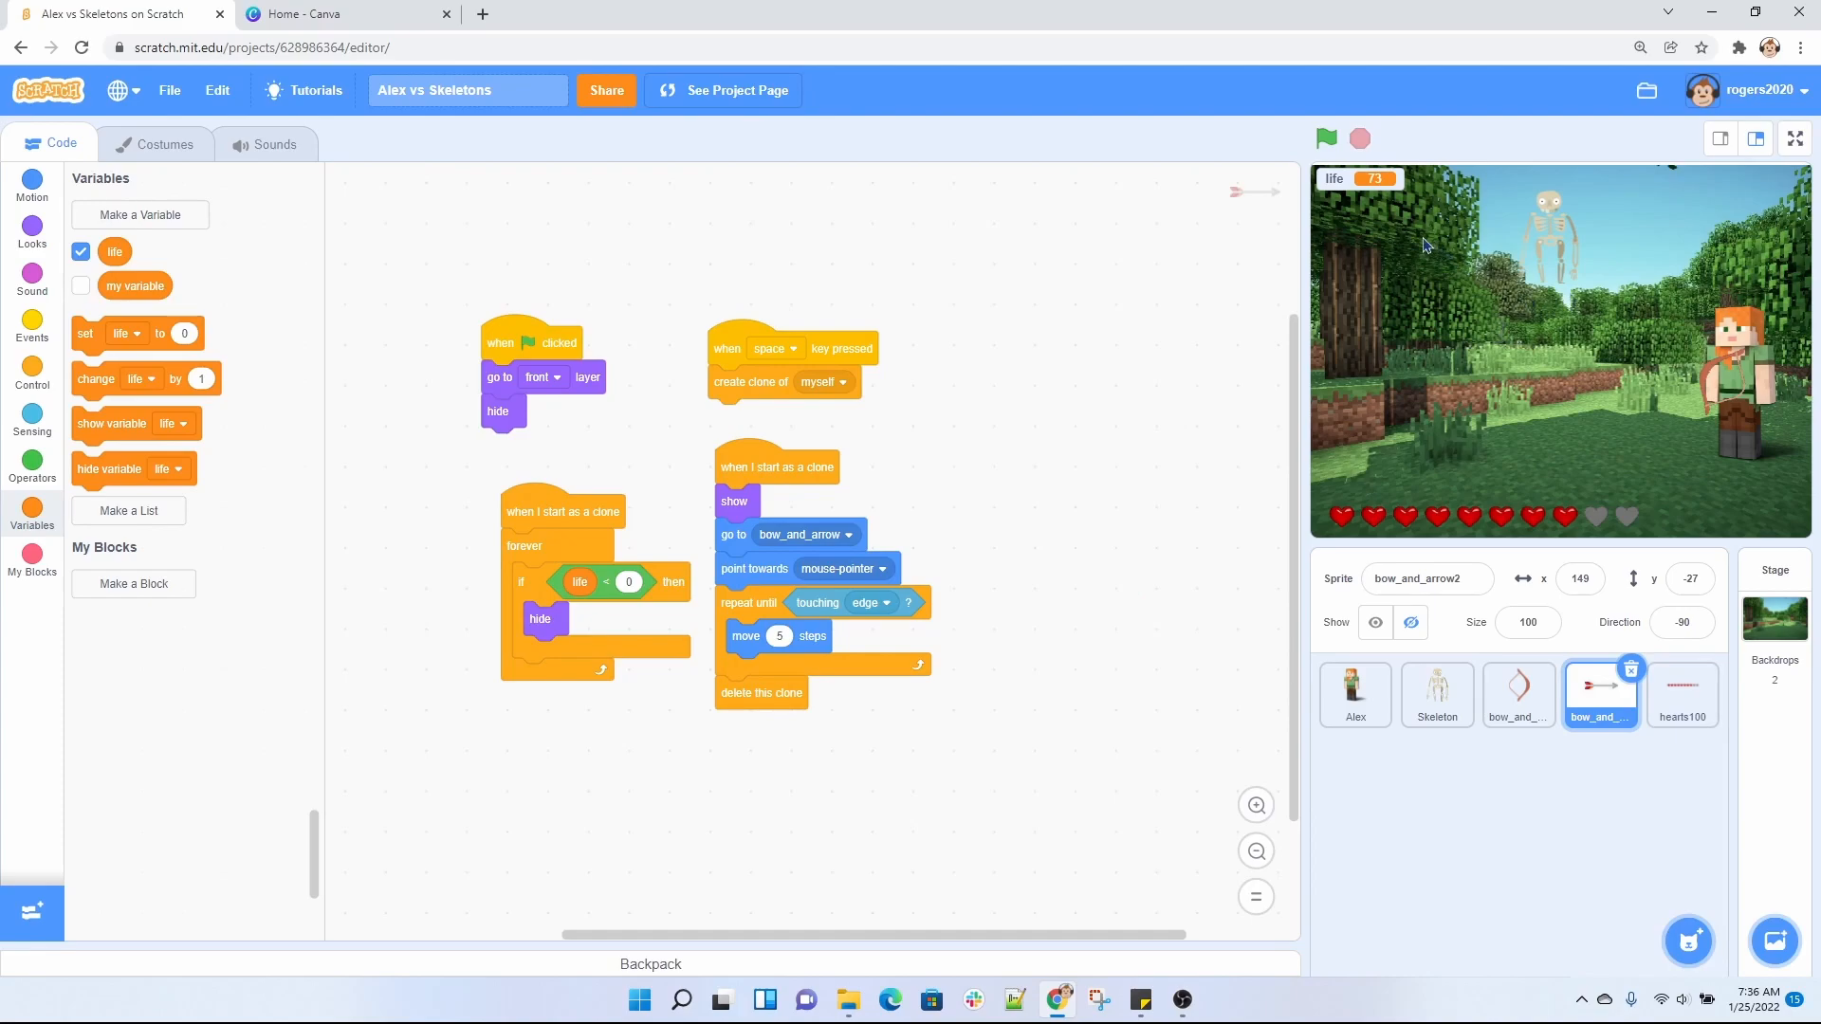
mouse_move(1309, 205)
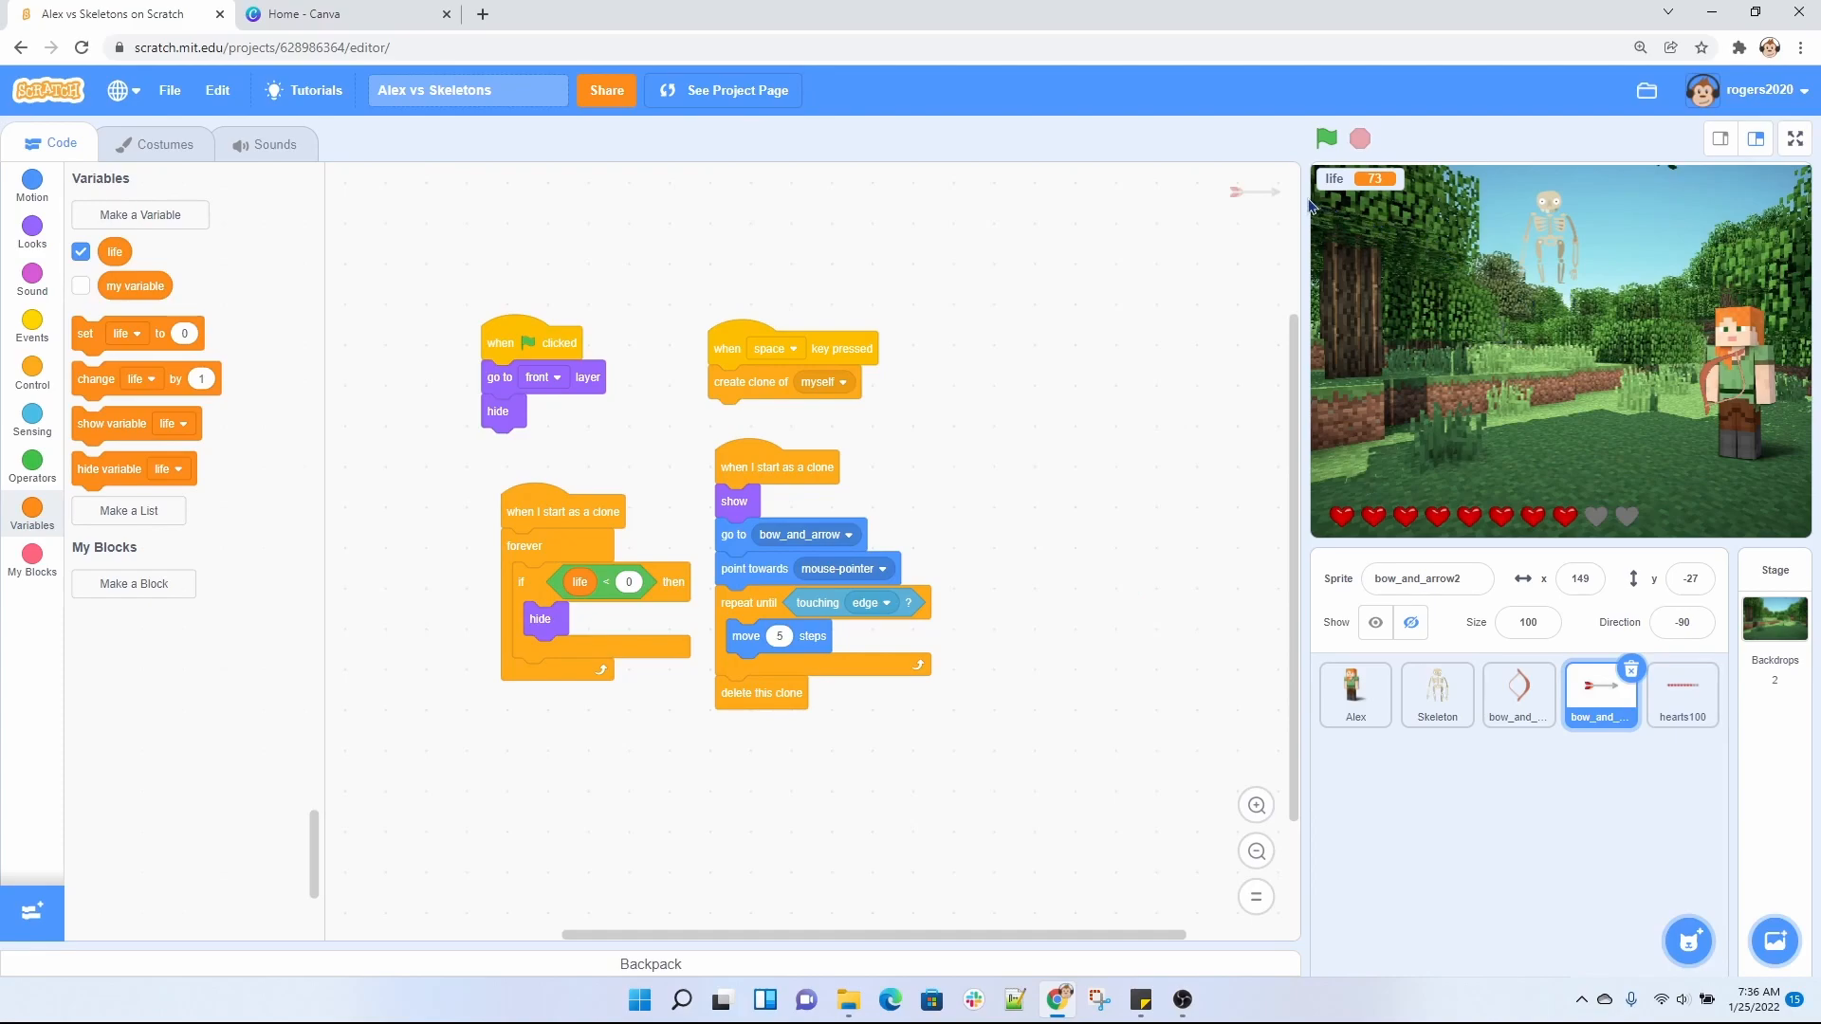
mouse_move(638, 558)
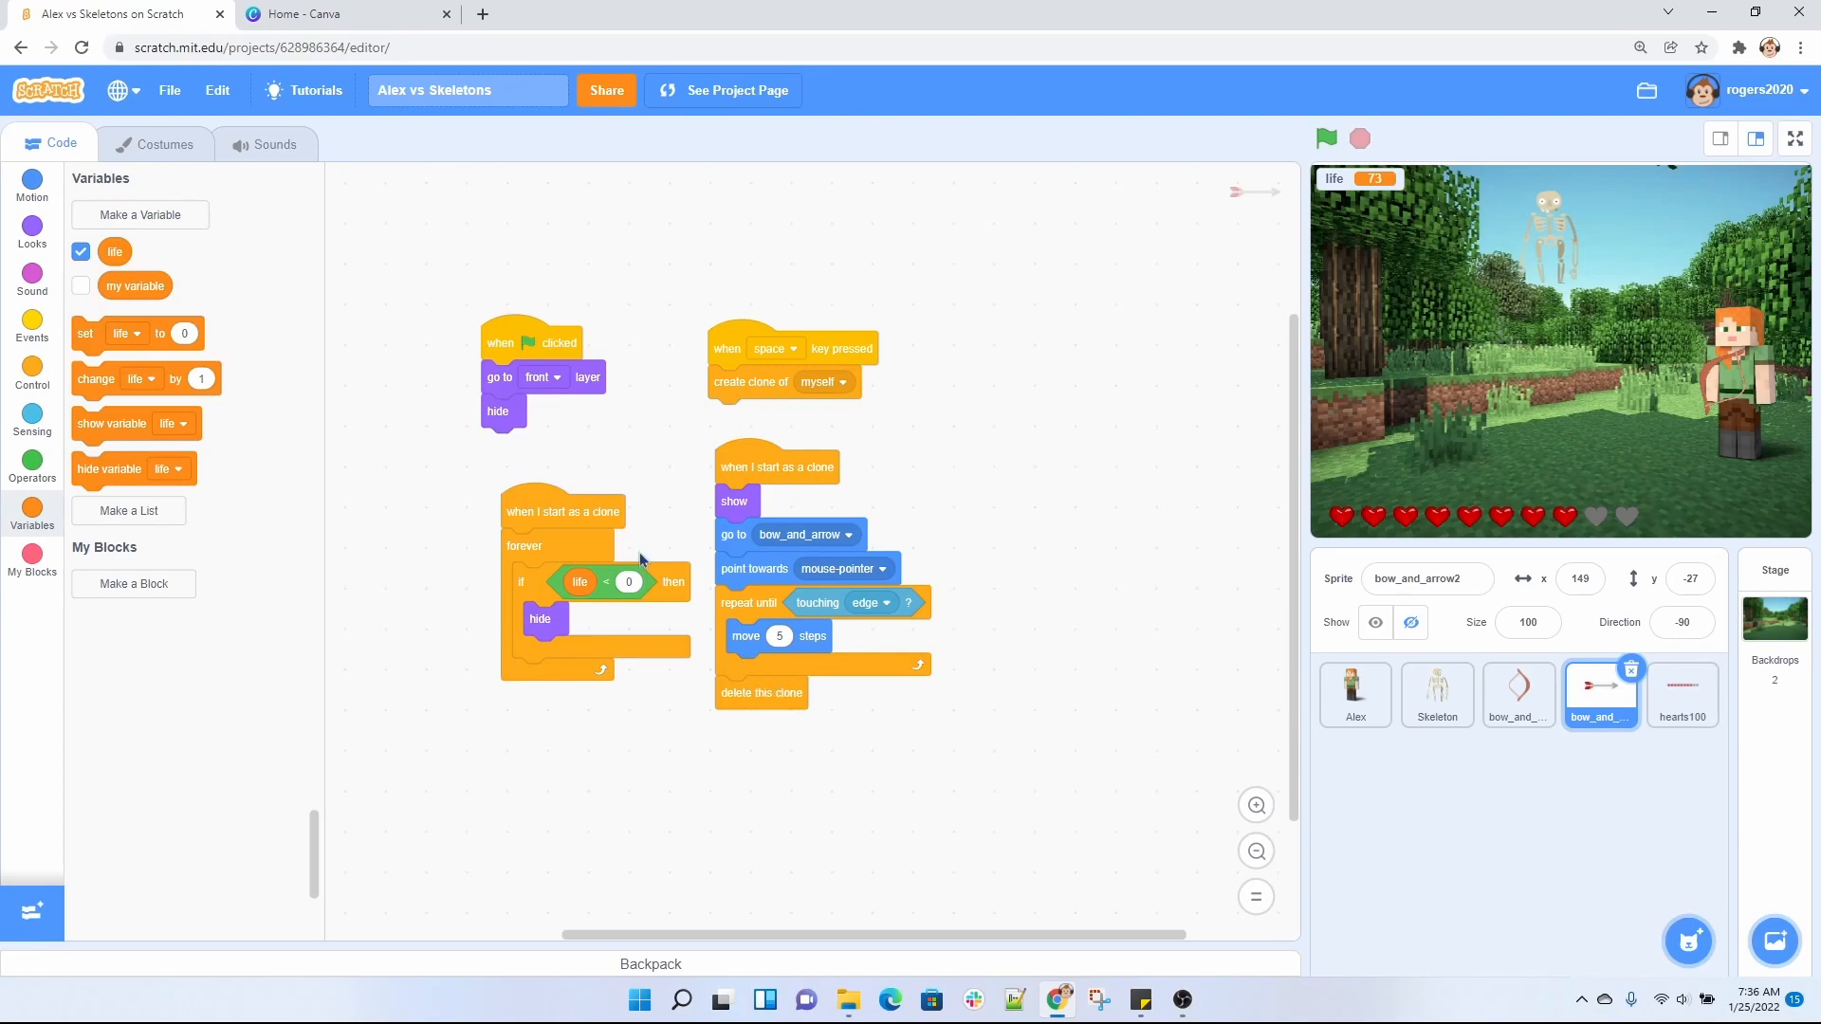
mouse_move(533, 547)
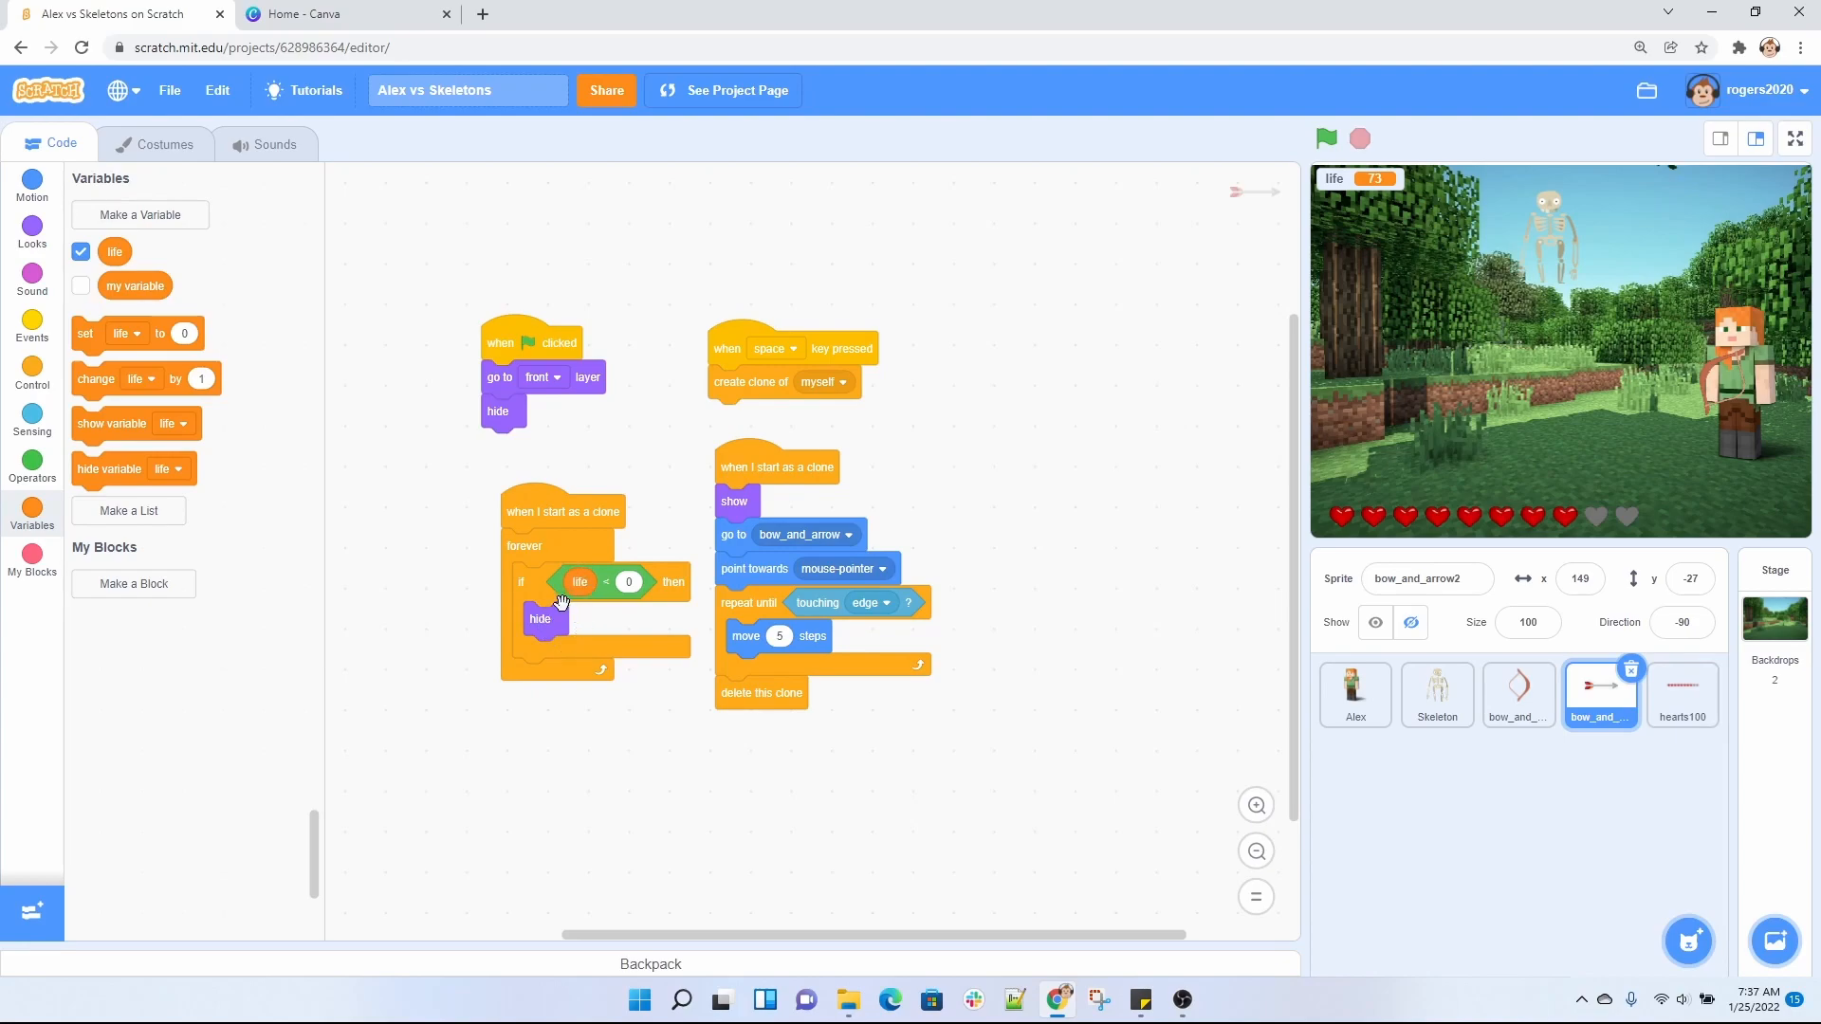
mouse_move(528, 648)
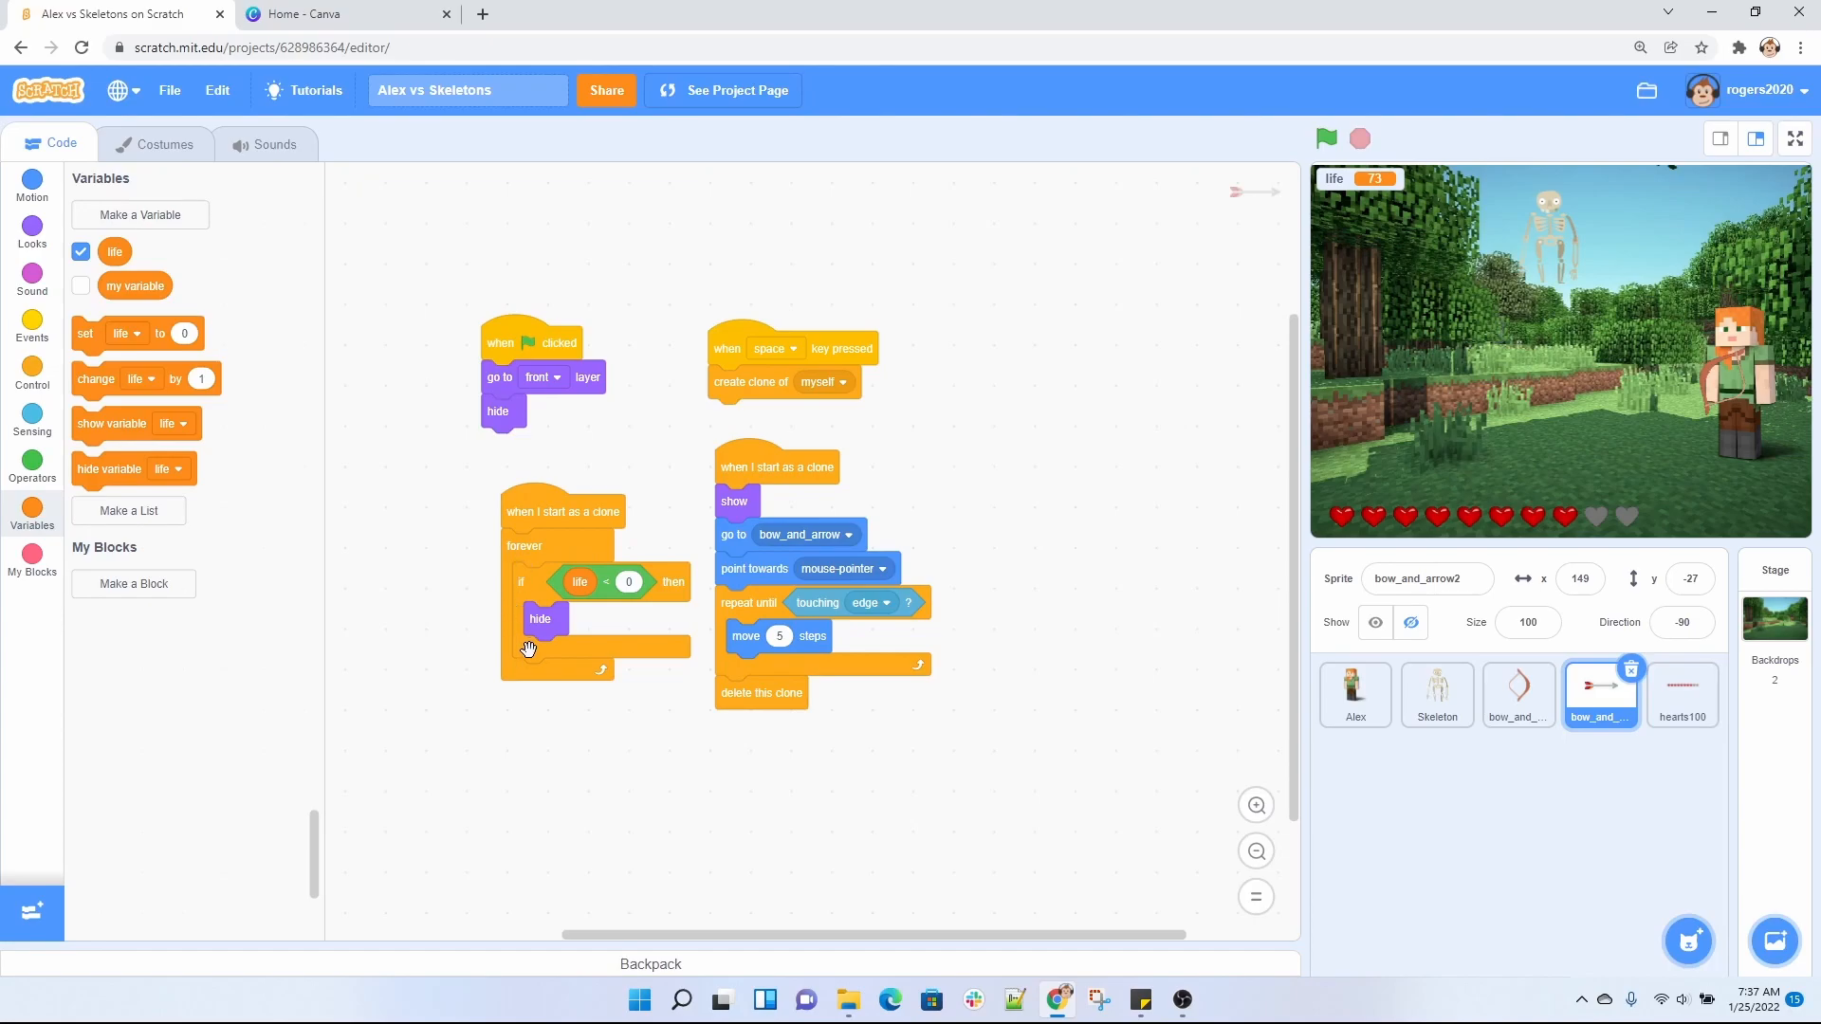
mouse_move(624, 554)
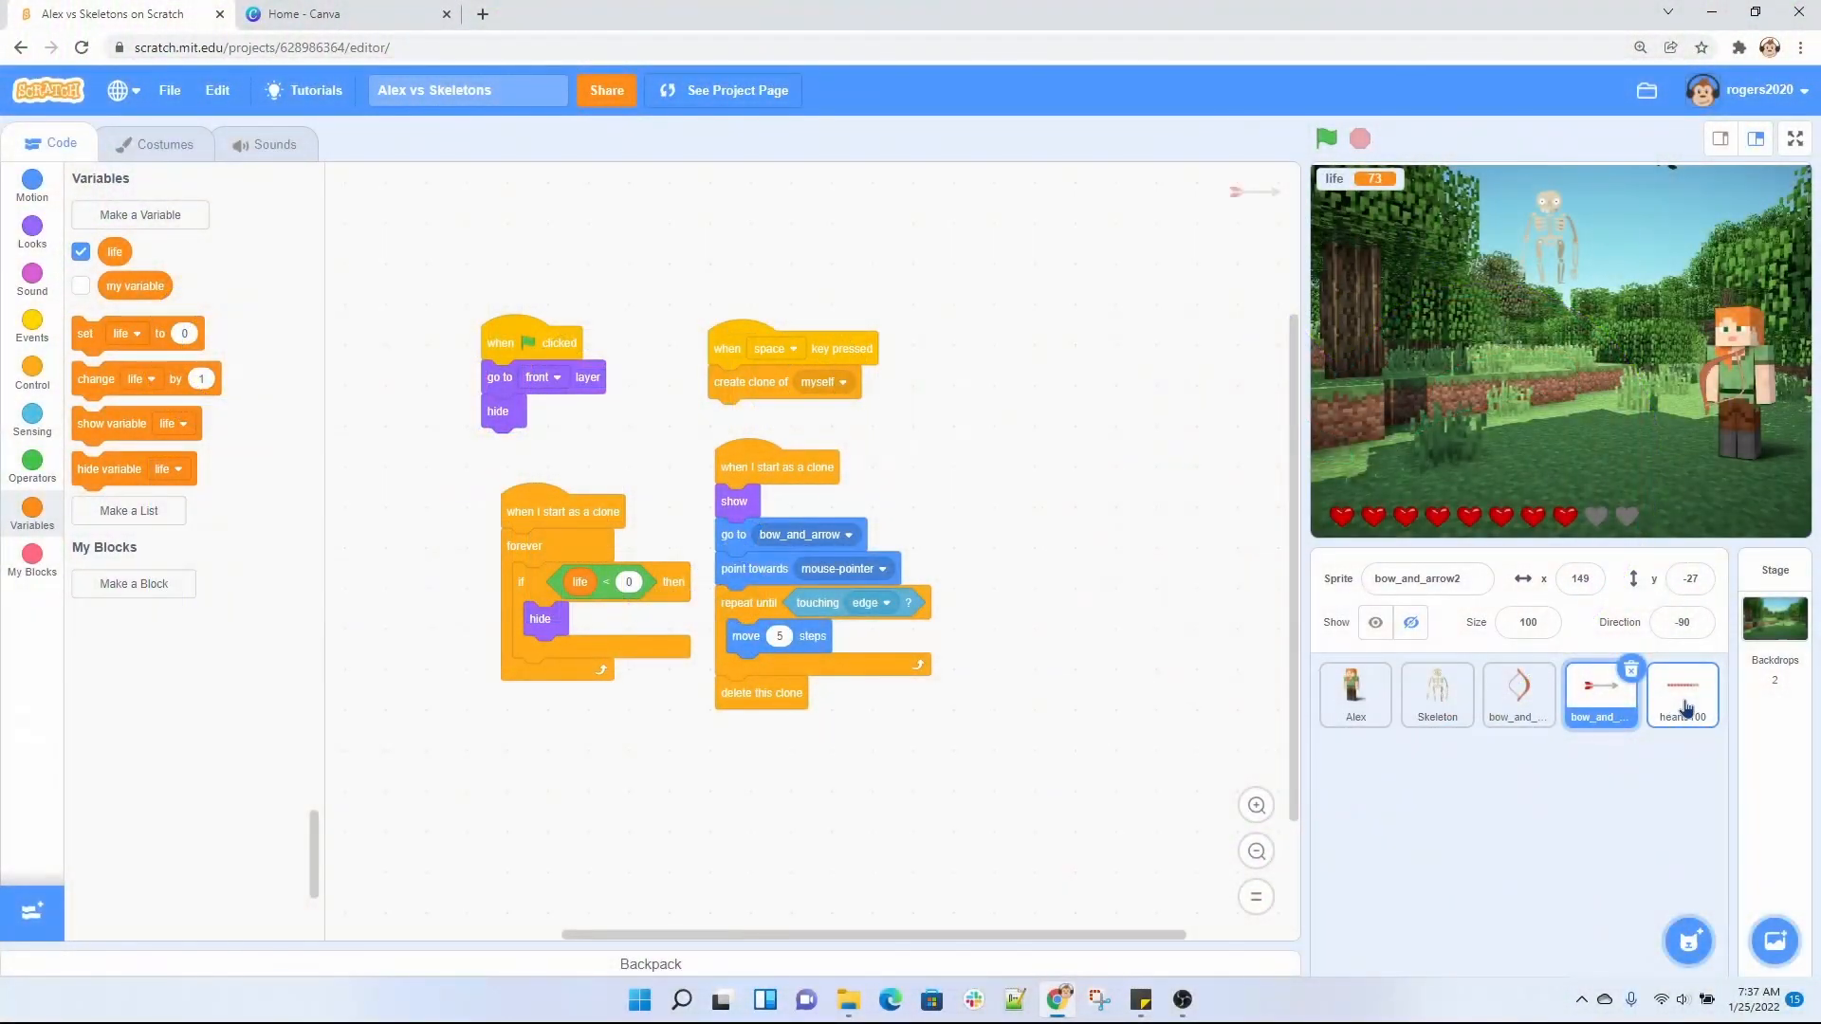
Select the hearts100 sprite to show its life-based costume-switching script.
left_click(1681, 695)
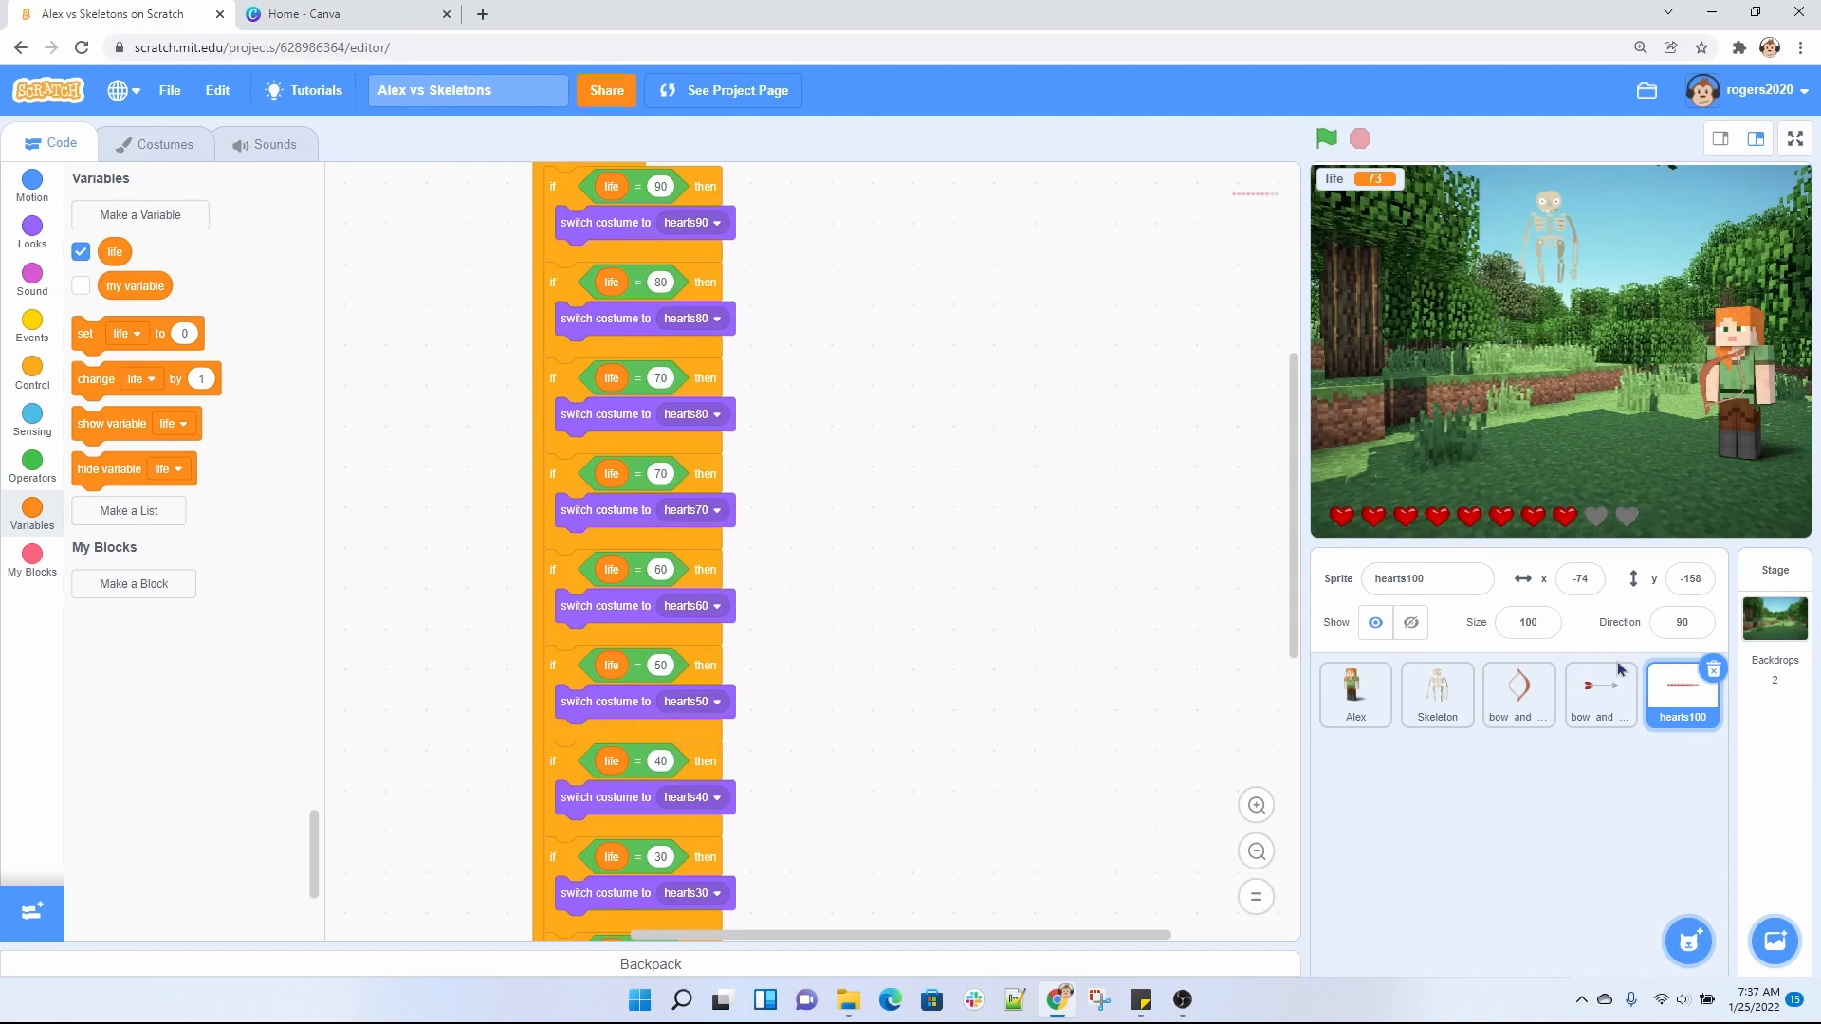
Browse the hearts100, hearts90 and hearts70 costumes, scrolling toward heartsDone.
left_click(162, 144)
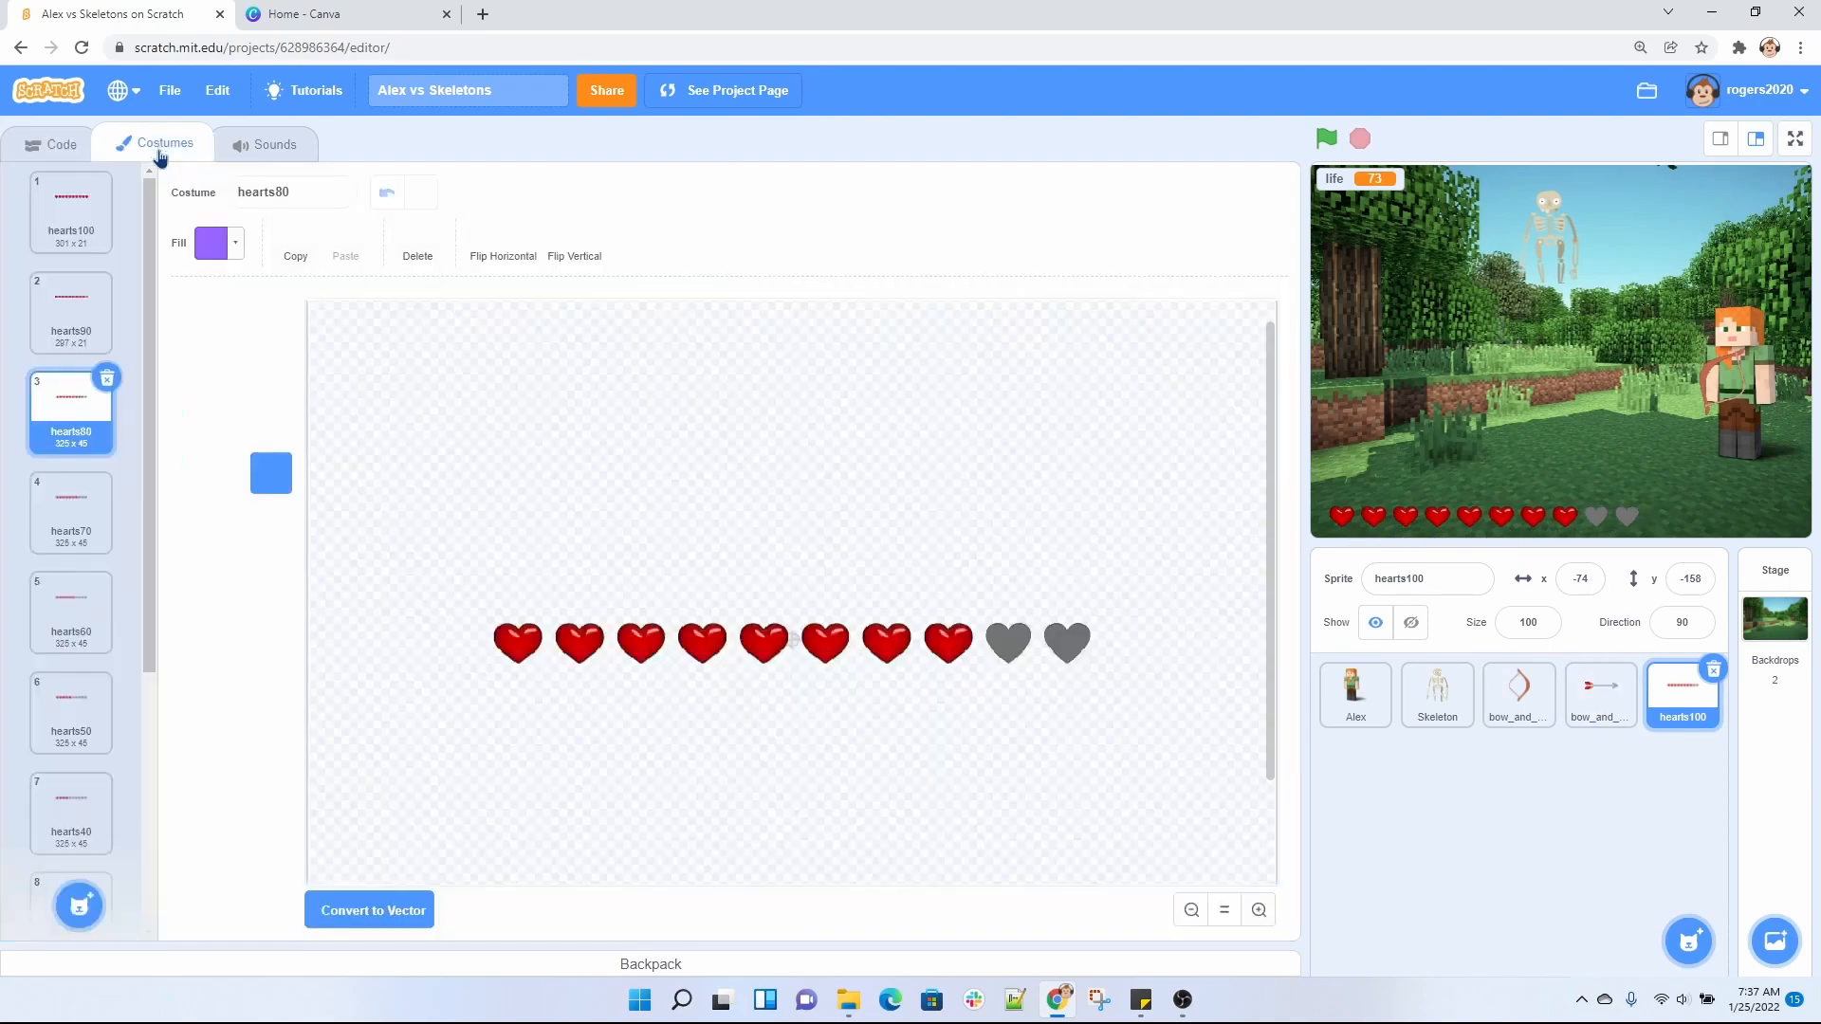
left_click(70, 212)
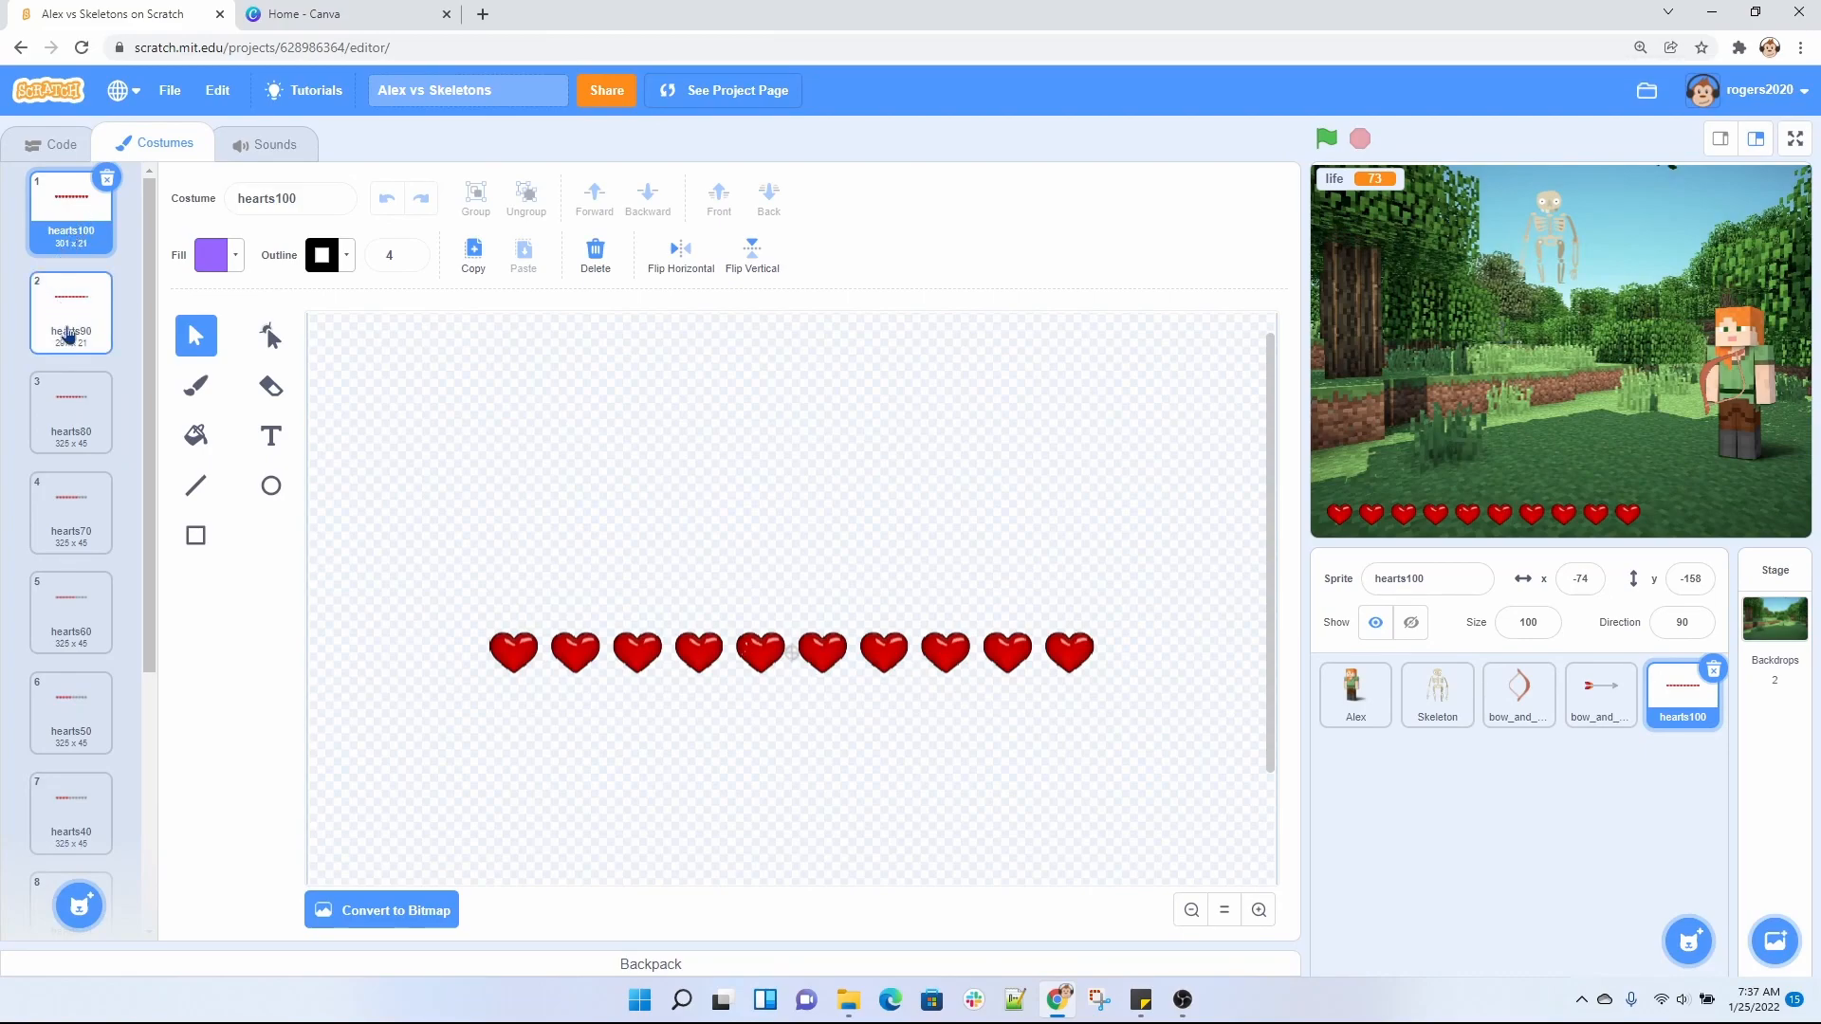
left_click(69, 311)
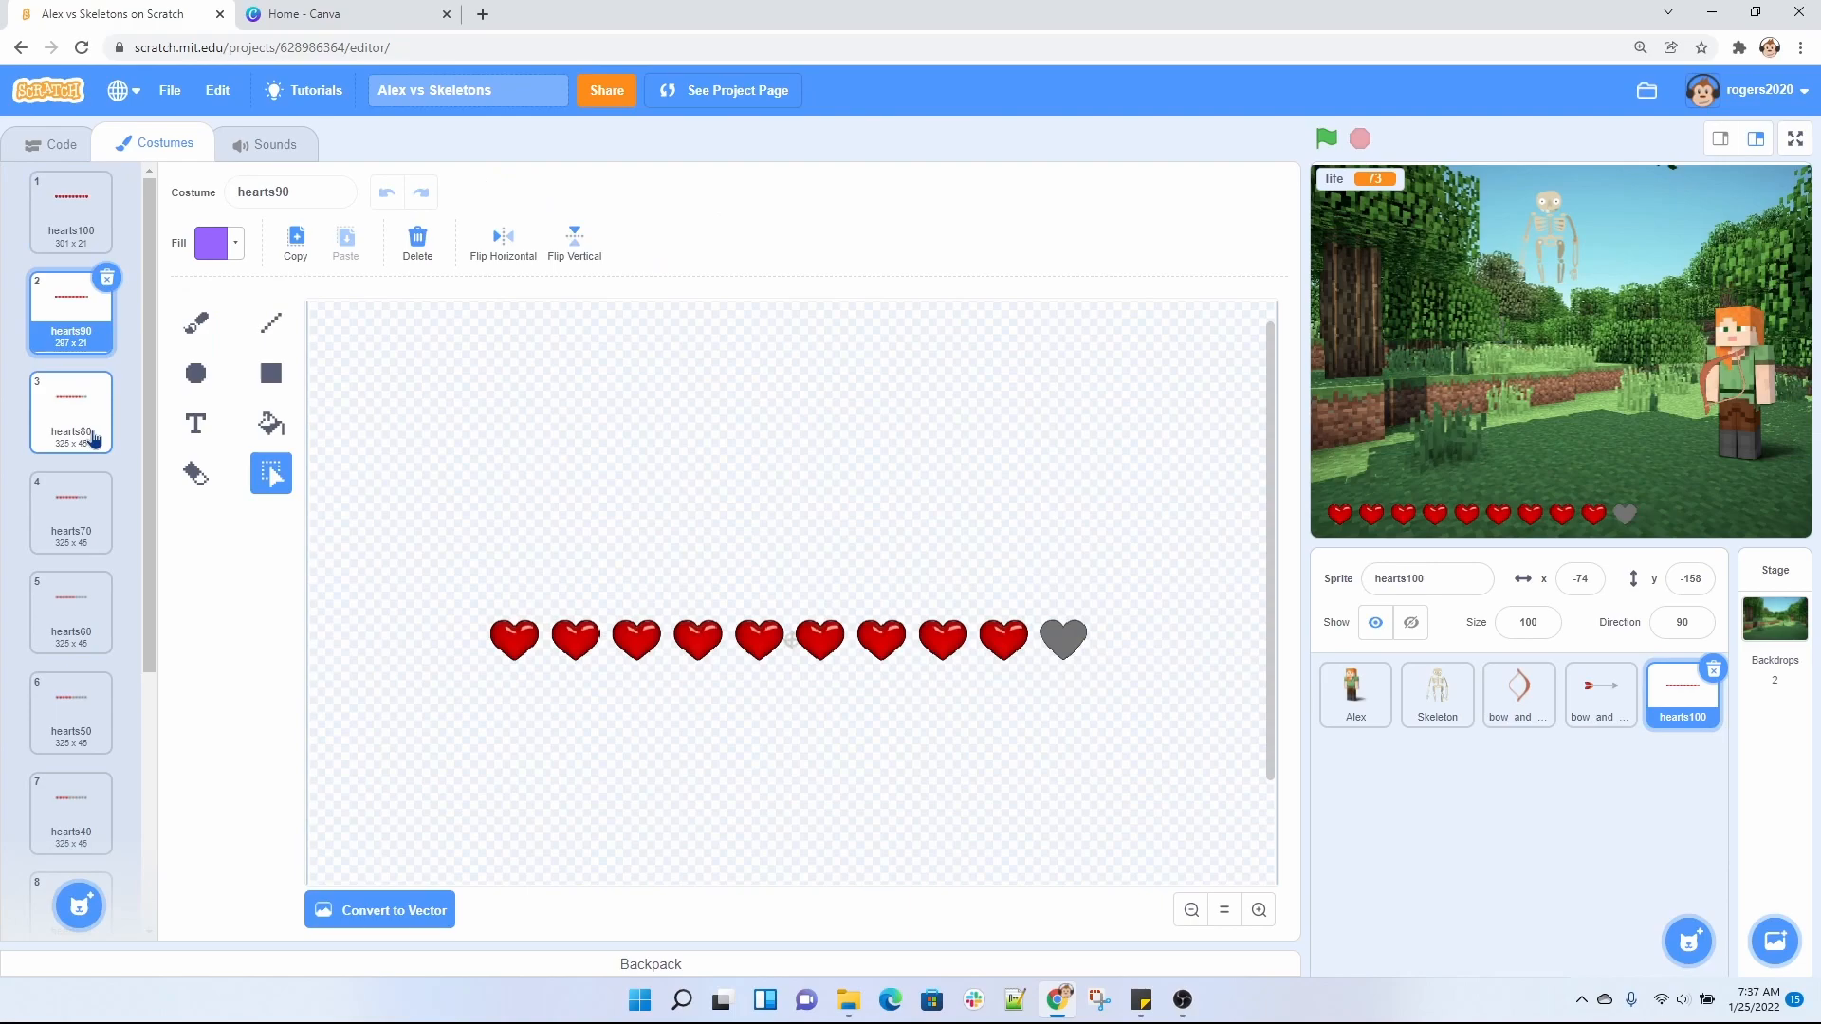
left_click(70, 512)
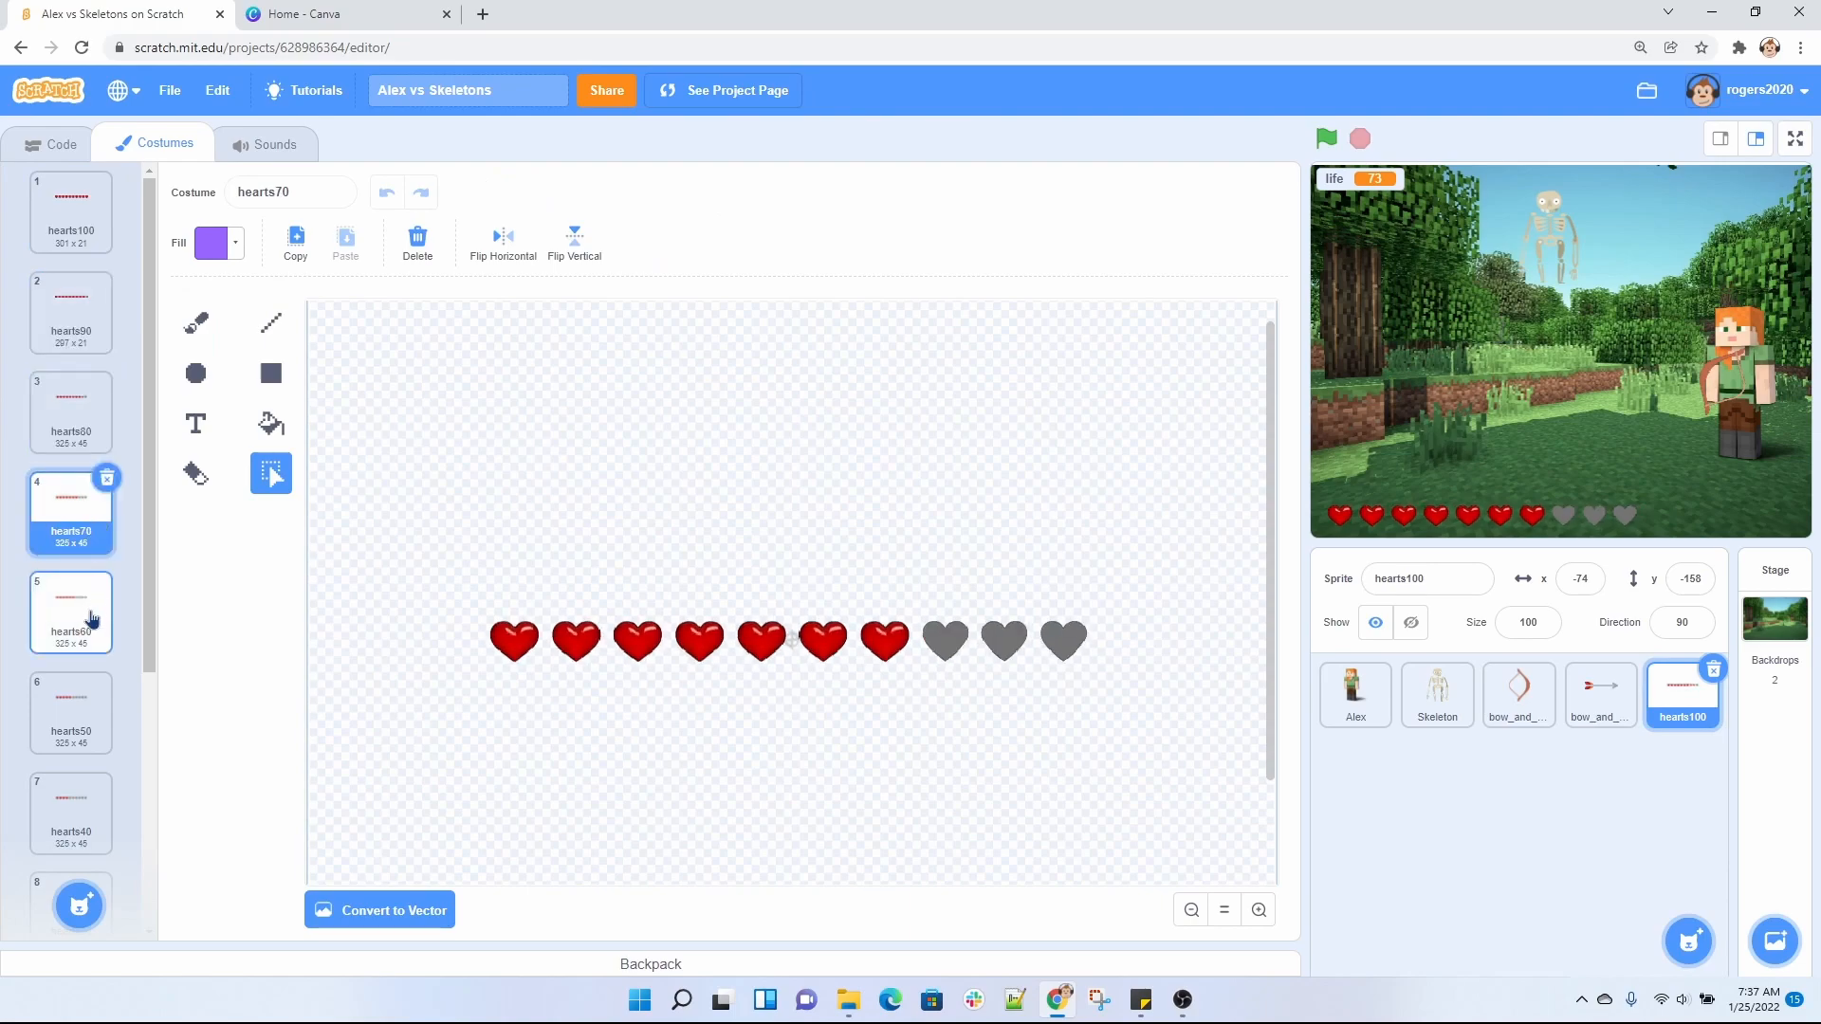
scroll("down", 3)
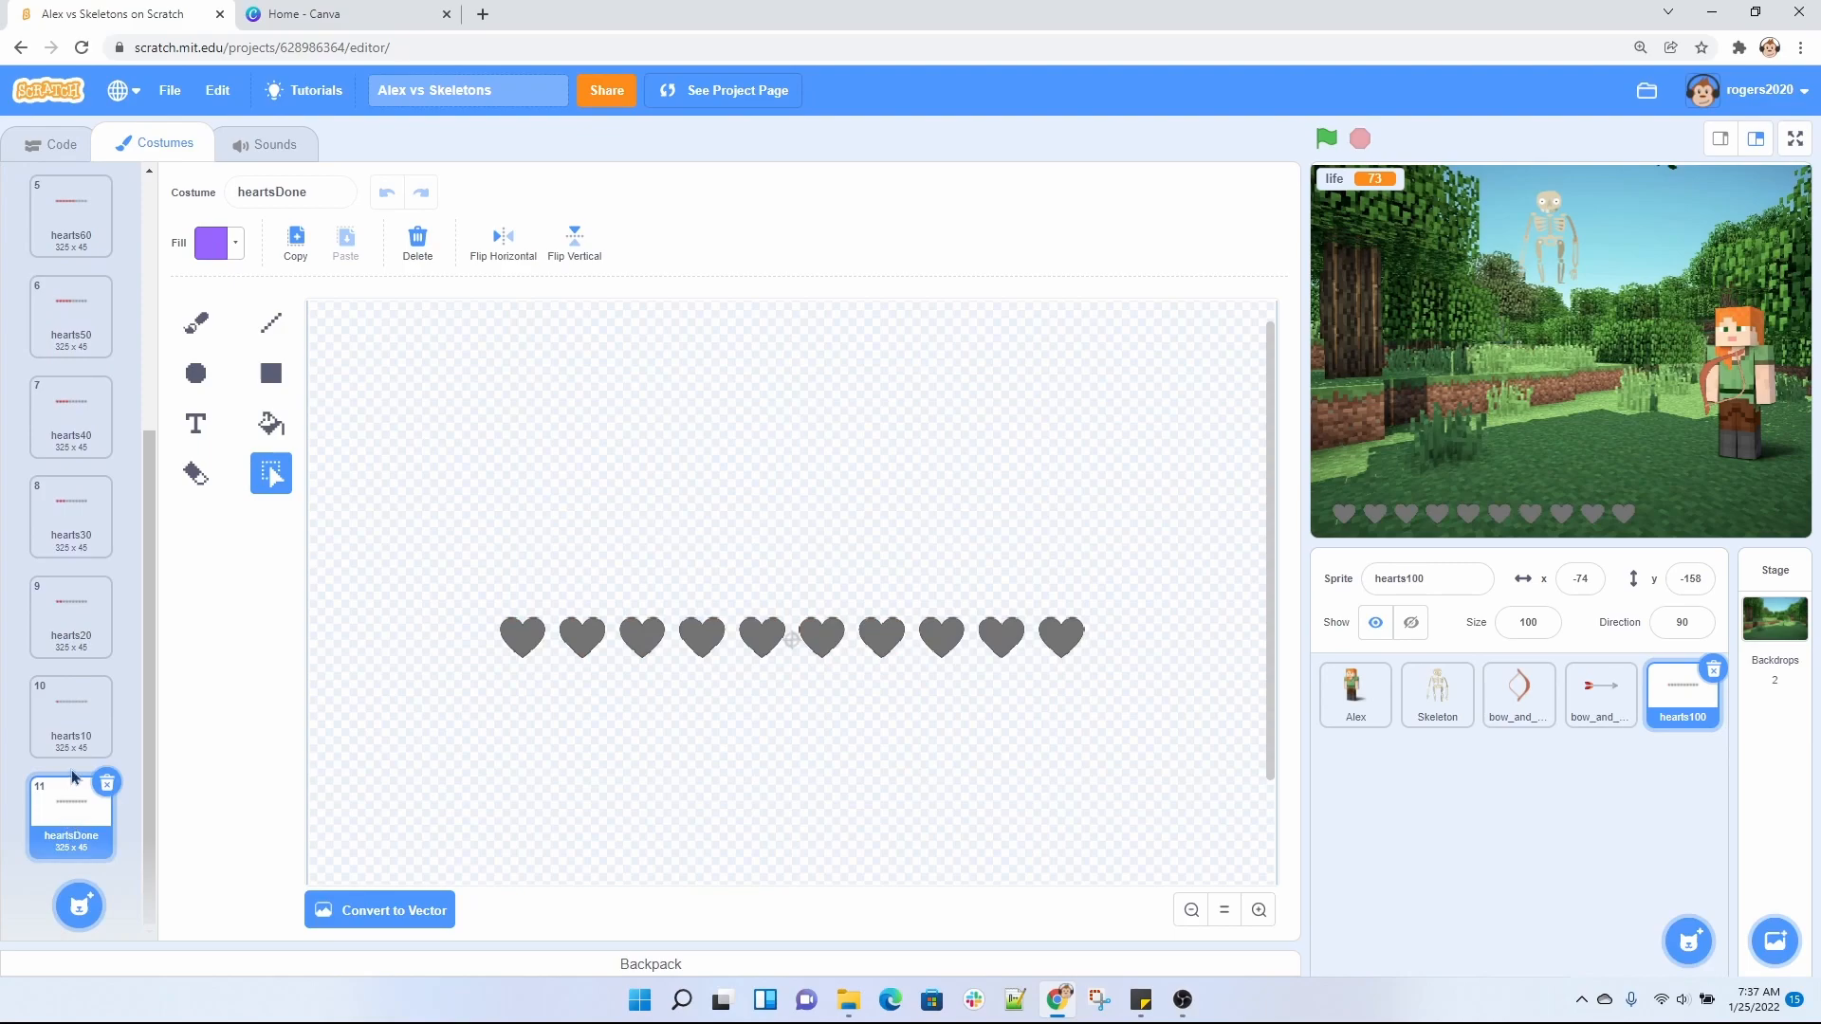
mouse_move(1133, 630)
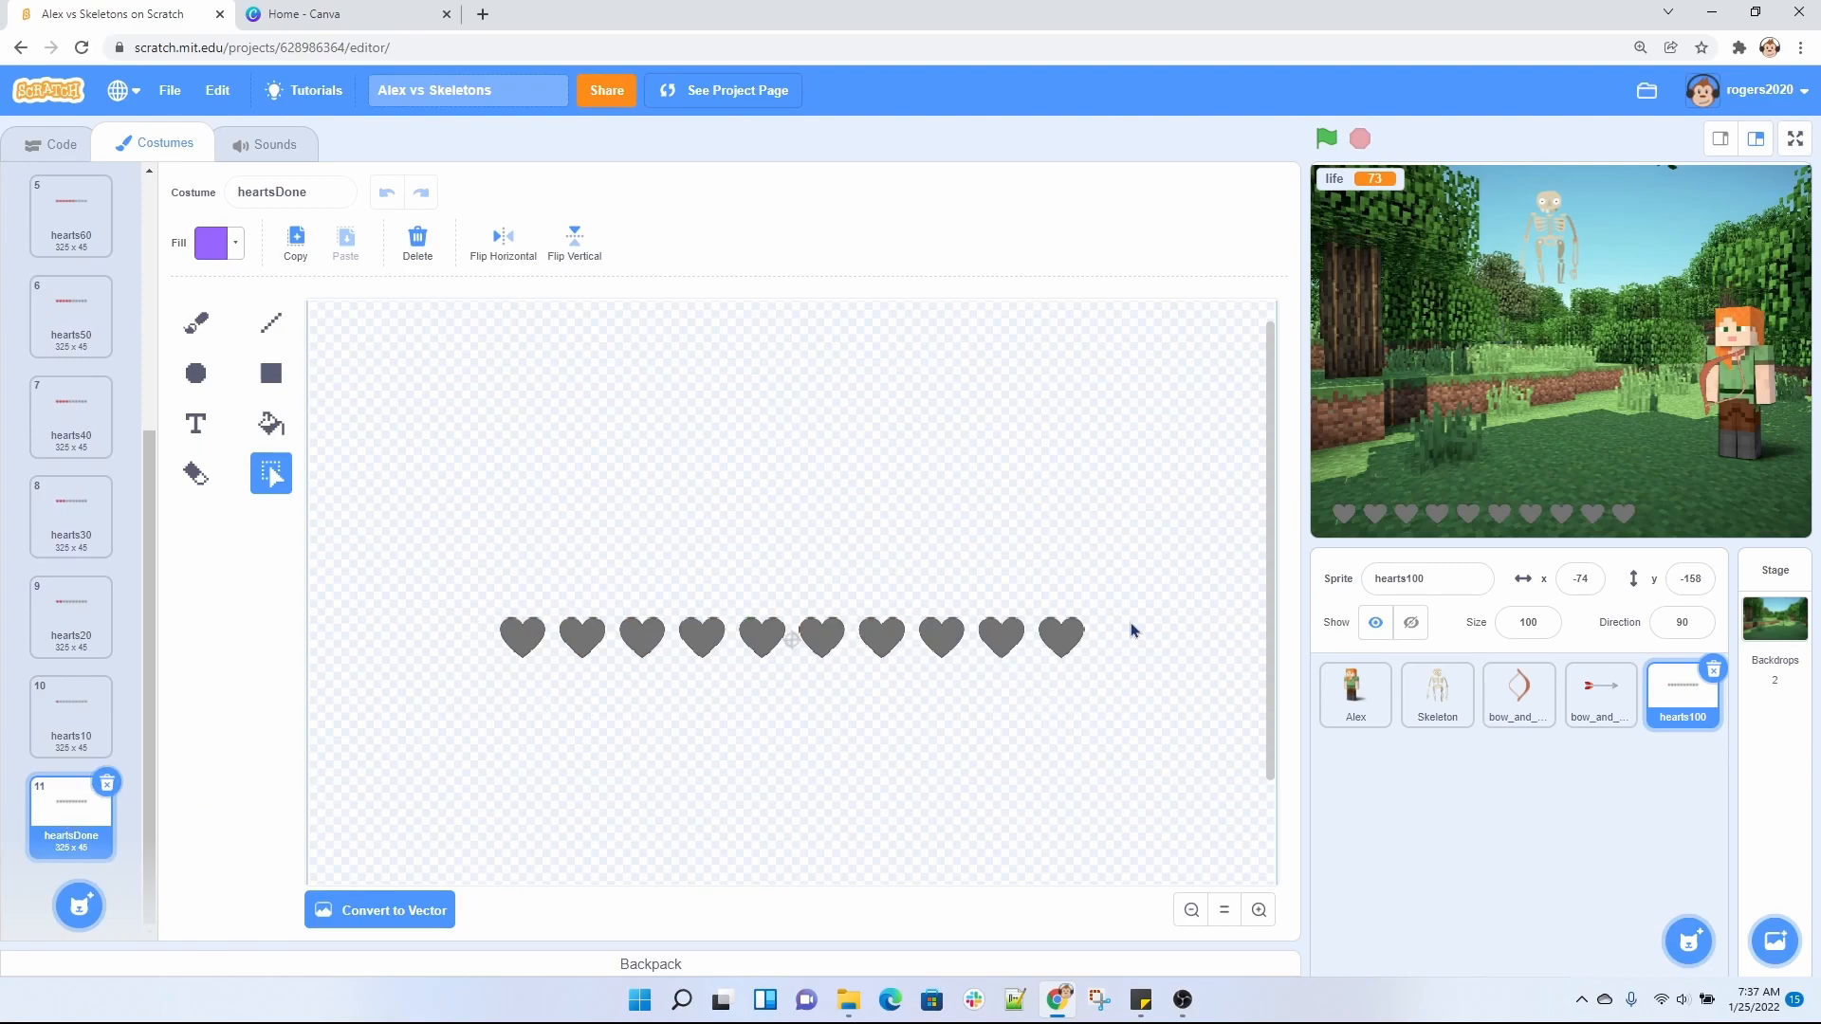
left_click(60, 143)
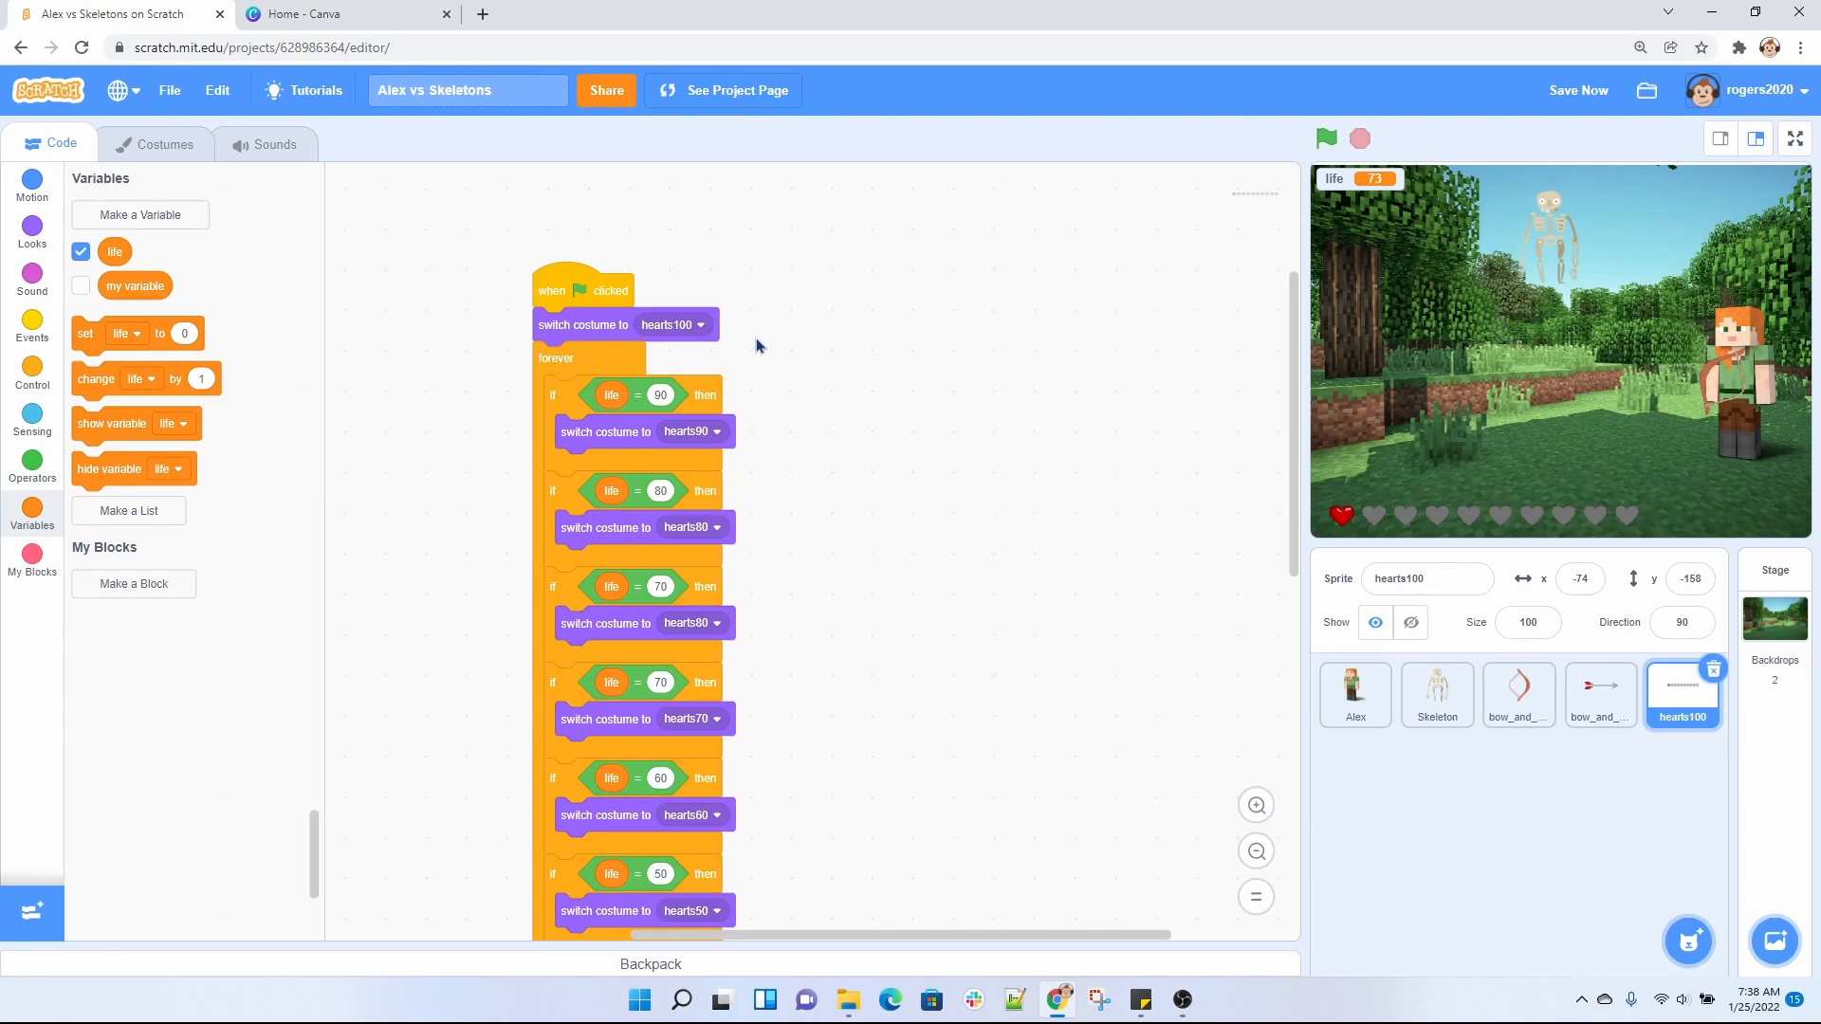
mouse_move(603, 274)
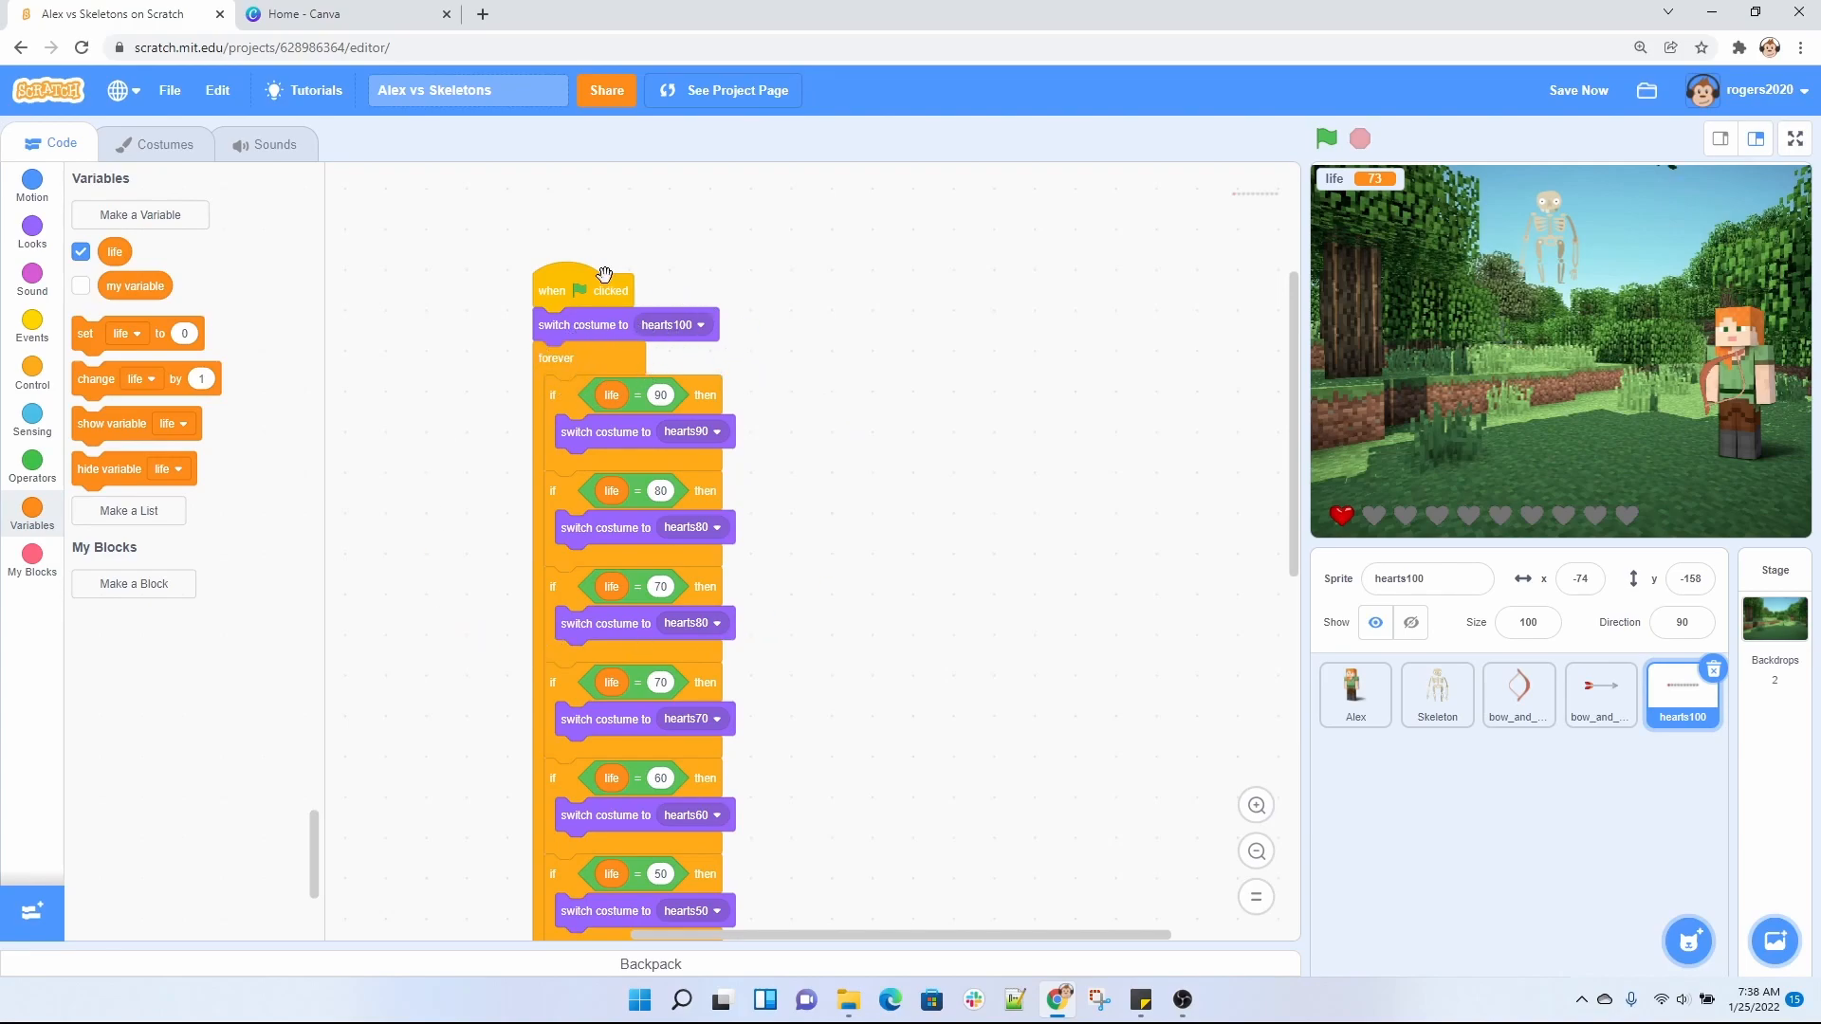
mouse_move(538, 290)
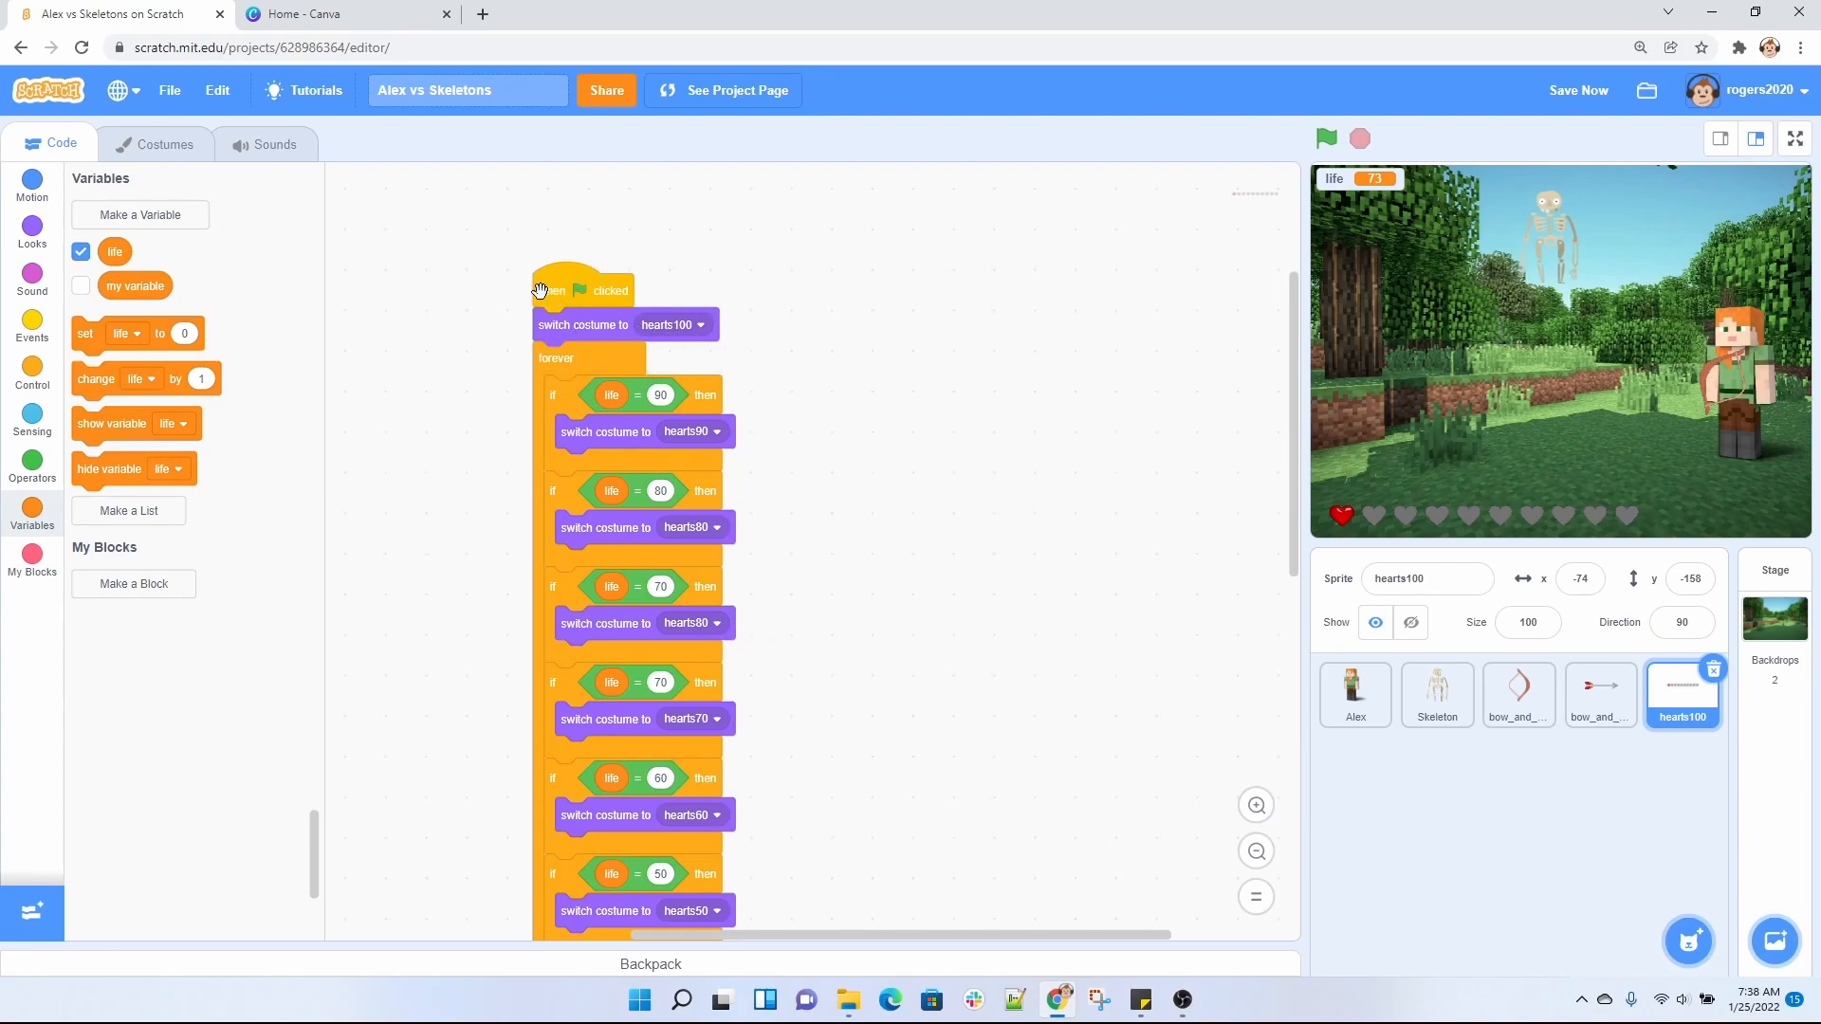
mouse_move(613, 320)
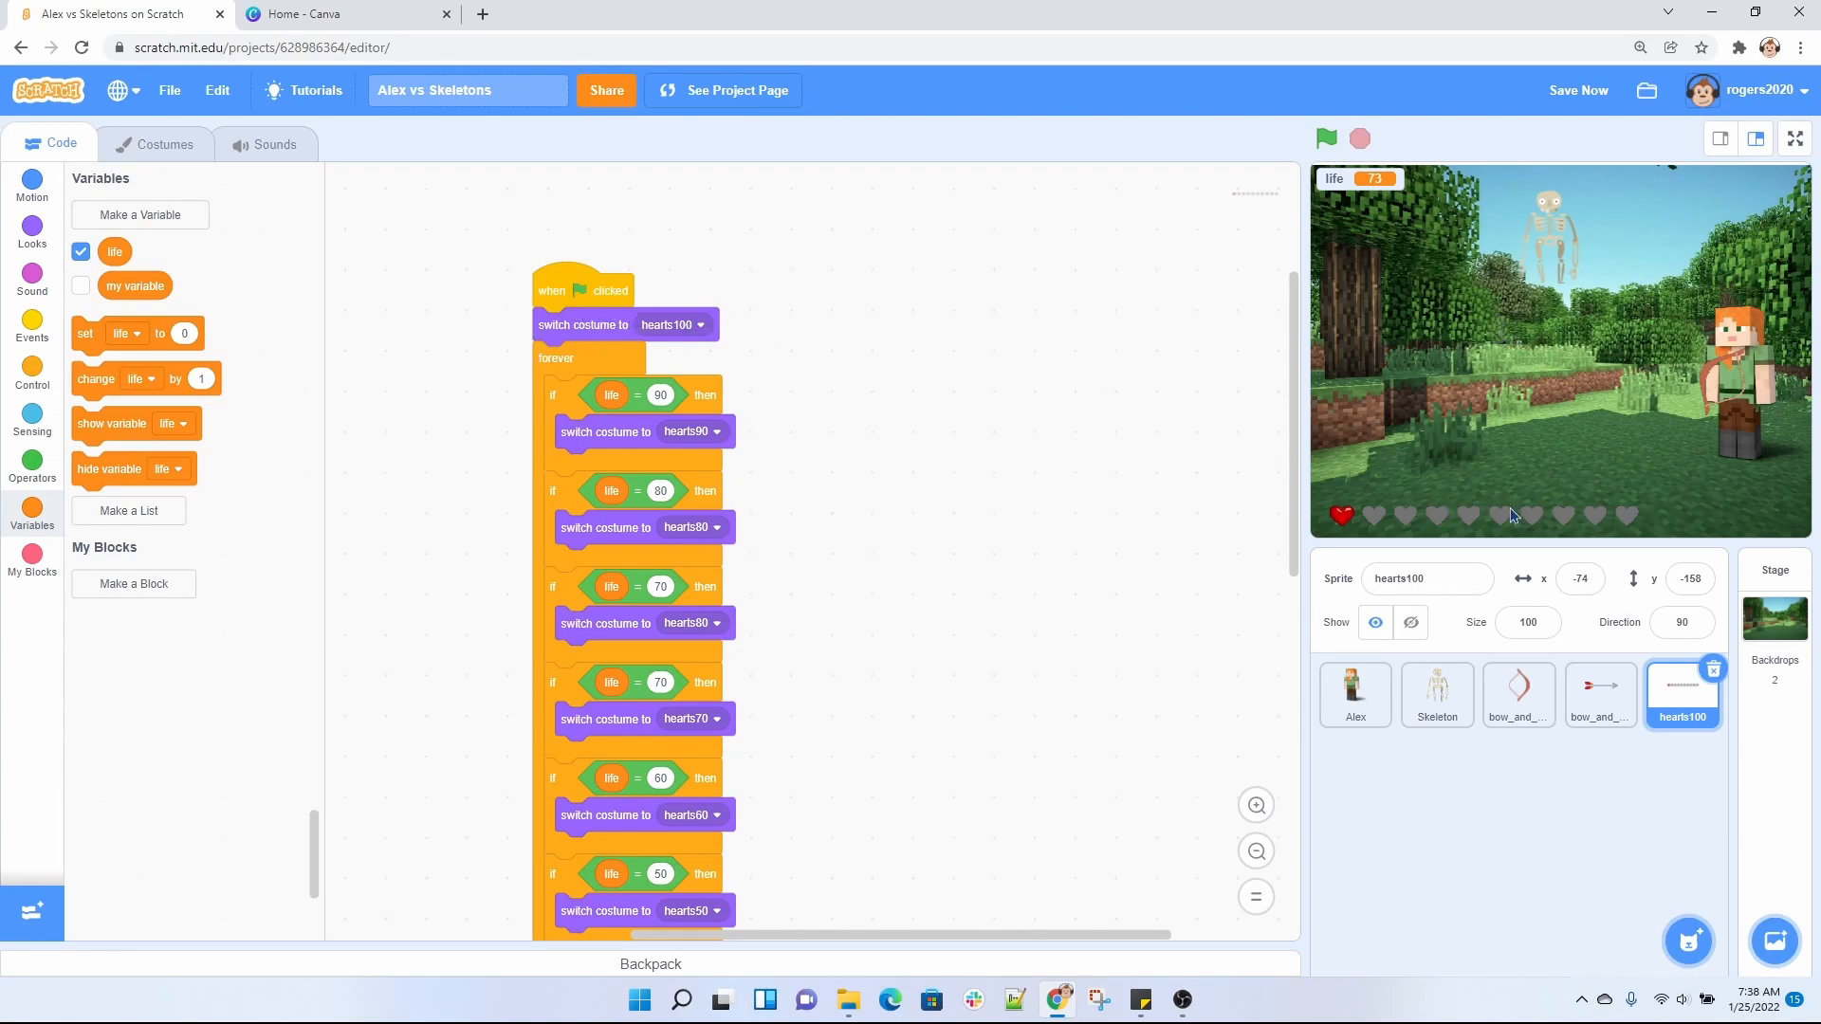
mouse_move(730, 345)
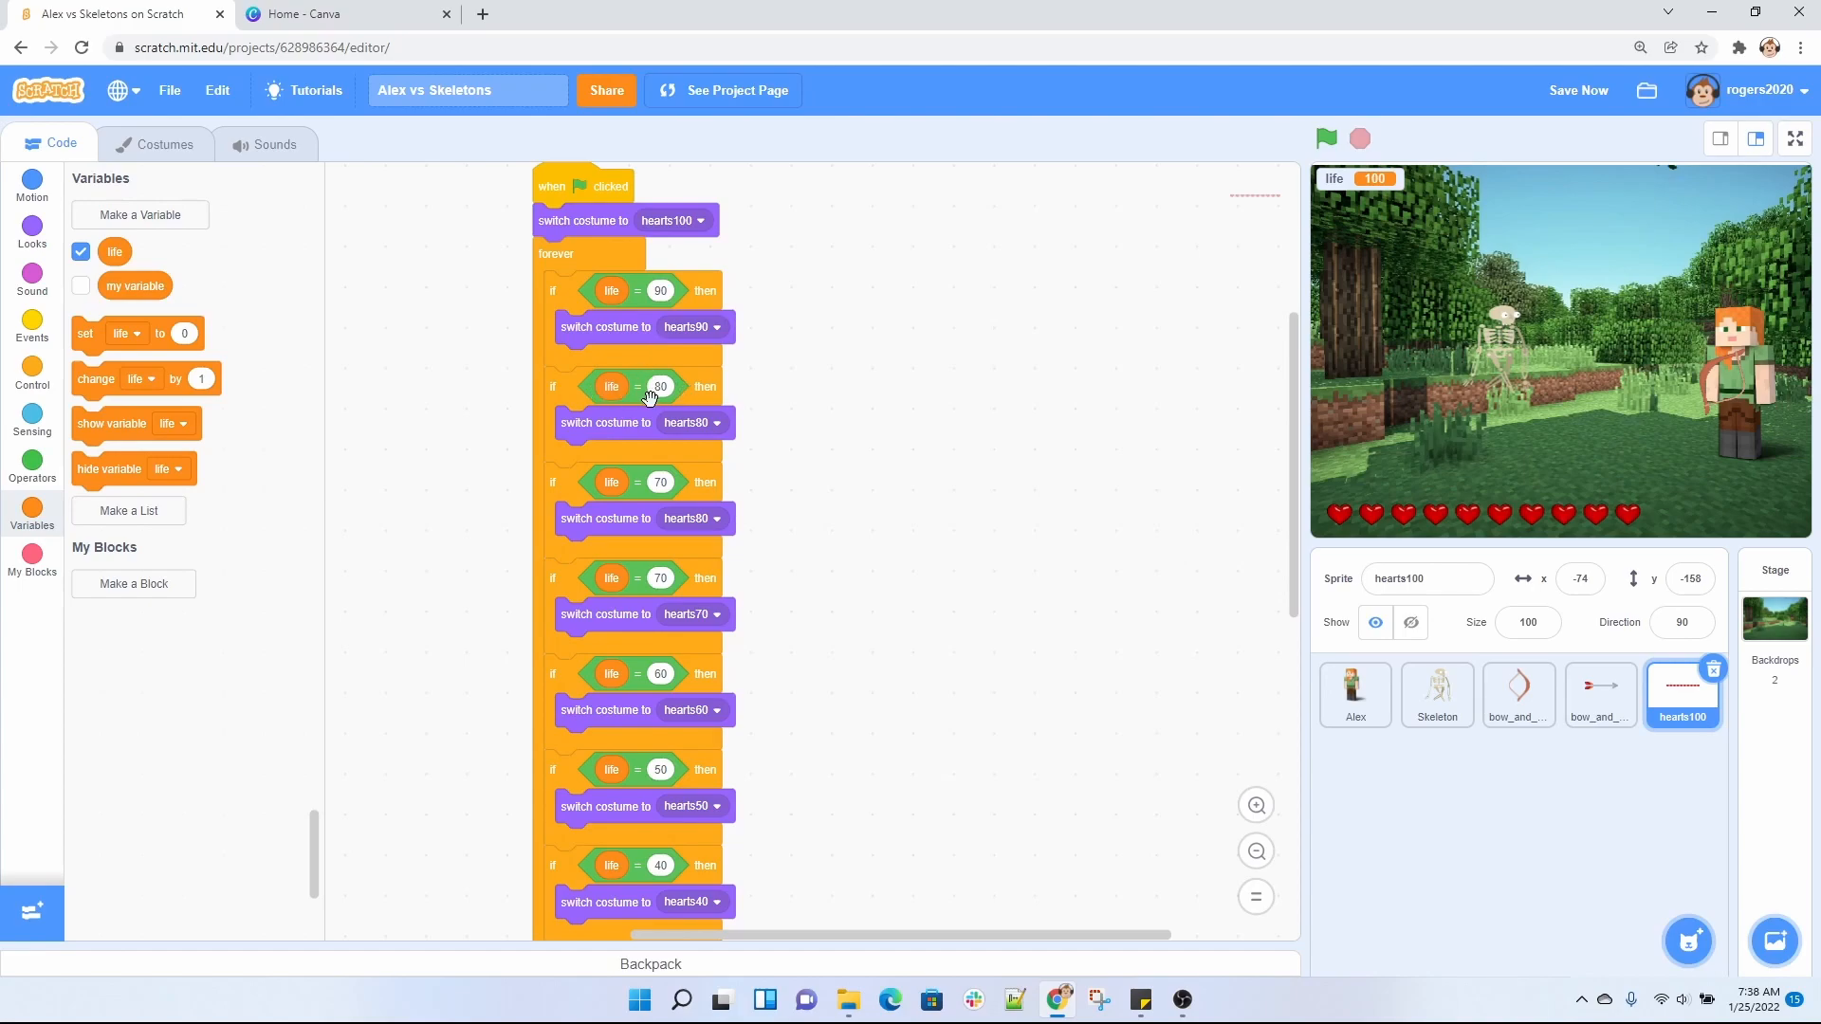
scroll("down", 3)
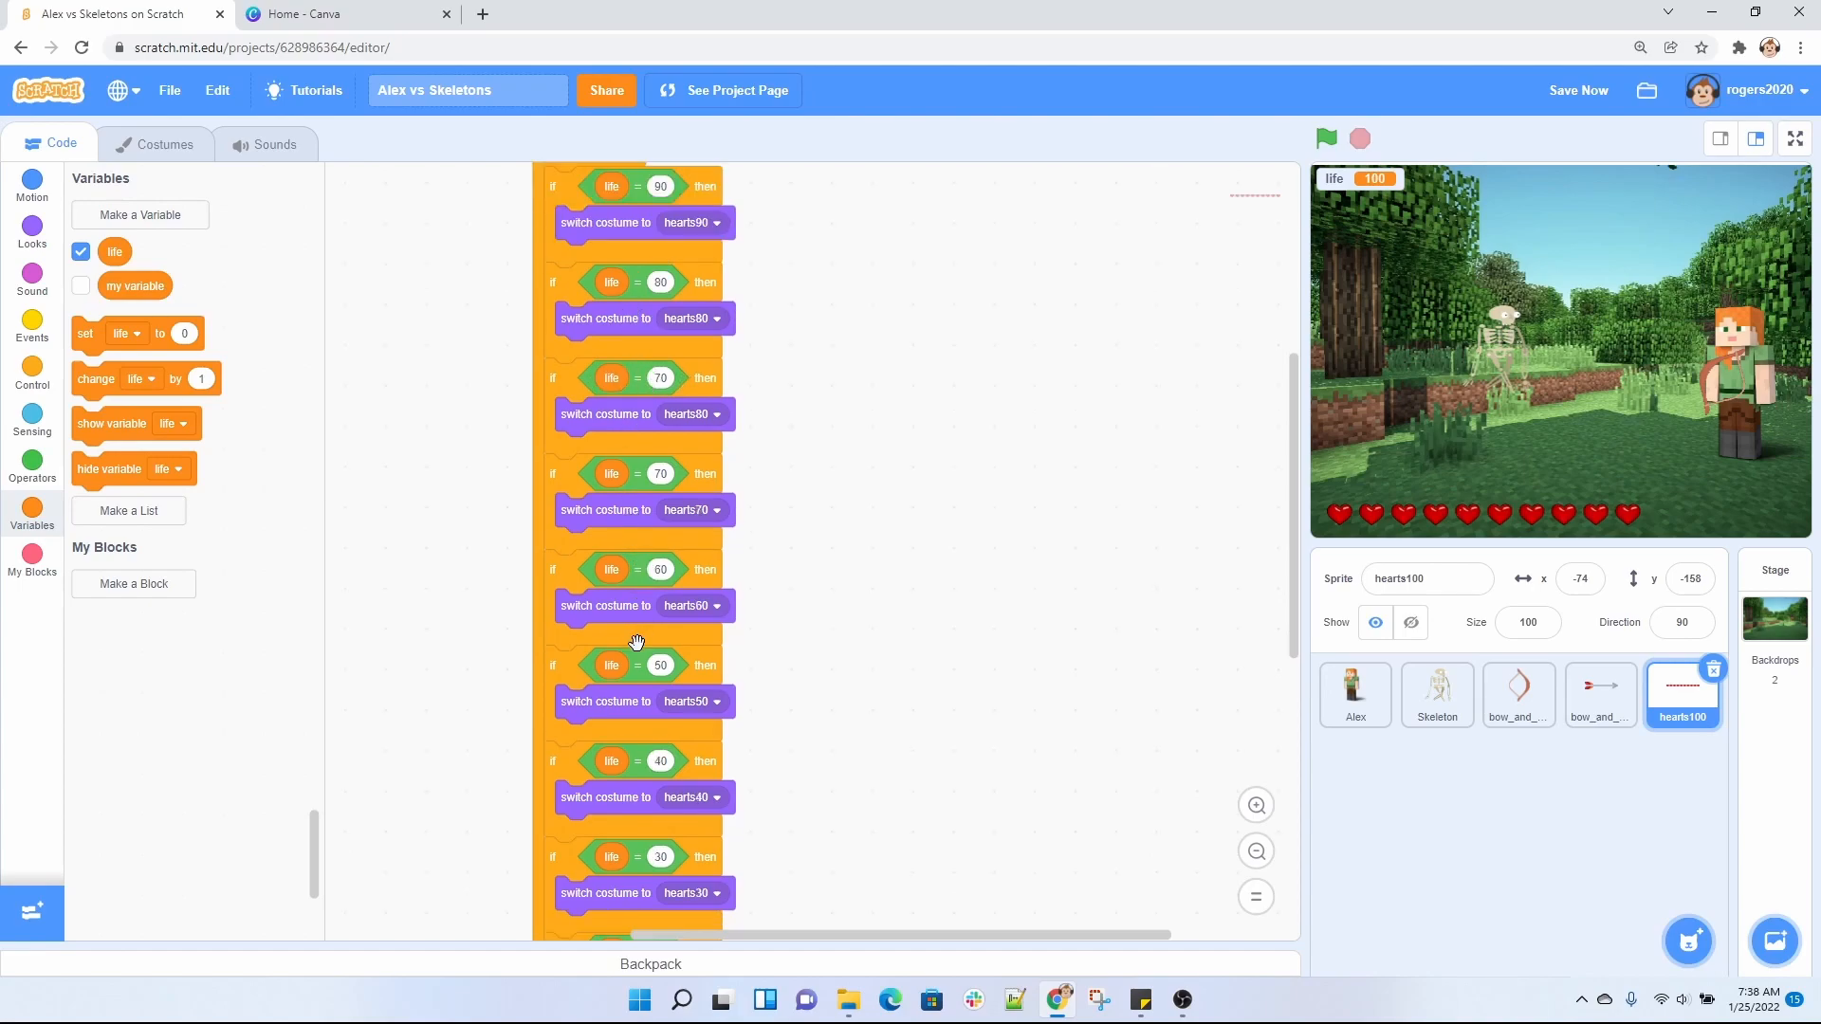
scroll("down", 3)
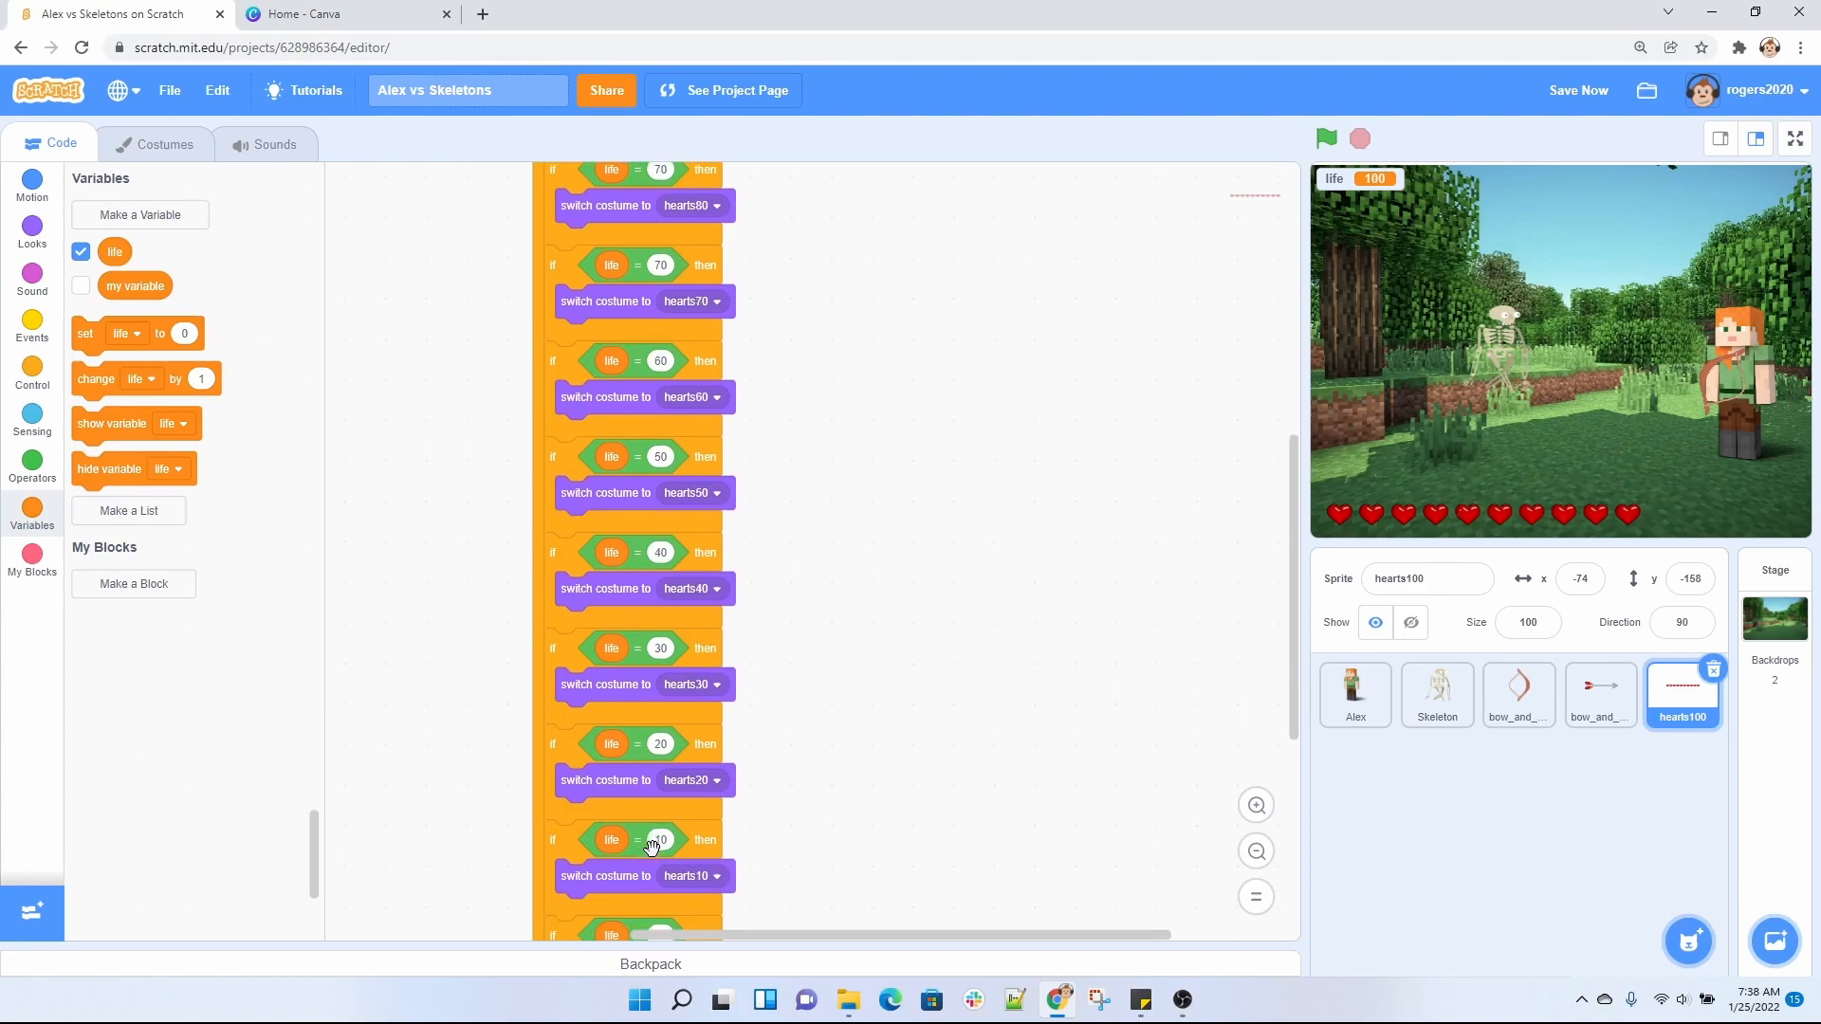
scroll("down", 3)
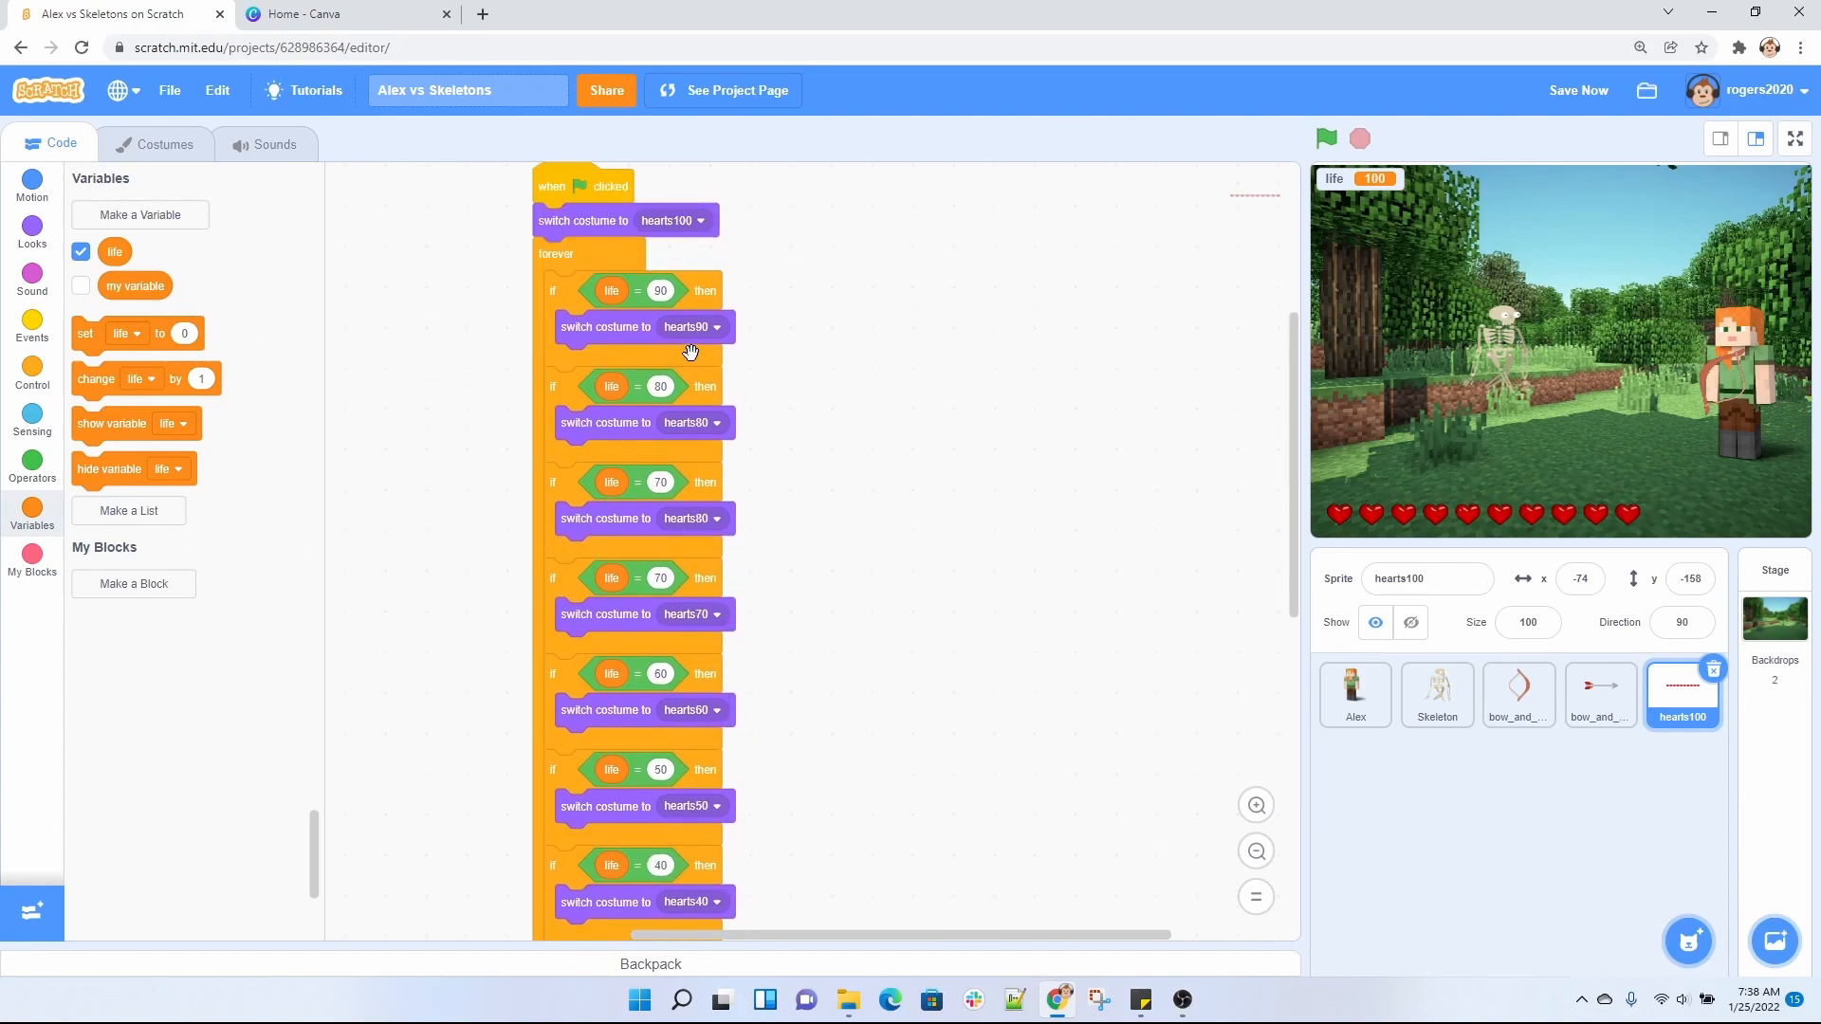
mouse_move(596, 356)
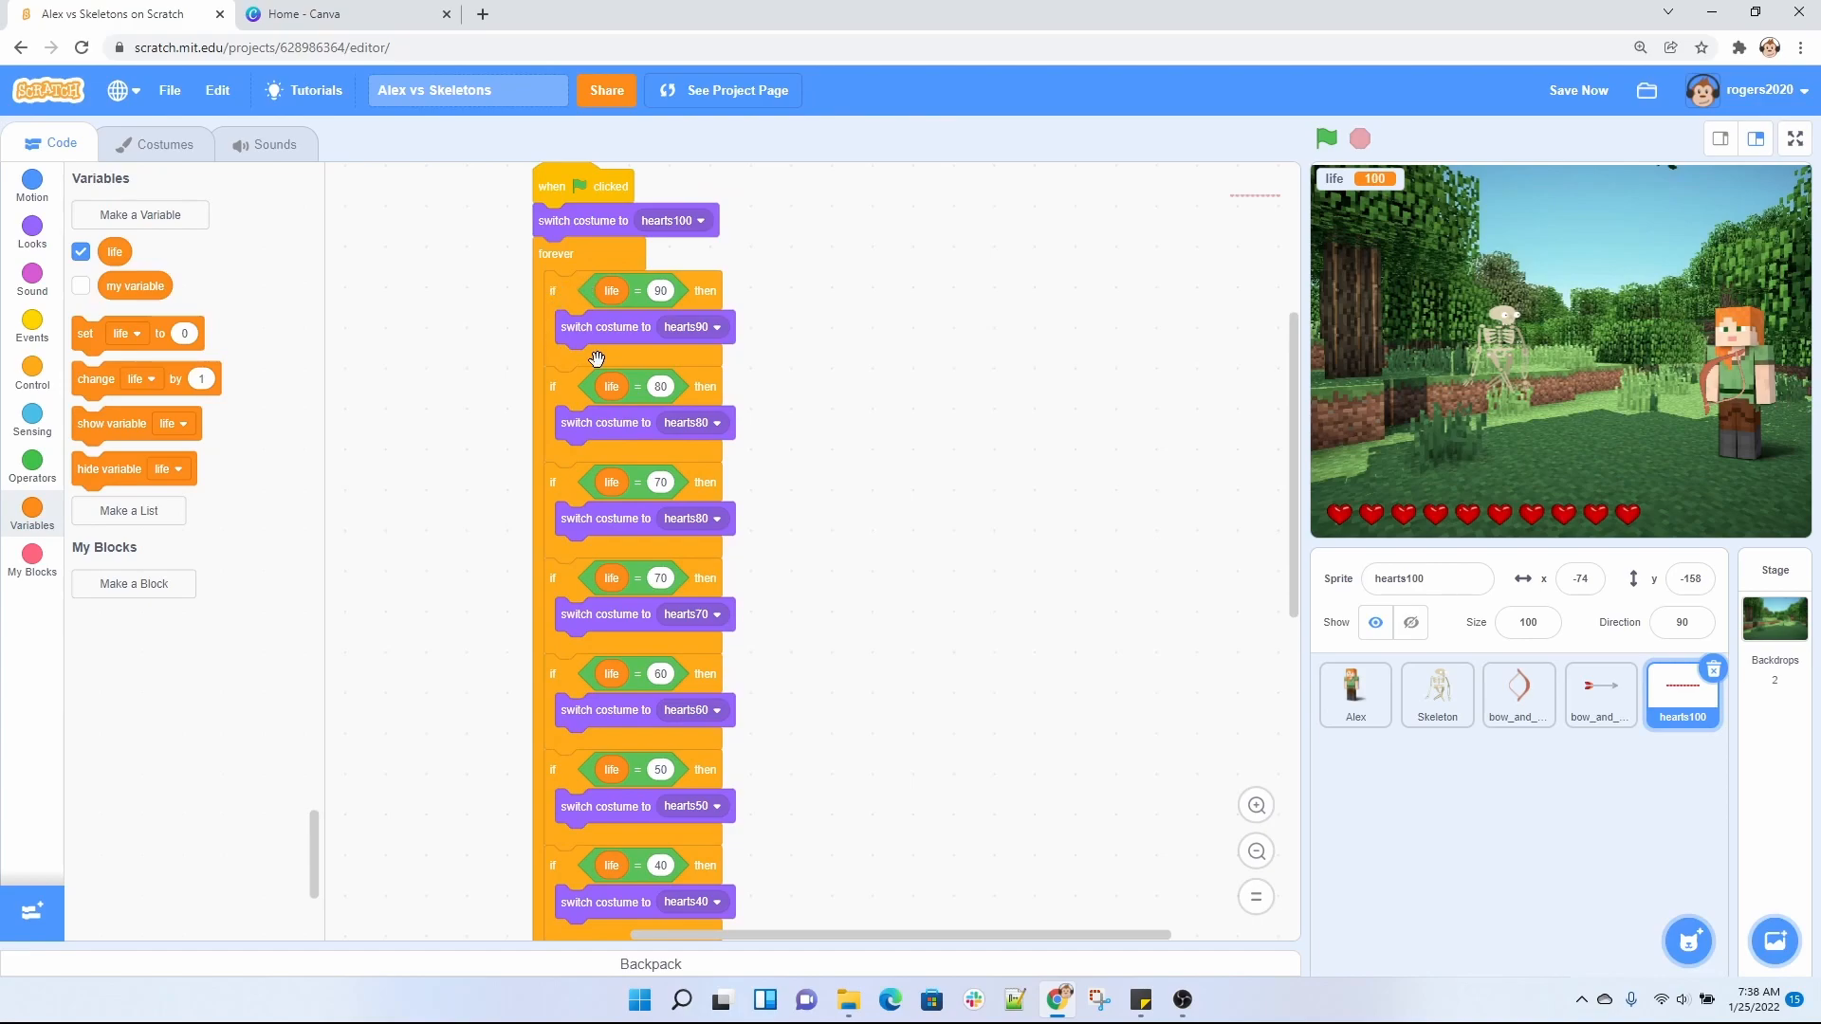
mouse_move(764, 488)
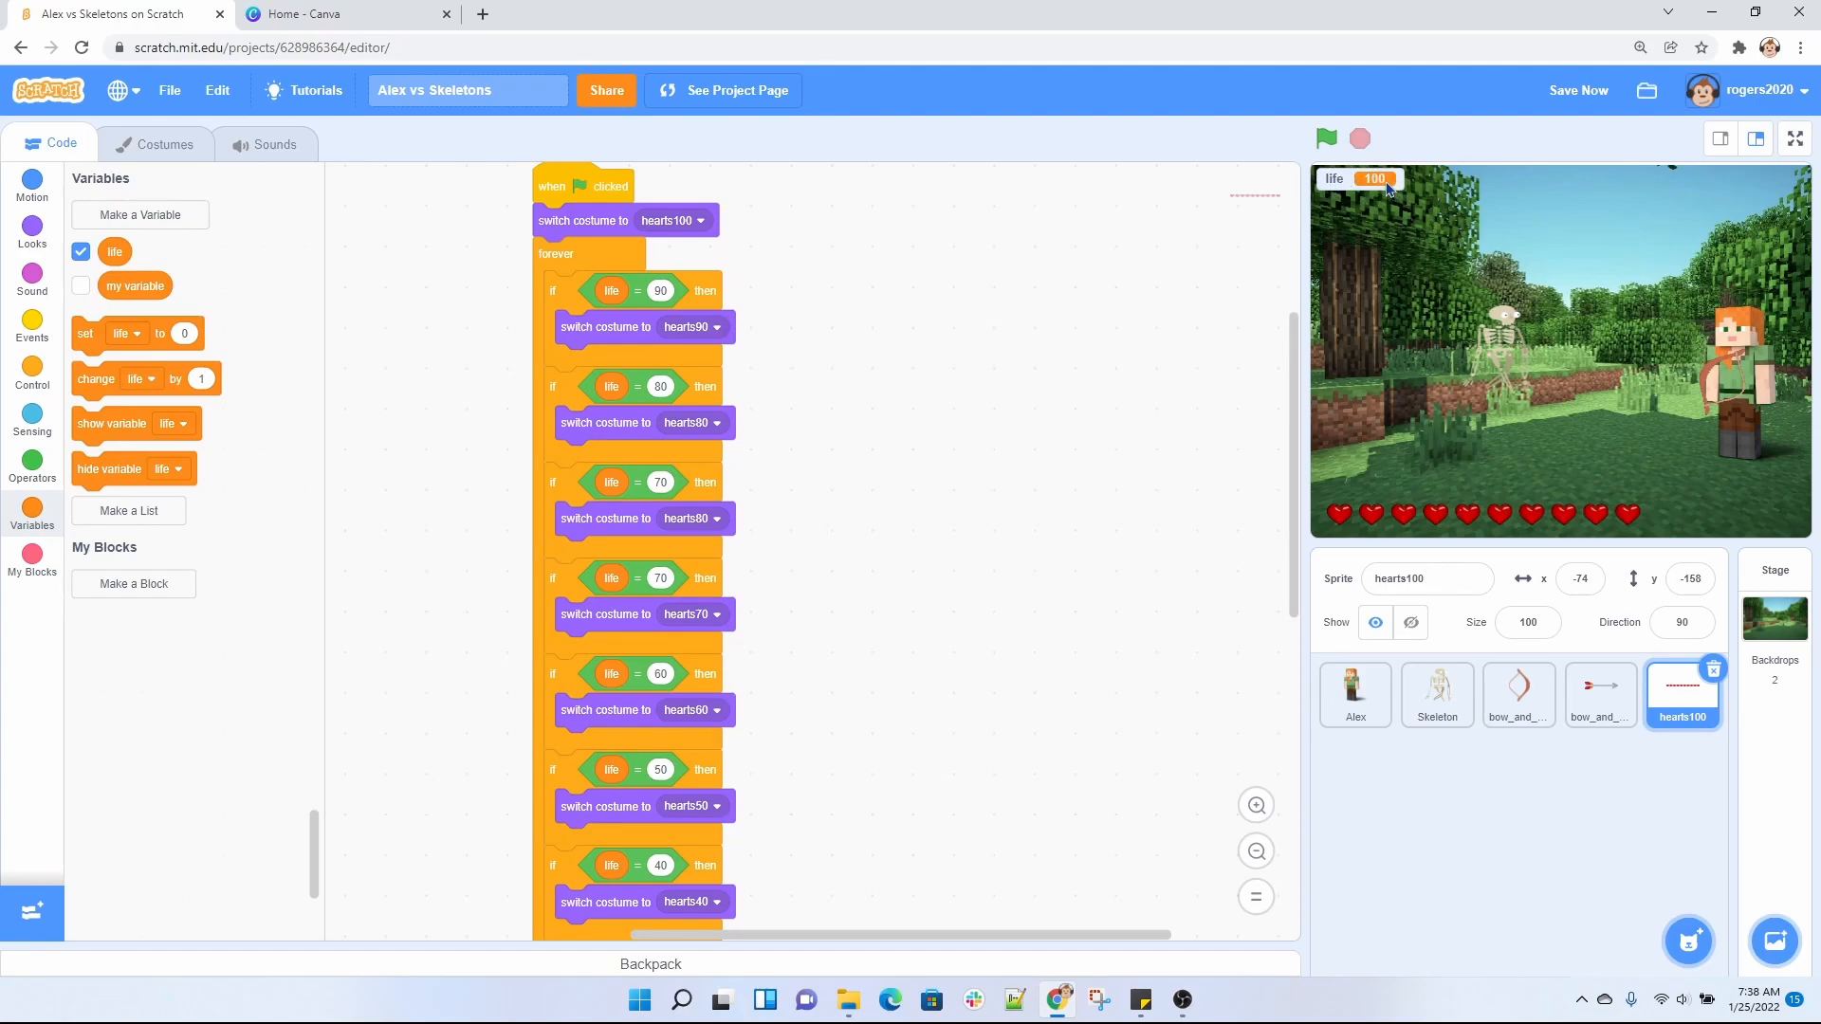
Run the game until life drops to 43 with five hearts, then stop it.
left_click(1326, 139)
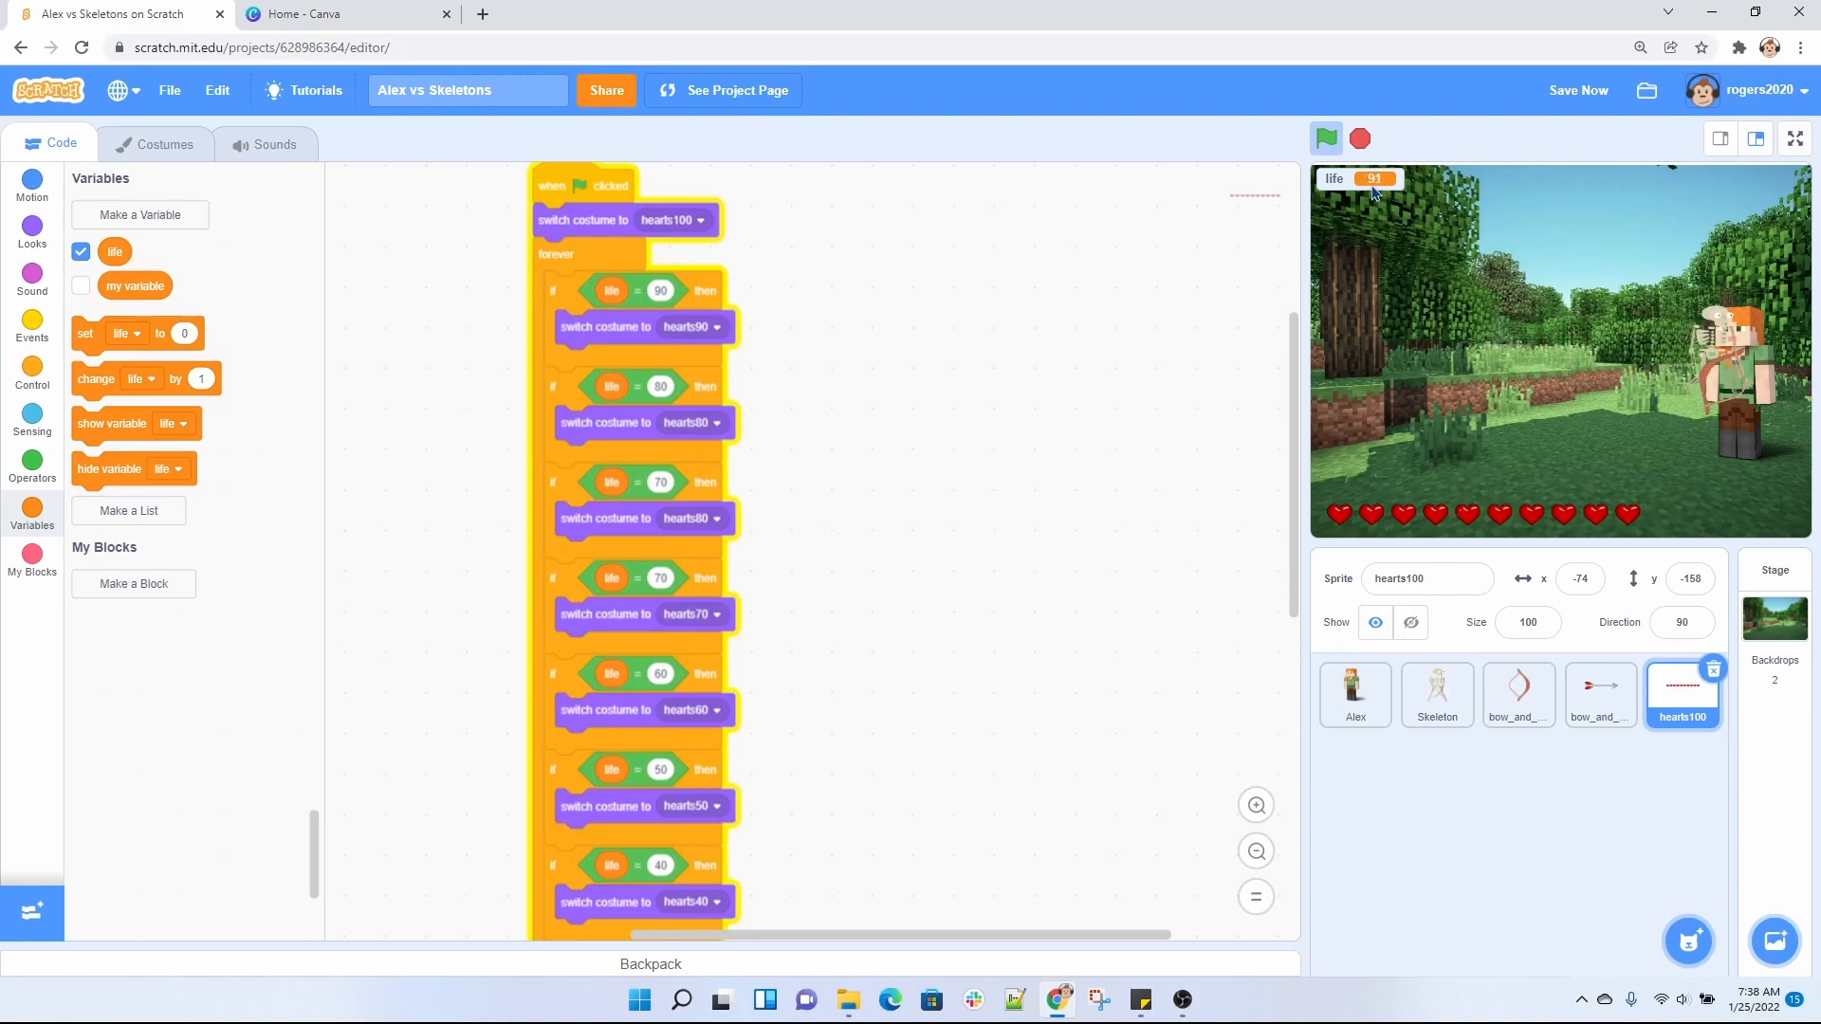
left_click(1325, 138)
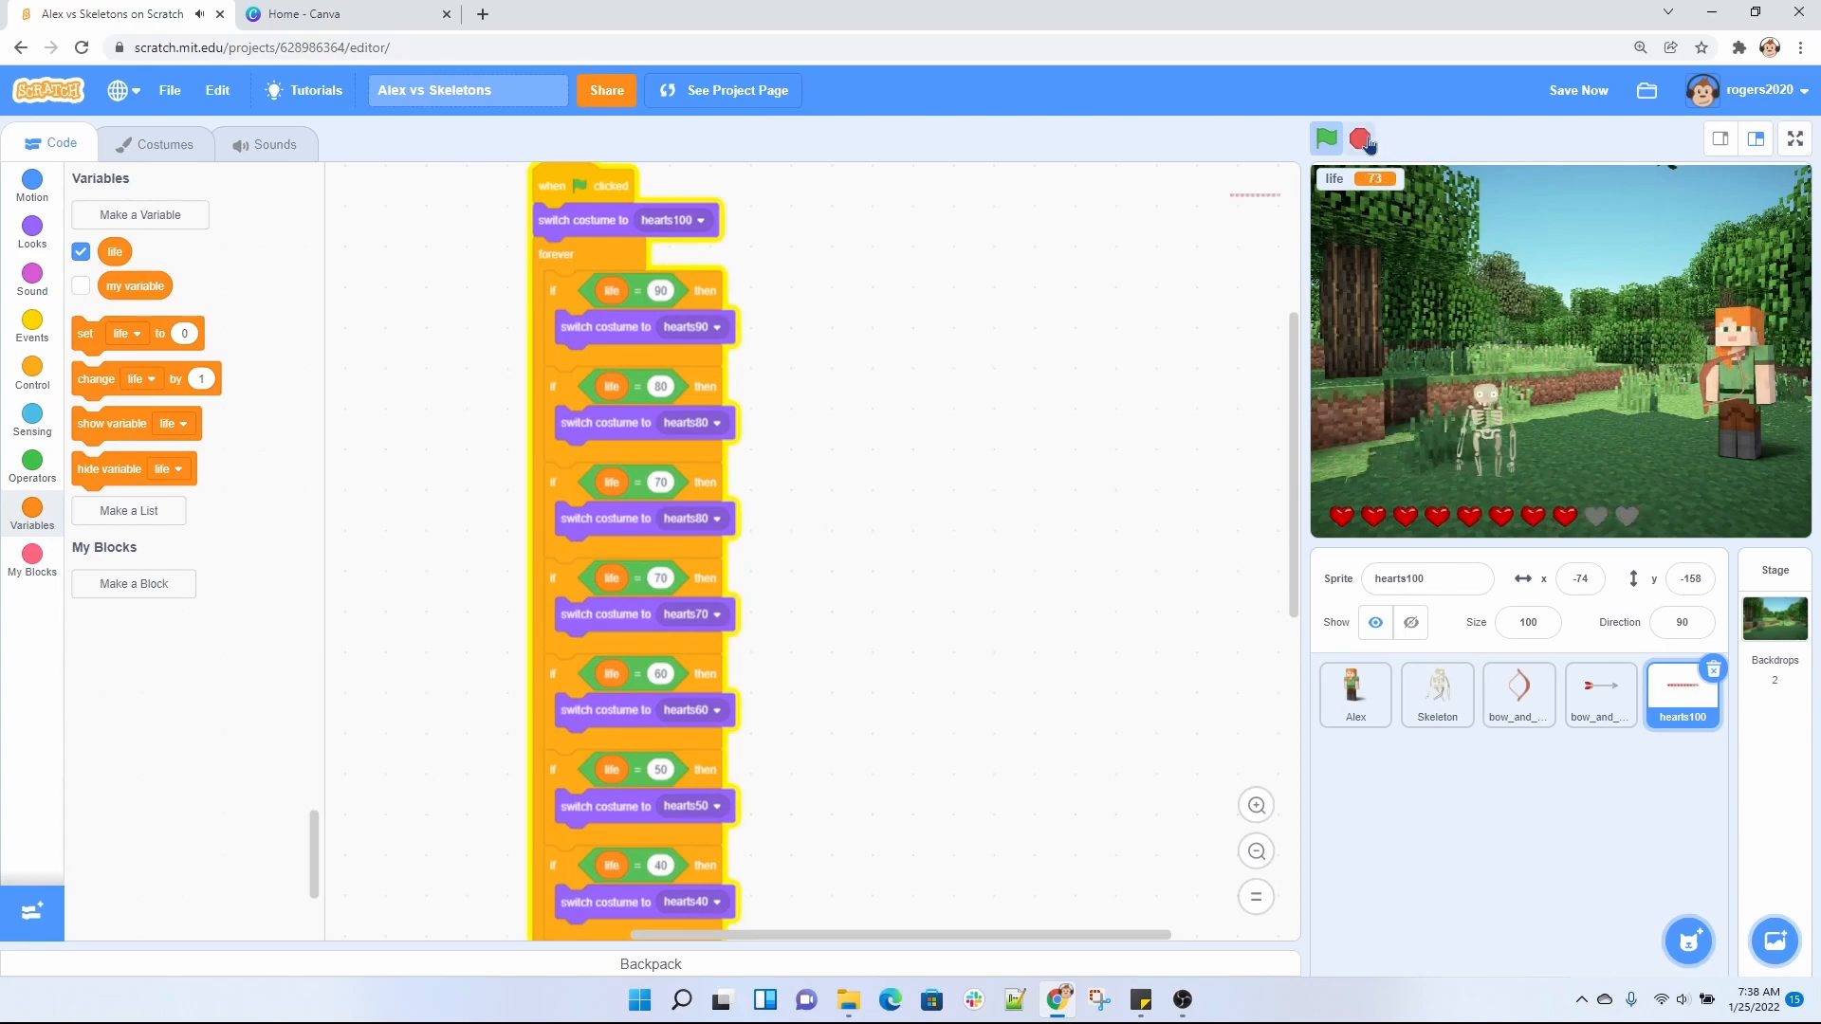
left_click(1326, 138)
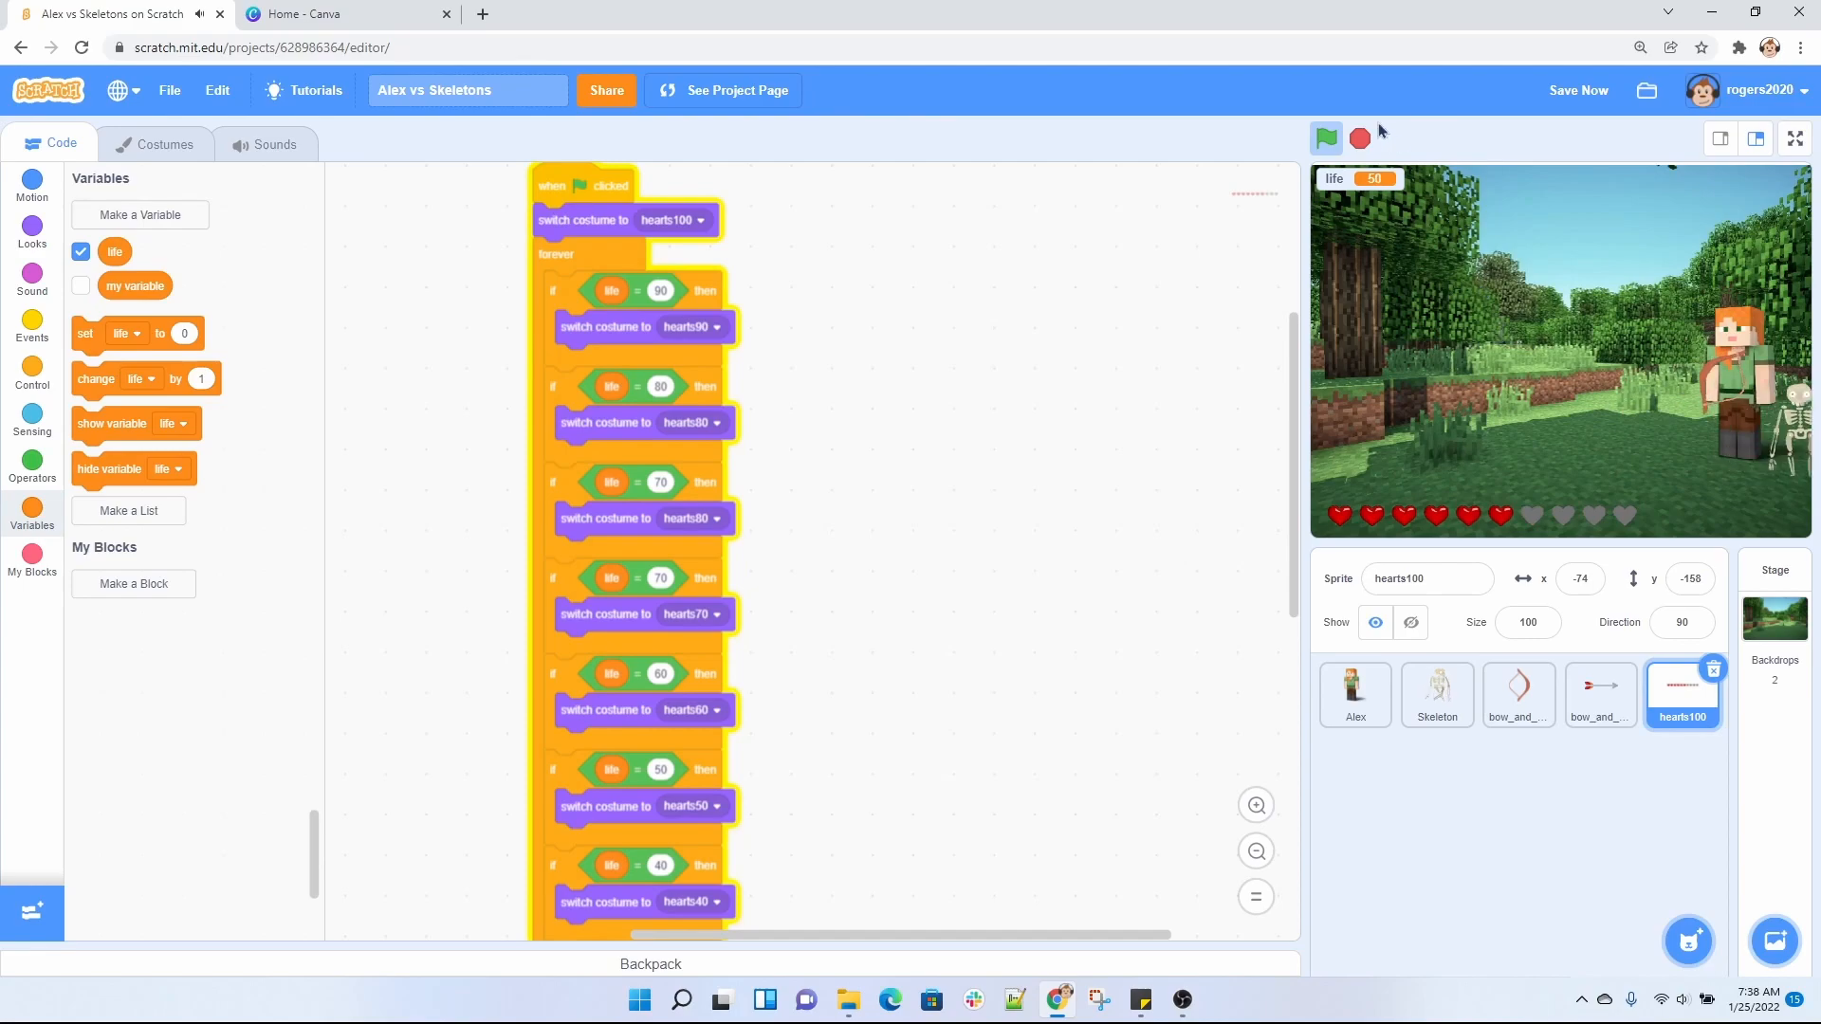
left_click(1326, 139)
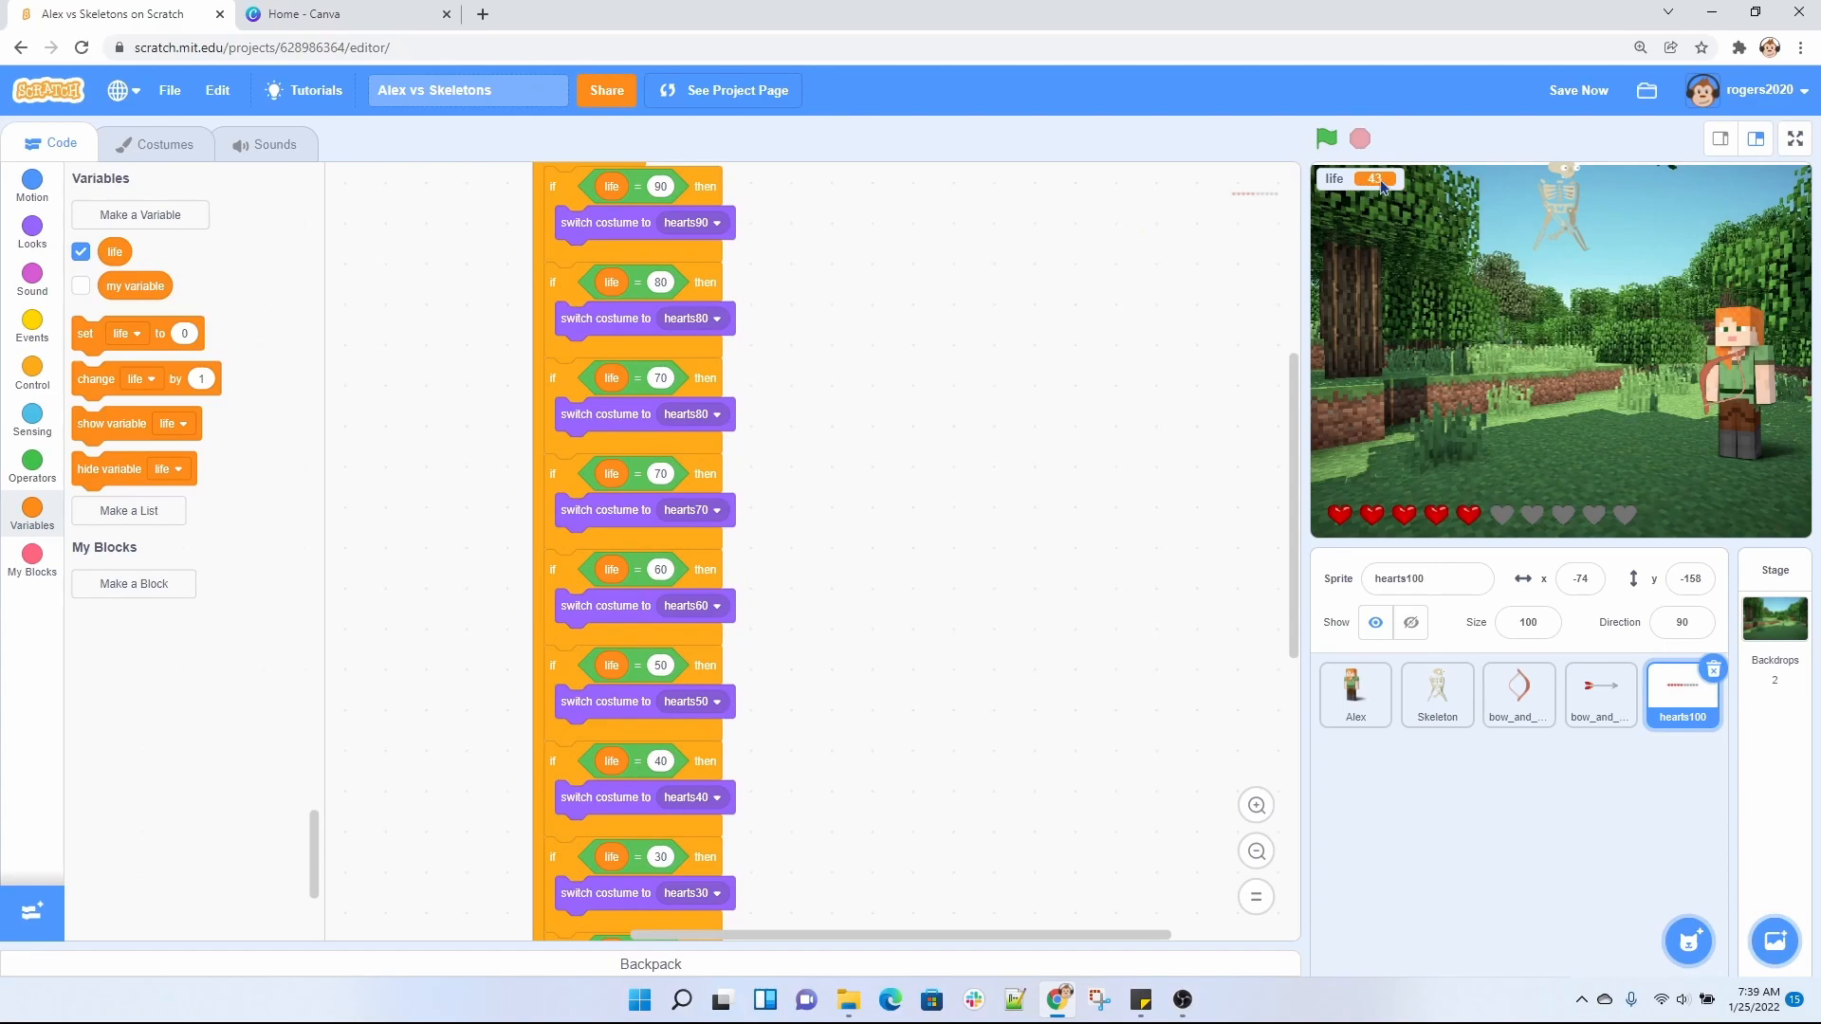
mouse_move(1544, 532)
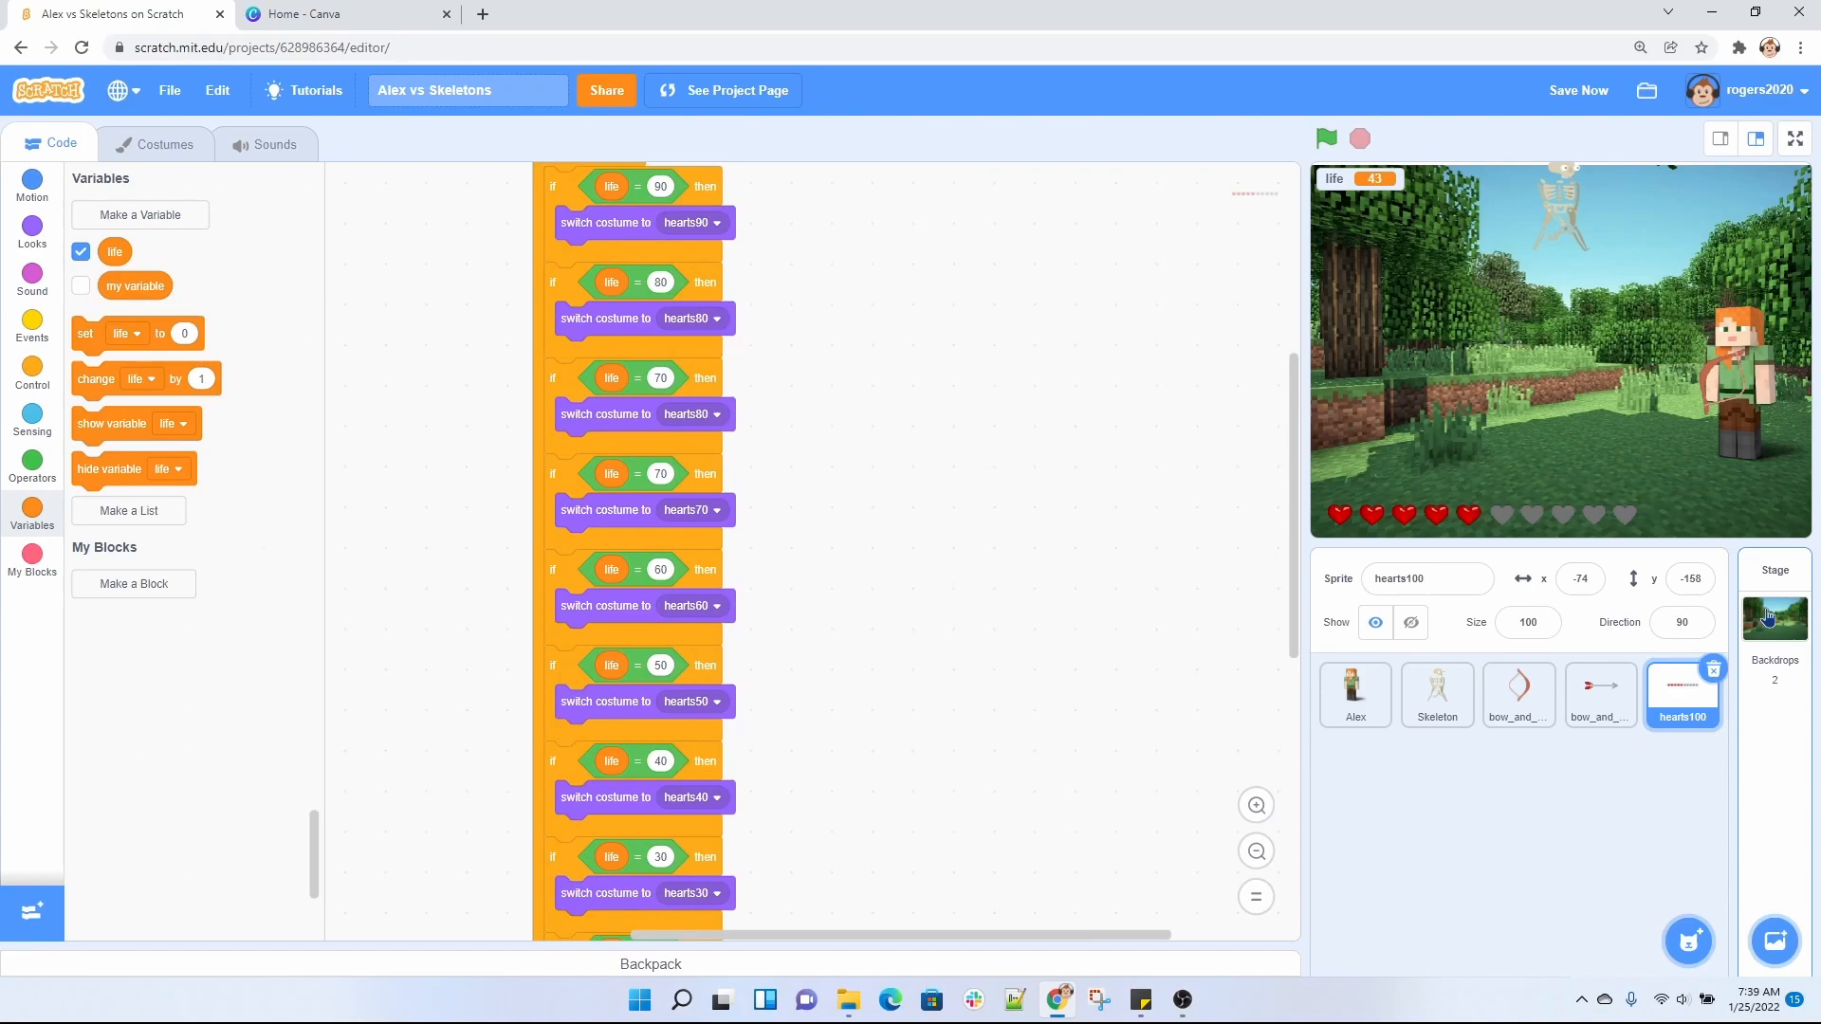
Select the Stage to show its script switching to background2 below zero life.
left_click(1773, 617)
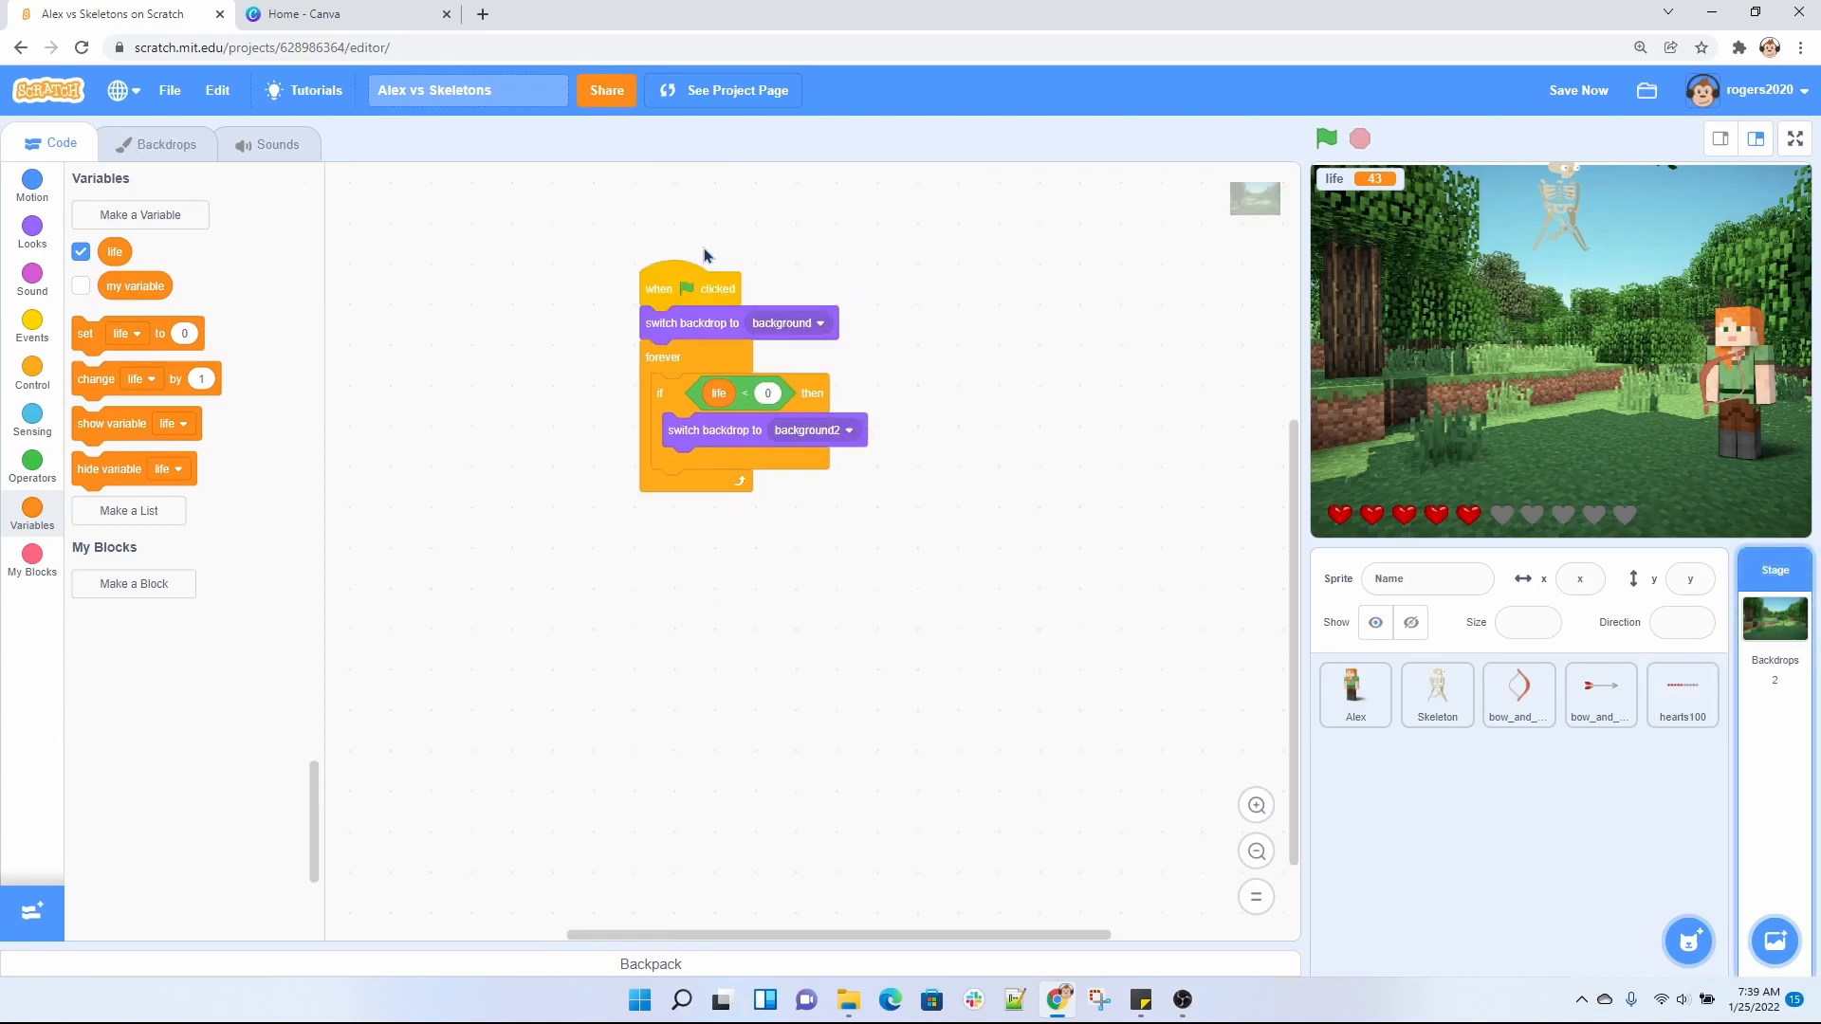
mouse_move(993, 512)
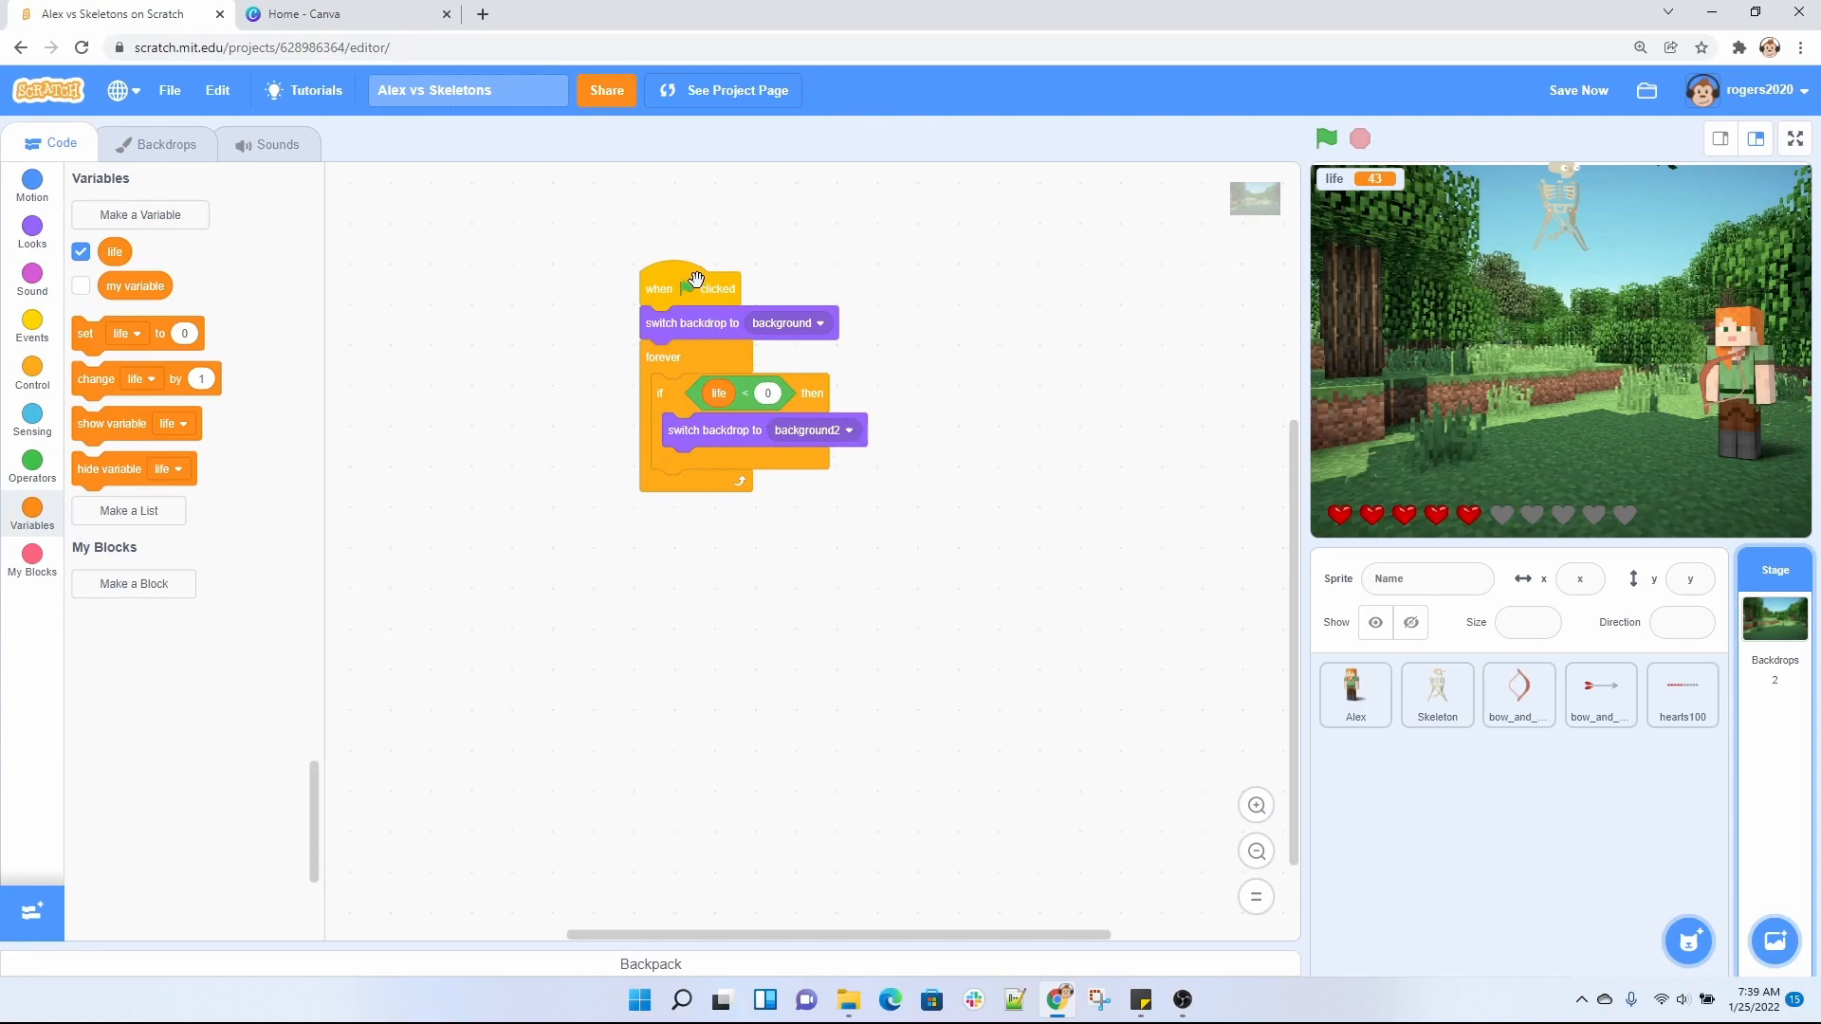
mouse_move(781, 326)
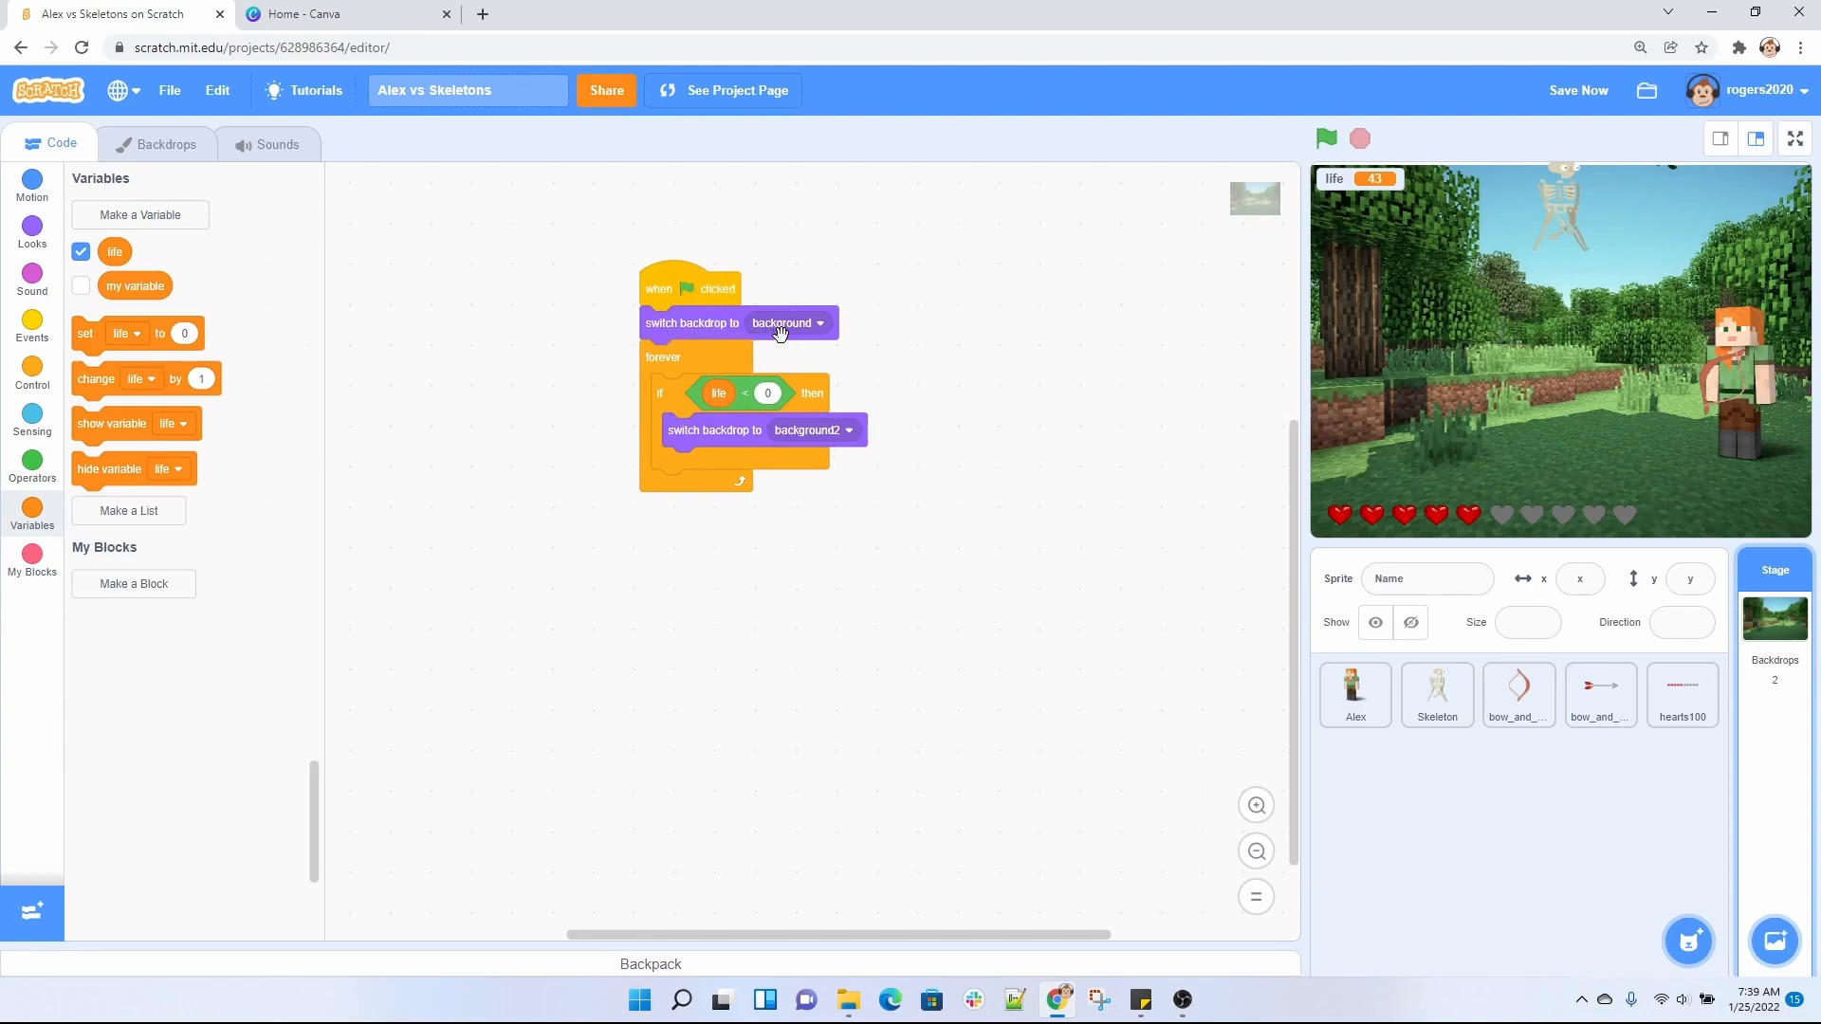
mouse_move(1475, 398)
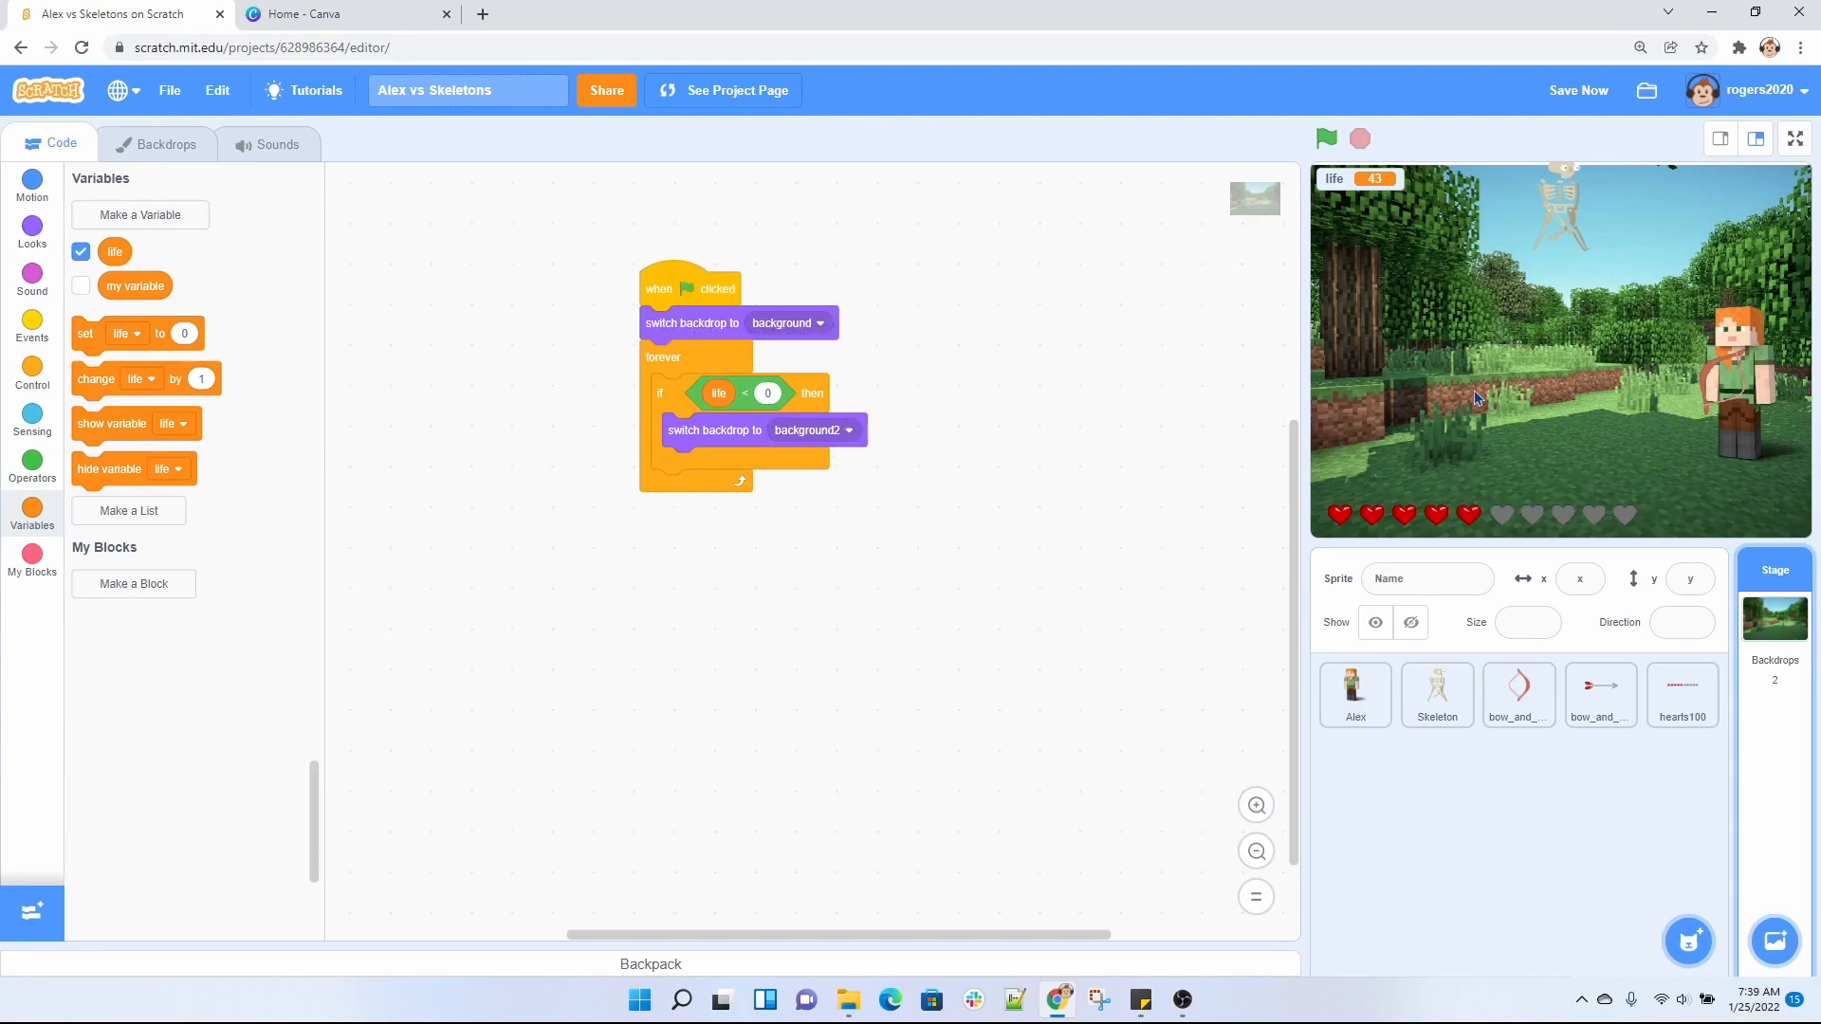
mouse_move(1577, 374)
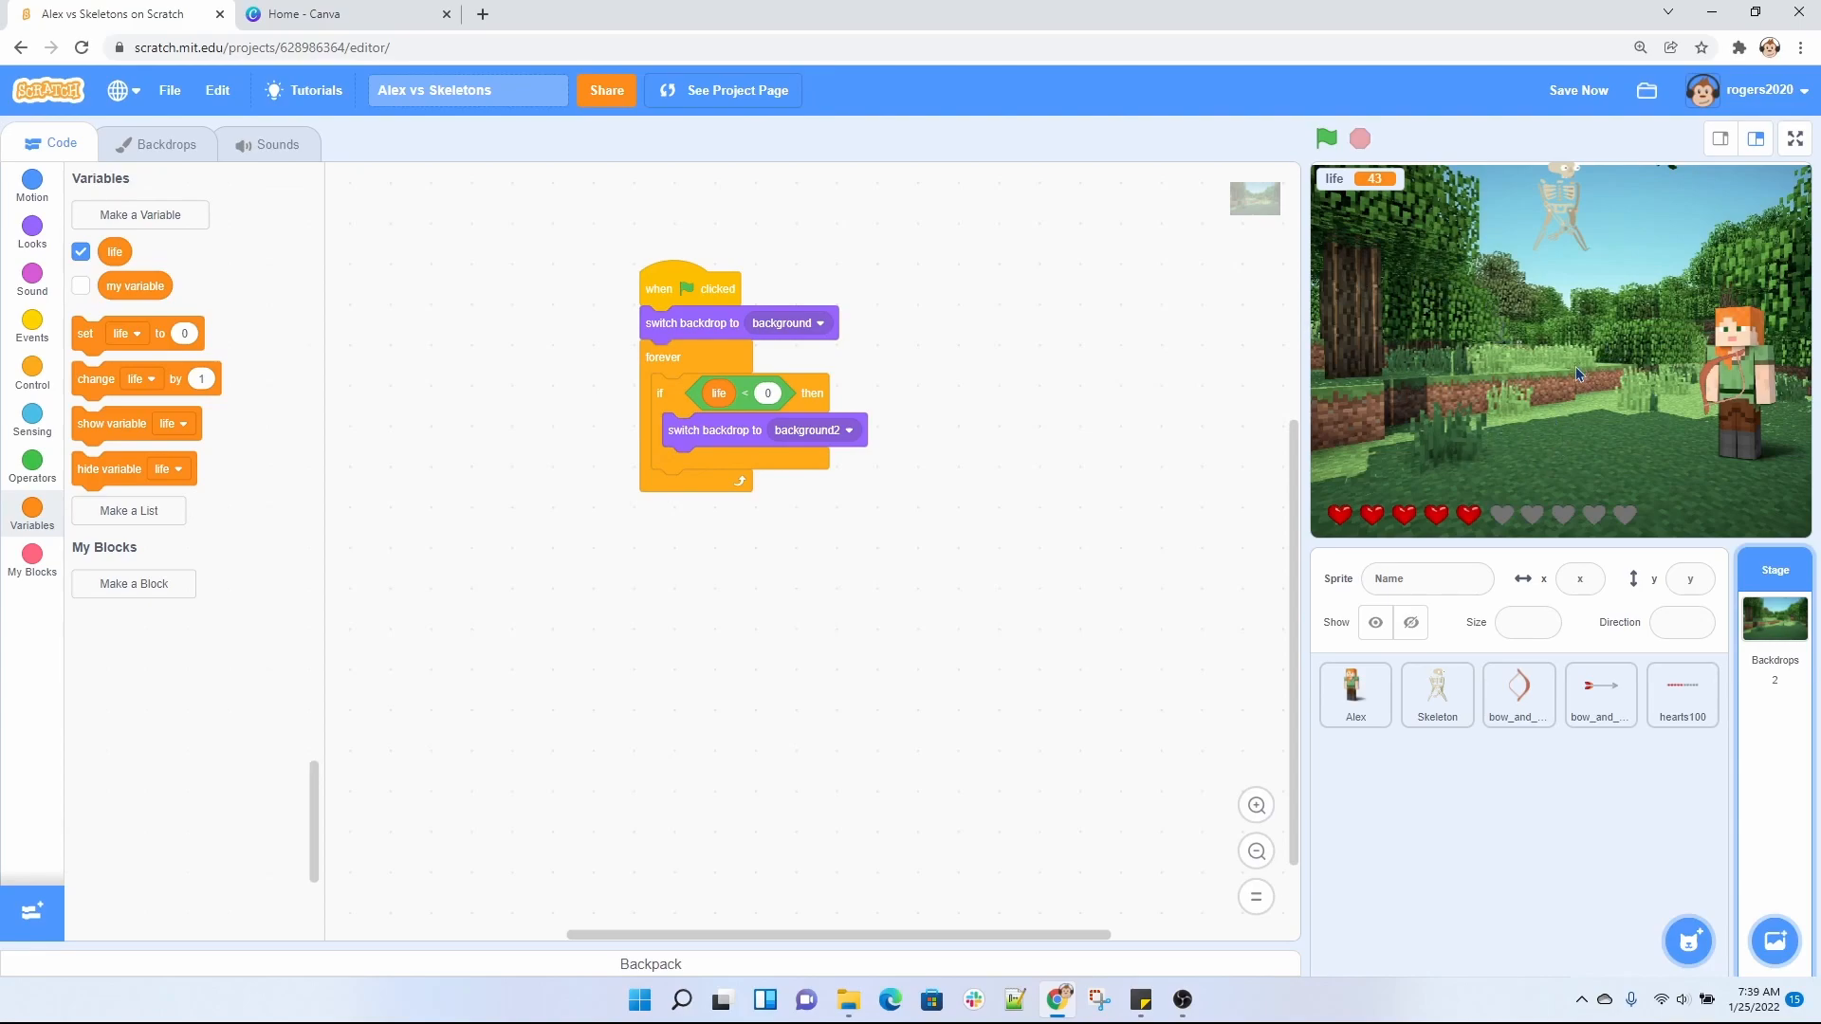
mouse_move(1794, 625)
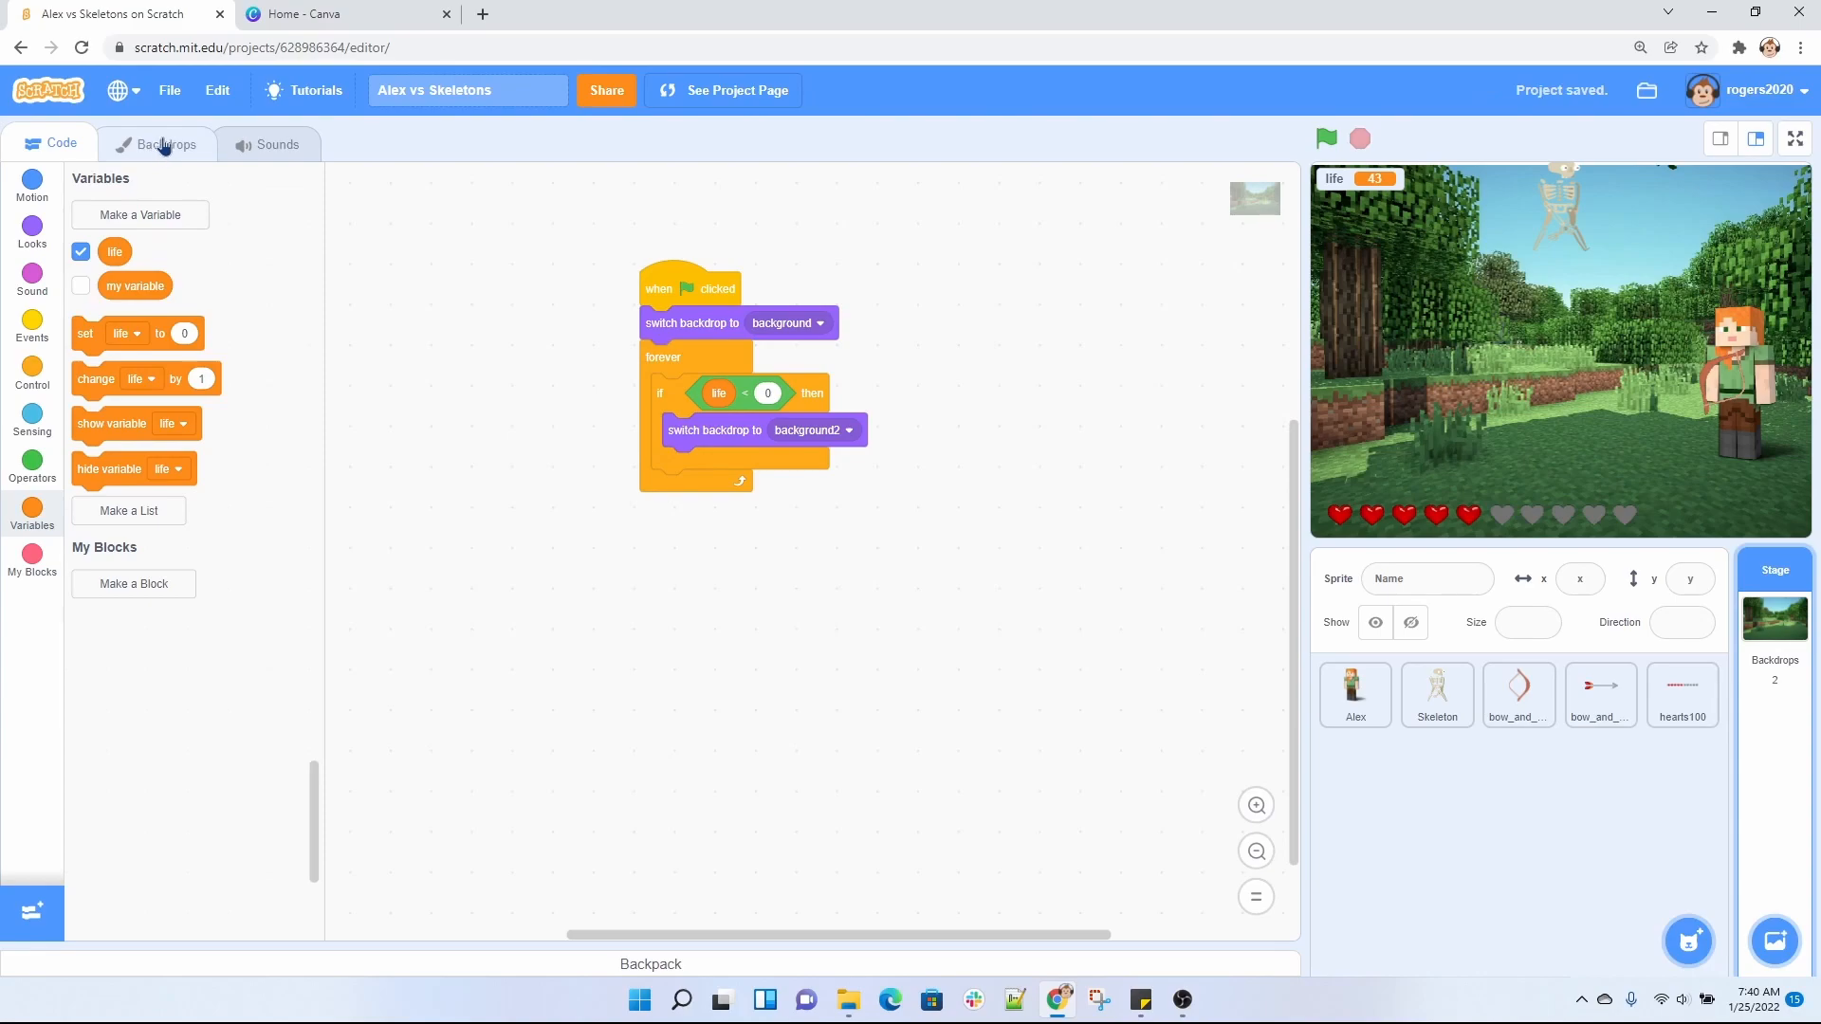
Compare the GAME OVER background2 backdrop with the plain forest background.
left_click(165, 143)
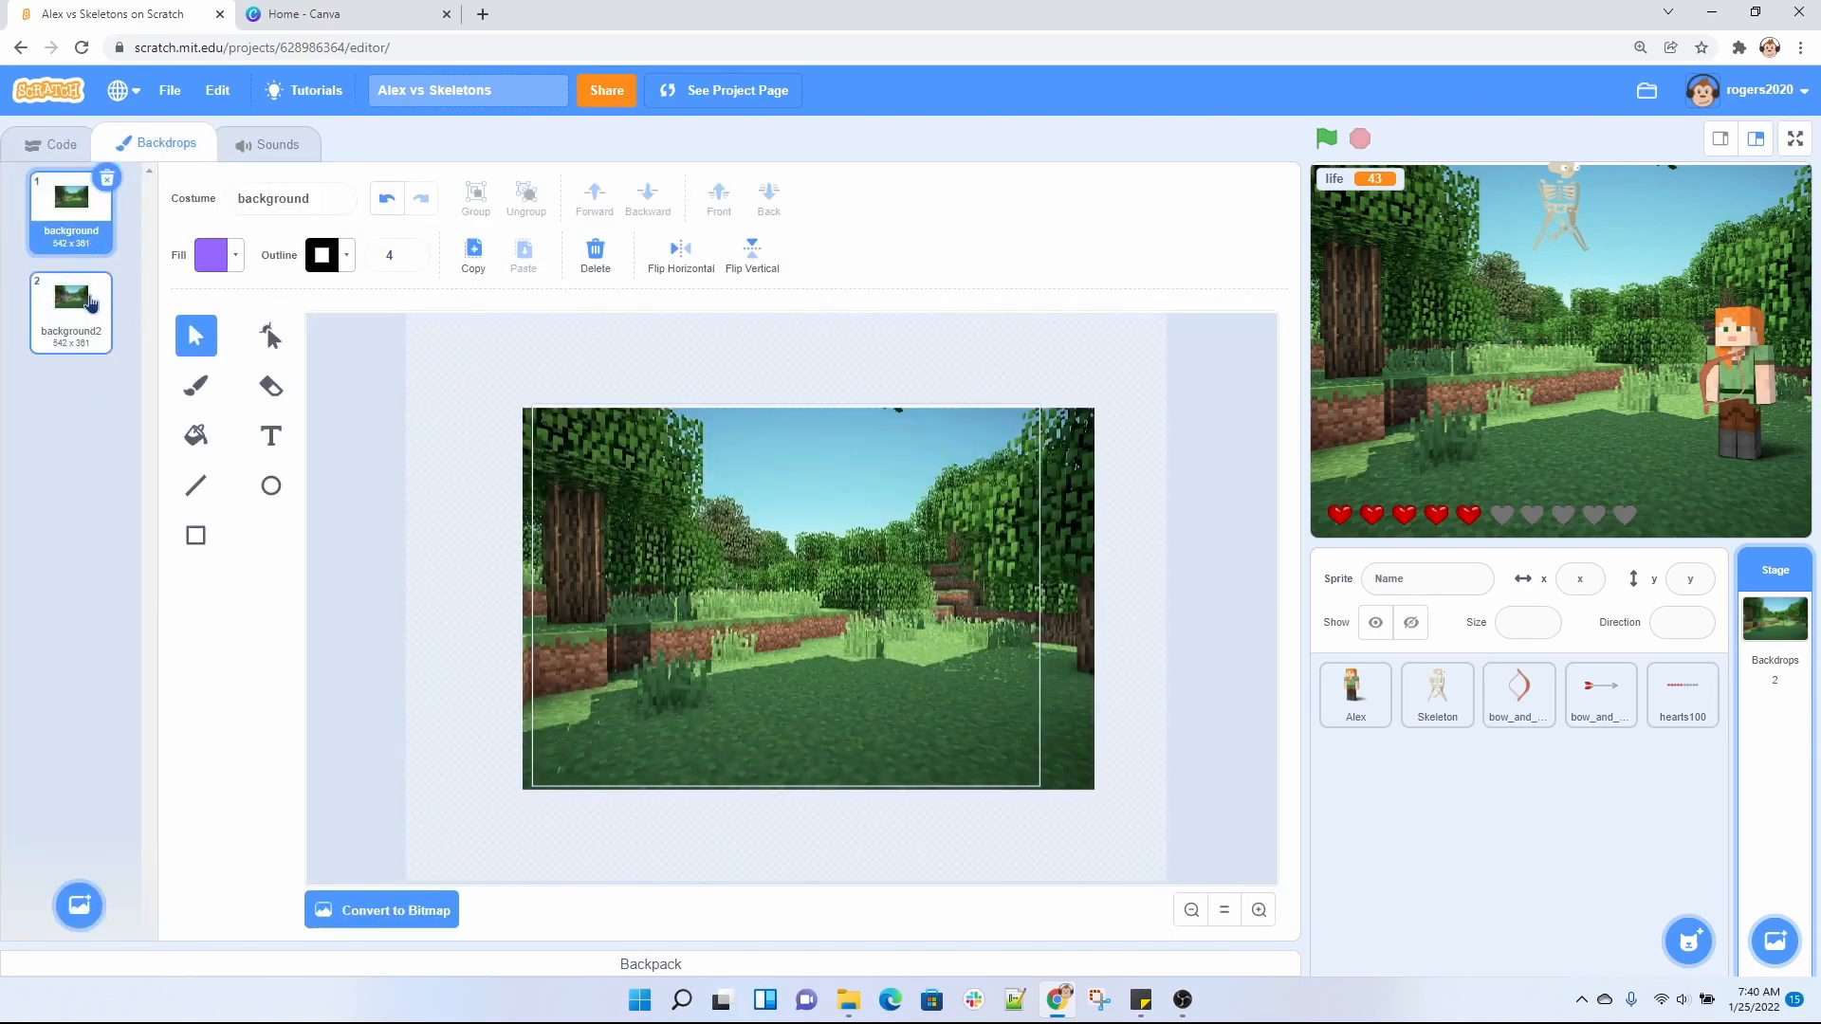
left_click(72, 304)
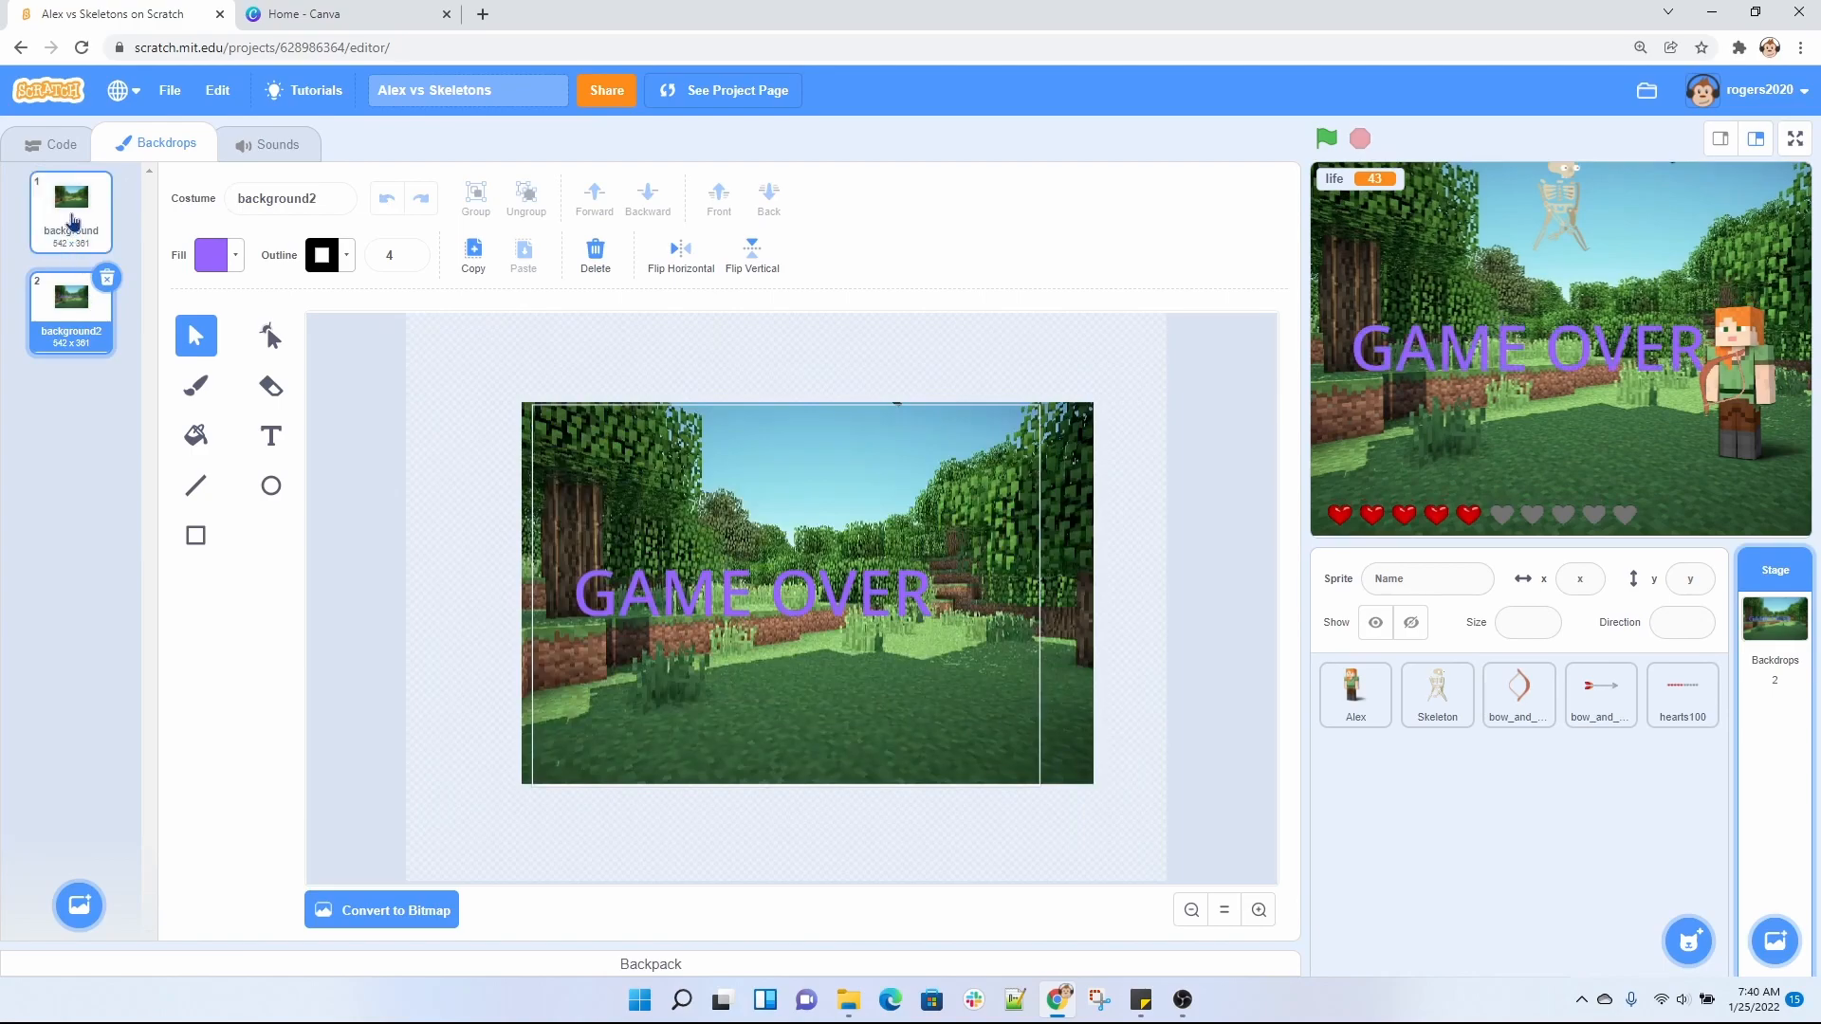
left_click(70, 211)
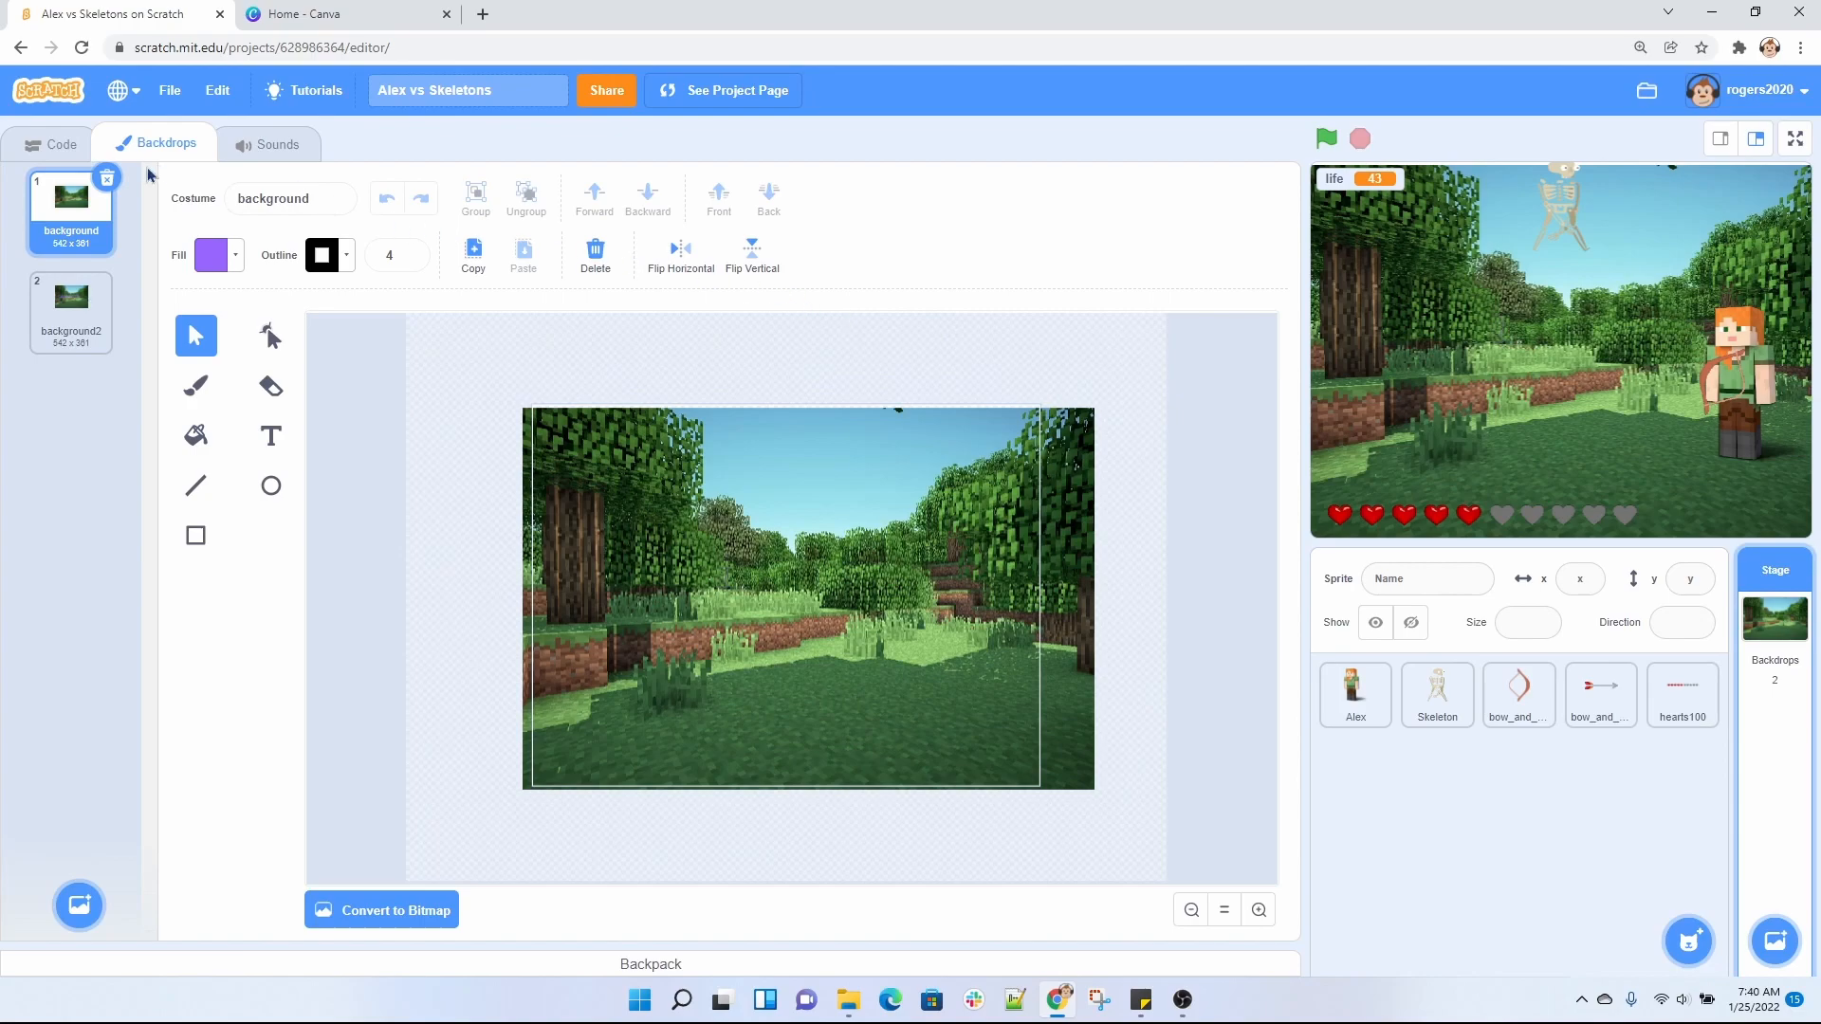
Return to the Stage's code, restart the game at life 100, then stop it.
left_click(50, 143)
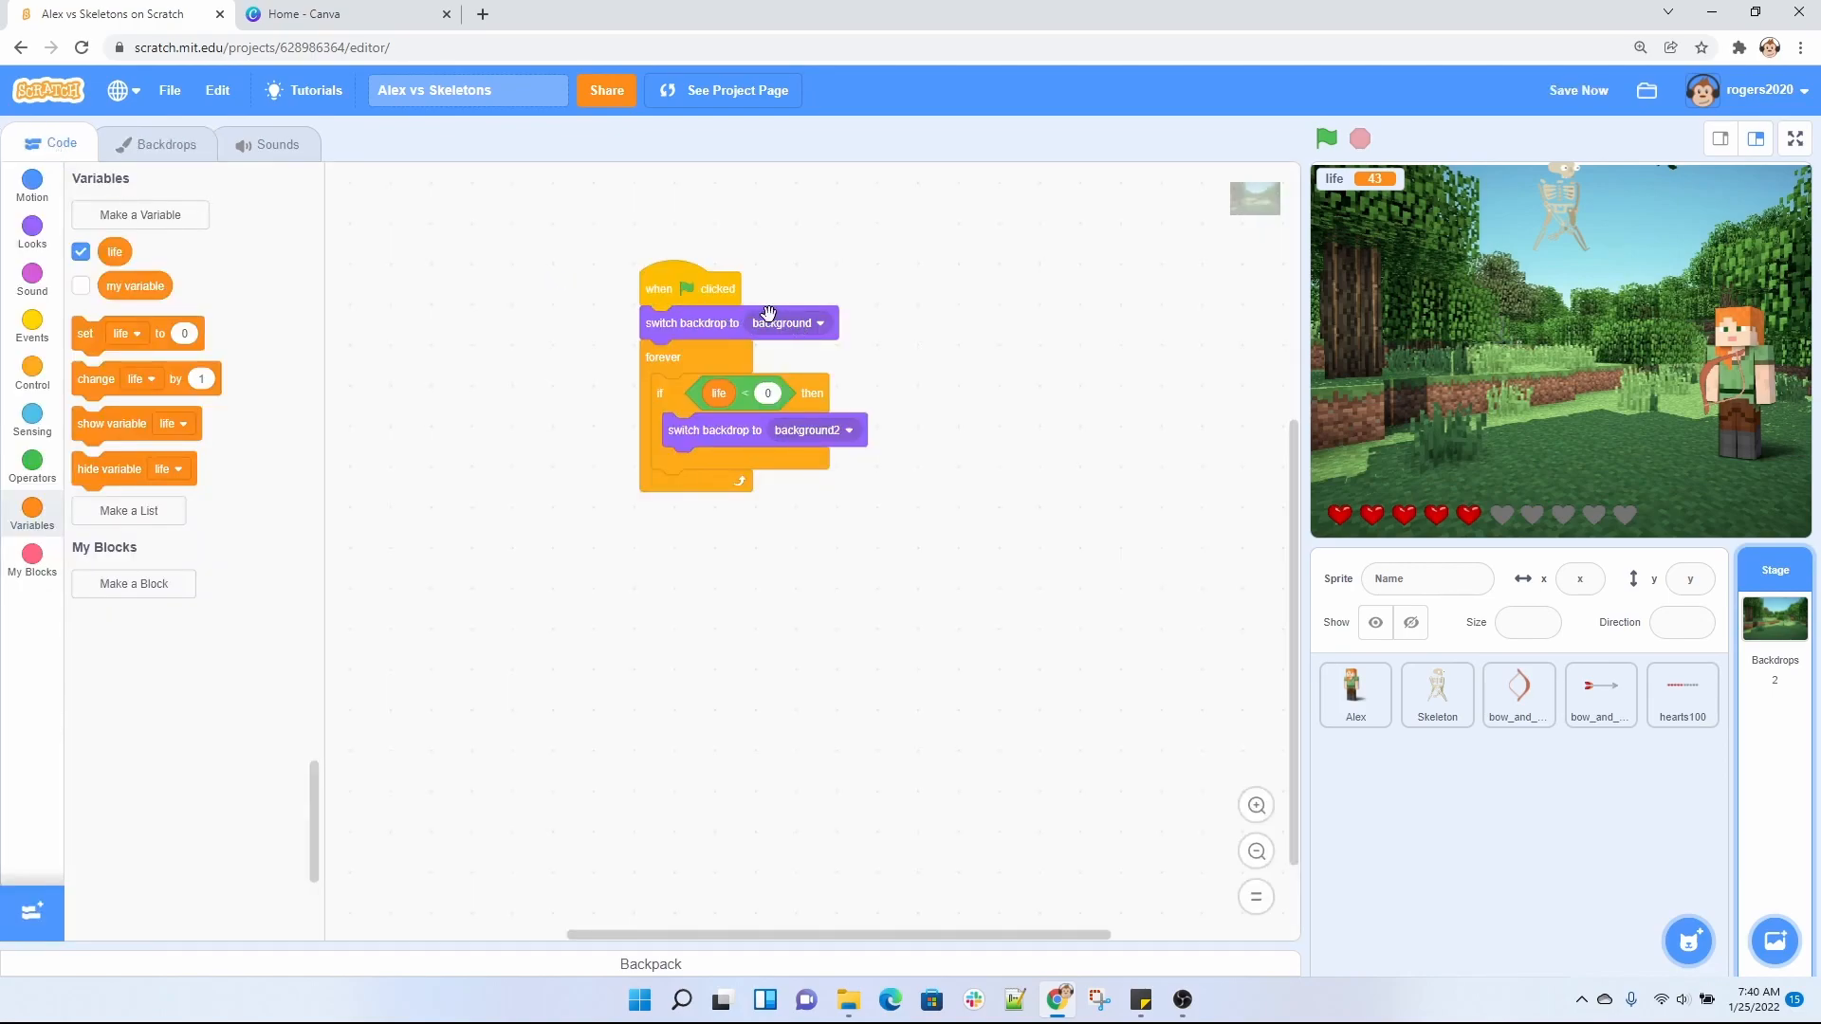
mouse_move(697, 566)
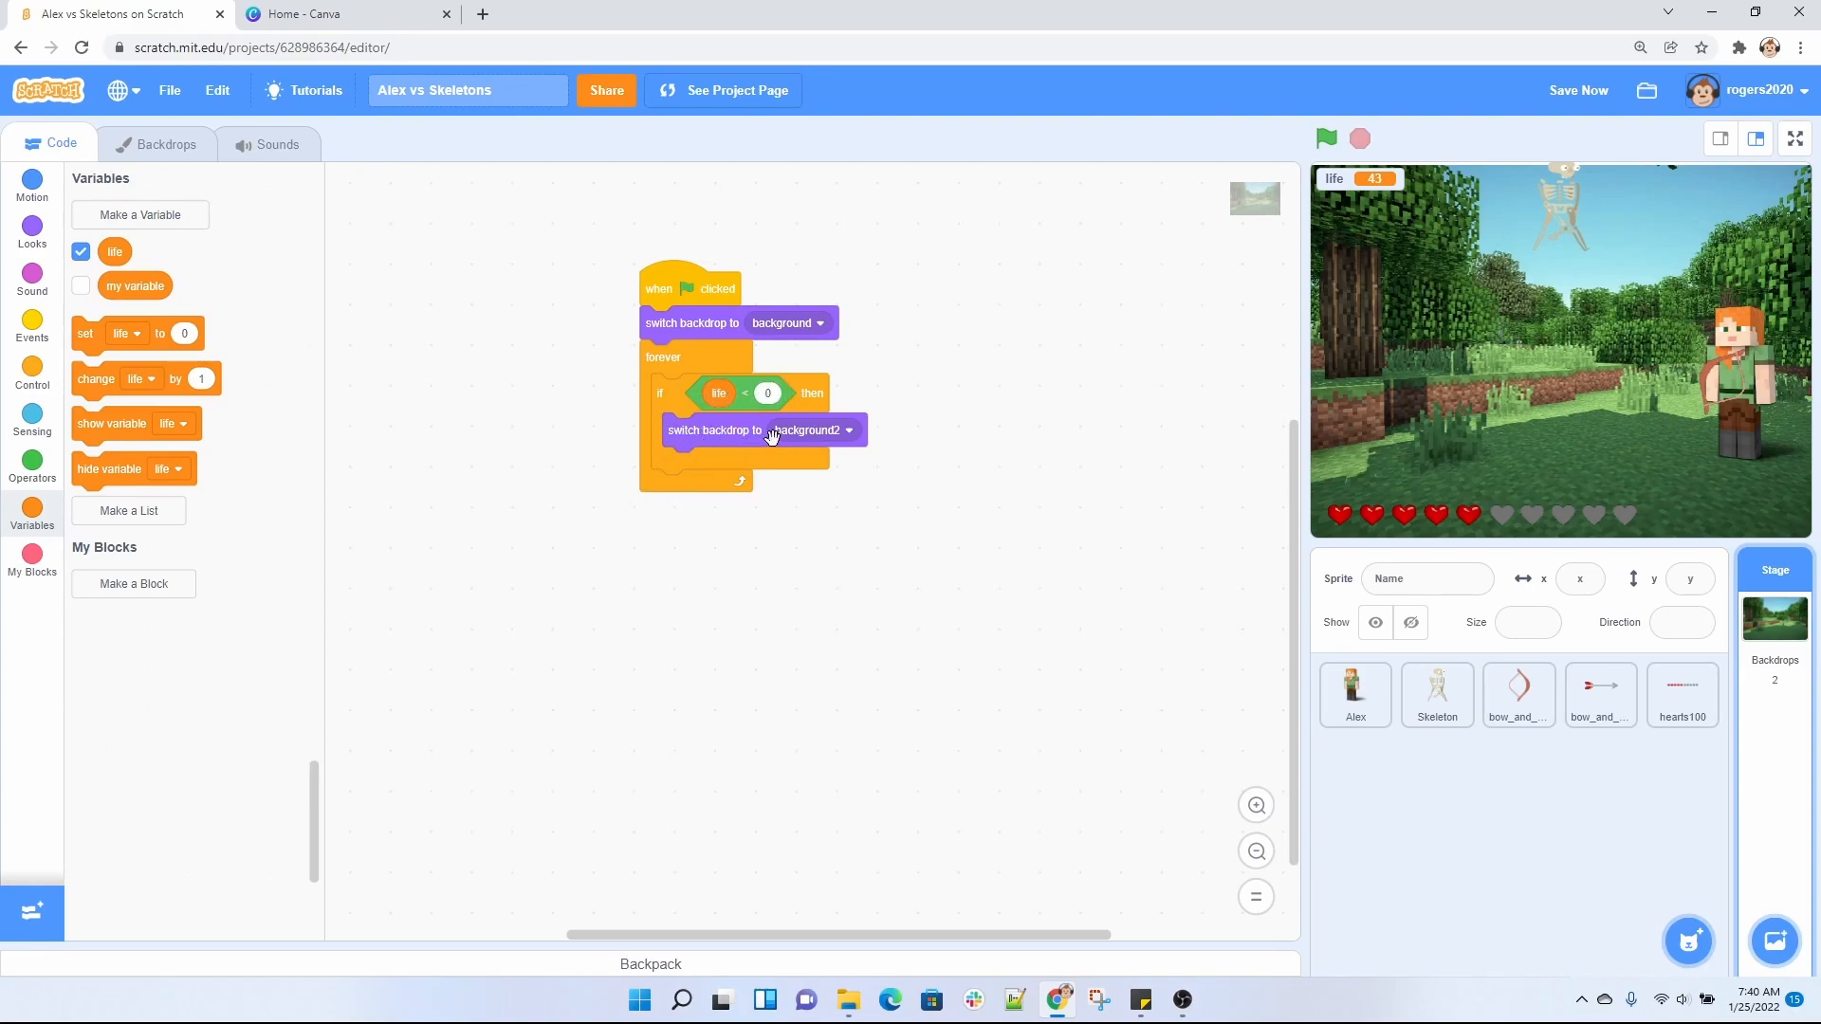
mouse_move(1236, 514)
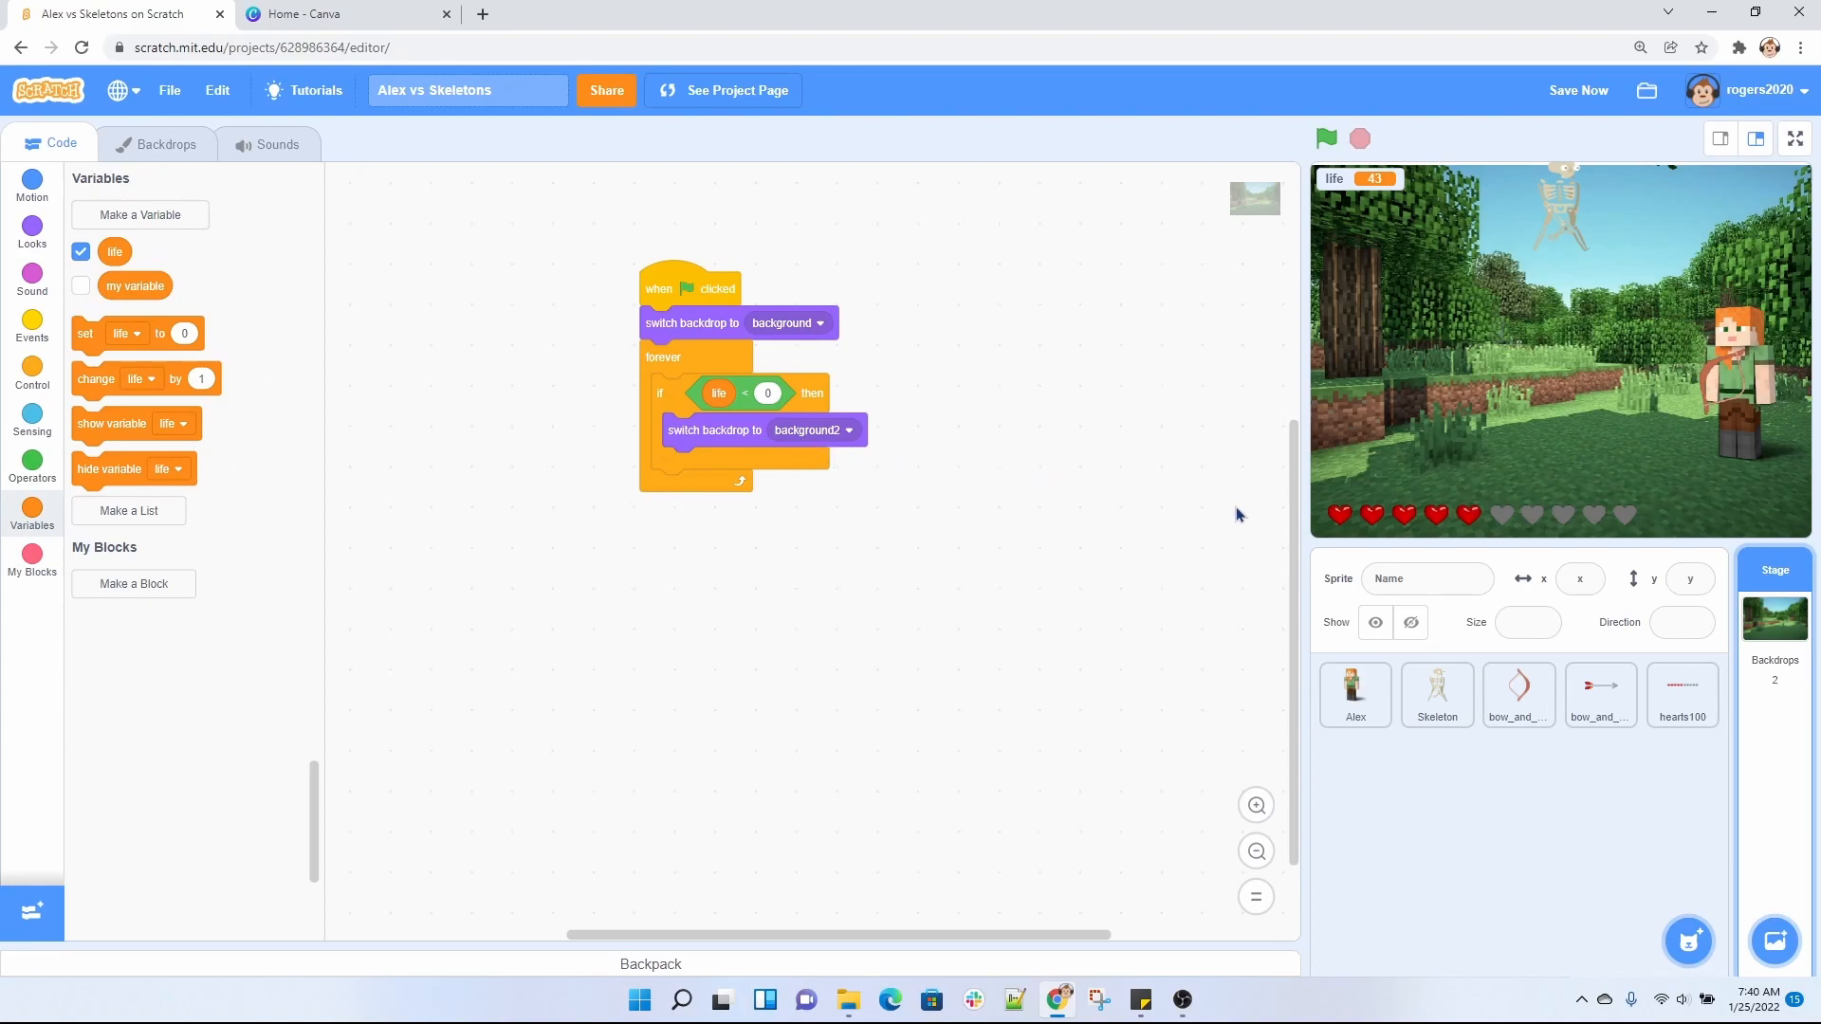
left_click(1324, 138)
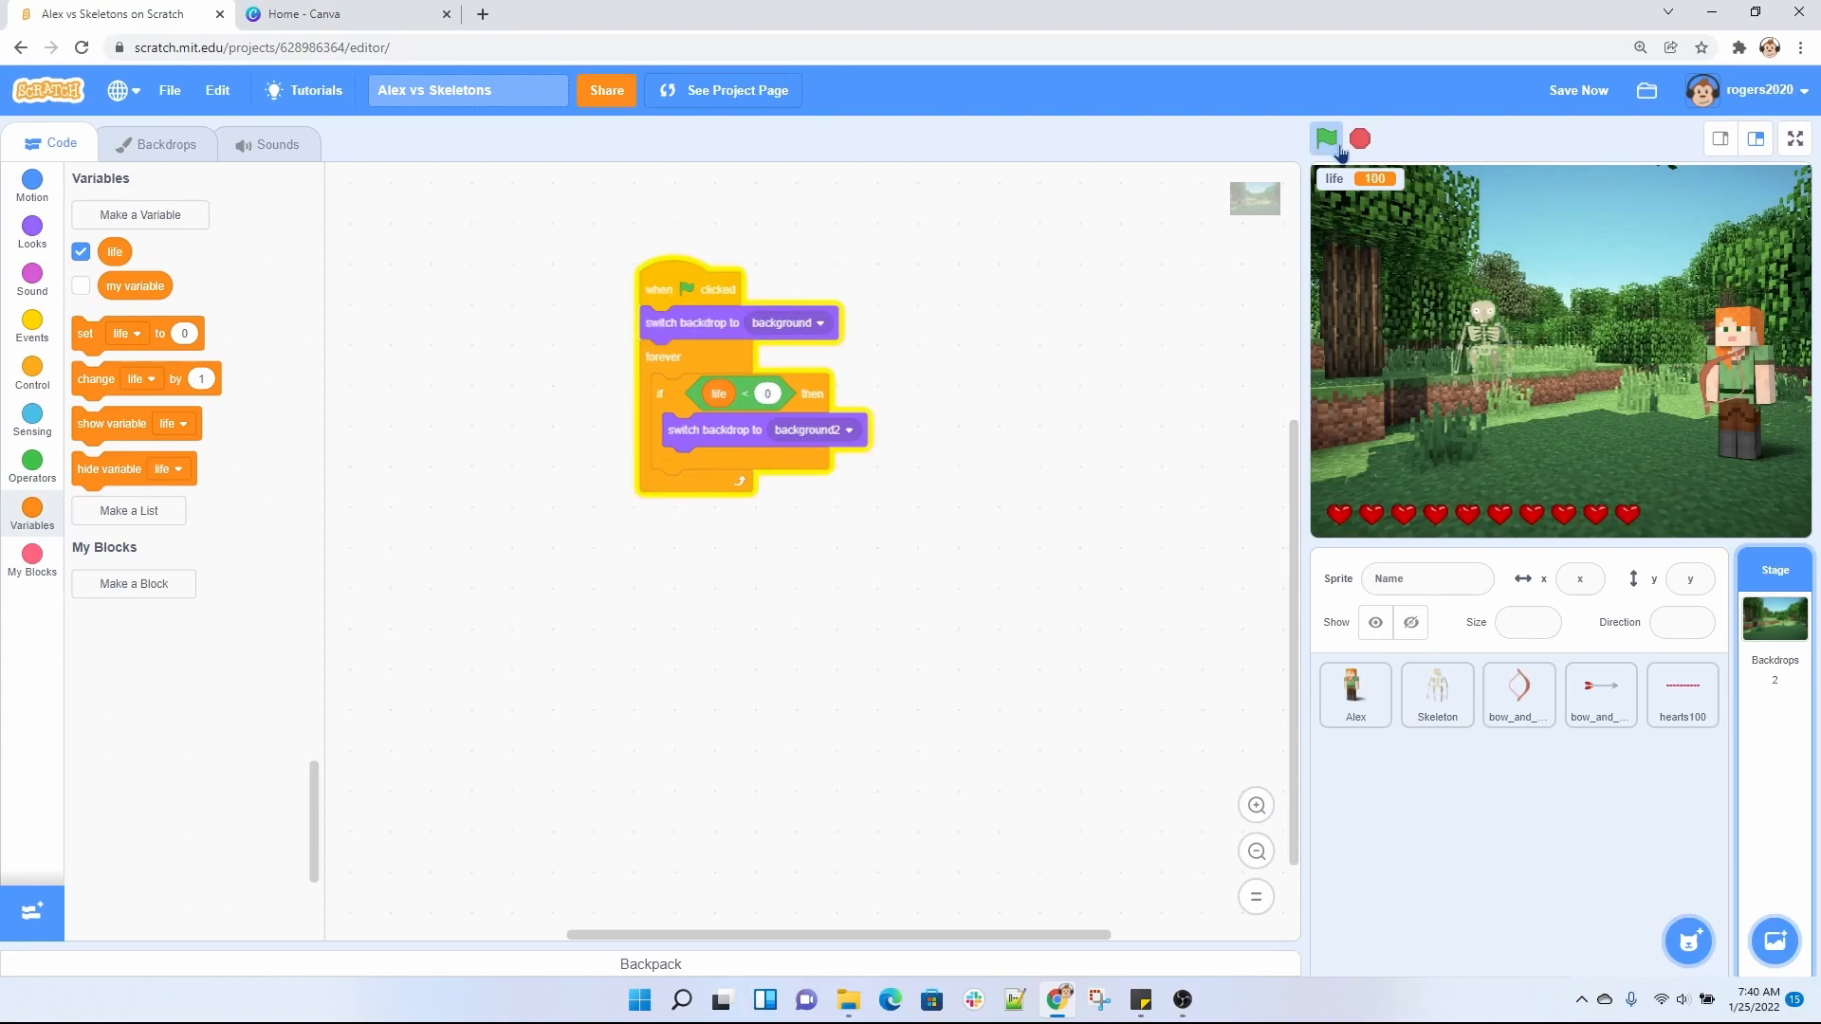
left_click(1326, 139)
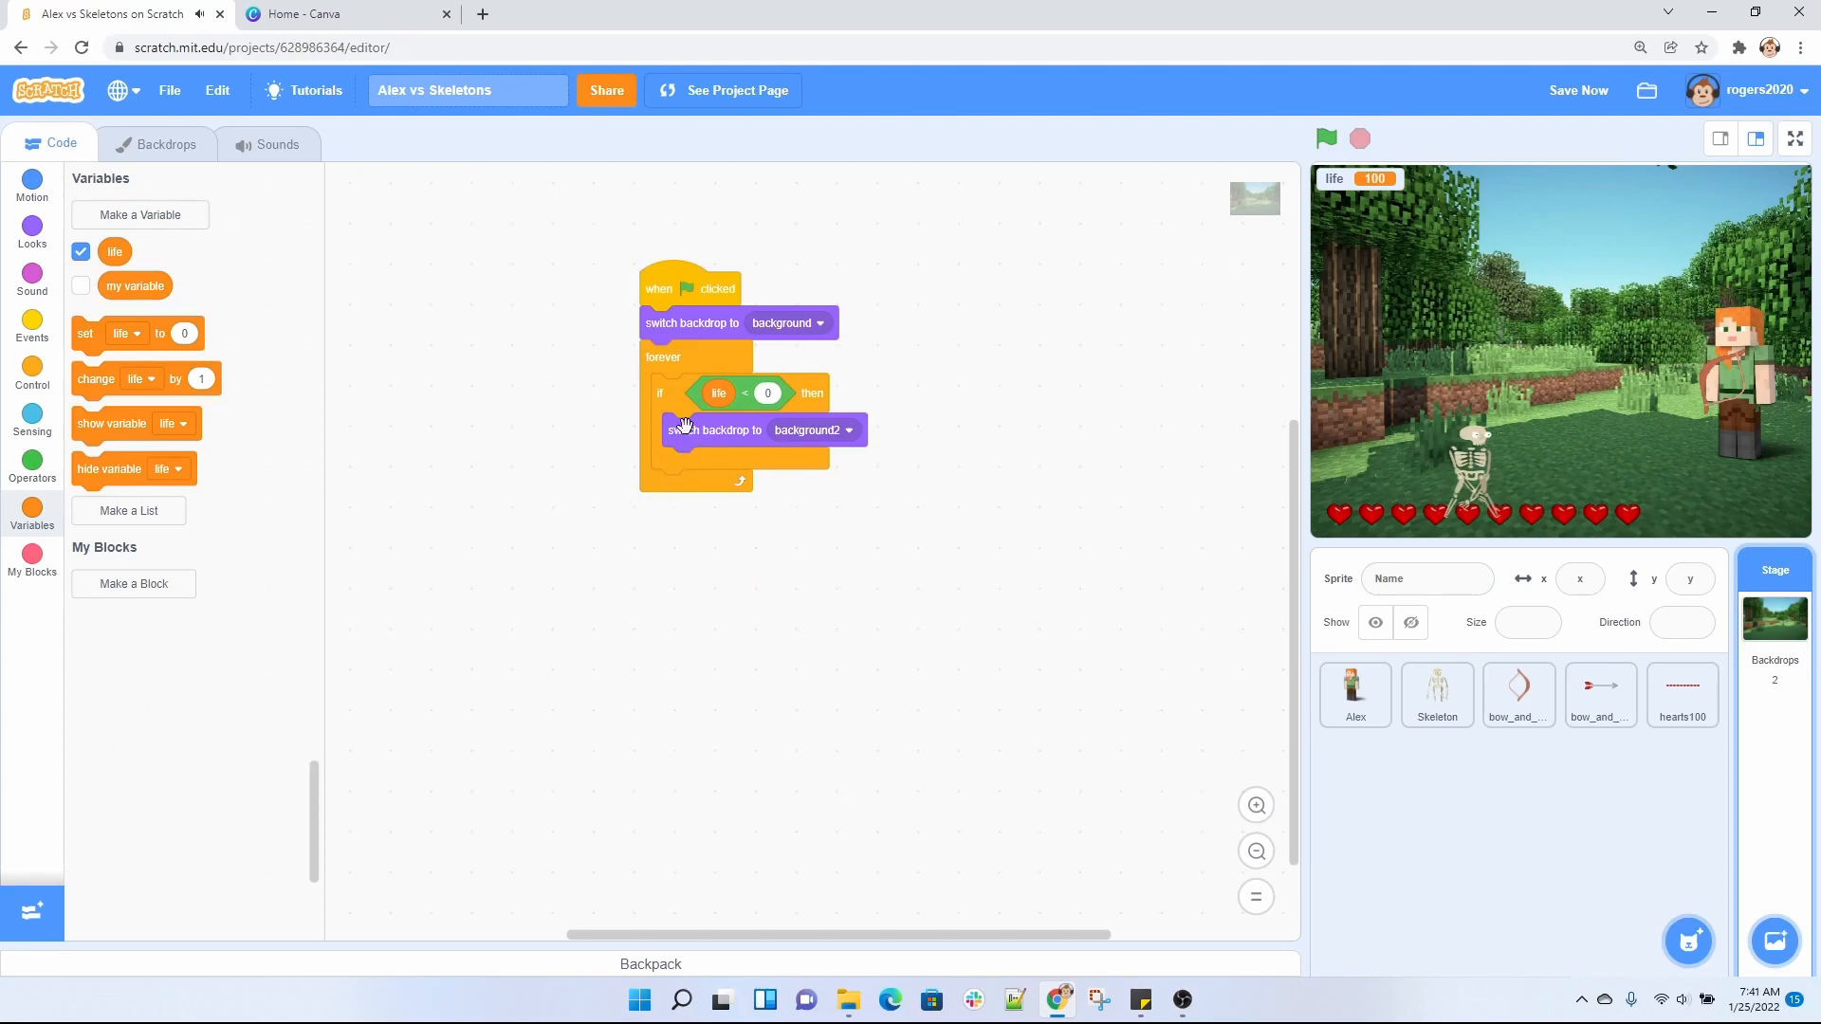
mouse_move(1484, 757)
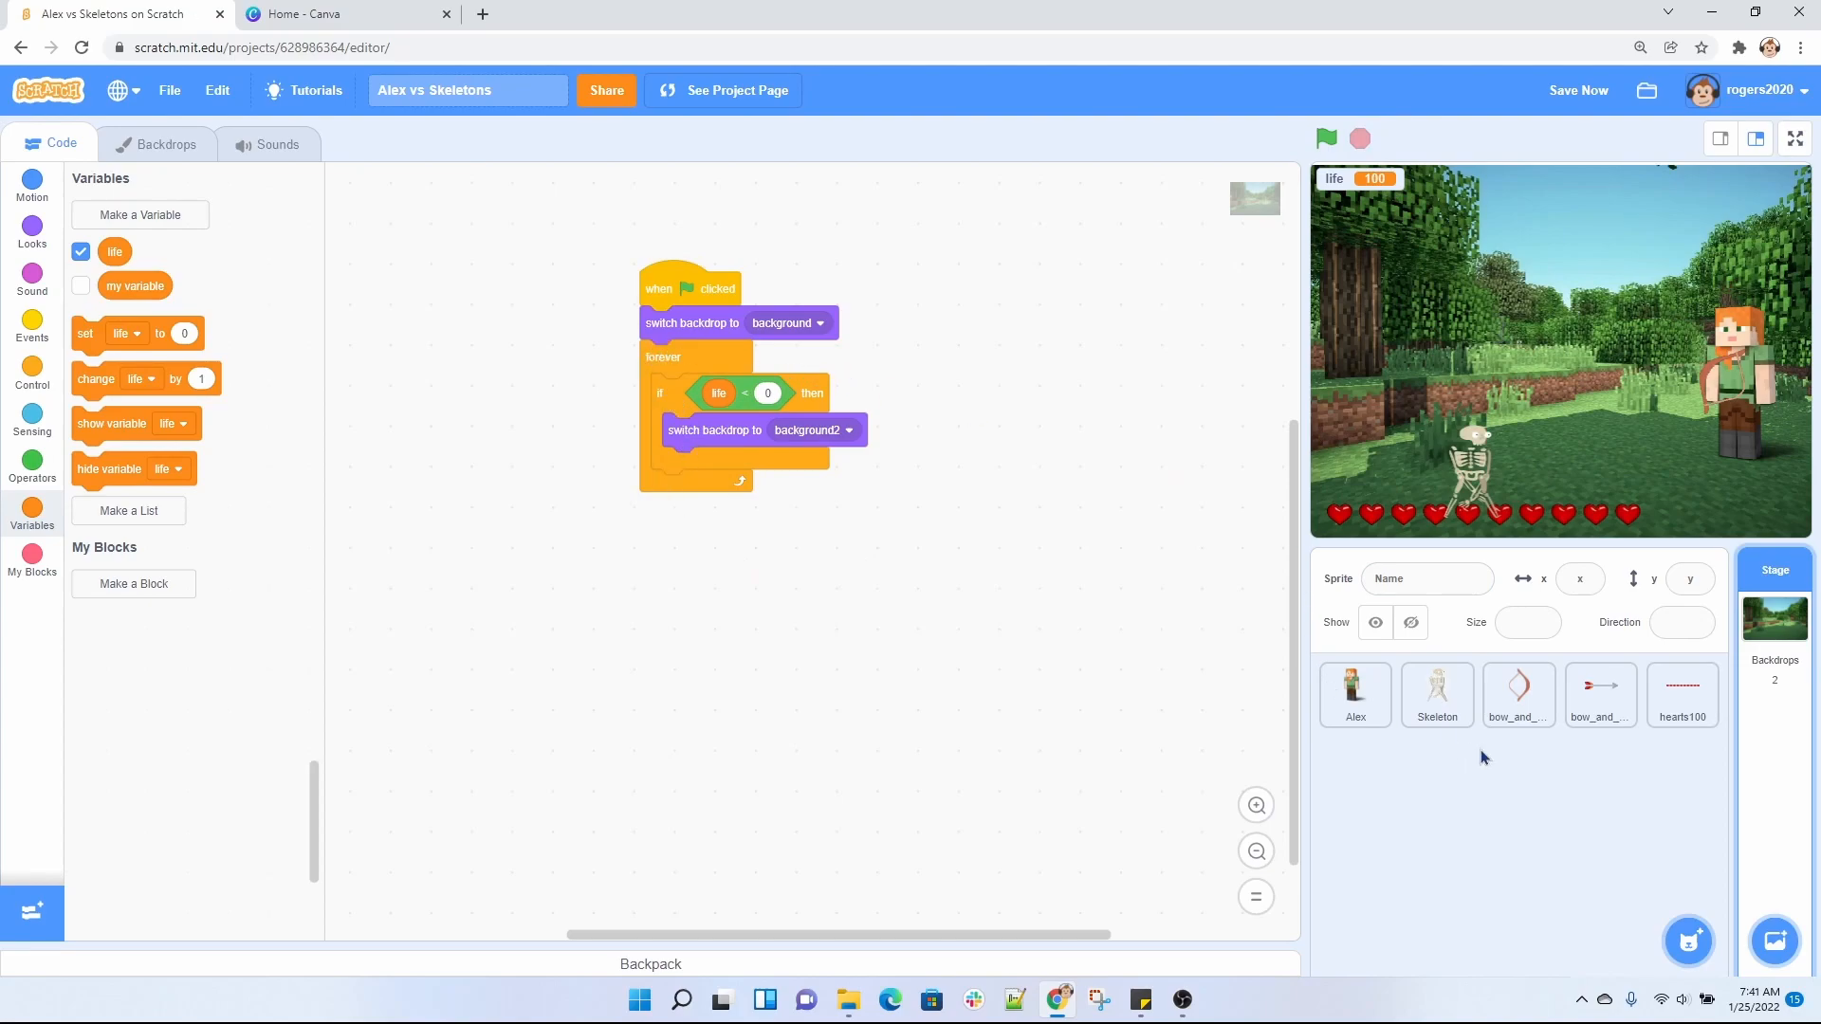
Select the bow_and_arrow2 sprite to show its arrow-clone scripts that aim toward the mouse.
left_click(1517, 695)
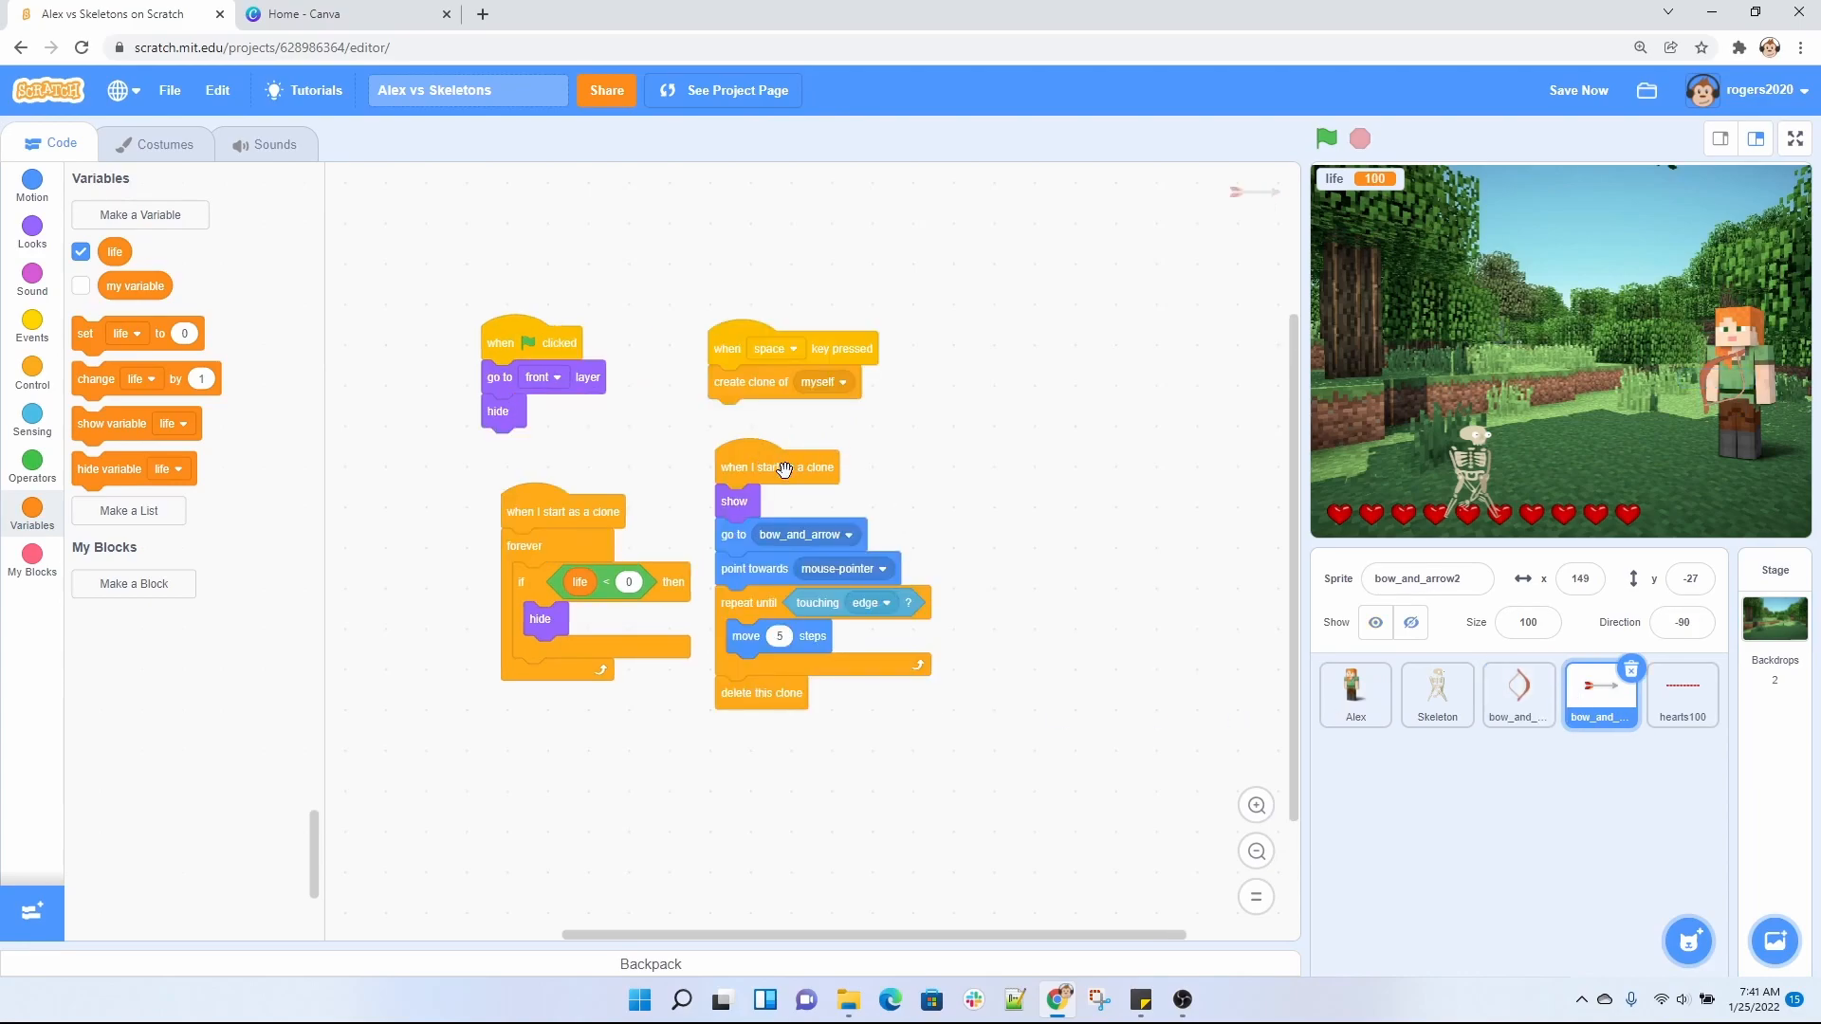
mouse_move(1393, 729)
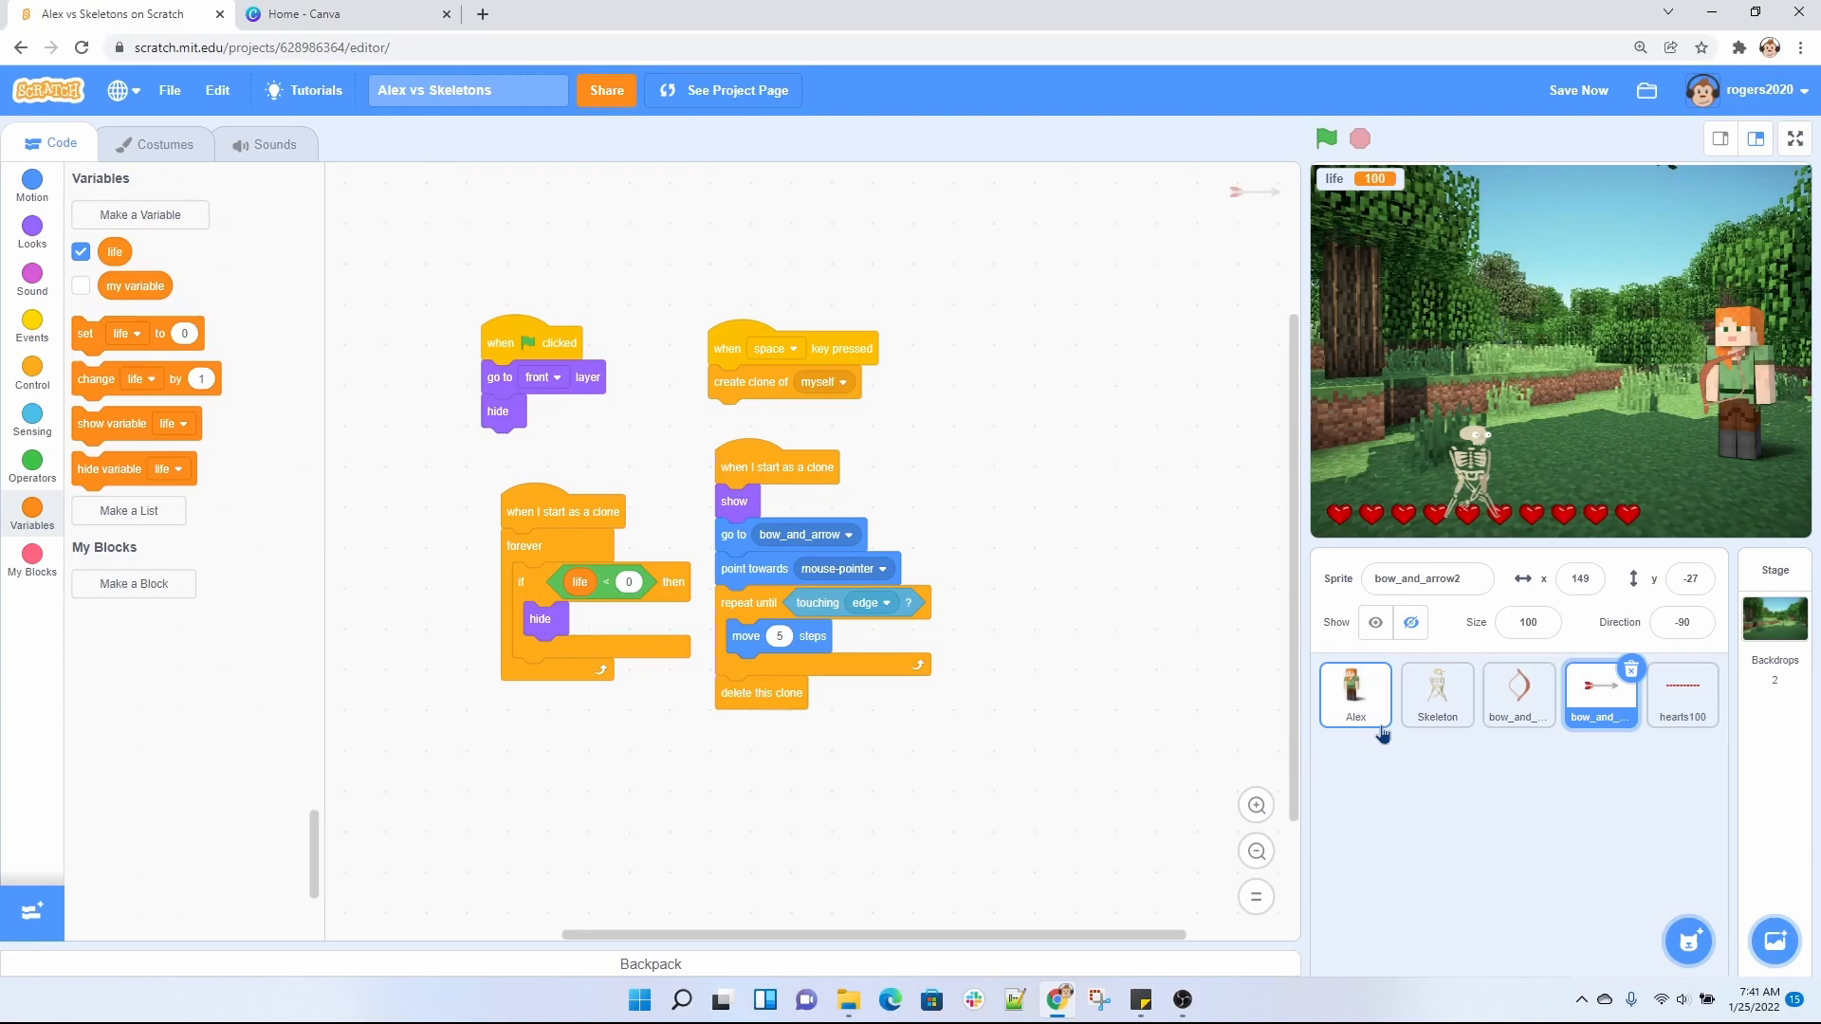
mouse_move(1435, 711)
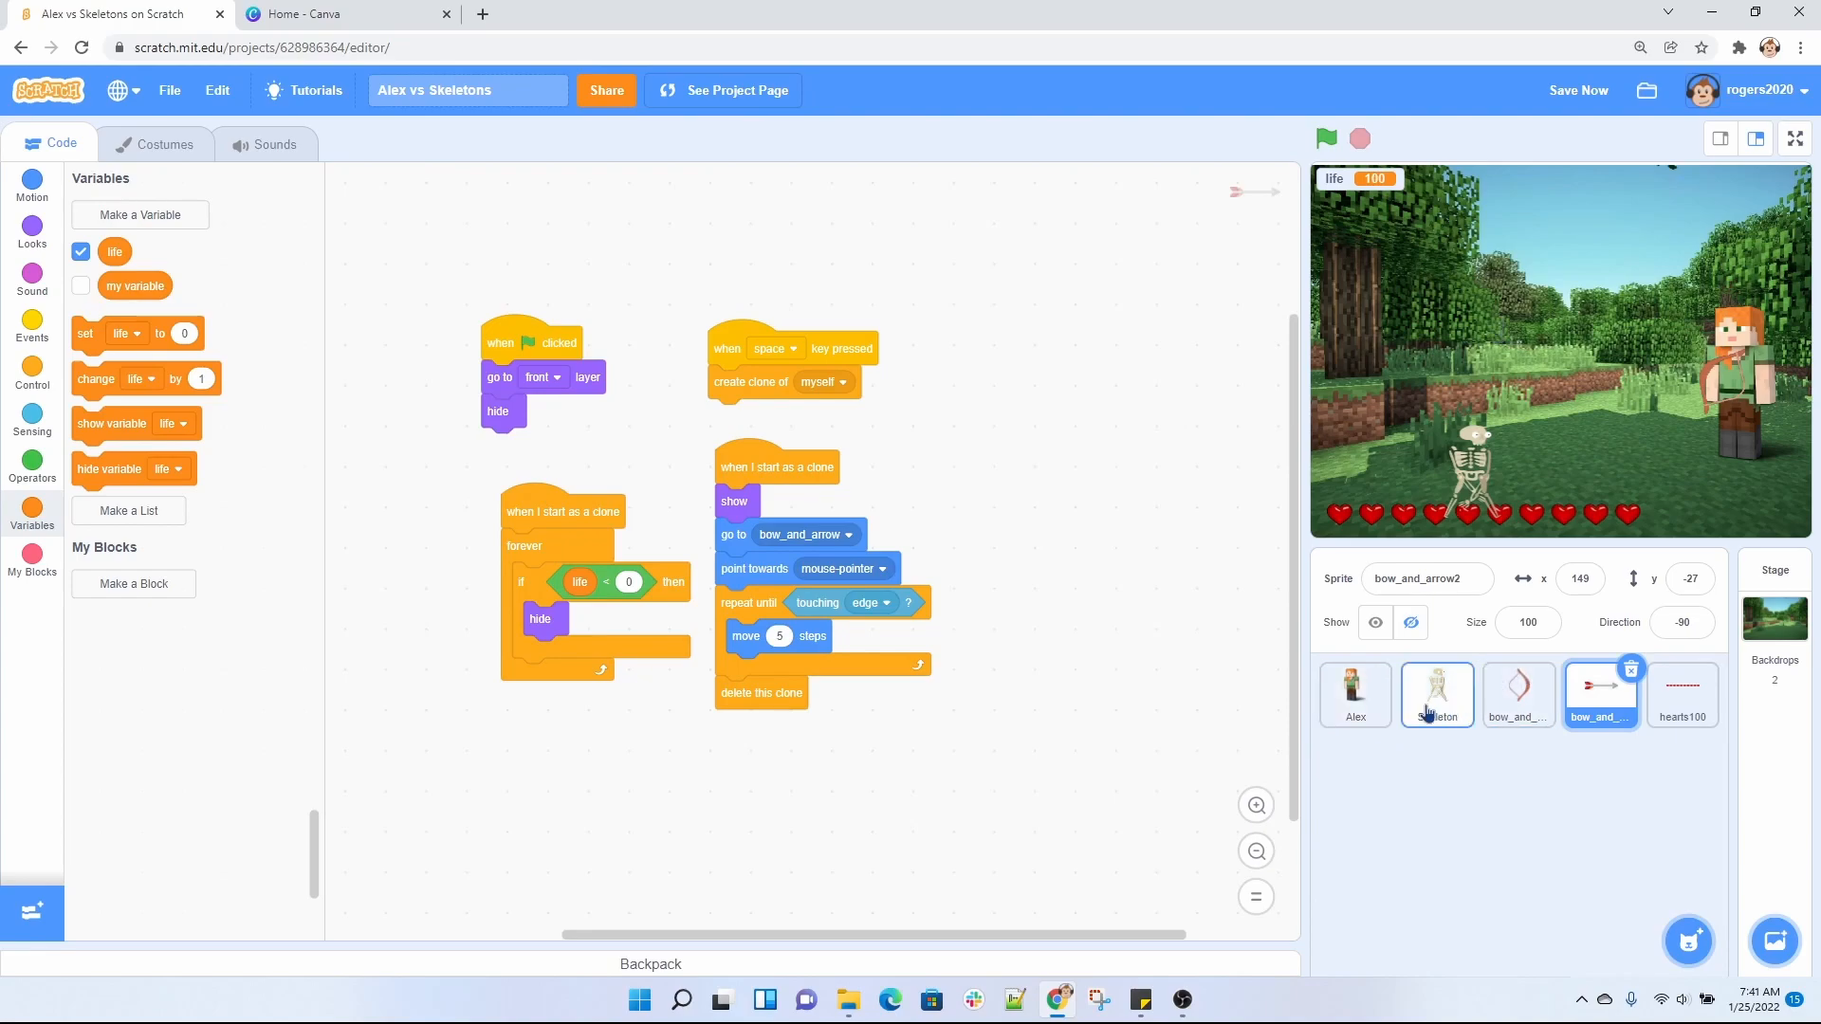
left_click(1355, 694)
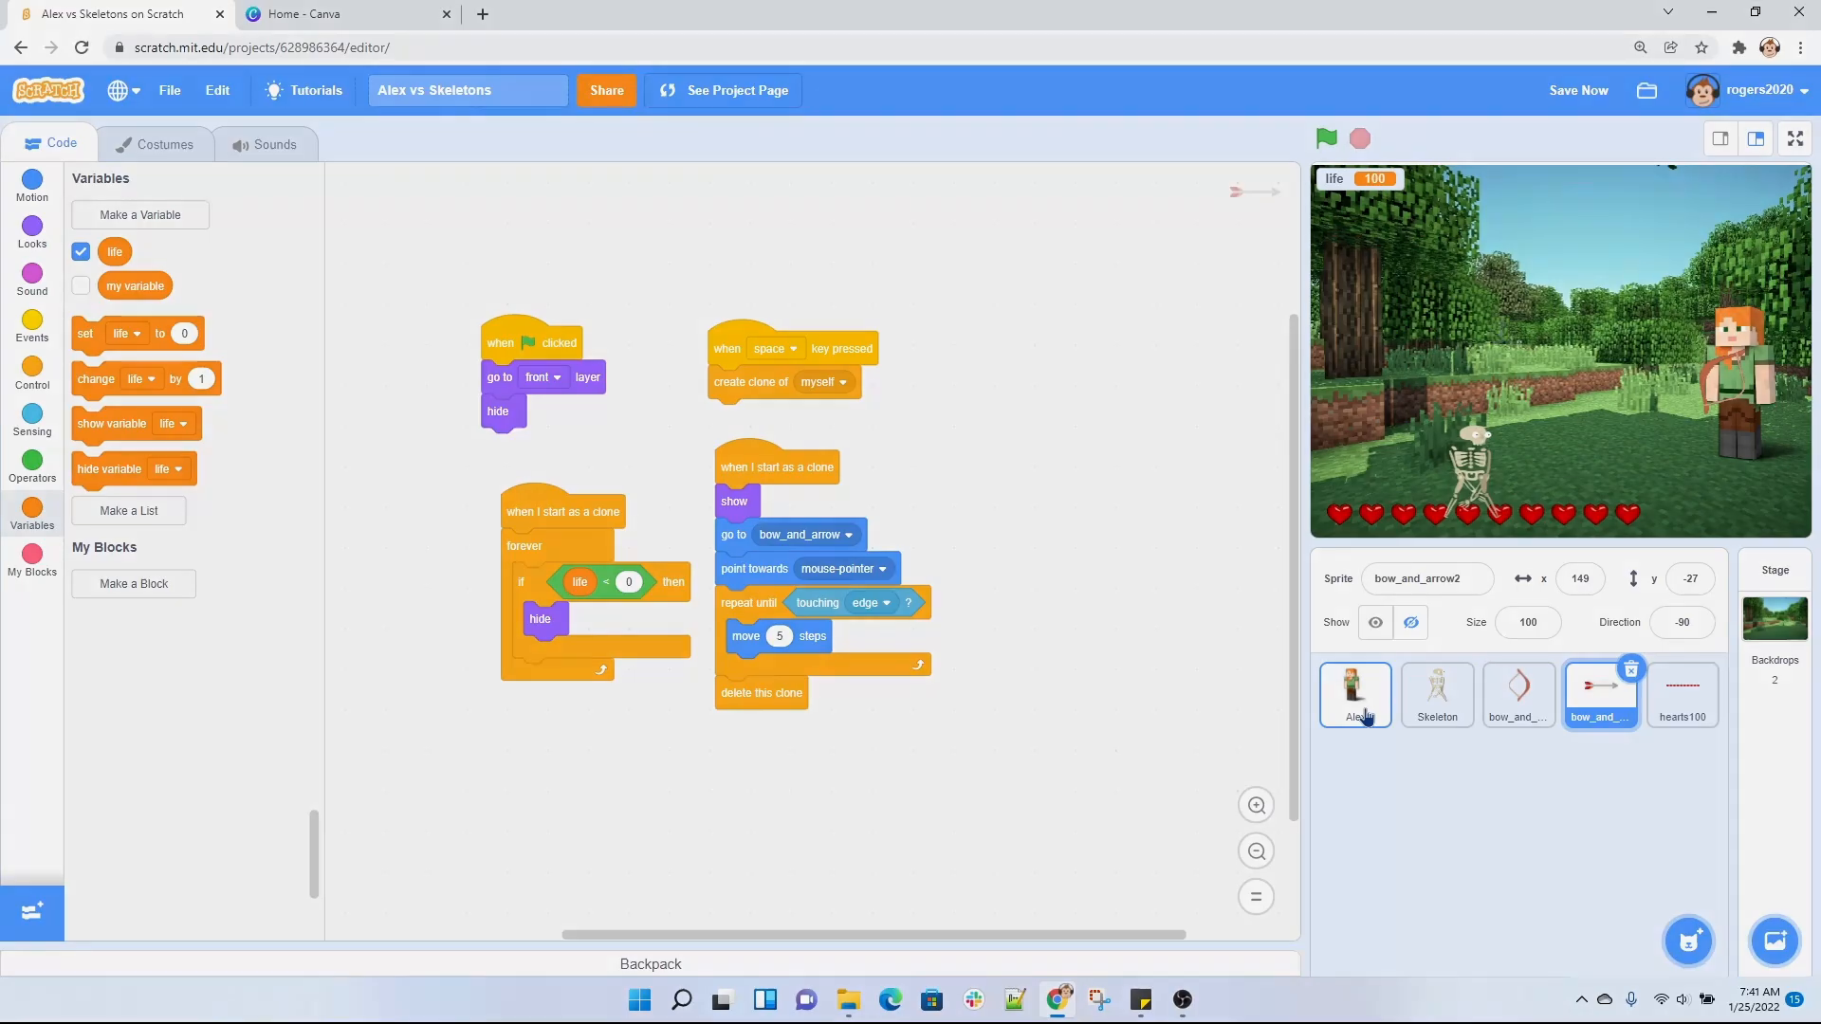